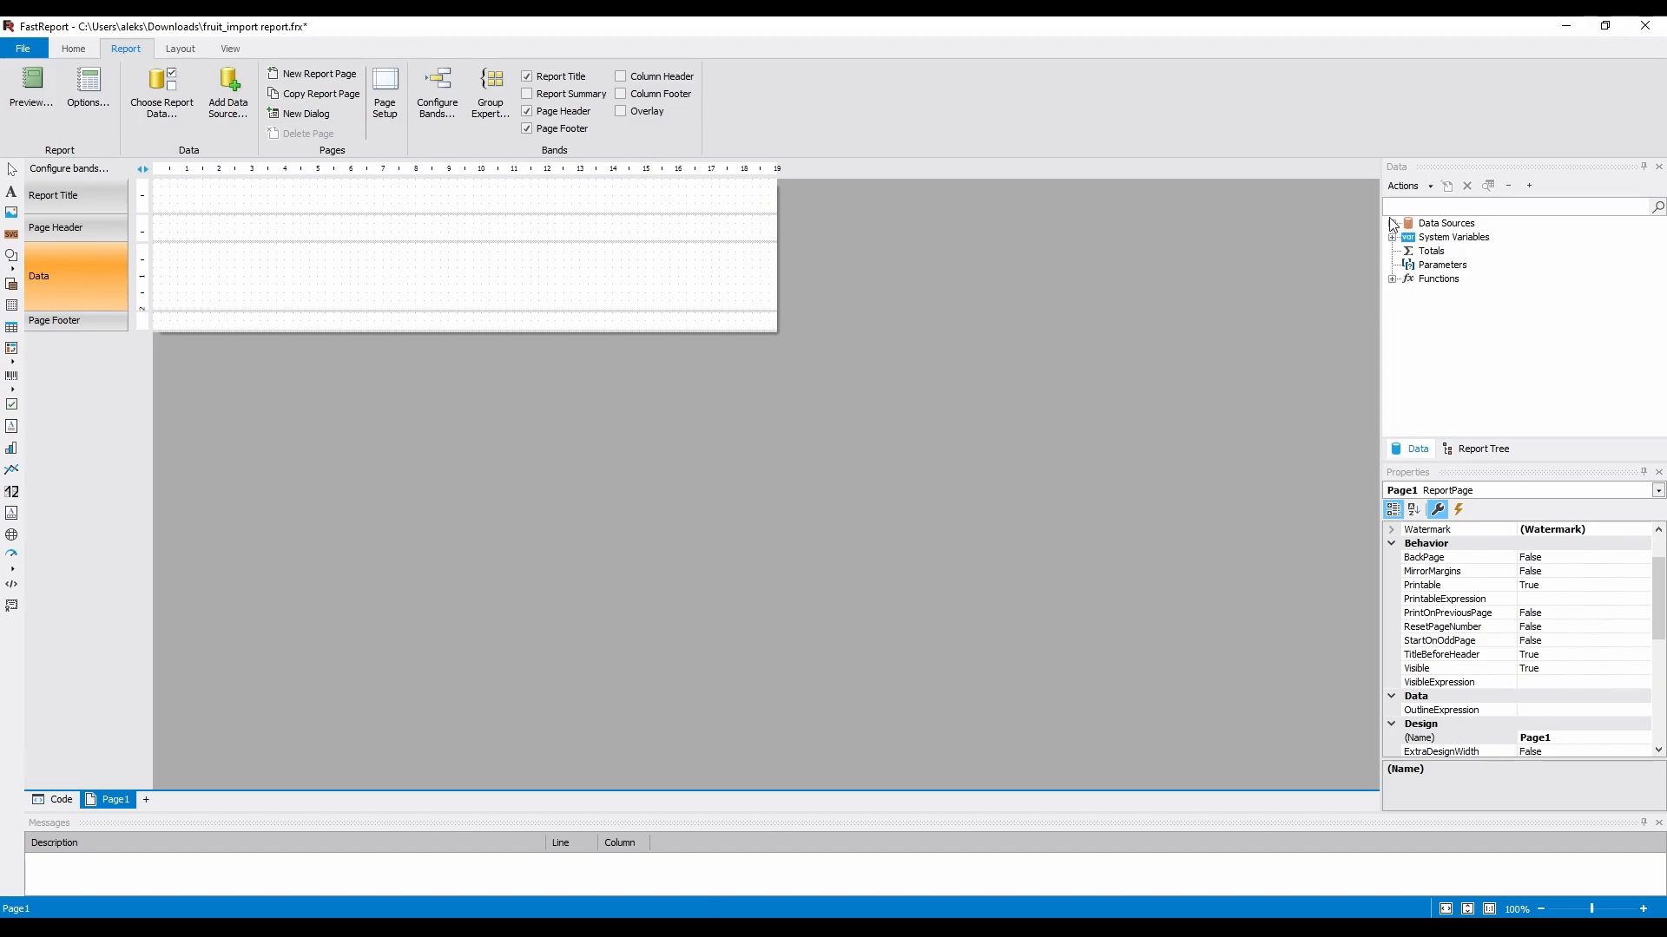
Expand Data Sources and open the rows of fruit_import_database for browsing.
click(1393, 222)
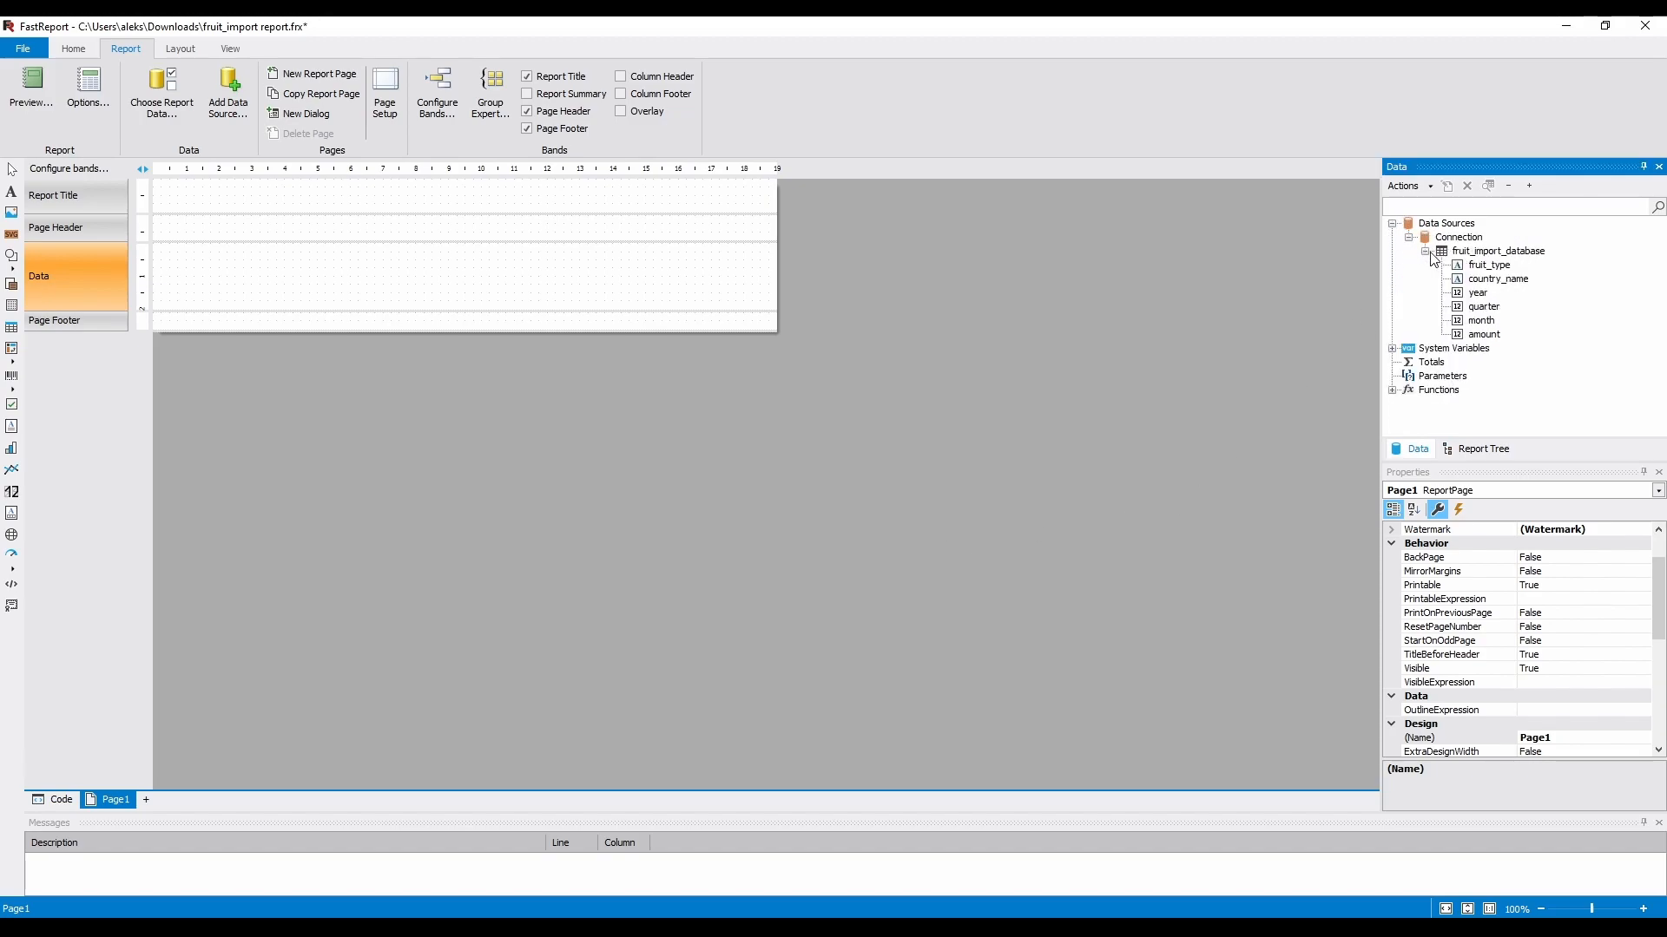
double_click(1498, 250)
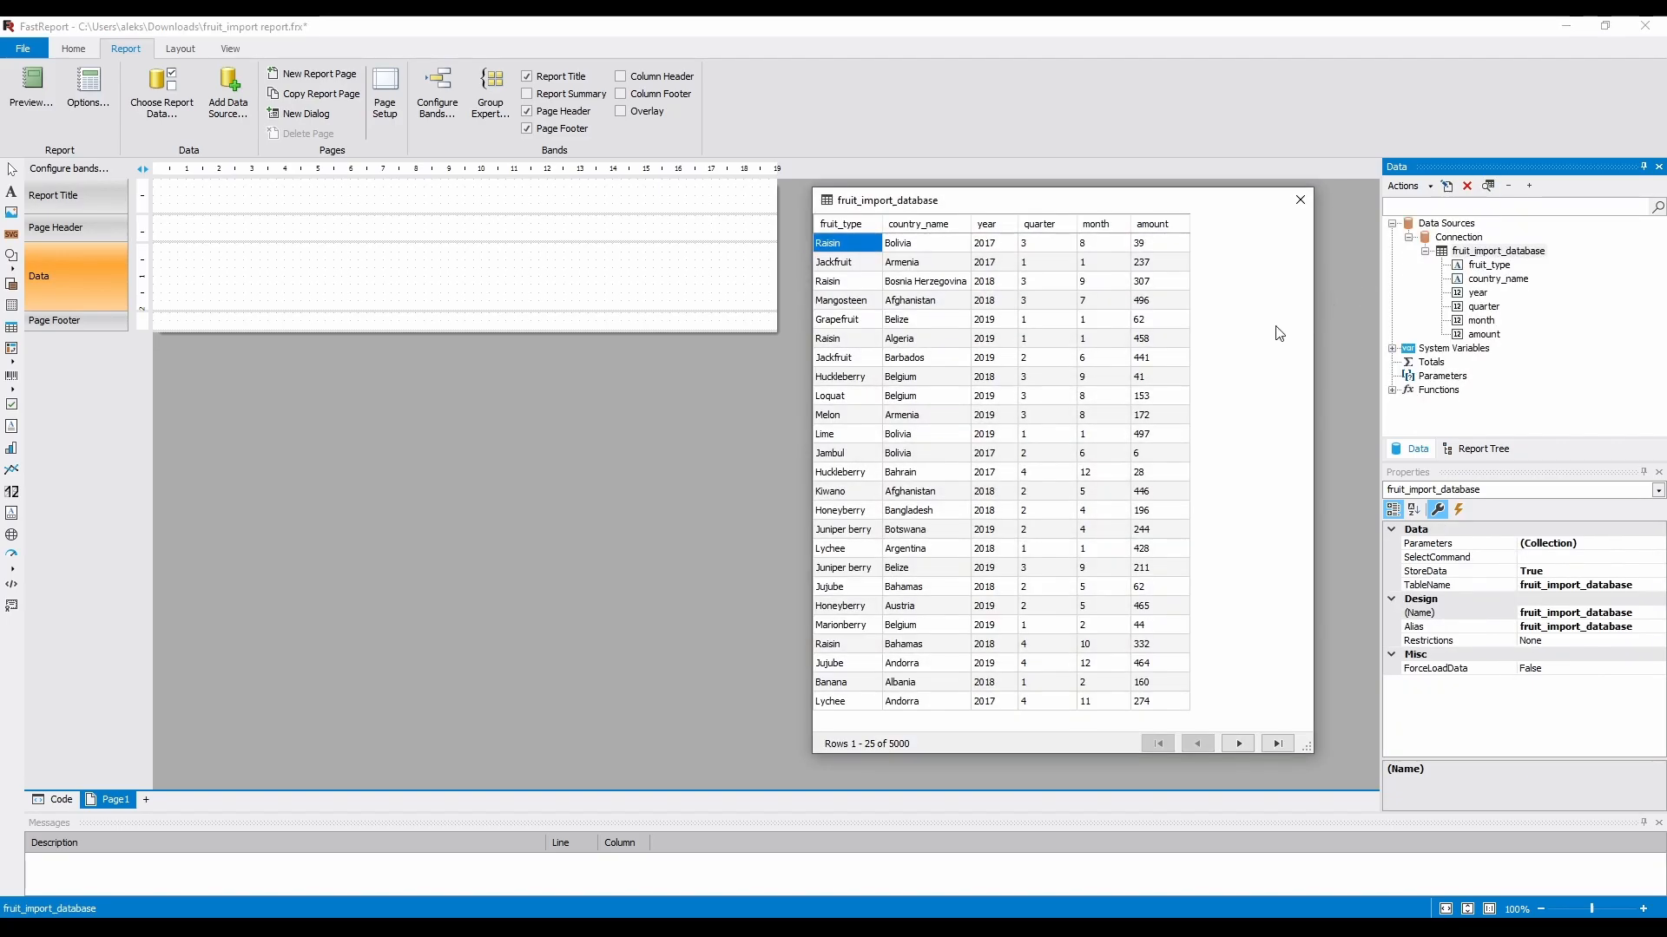
mouse_move(1236, 380)
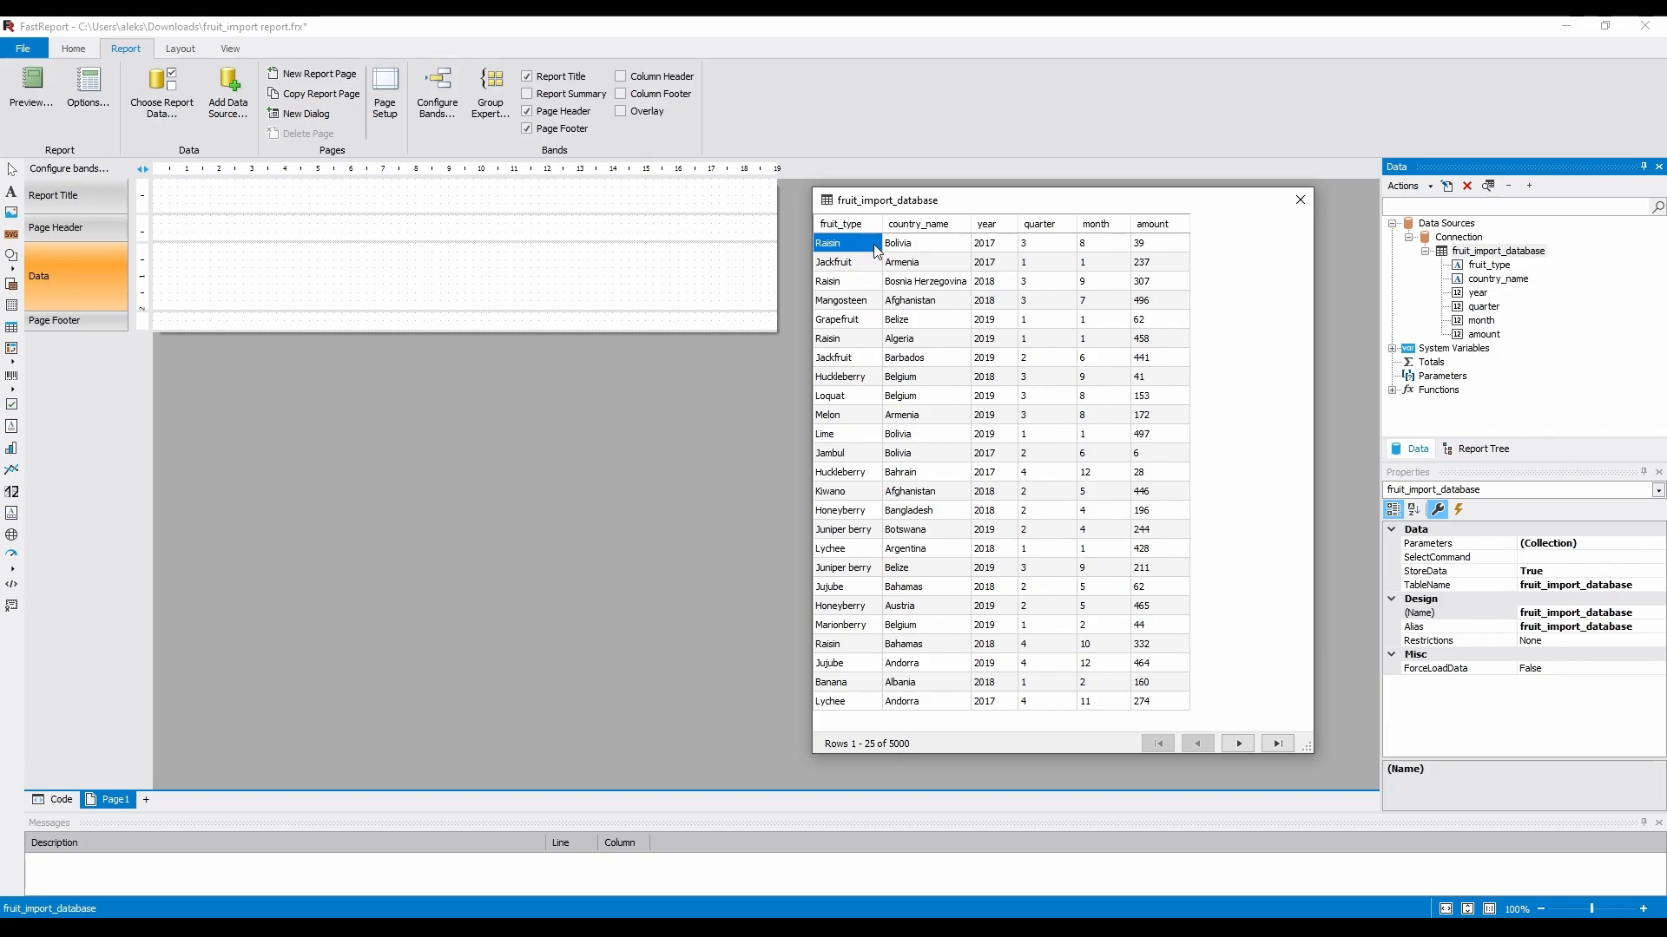
Sort the previewed rows by country_name, then month, then amount.
click(920, 224)
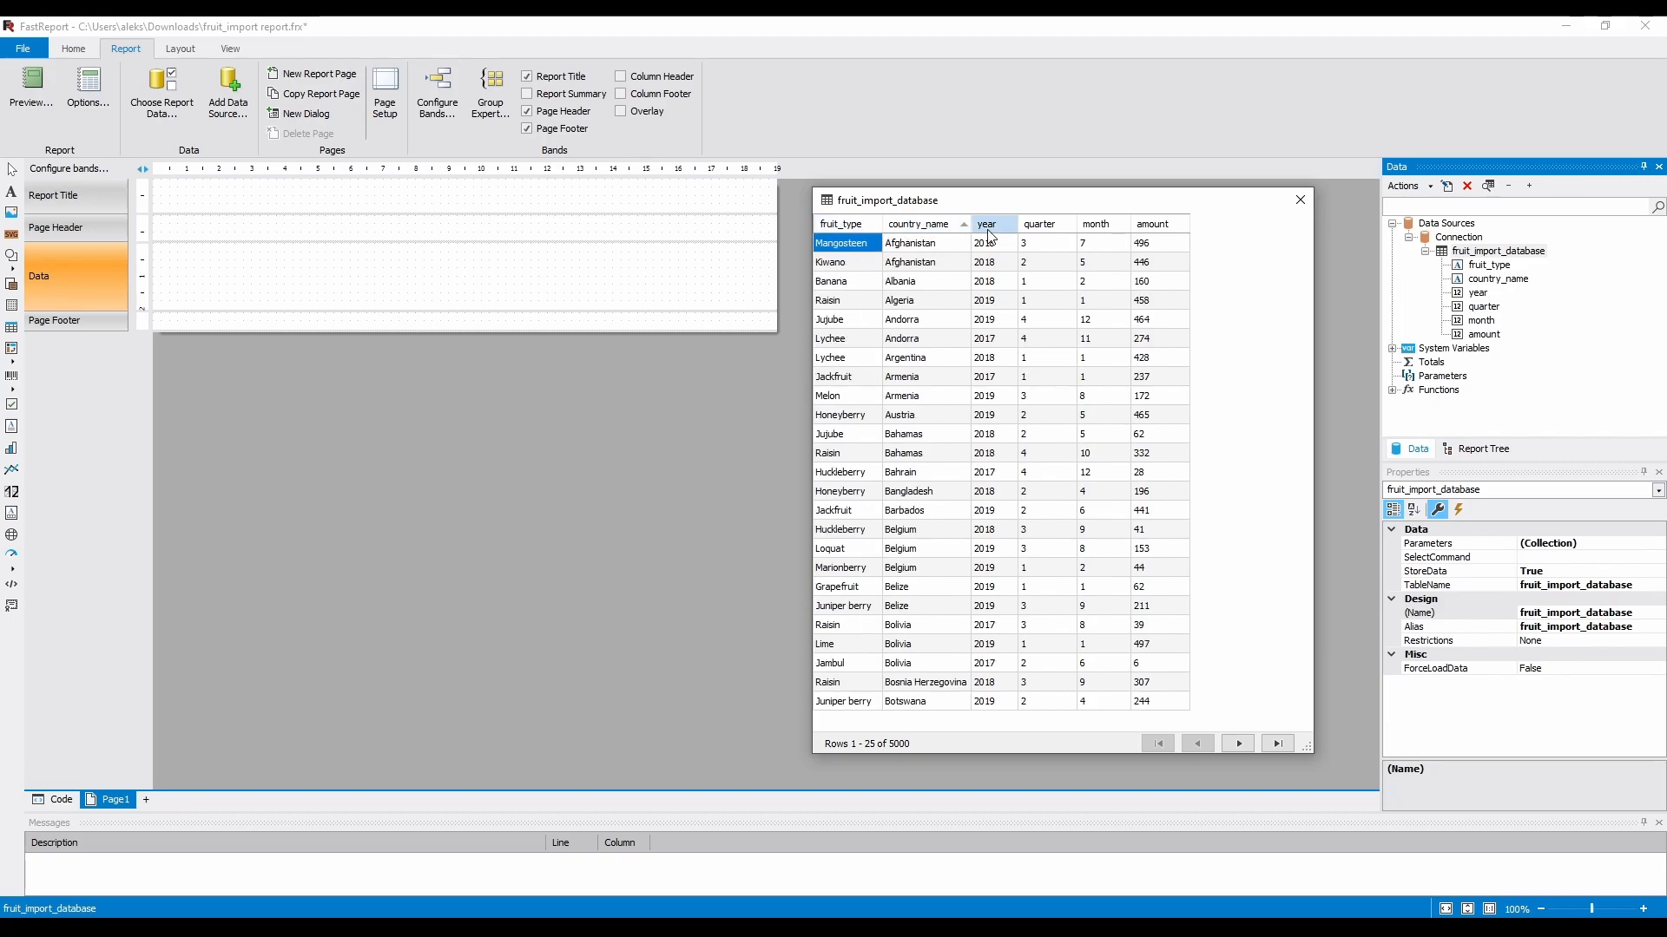
click(1097, 224)
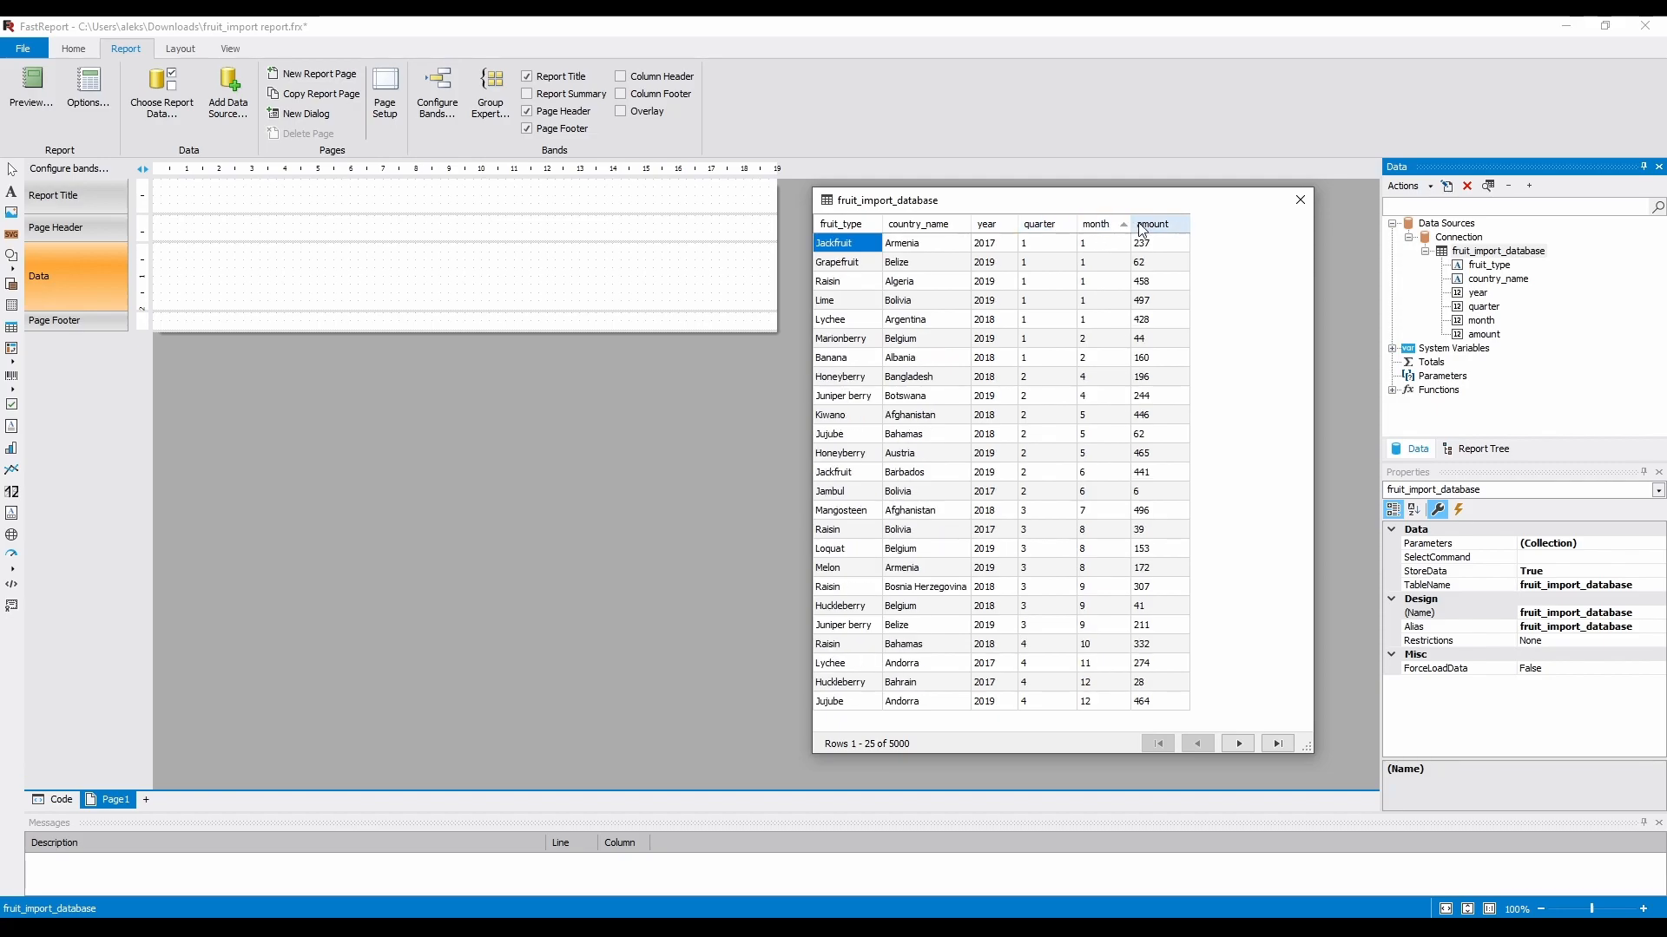
click(1152, 223)
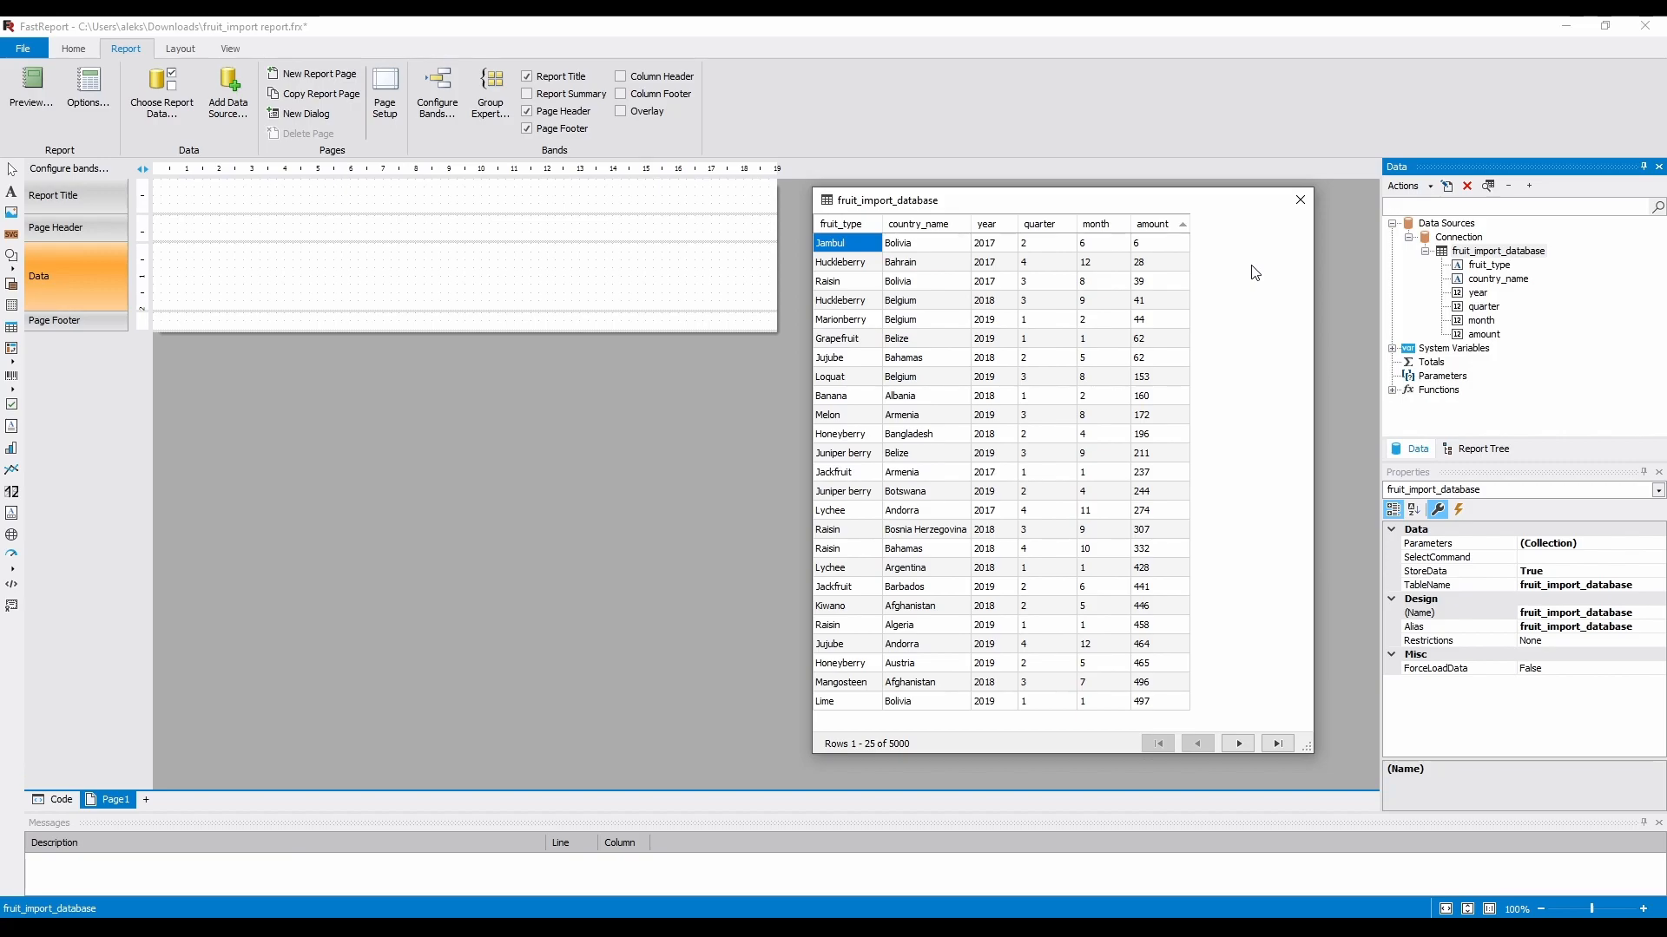
Page forward, jump to the last rows, and step back one page.
click(1236, 743)
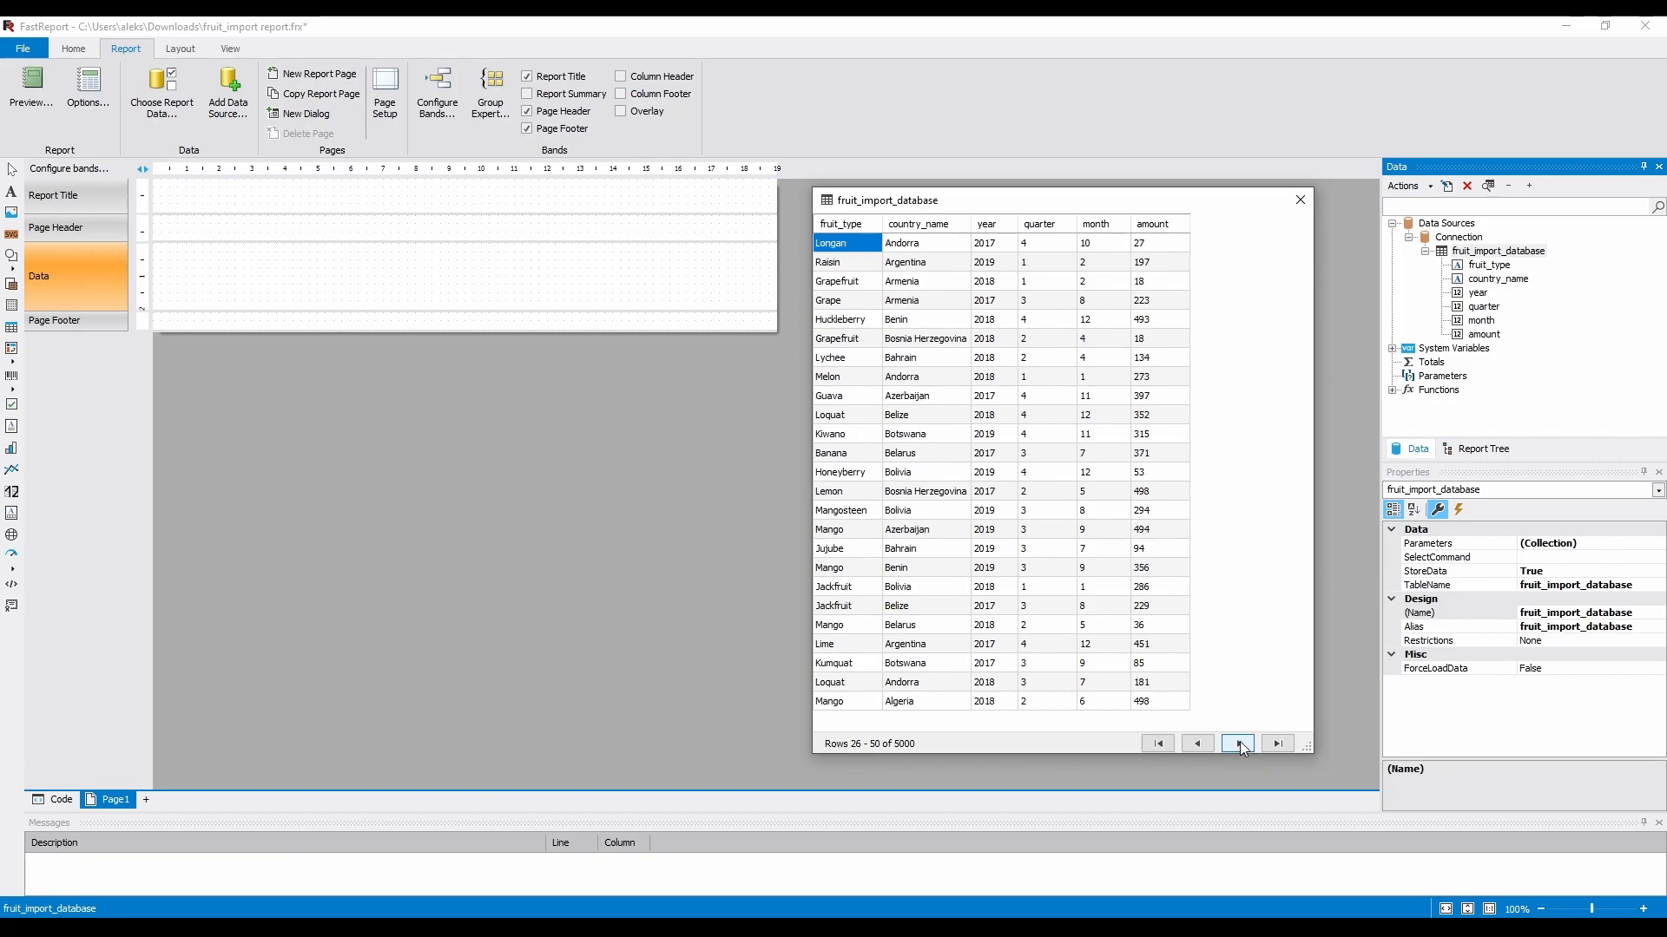
click(1276, 743)
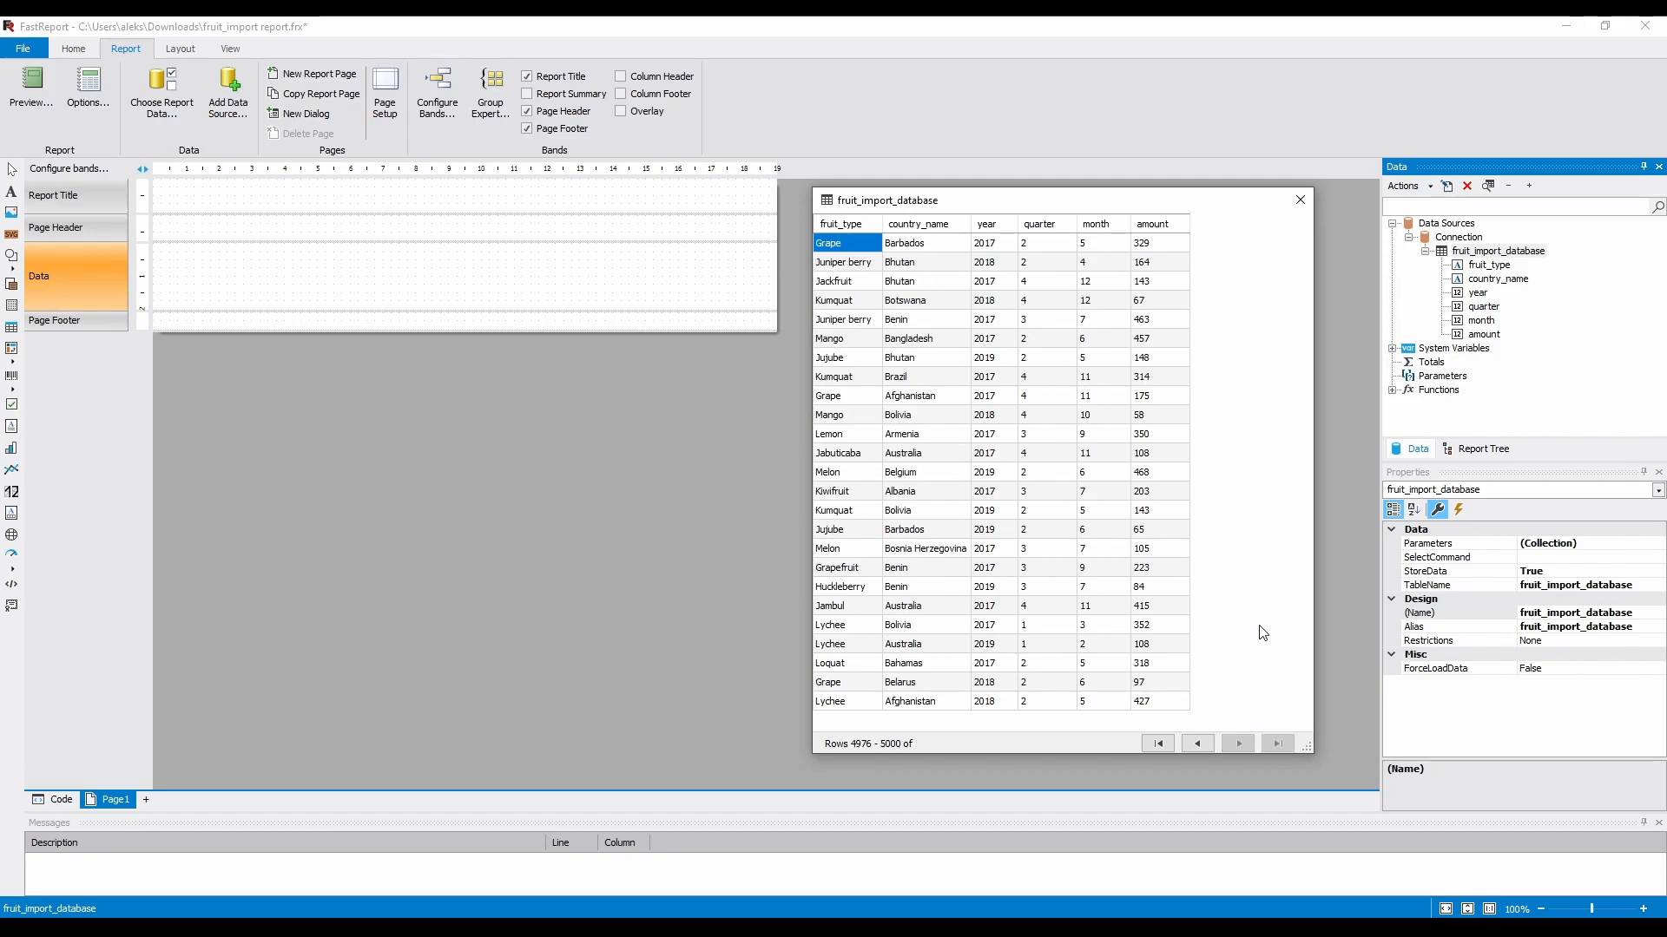
click(1196, 743)
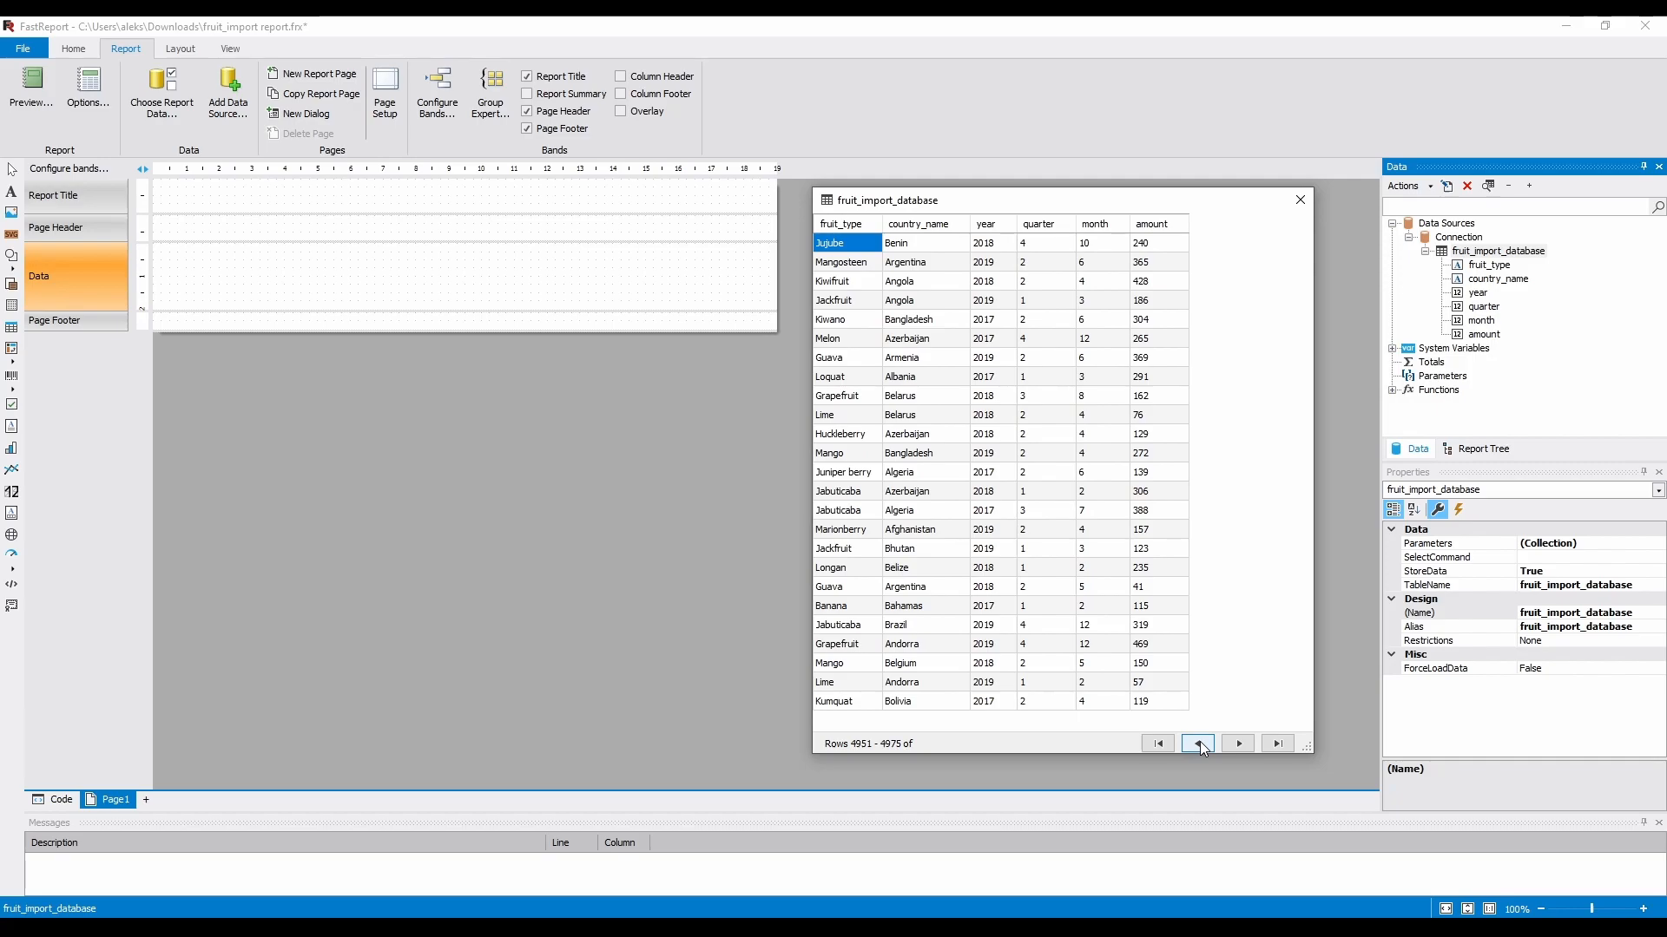
mouse_move(1276, 644)
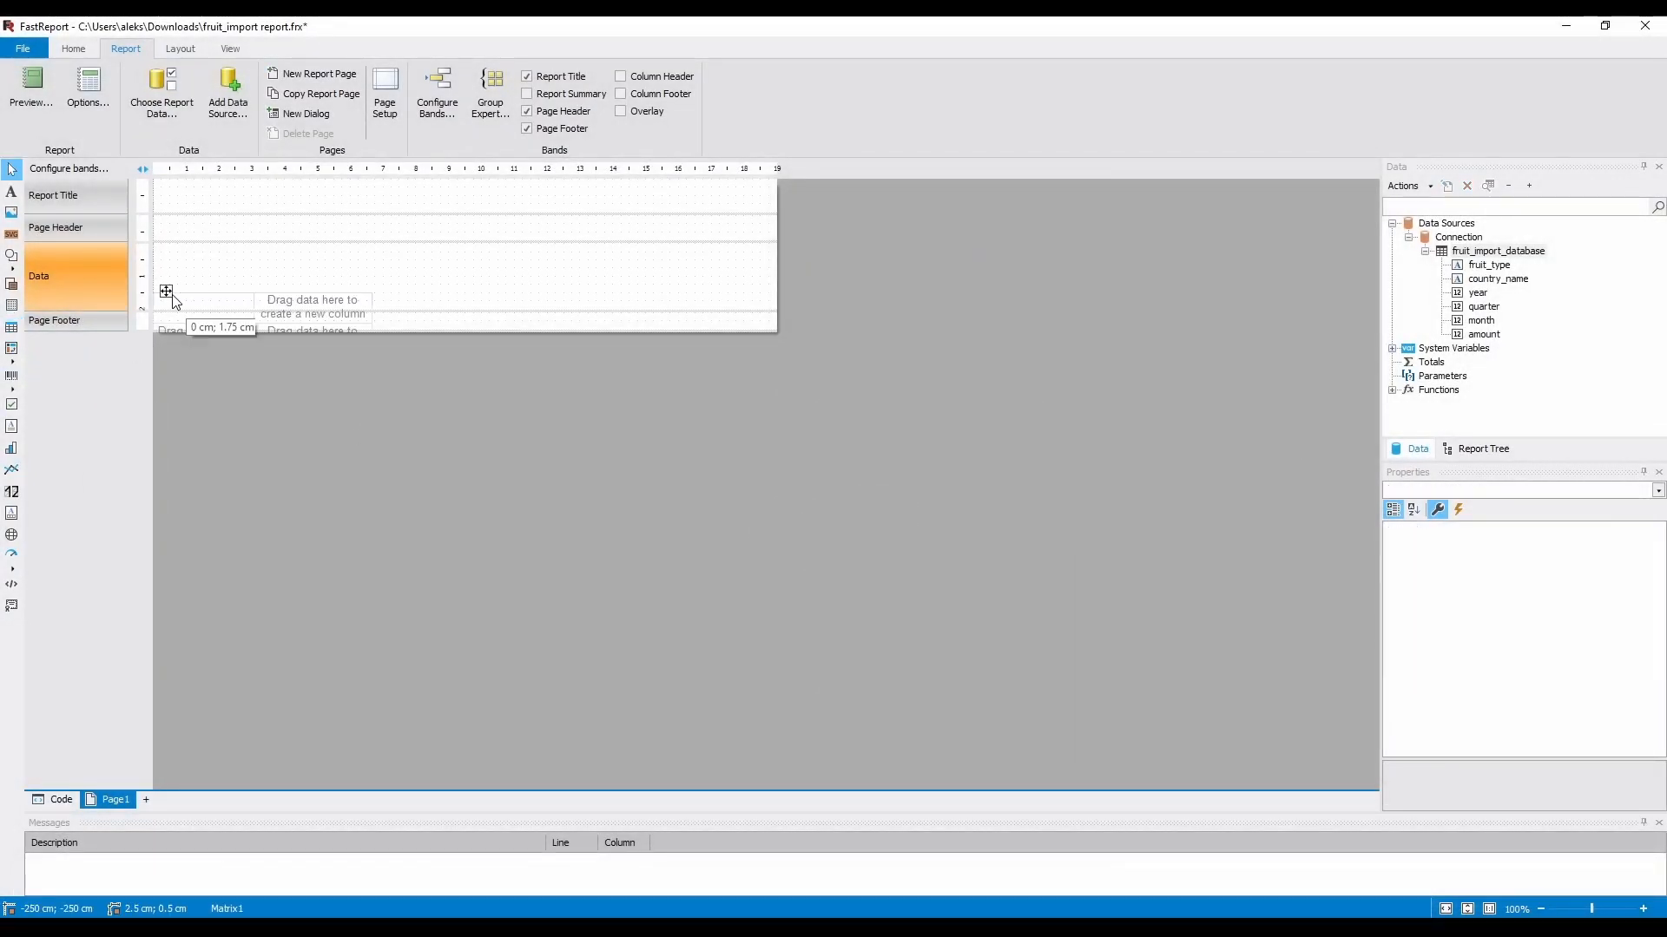
Place a matrix of amount by country_name and year in the Data band and preview it.
click(180, 259)
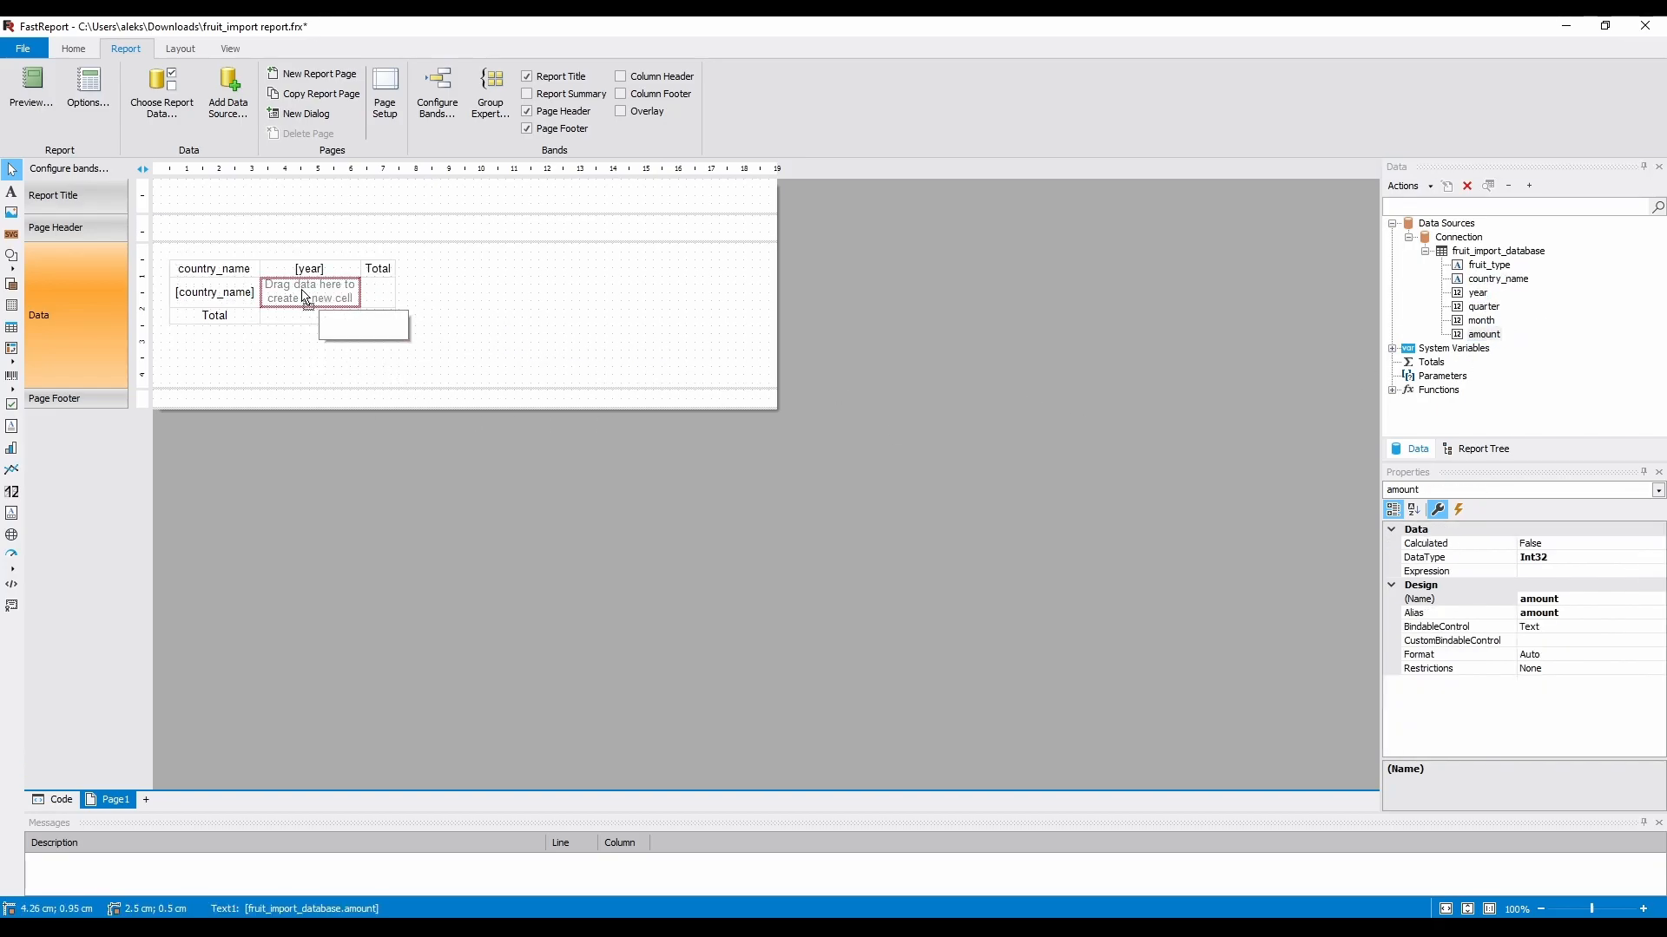
click(31, 92)
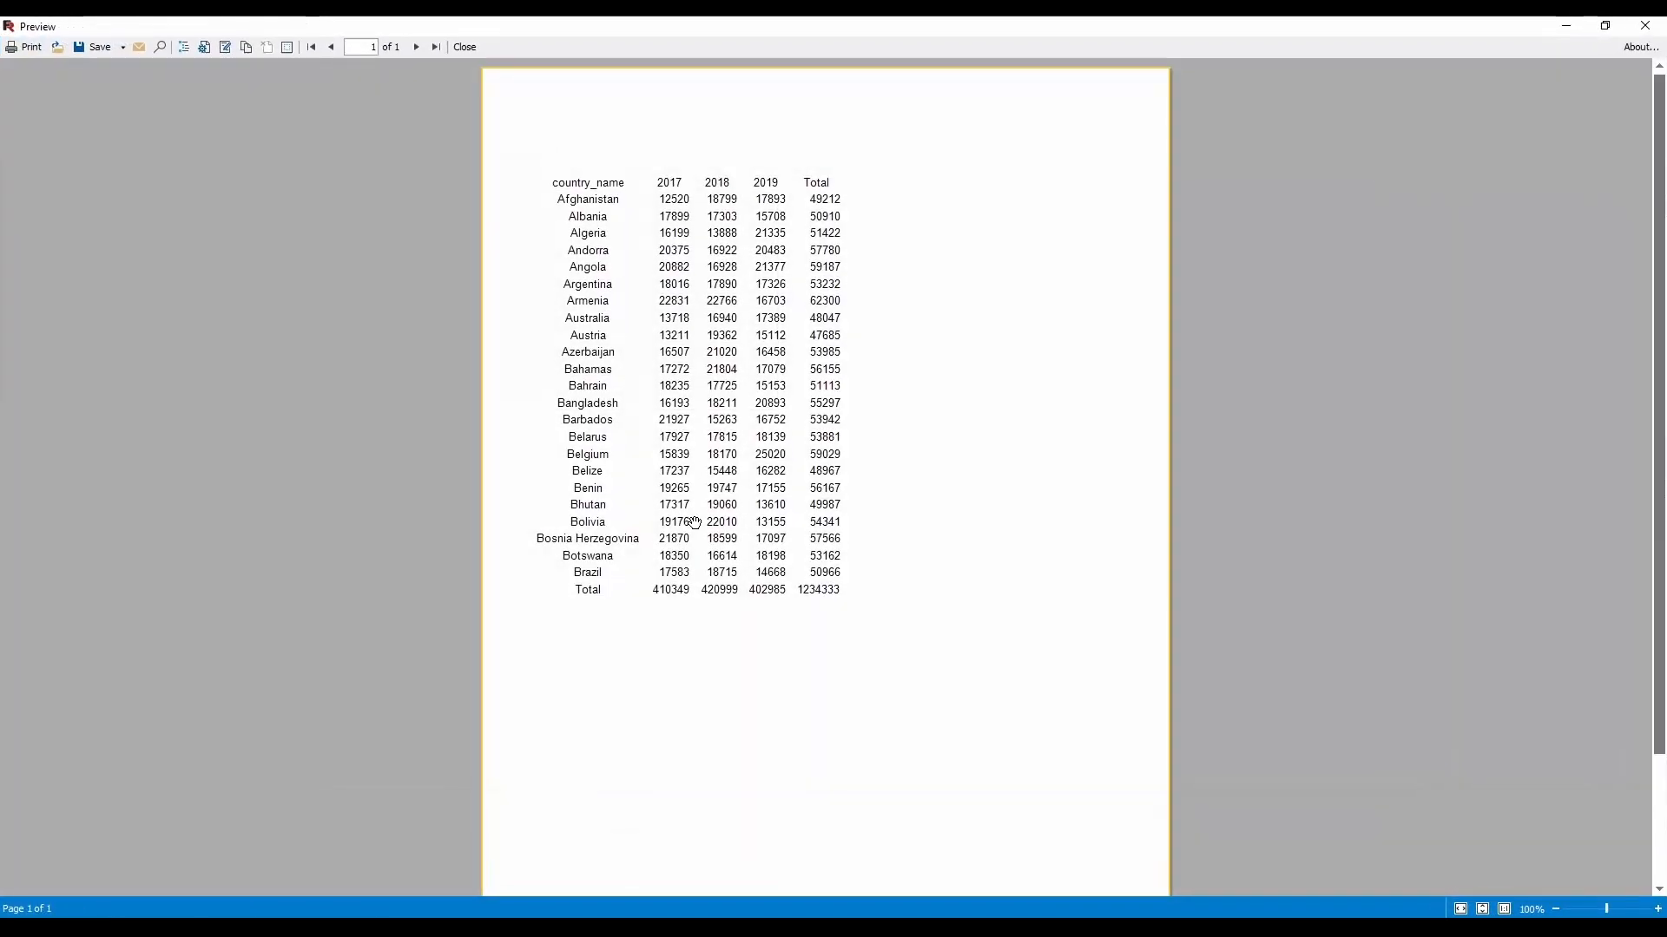
click(464, 45)
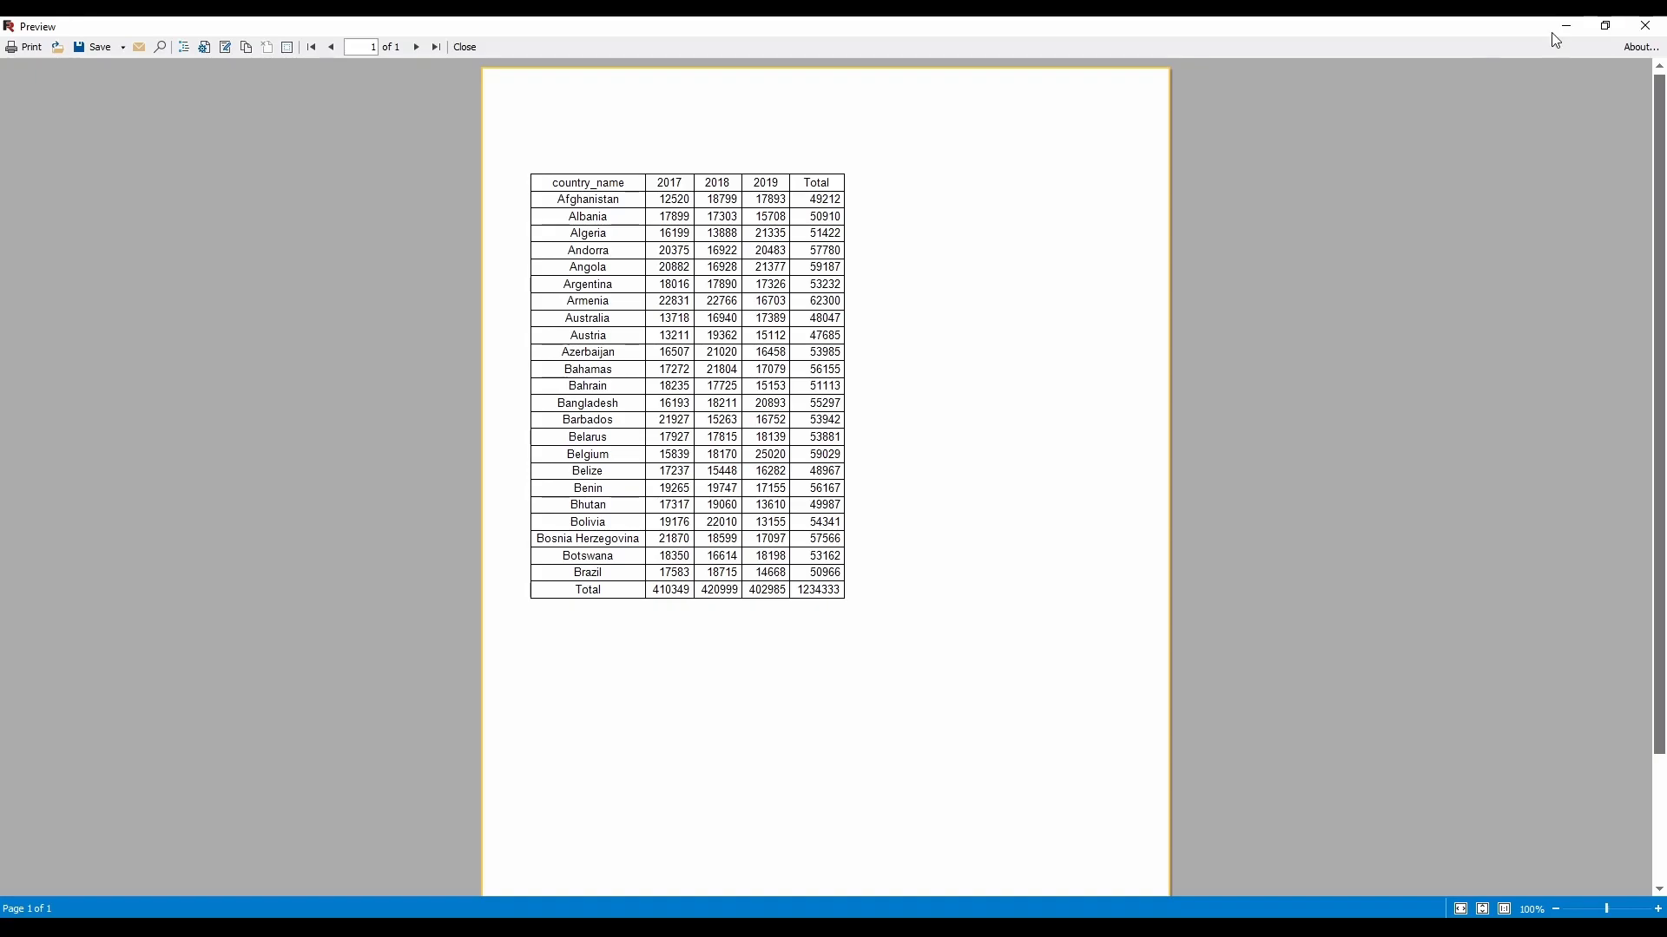
click(461, 46)
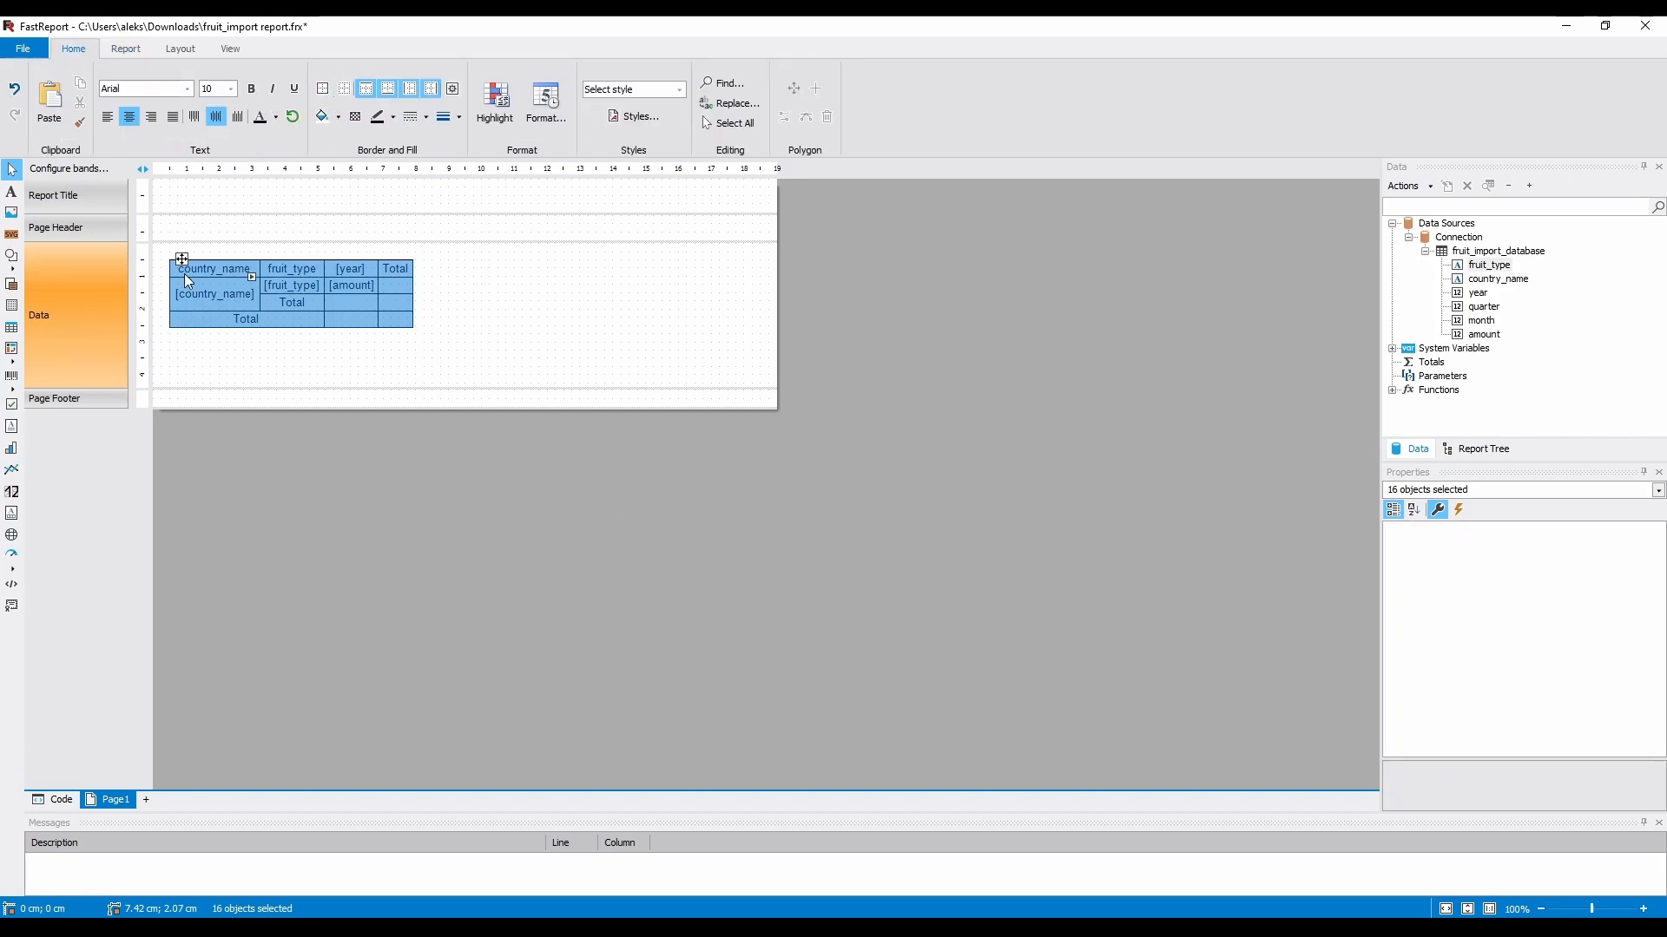
Preview the nested country and fruit_type matrix across its 12 pages, then close it.
click(125, 49)
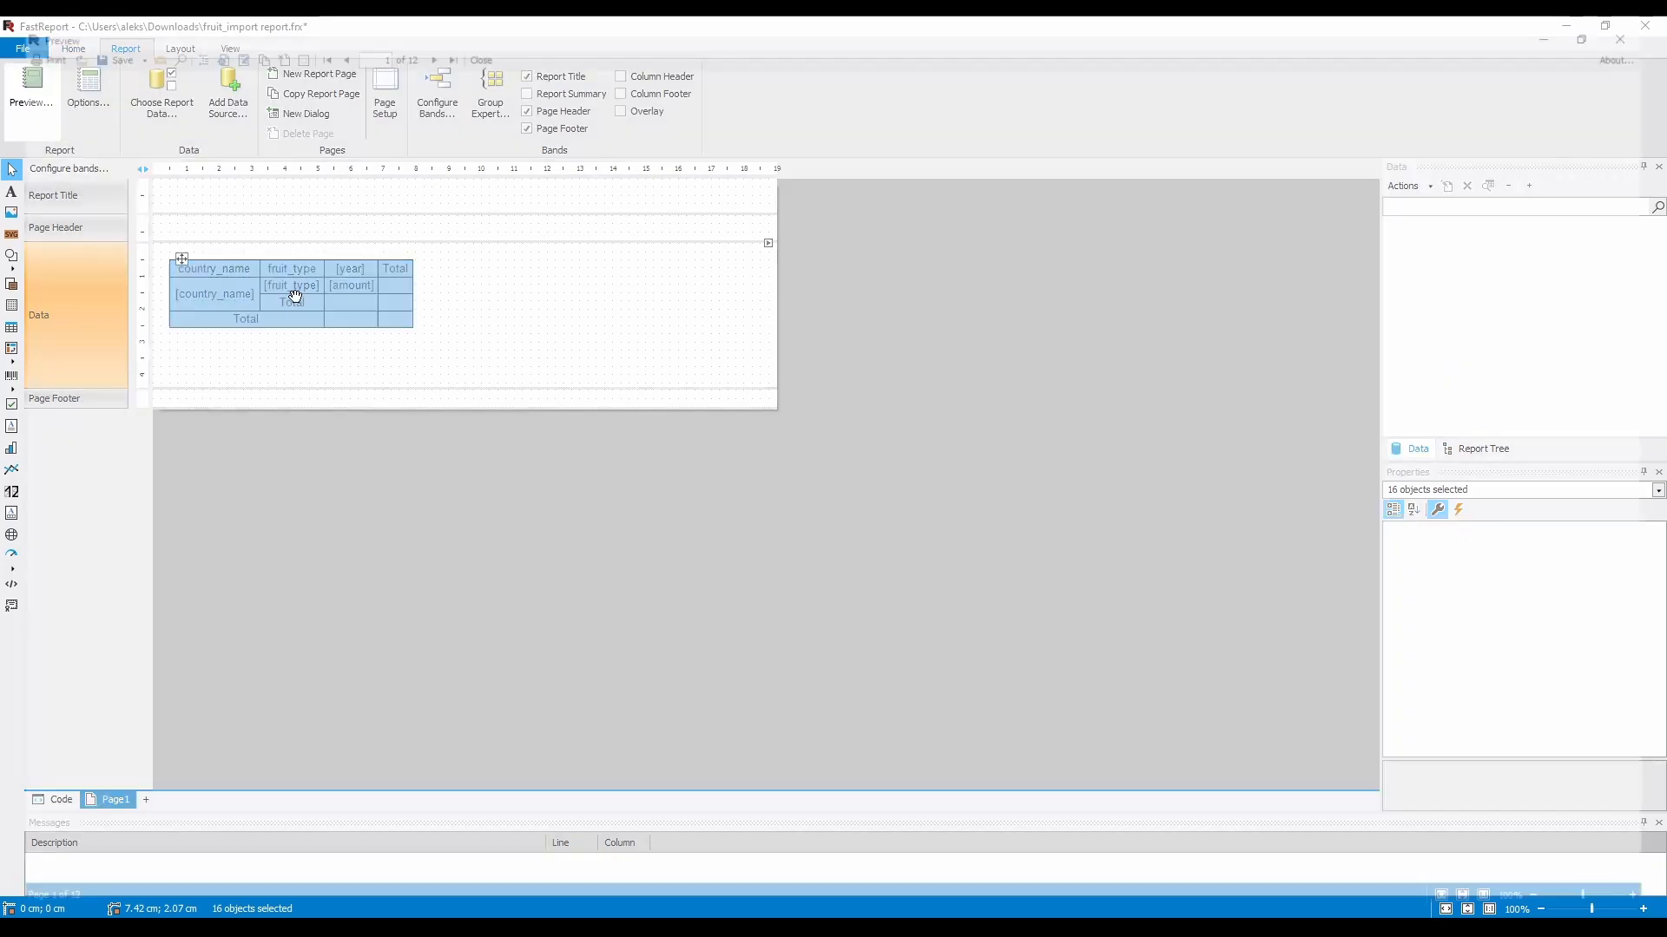
click(32, 90)
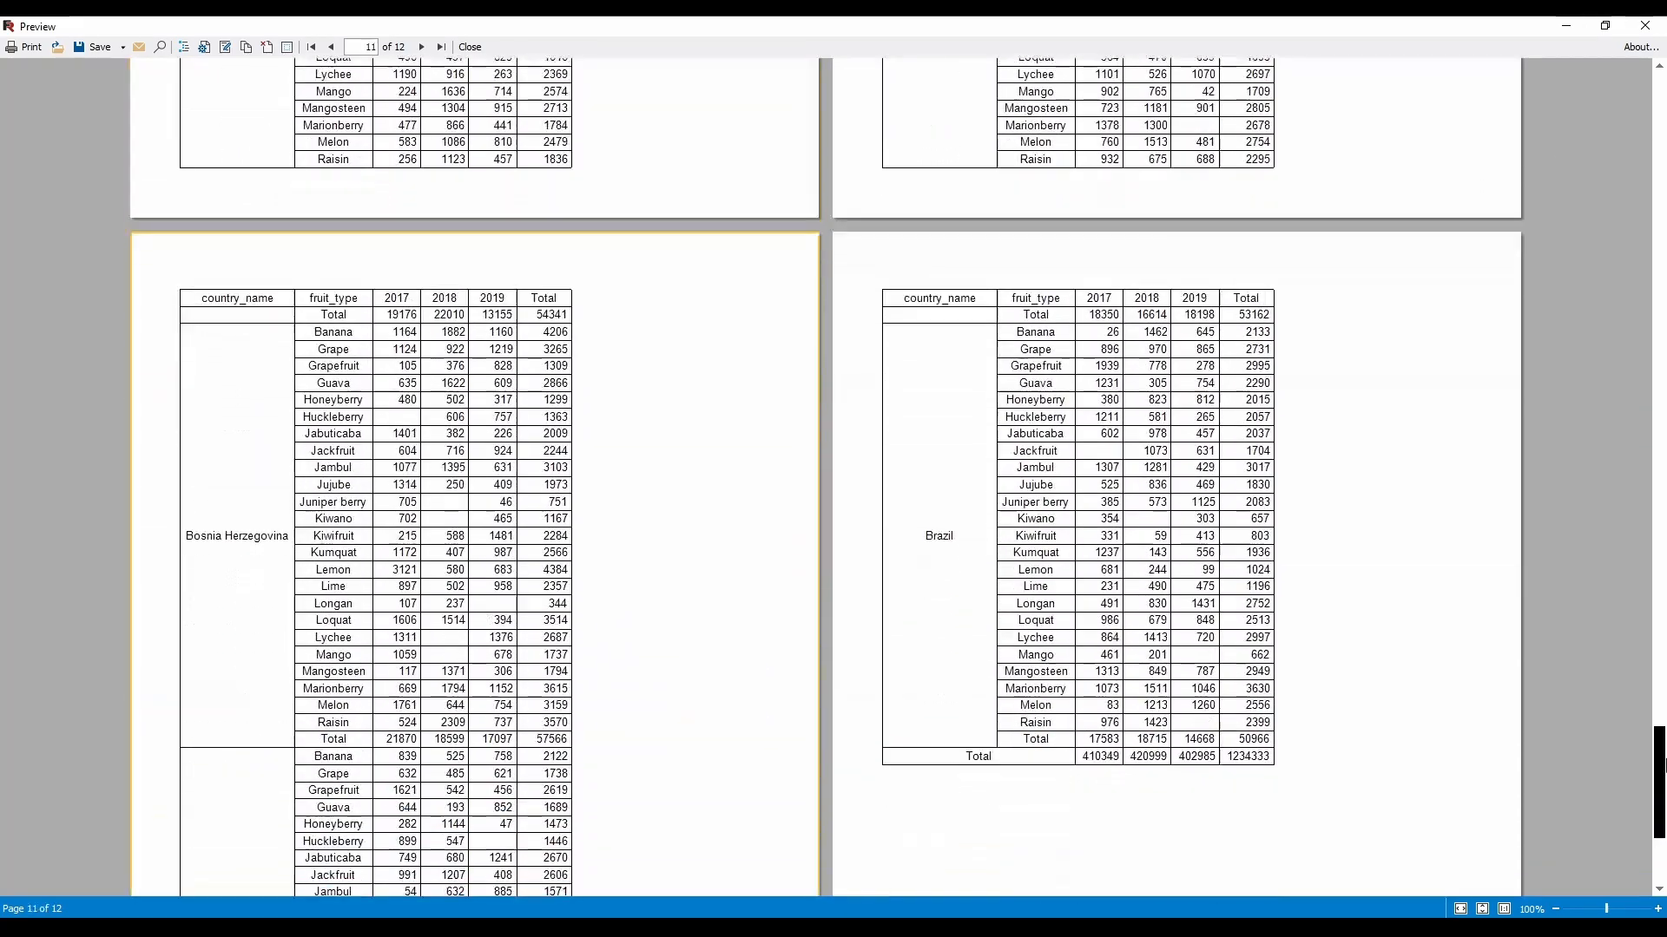
click(311, 45)
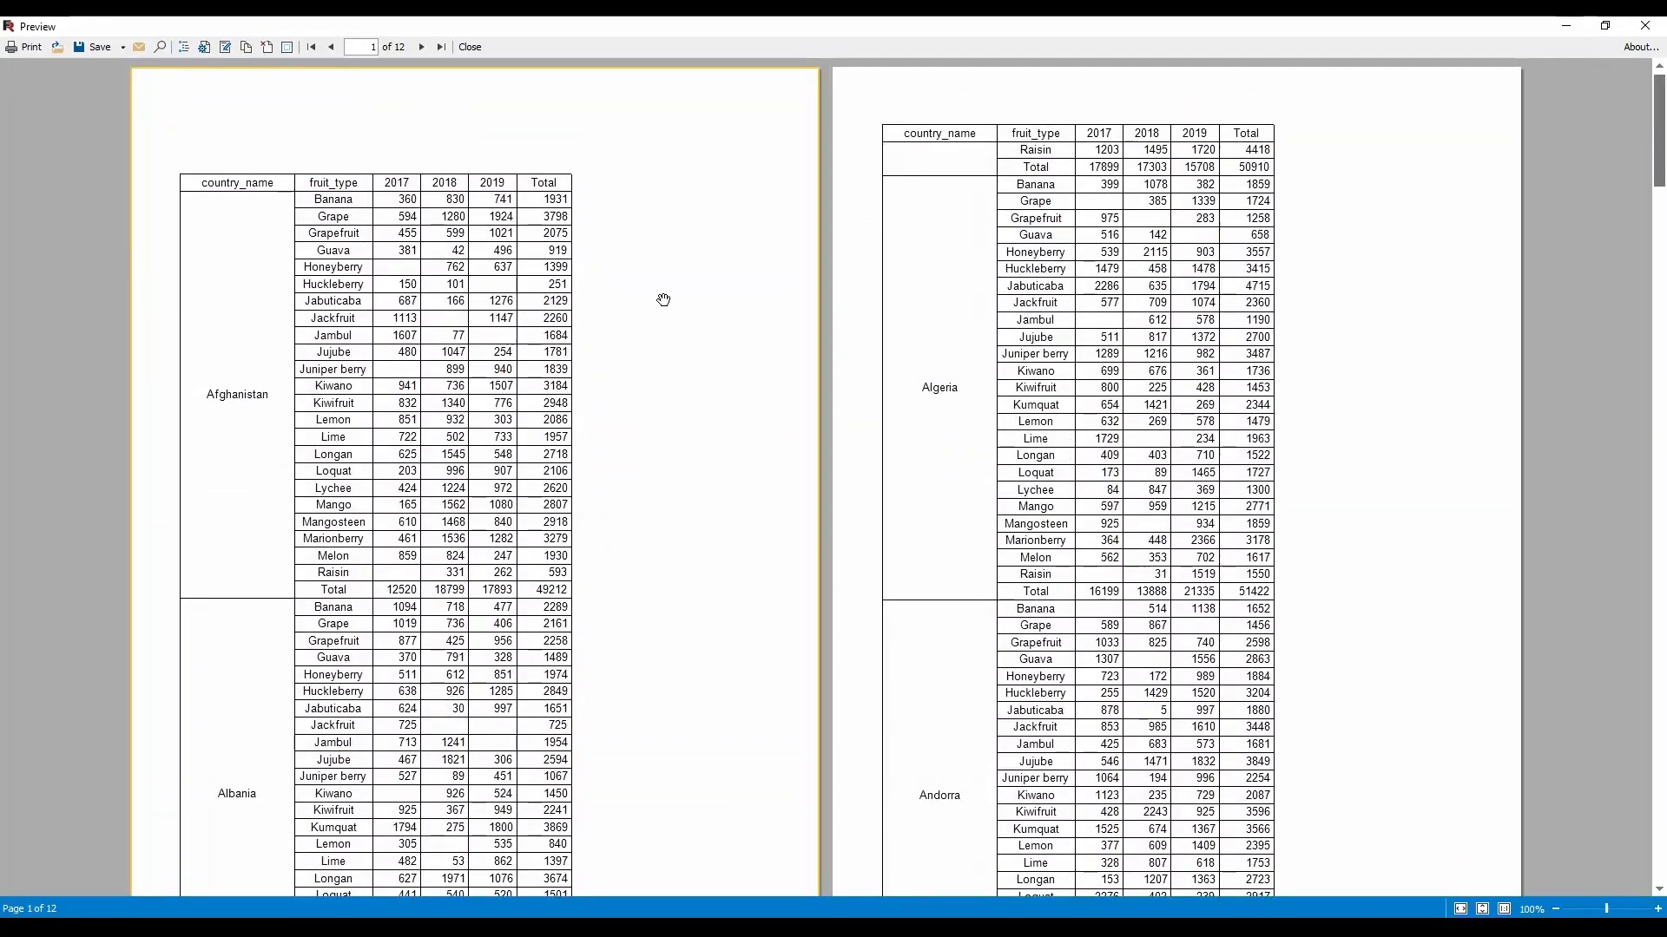
click(467, 45)
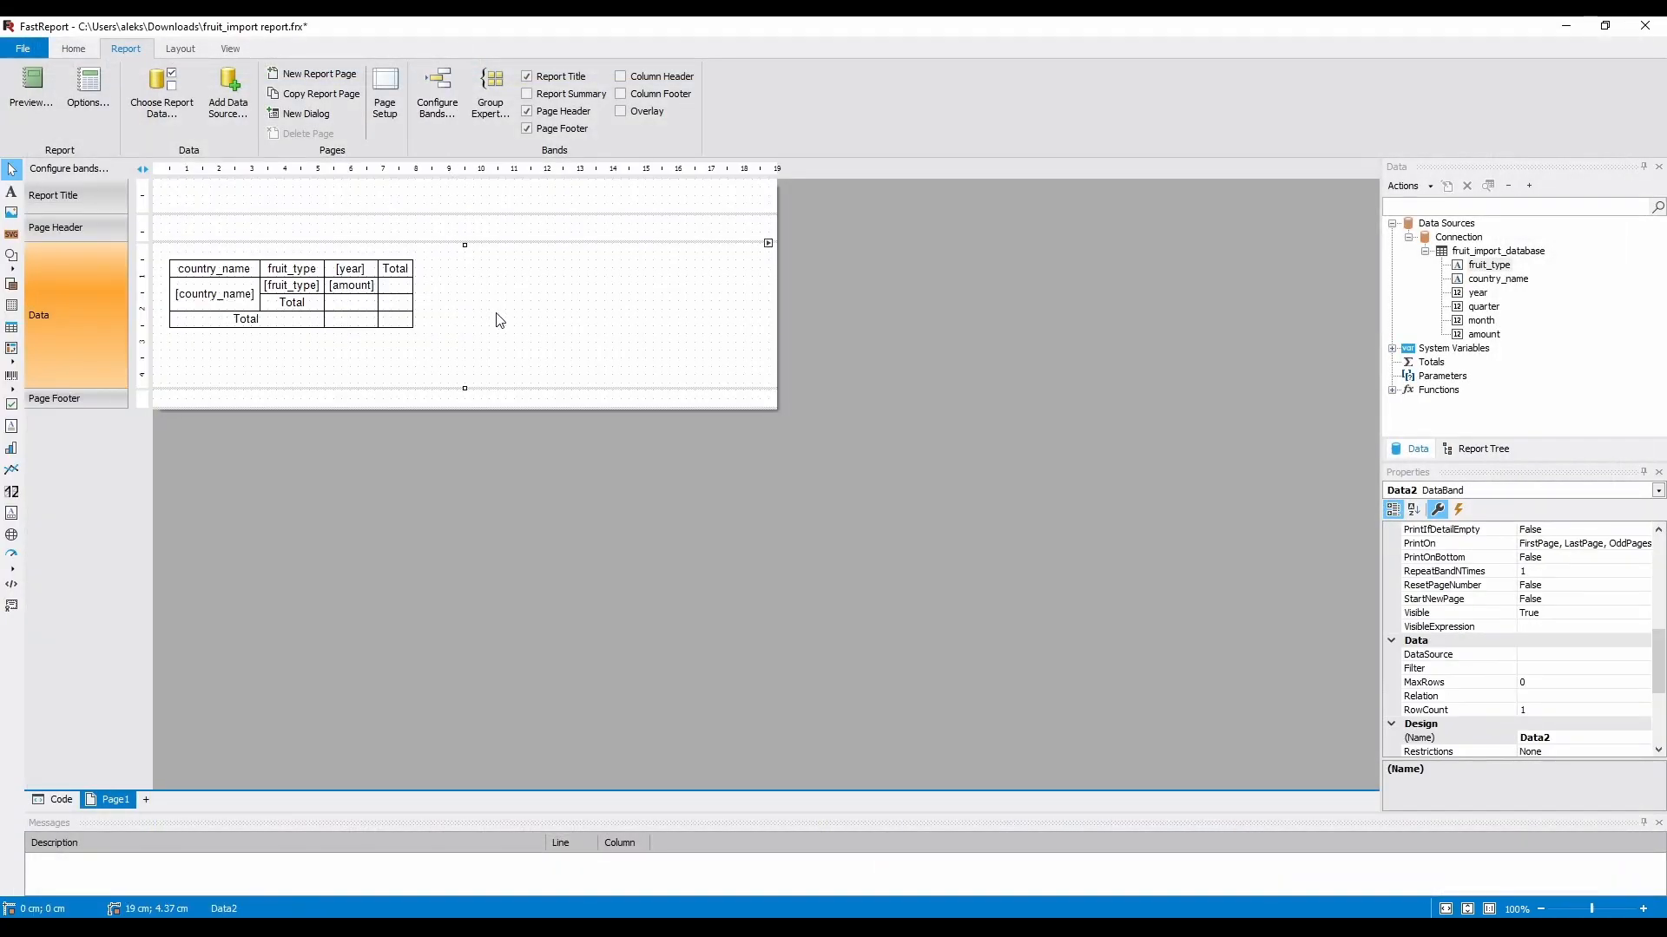
Set the page to unlimited height in Page Setup.
click(385, 96)
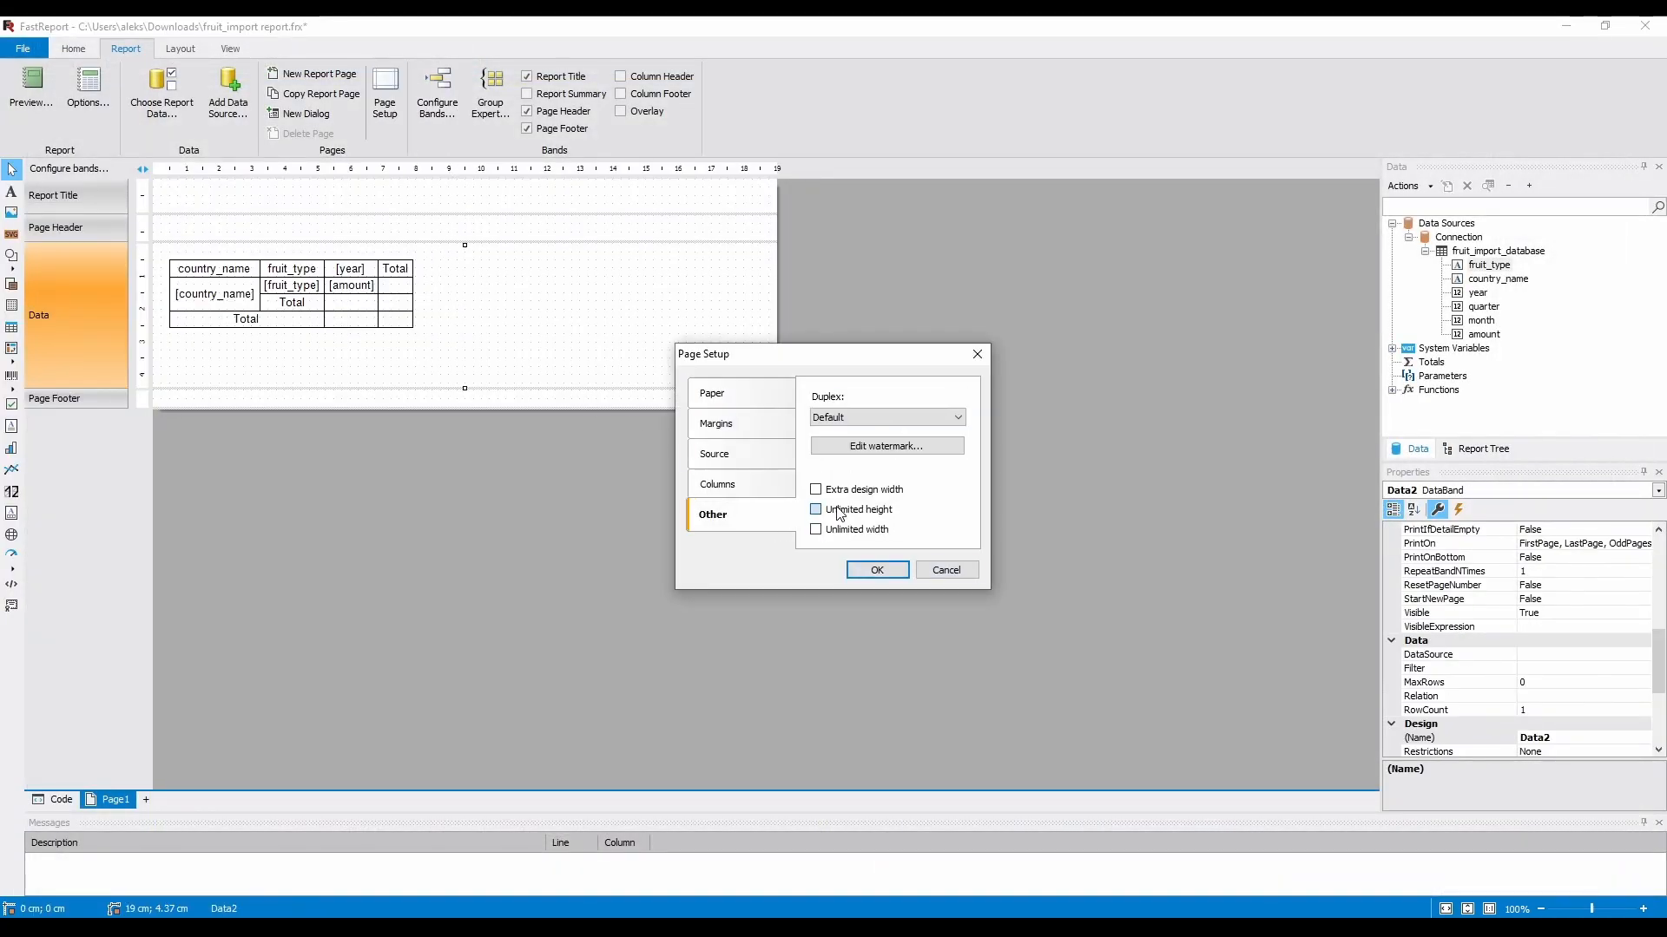
click(875, 569)
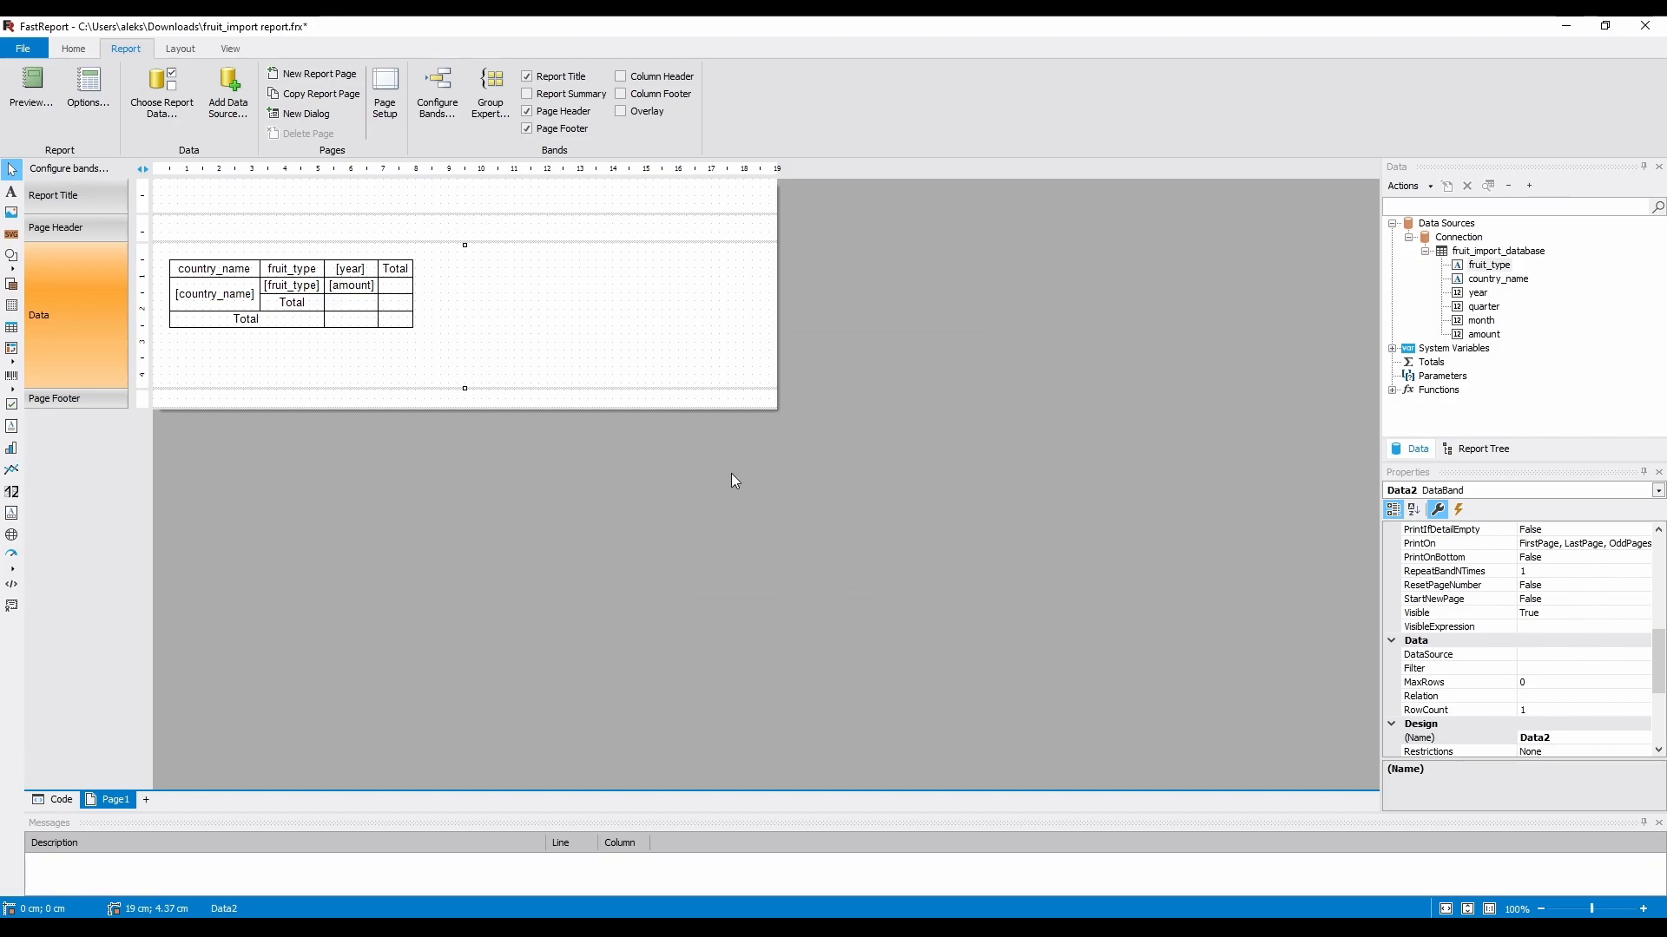
Rename the headers to Country name and Fruit type and preview the single-page report.
double_click(212, 294)
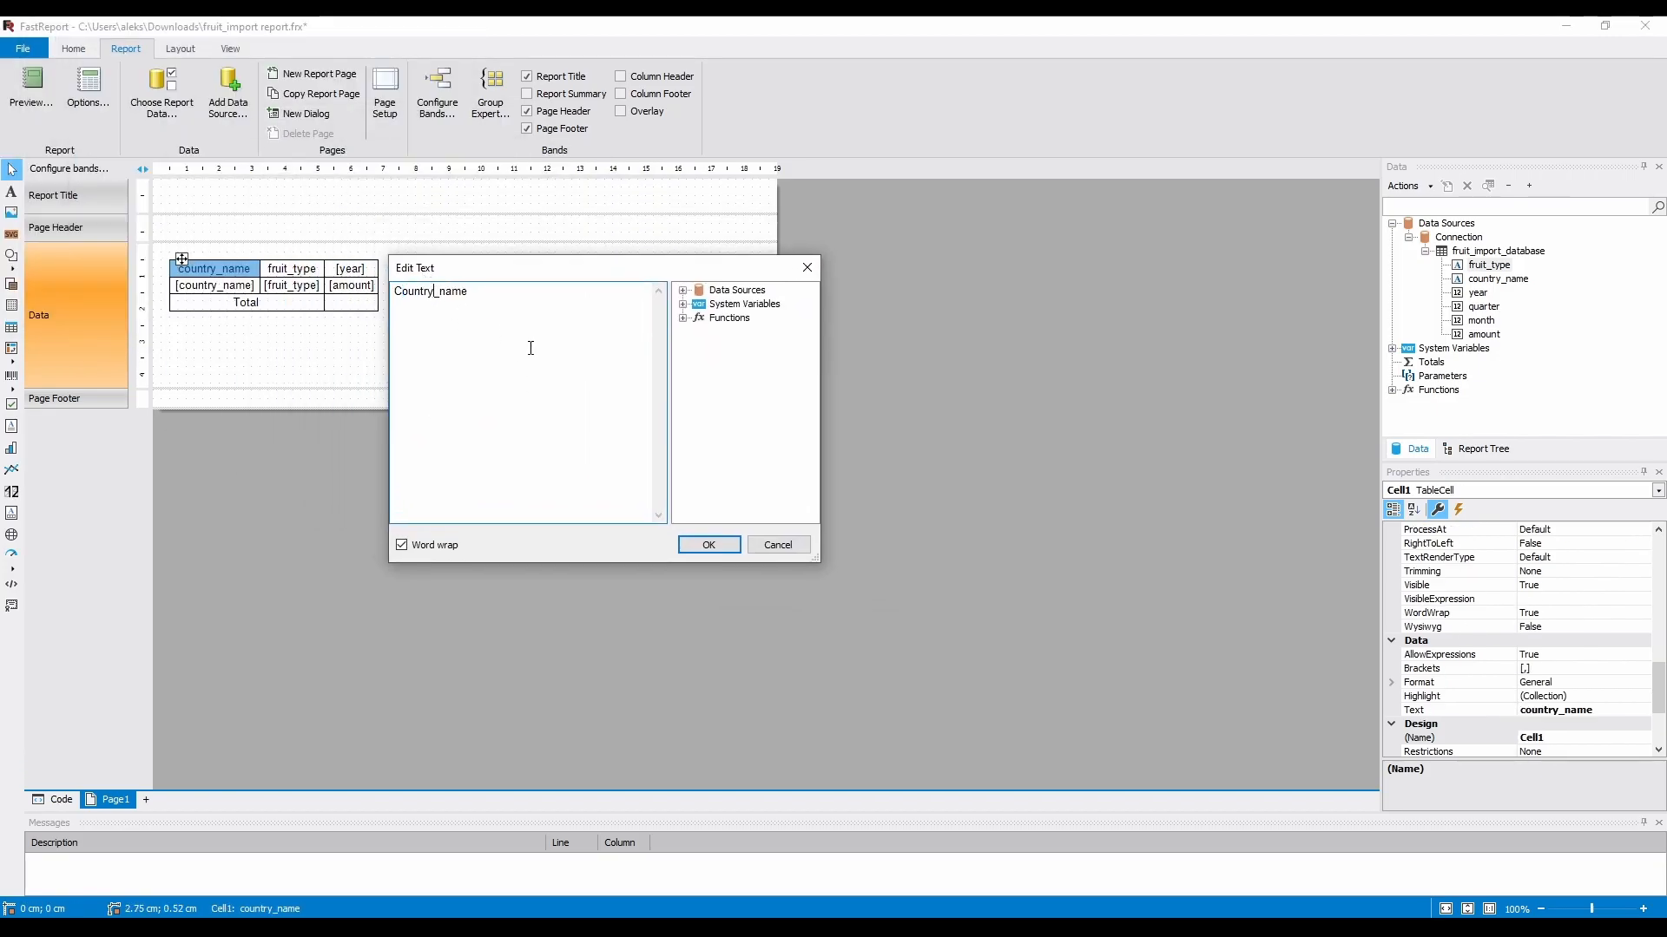
click(292, 267)
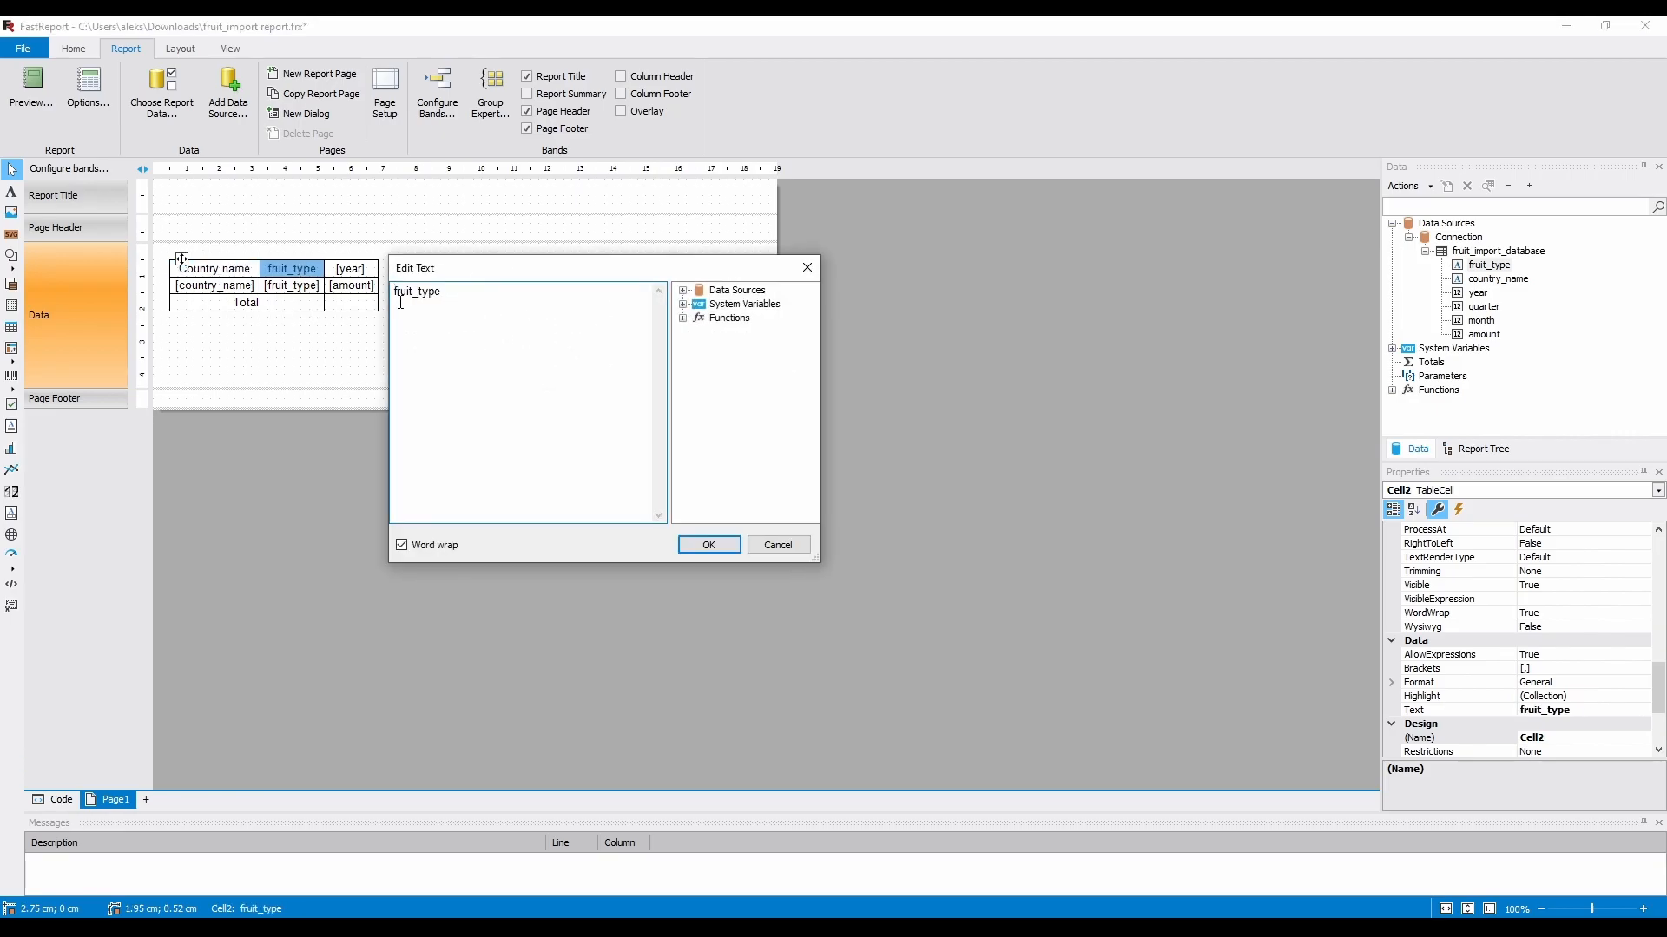
click(706, 543)
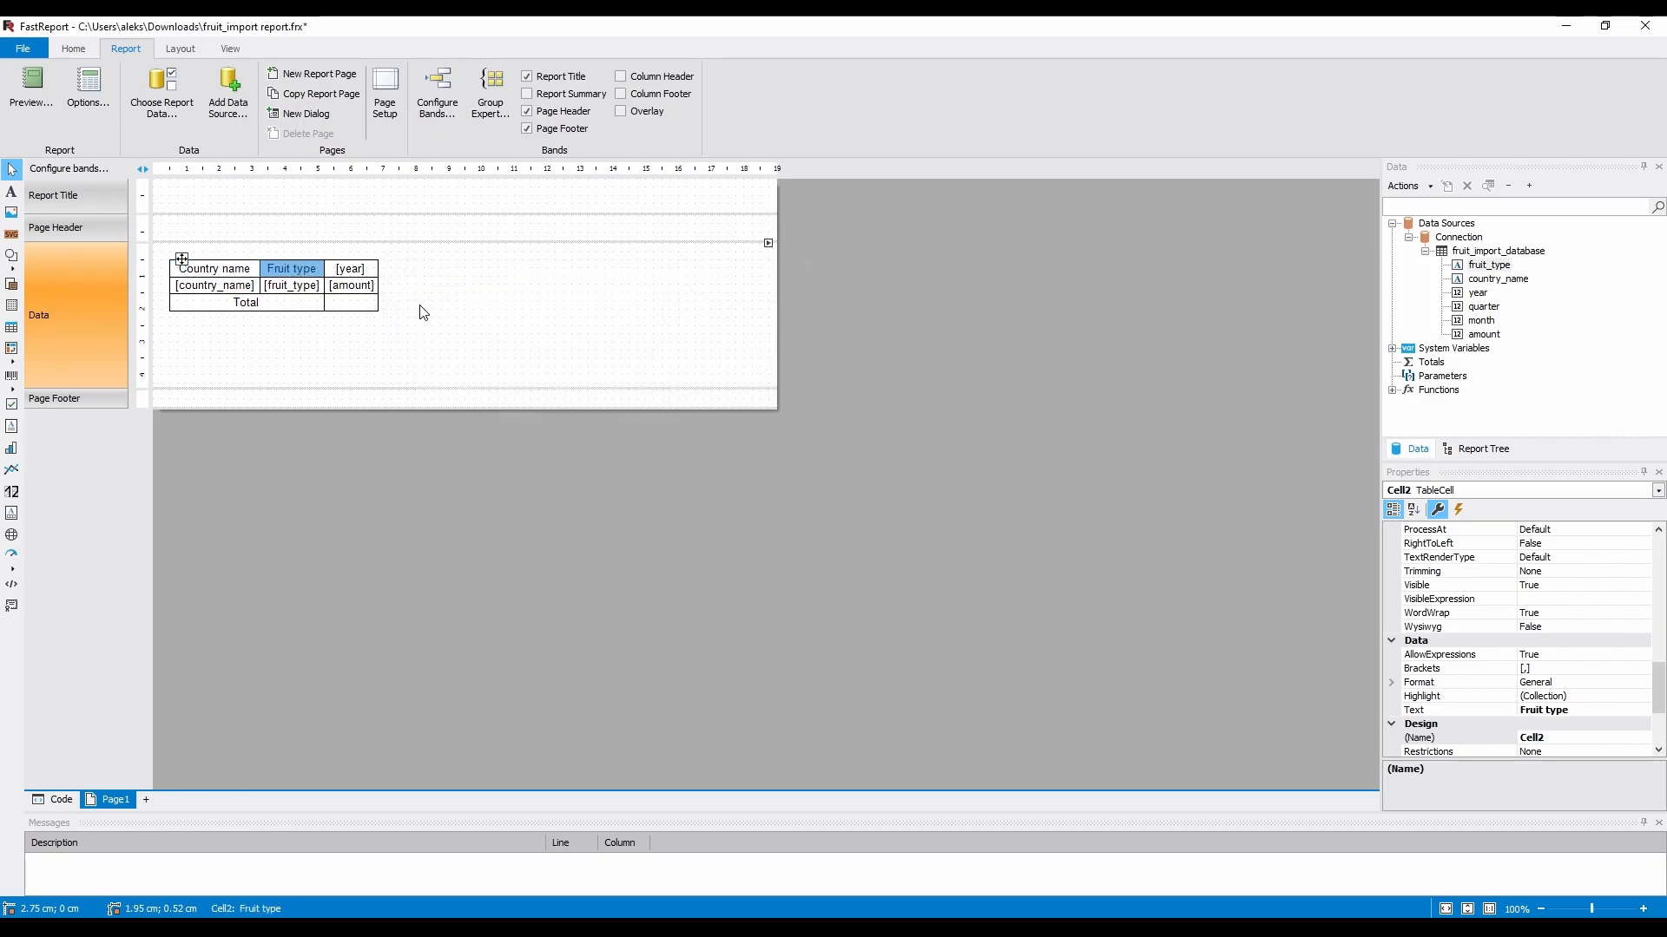
click(31, 87)
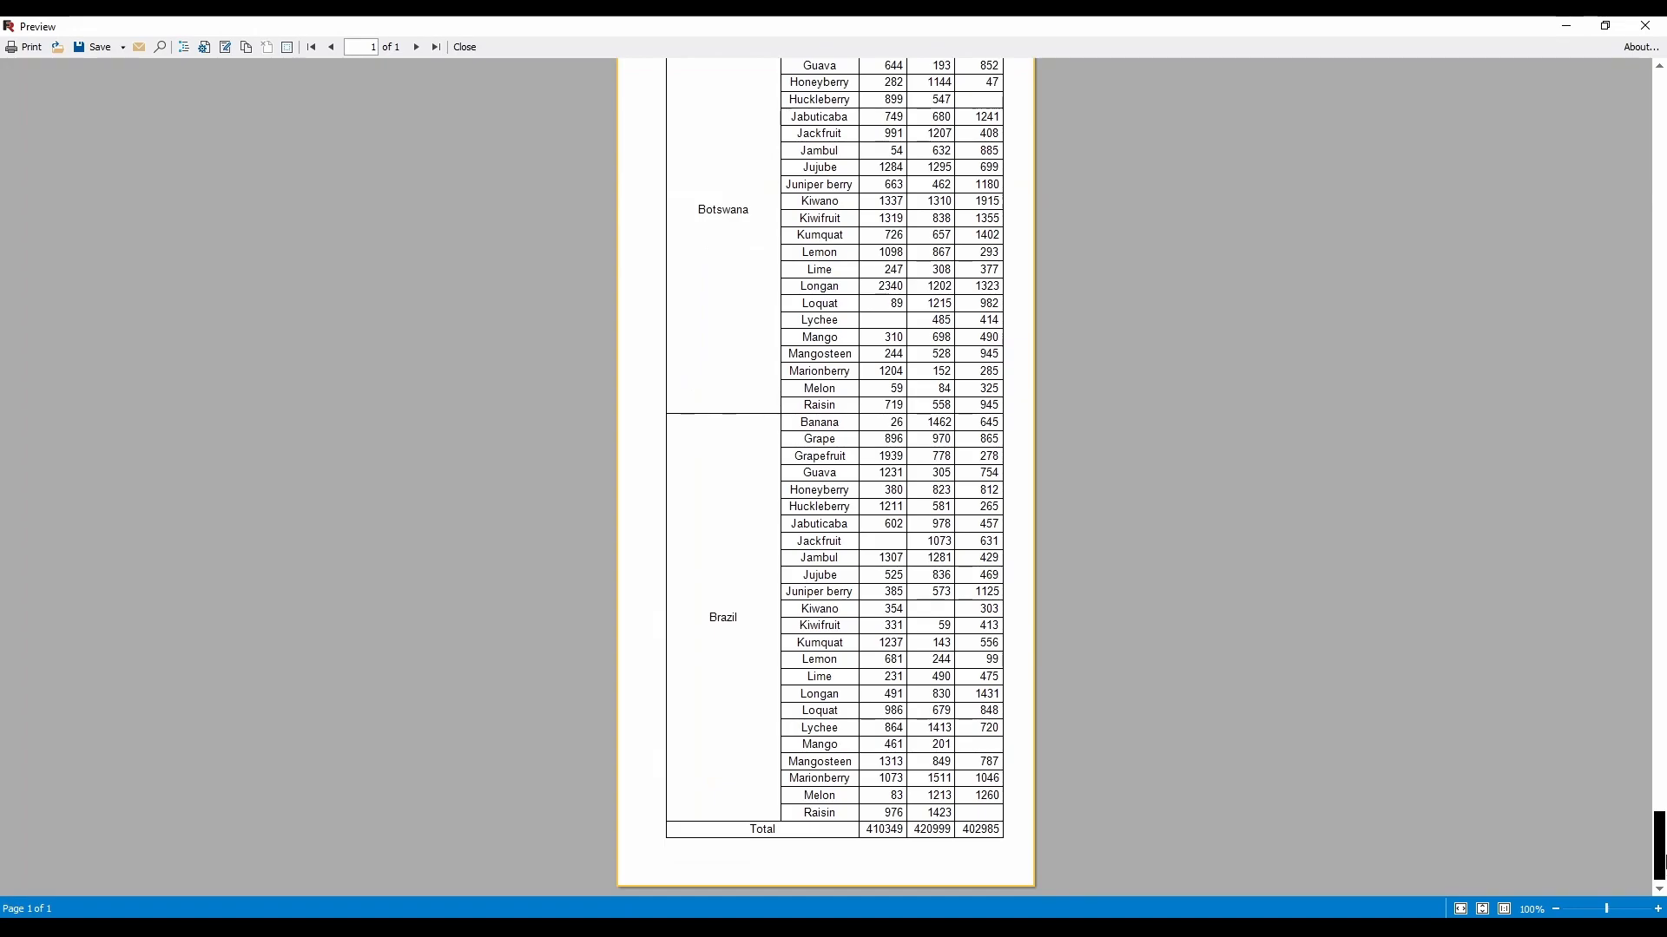
click(463, 45)
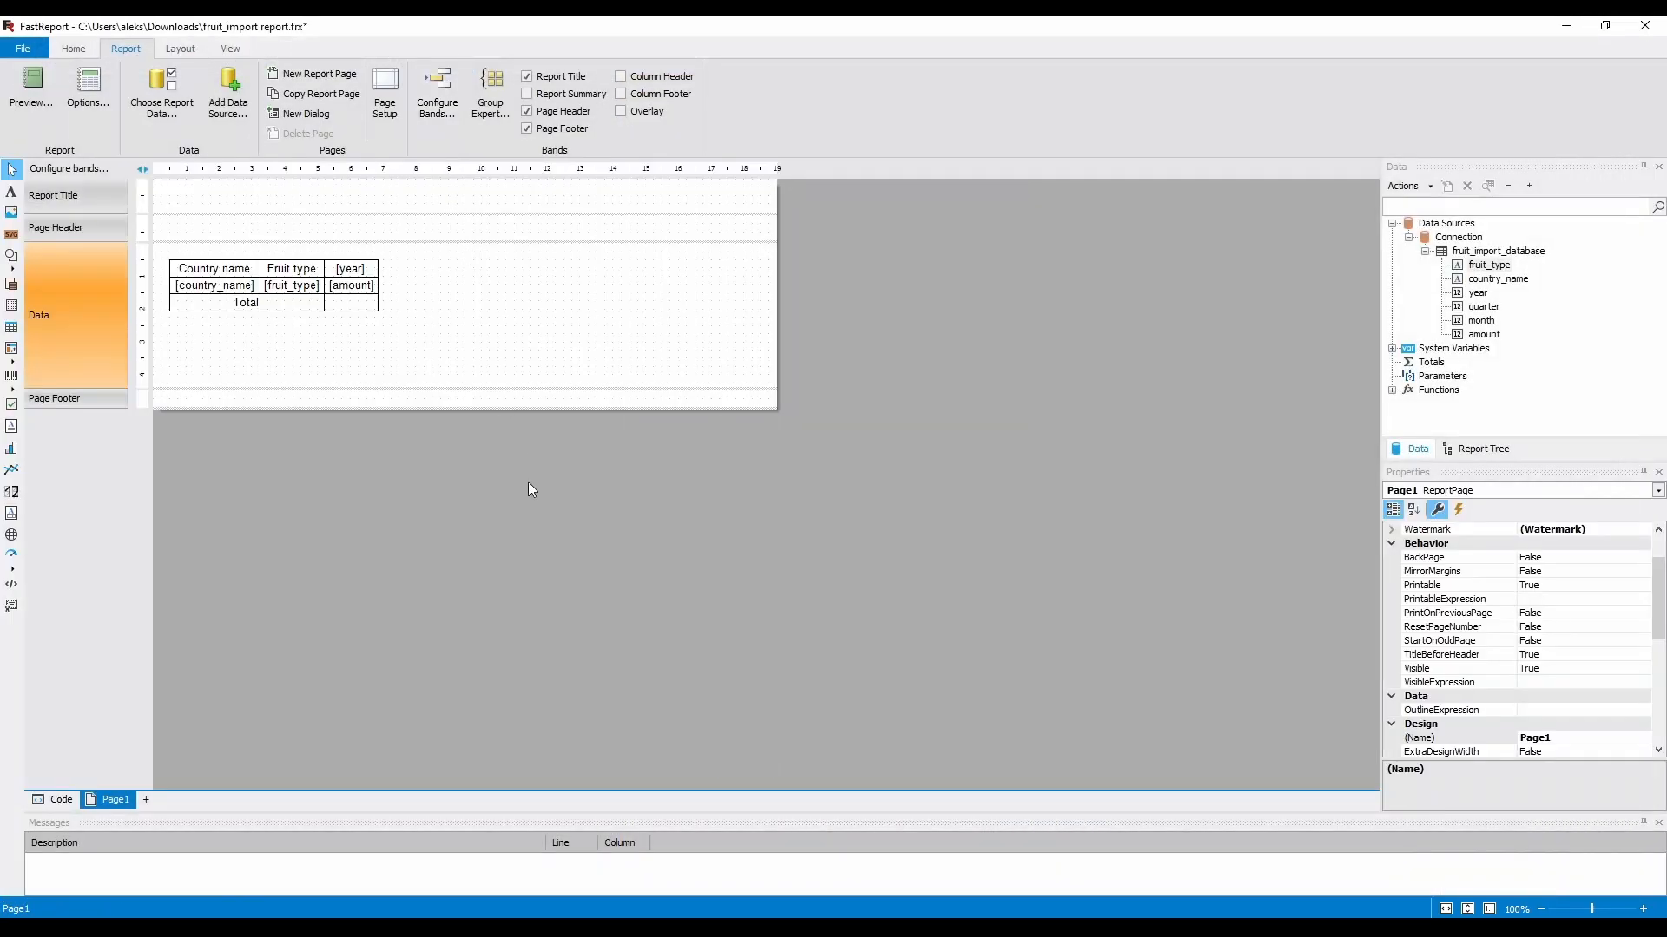
click(350, 284)
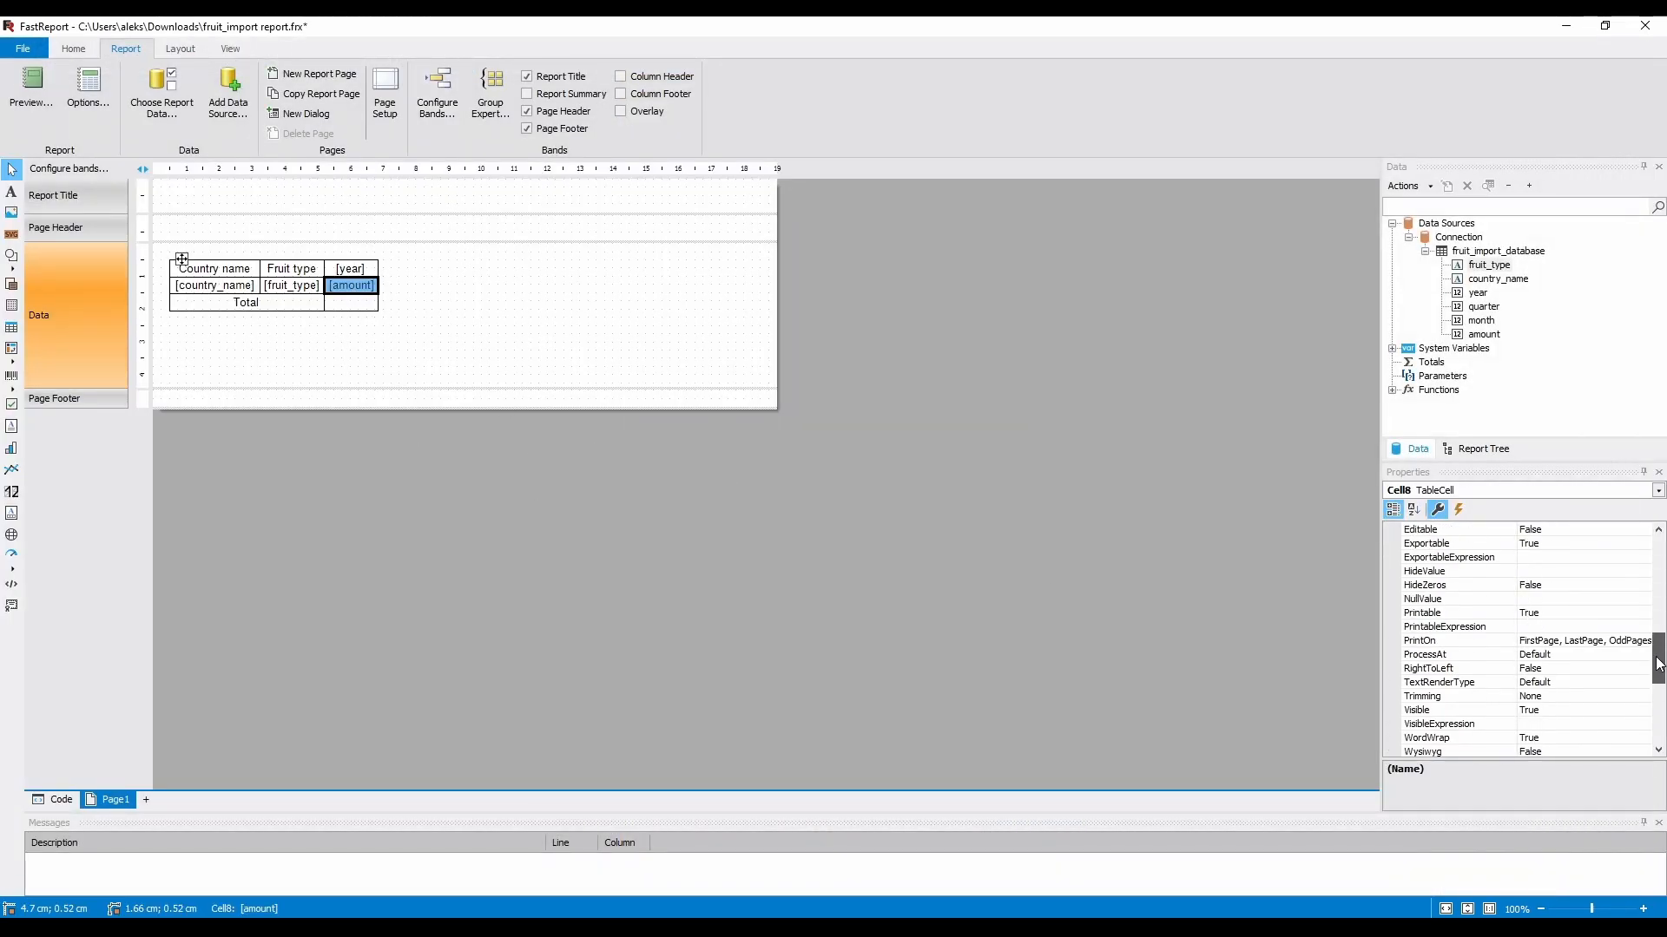
click(31, 87)
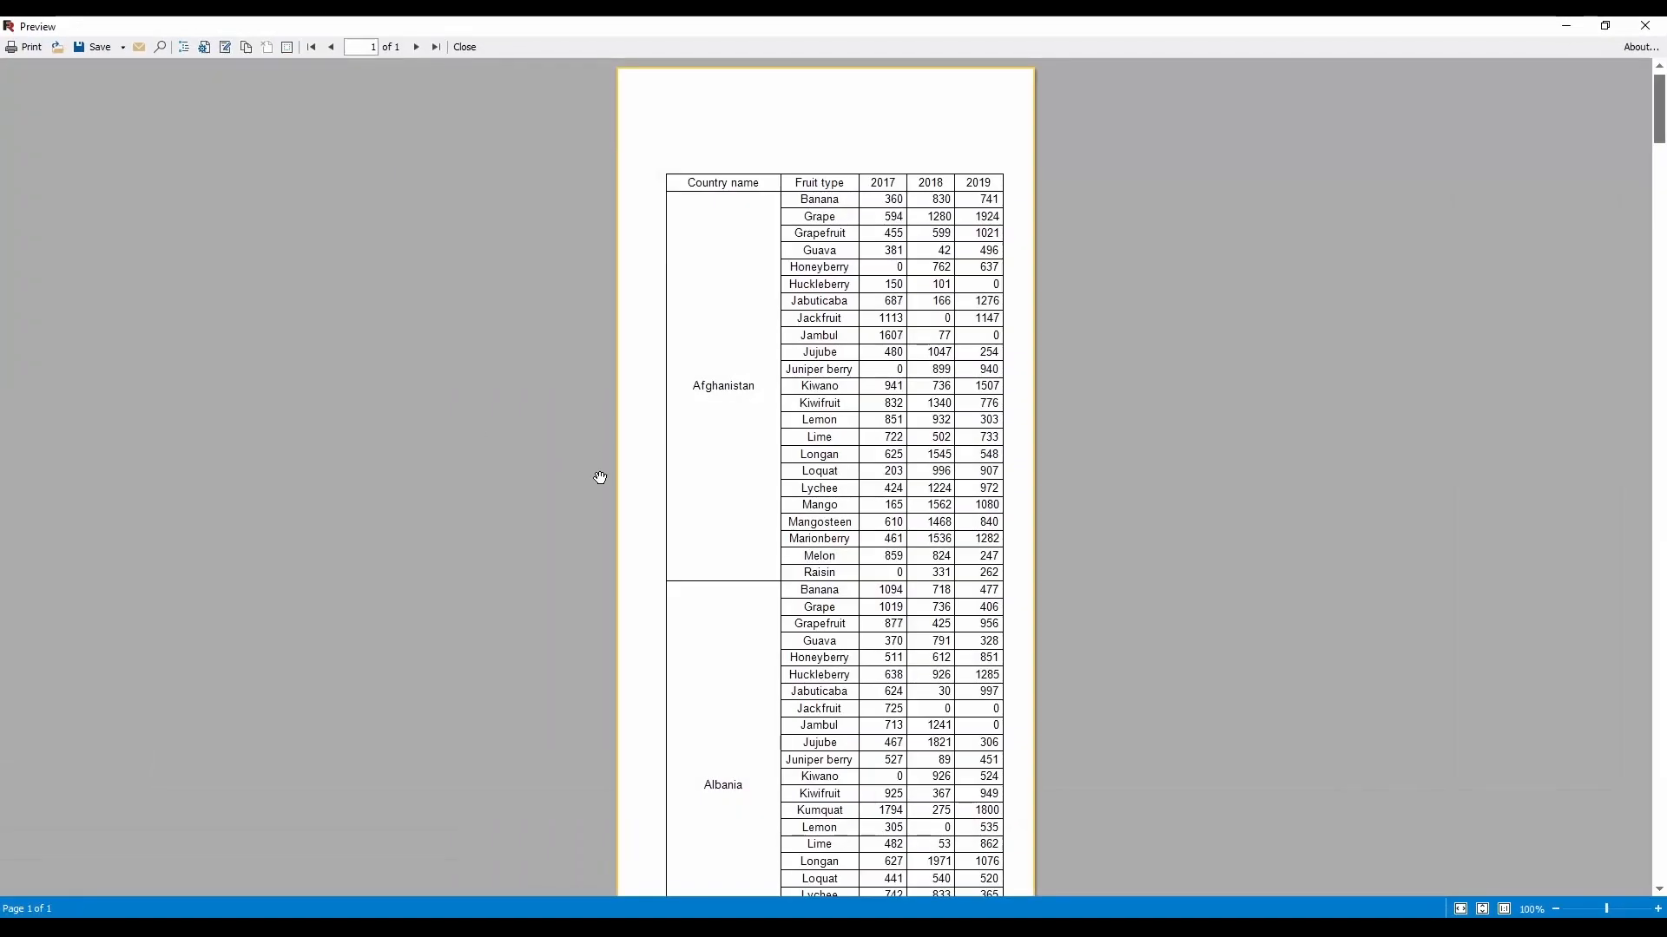
mouse_move(1083, 425)
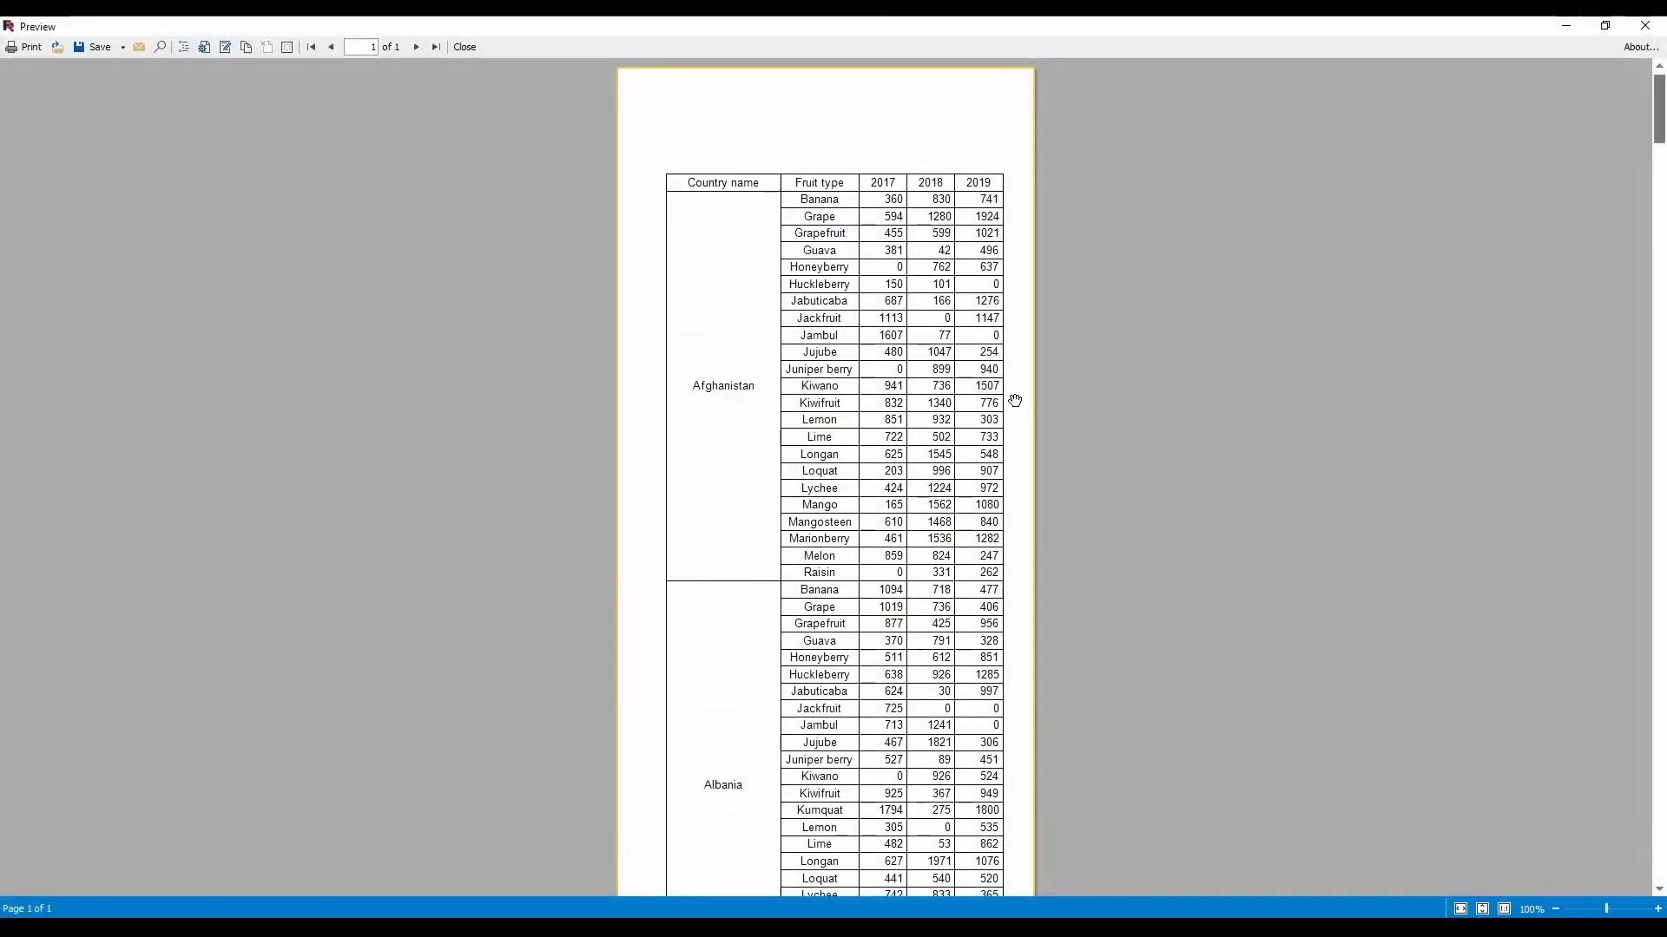
click(462, 45)
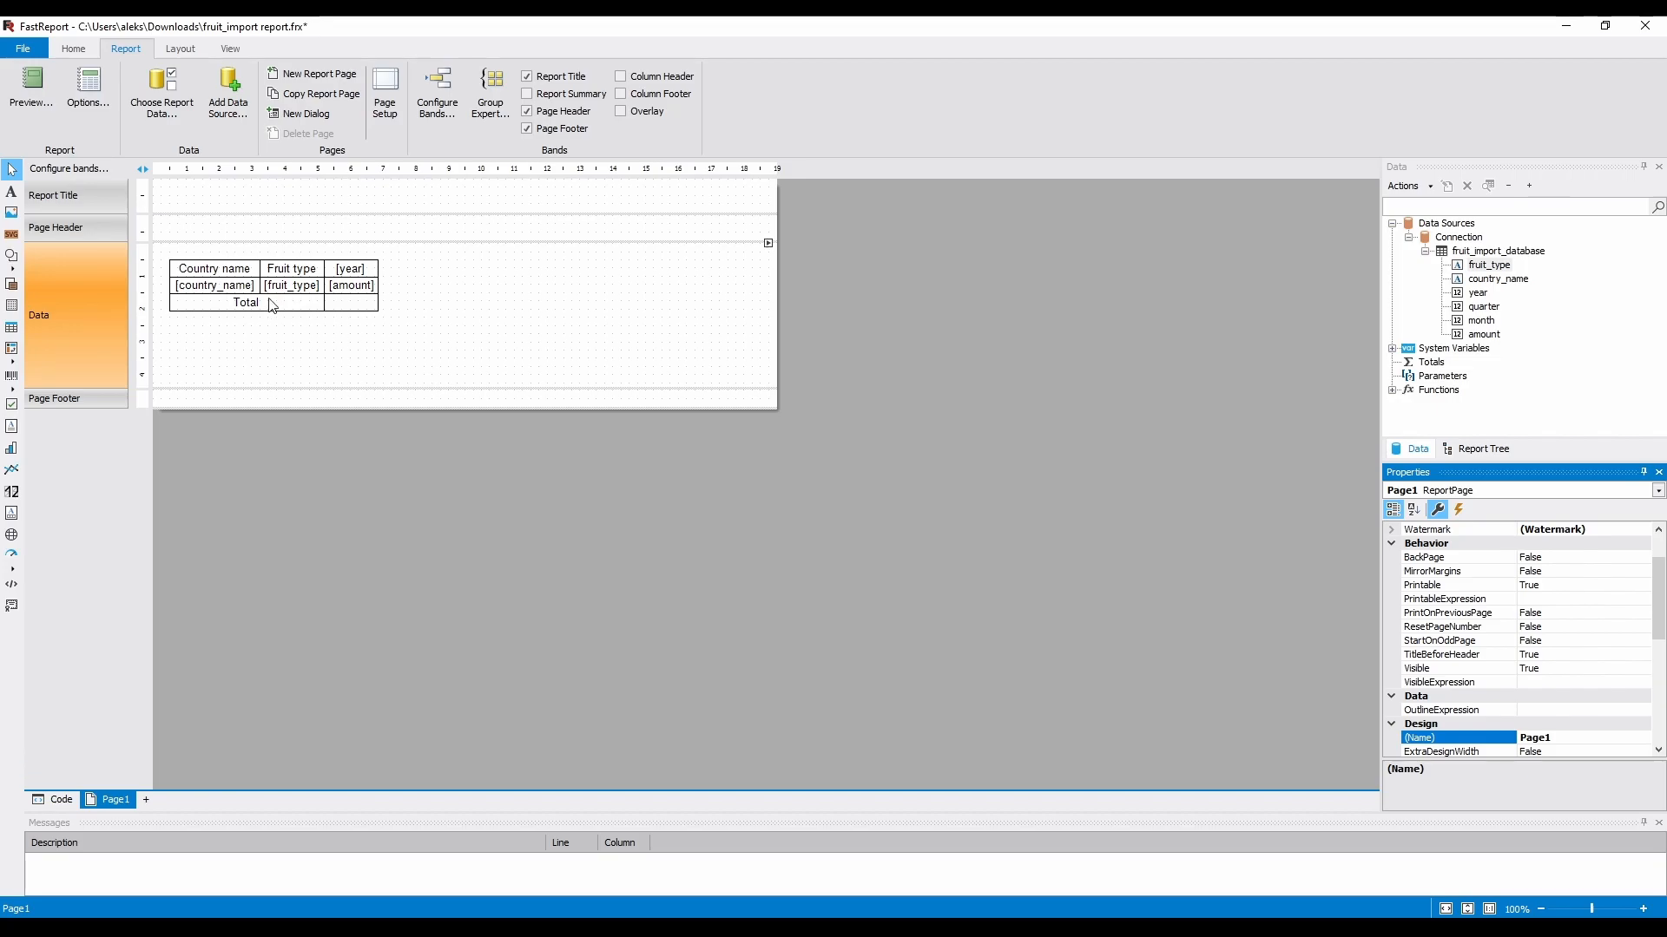
Copy the matrix and paste a second one to its right in the Data band.
click(212, 267)
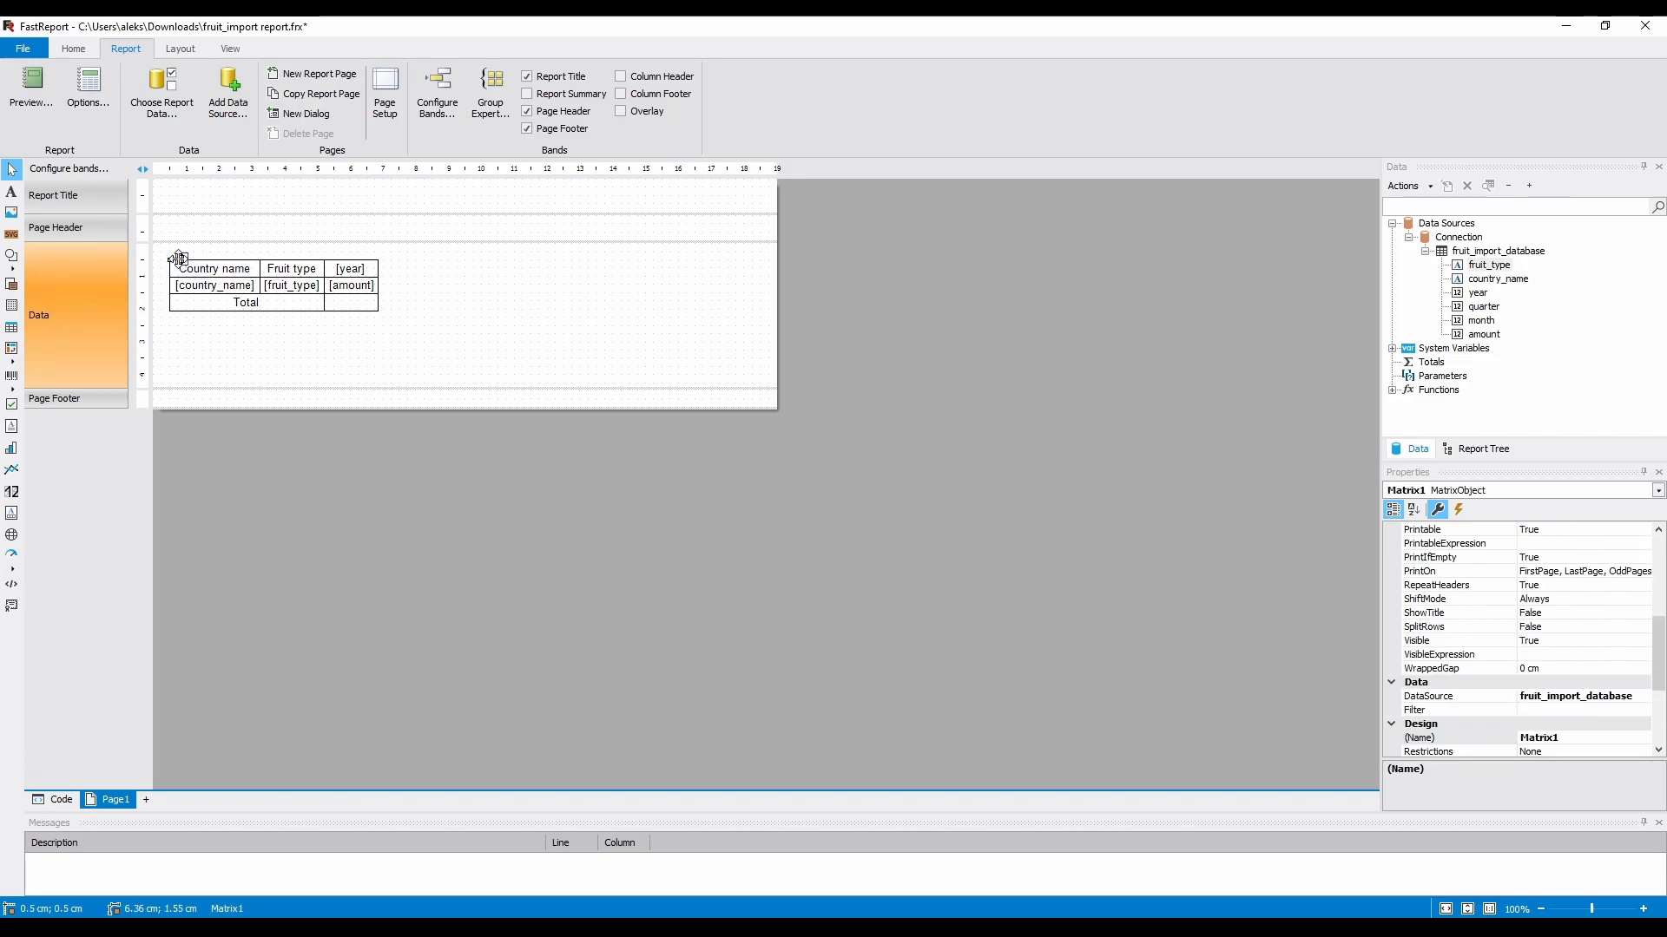
right_click(216, 267)
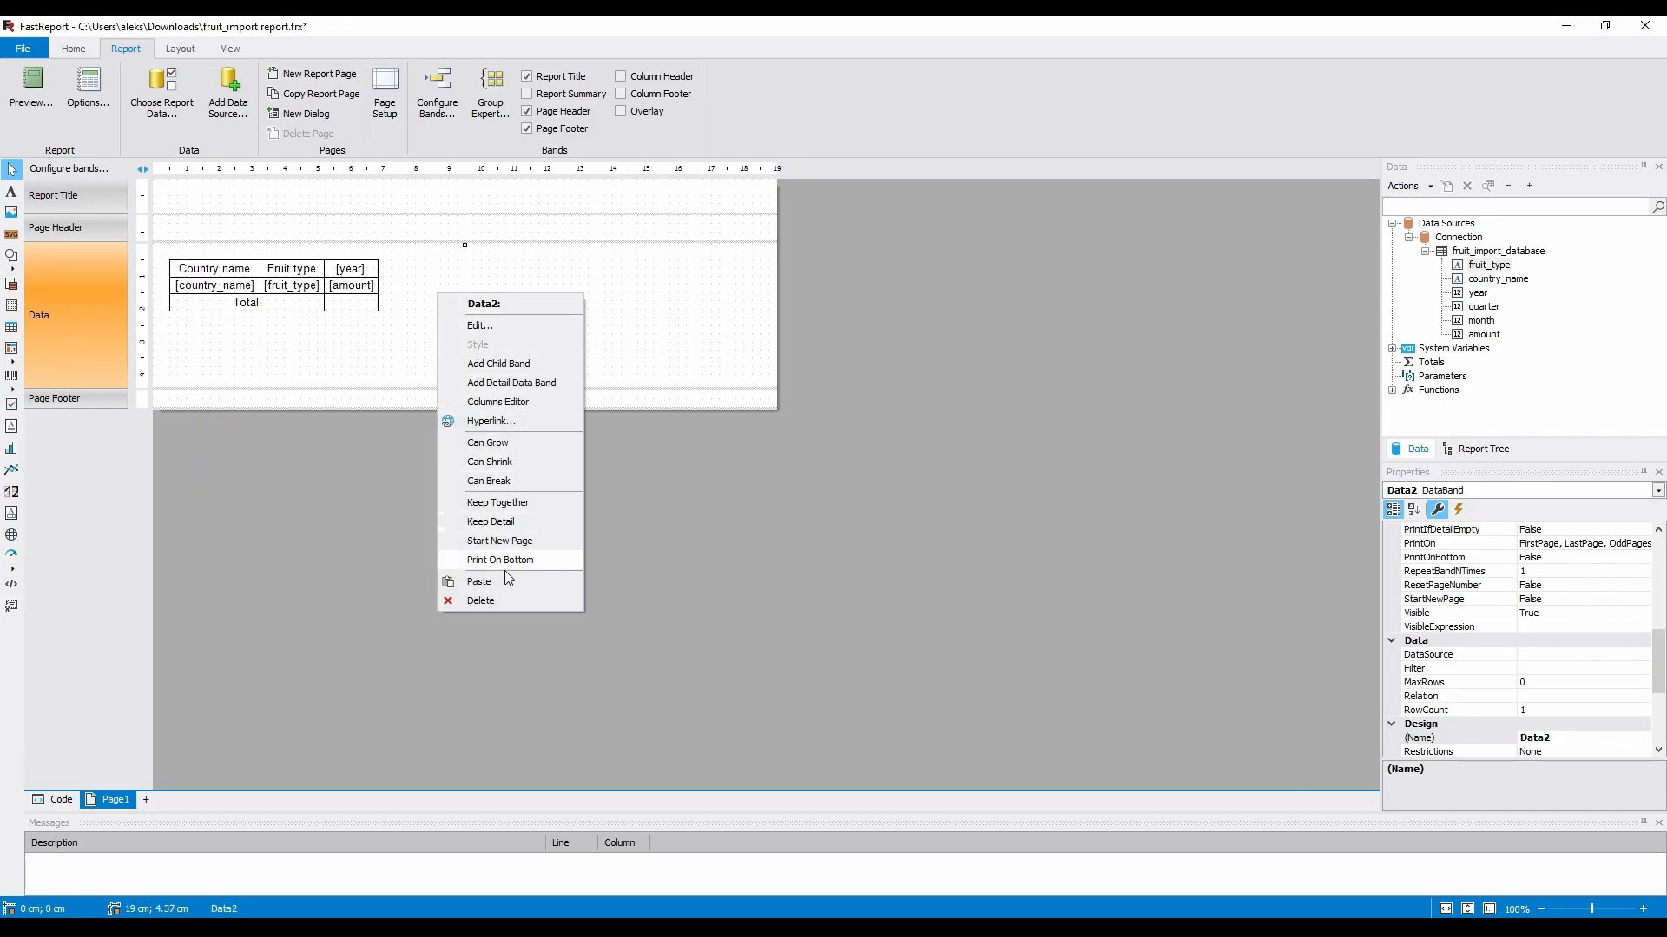
click(479, 581)
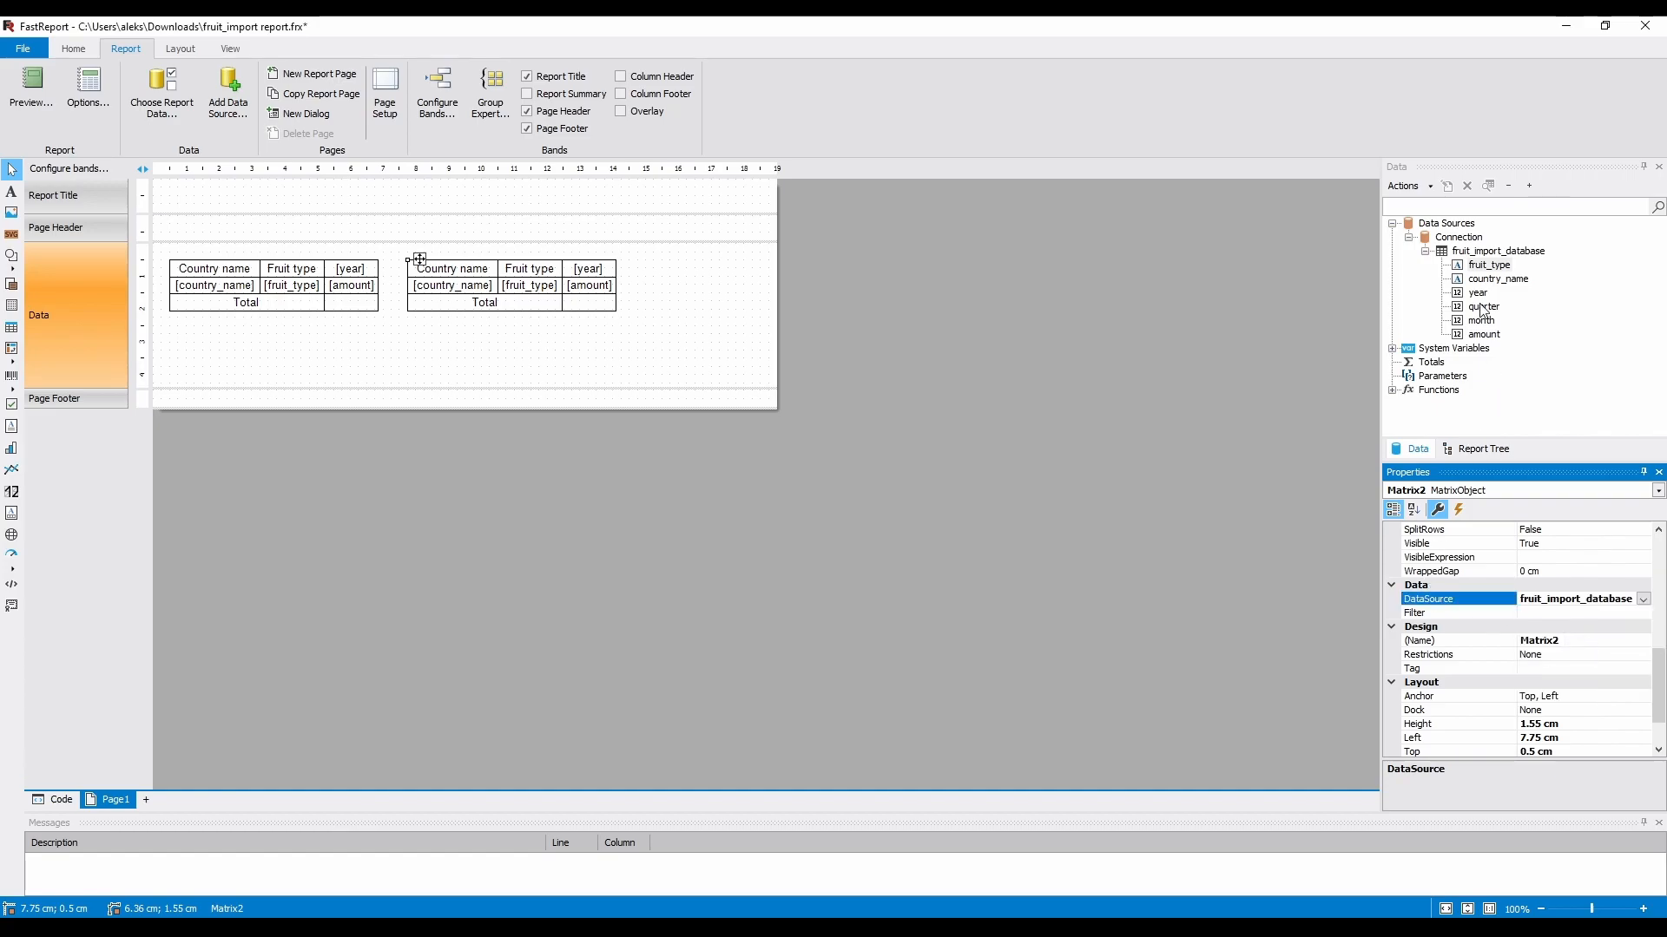
click(484, 319)
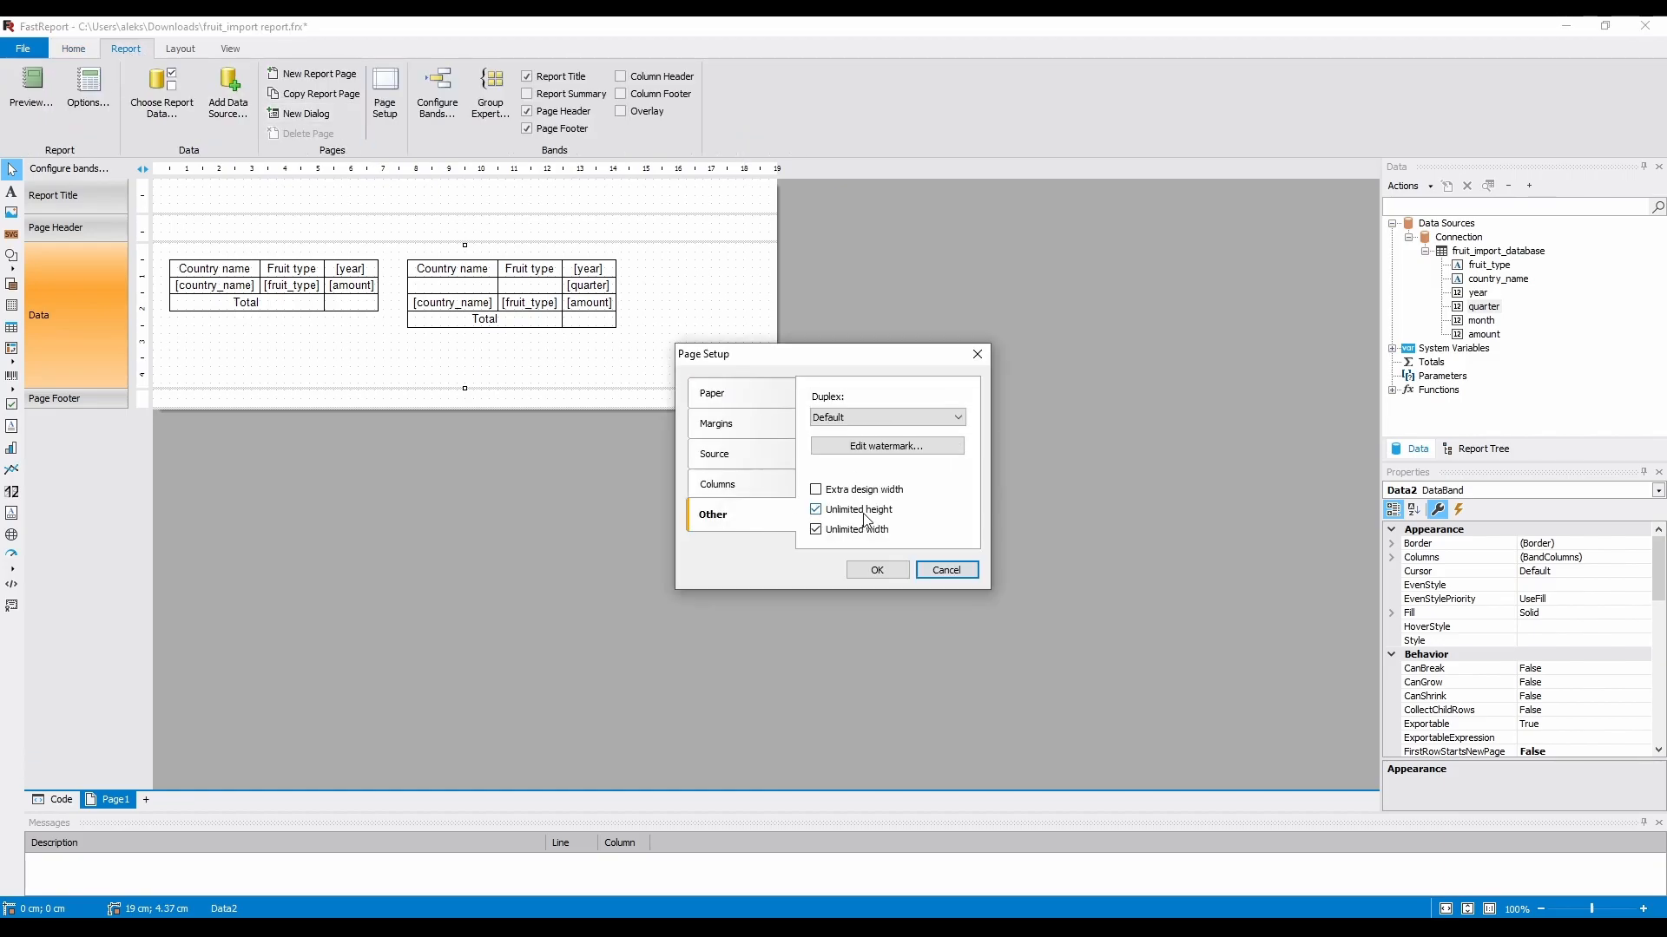
Confirm unlimited page width and height and paste a third matrix copy.
click(875, 569)
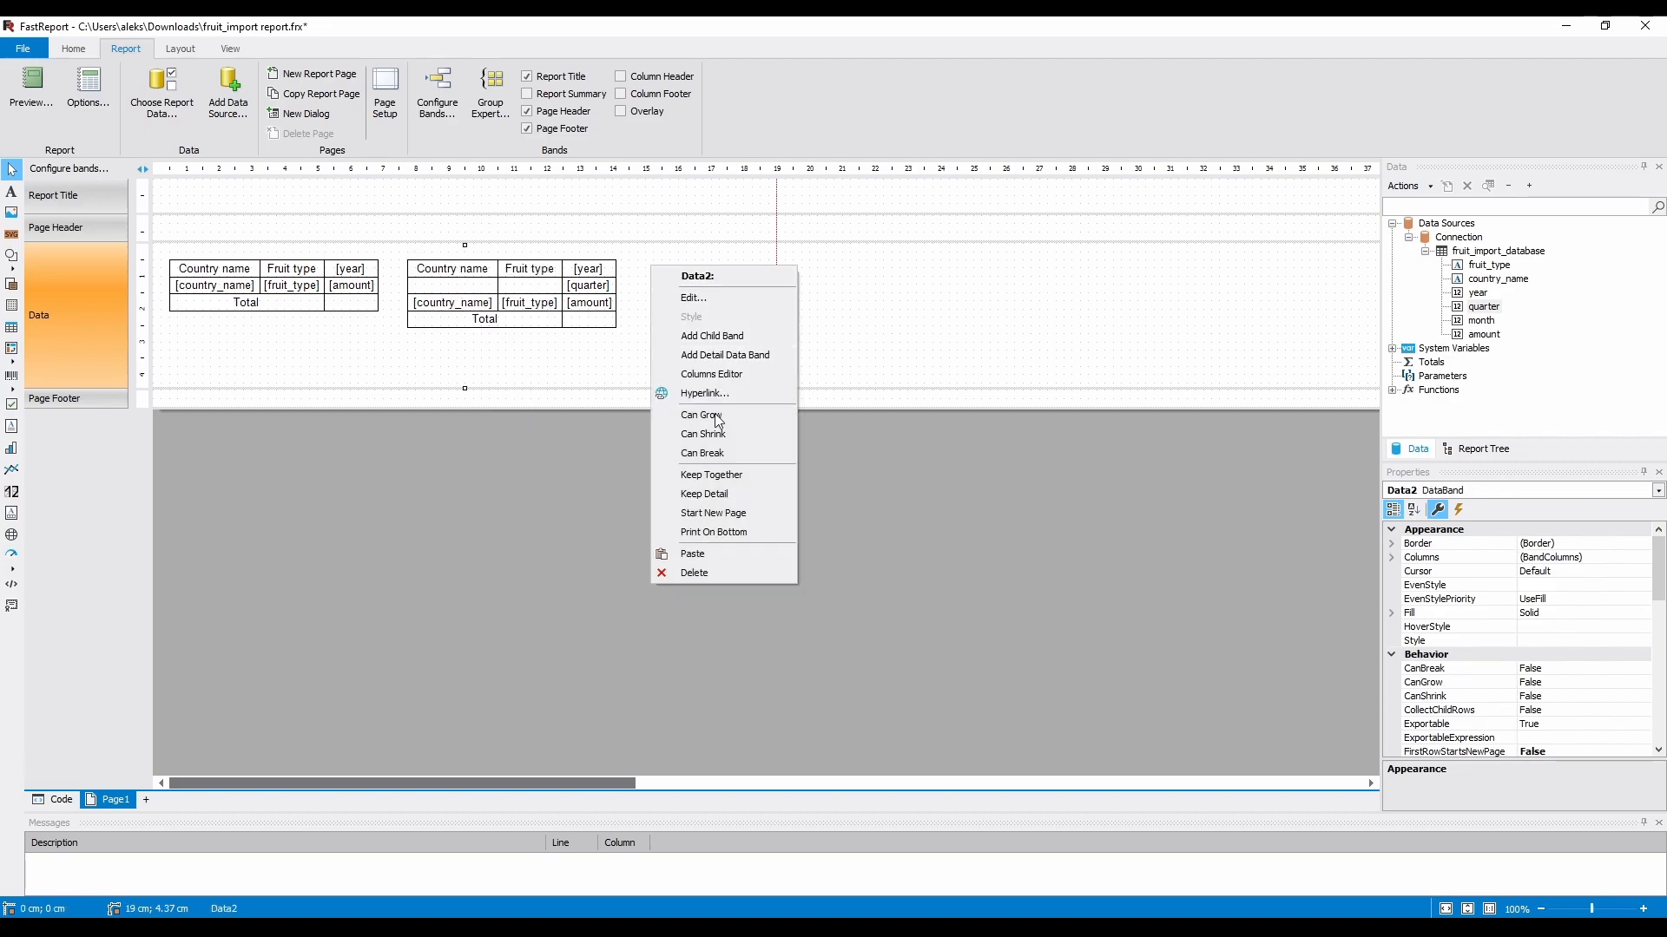
click(693, 552)
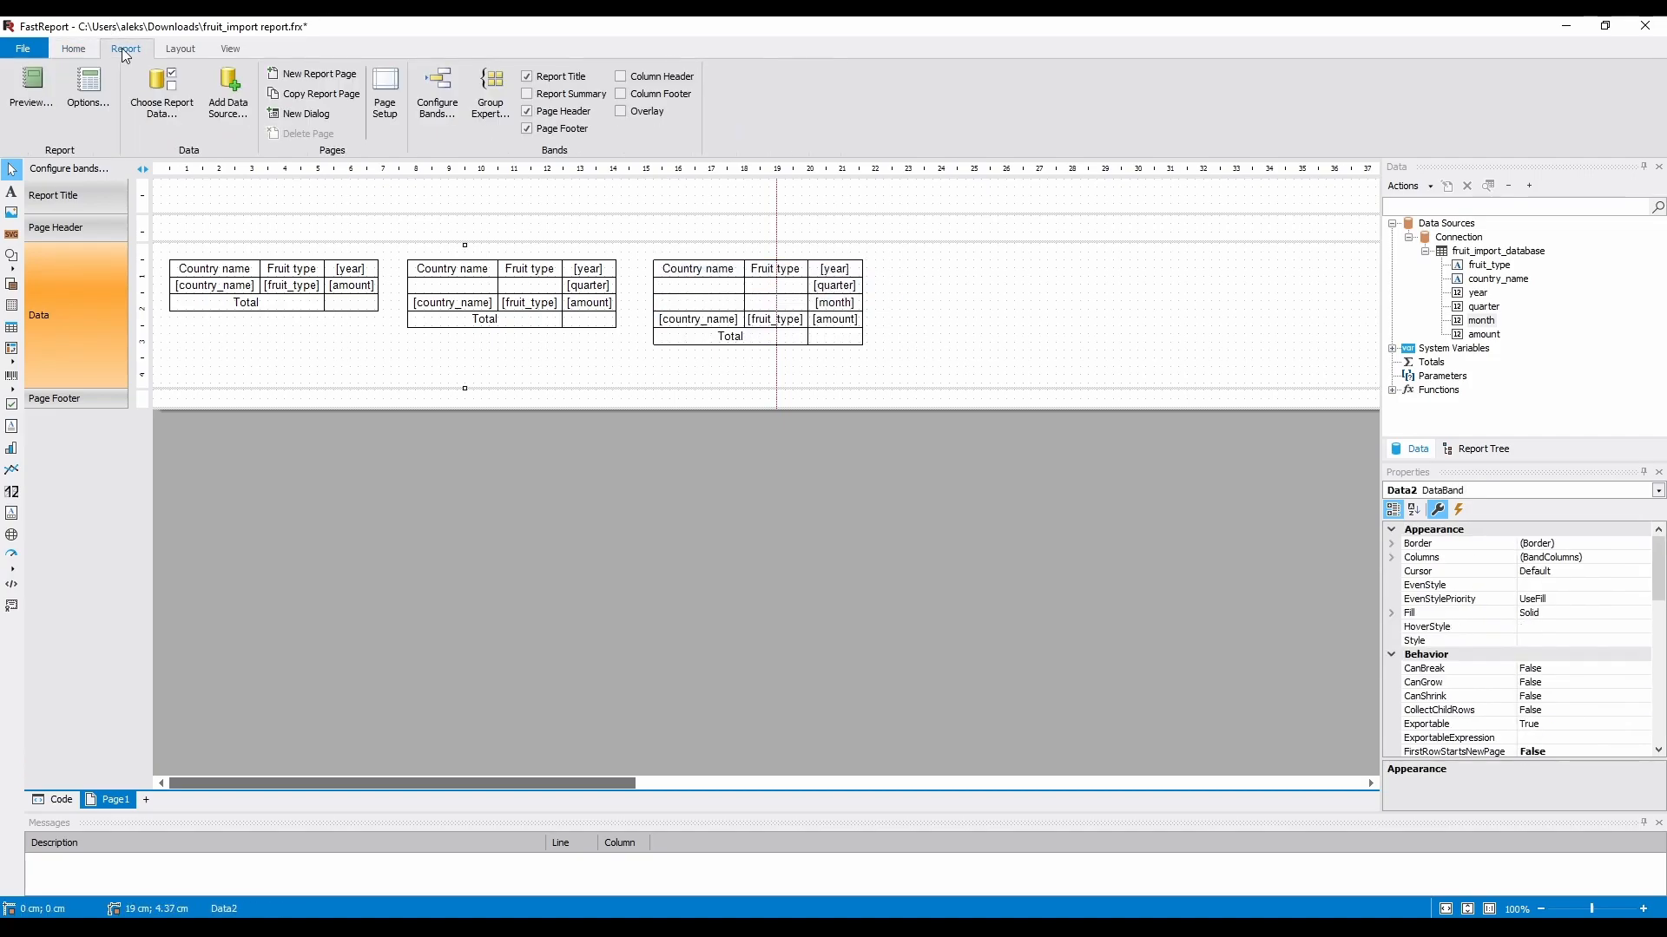
Preview the report and scroll across the three side-by-side matrices.
click(31, 90)
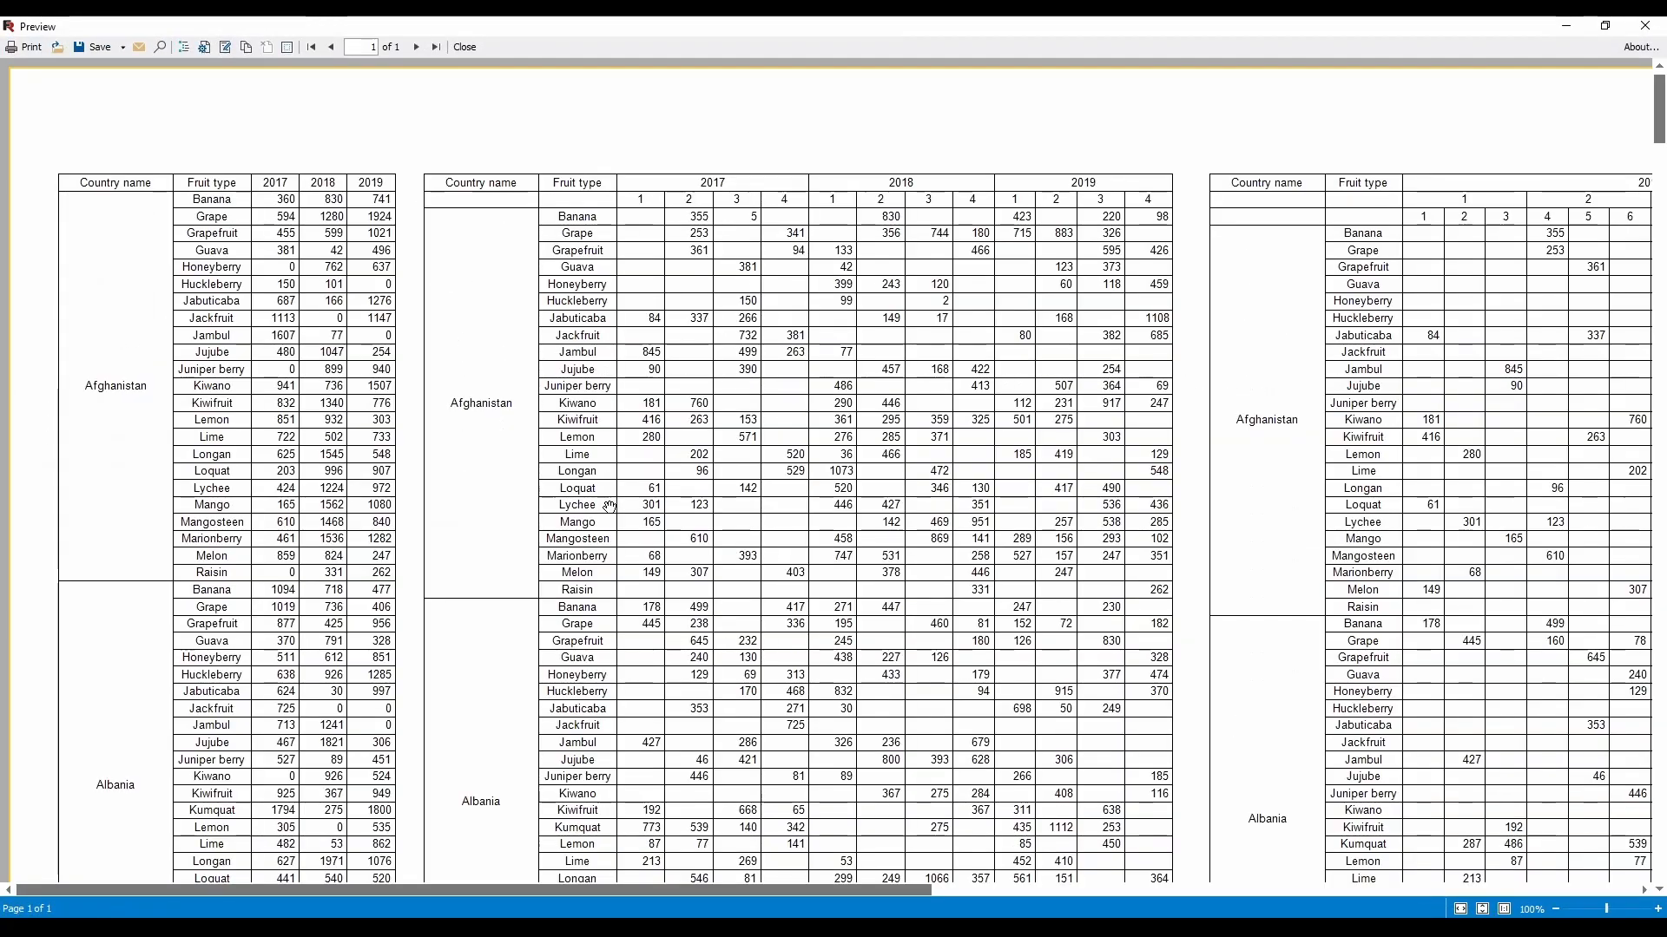
scroll(right, 3)
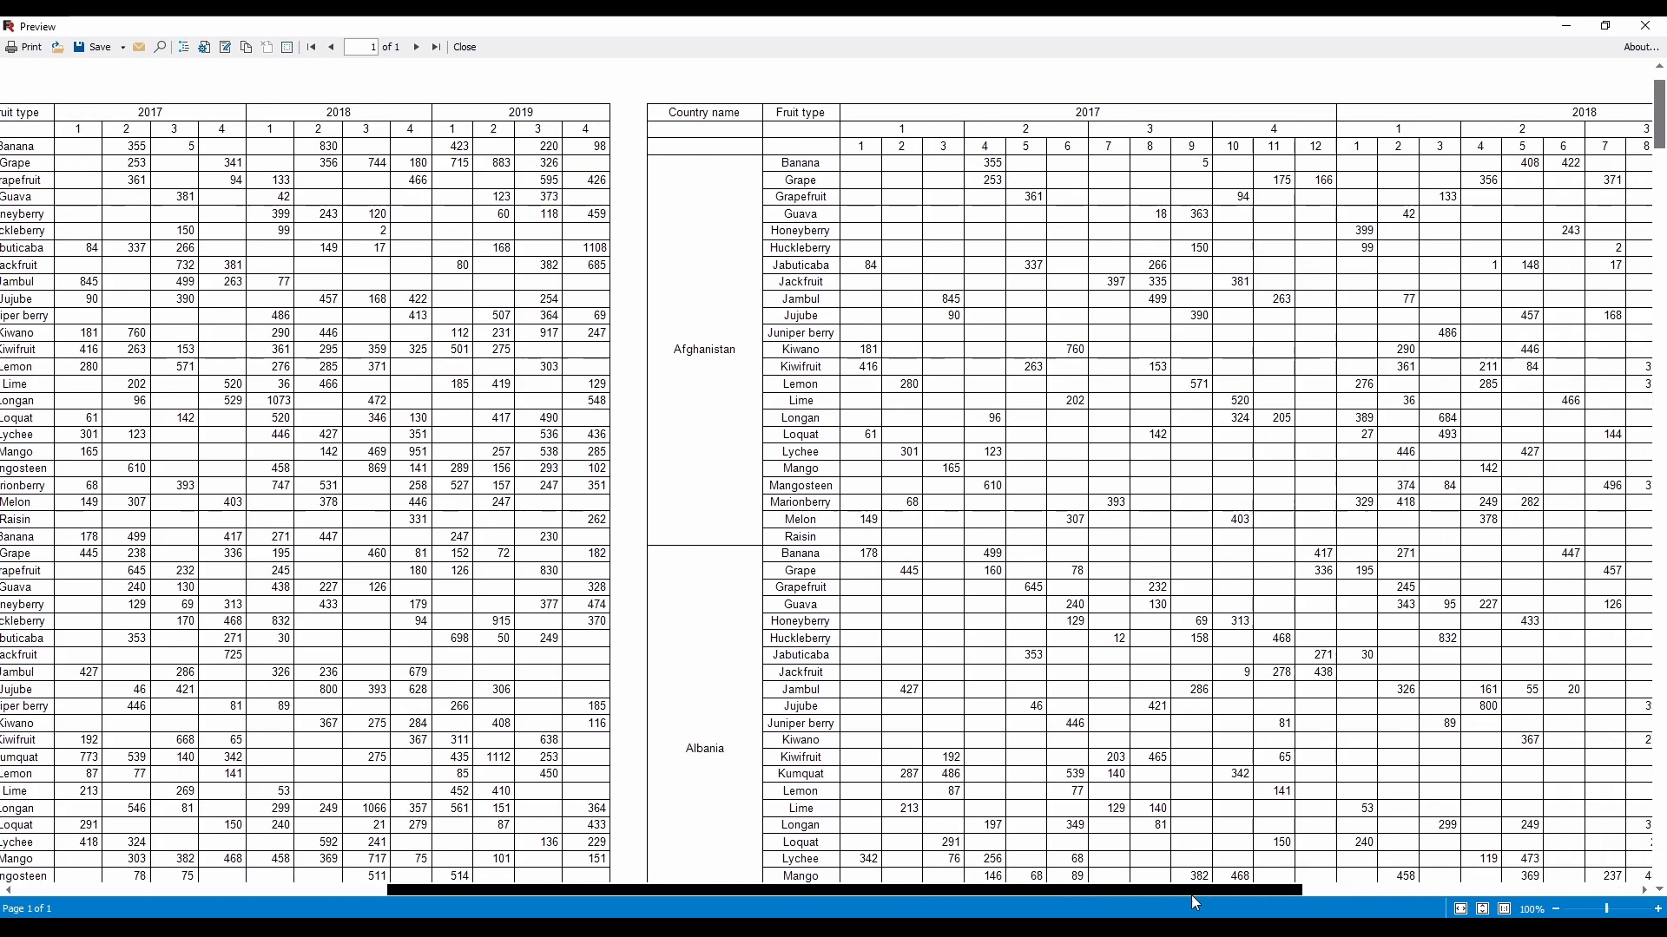
scroll(down, 3)
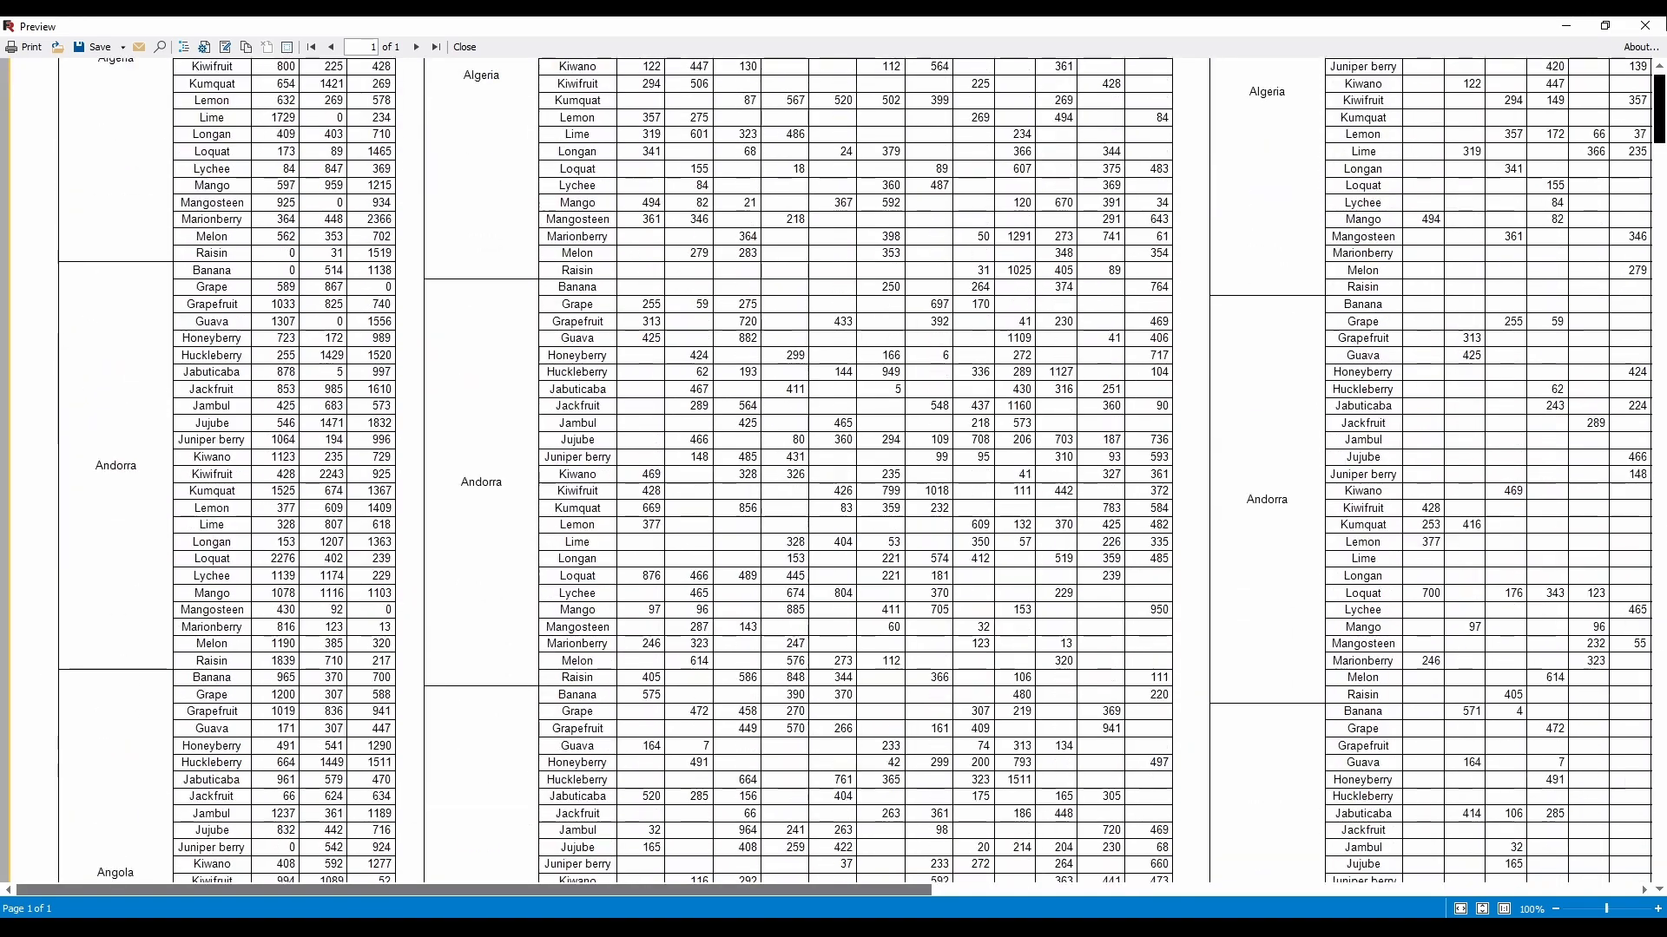
scroll(up, 3)
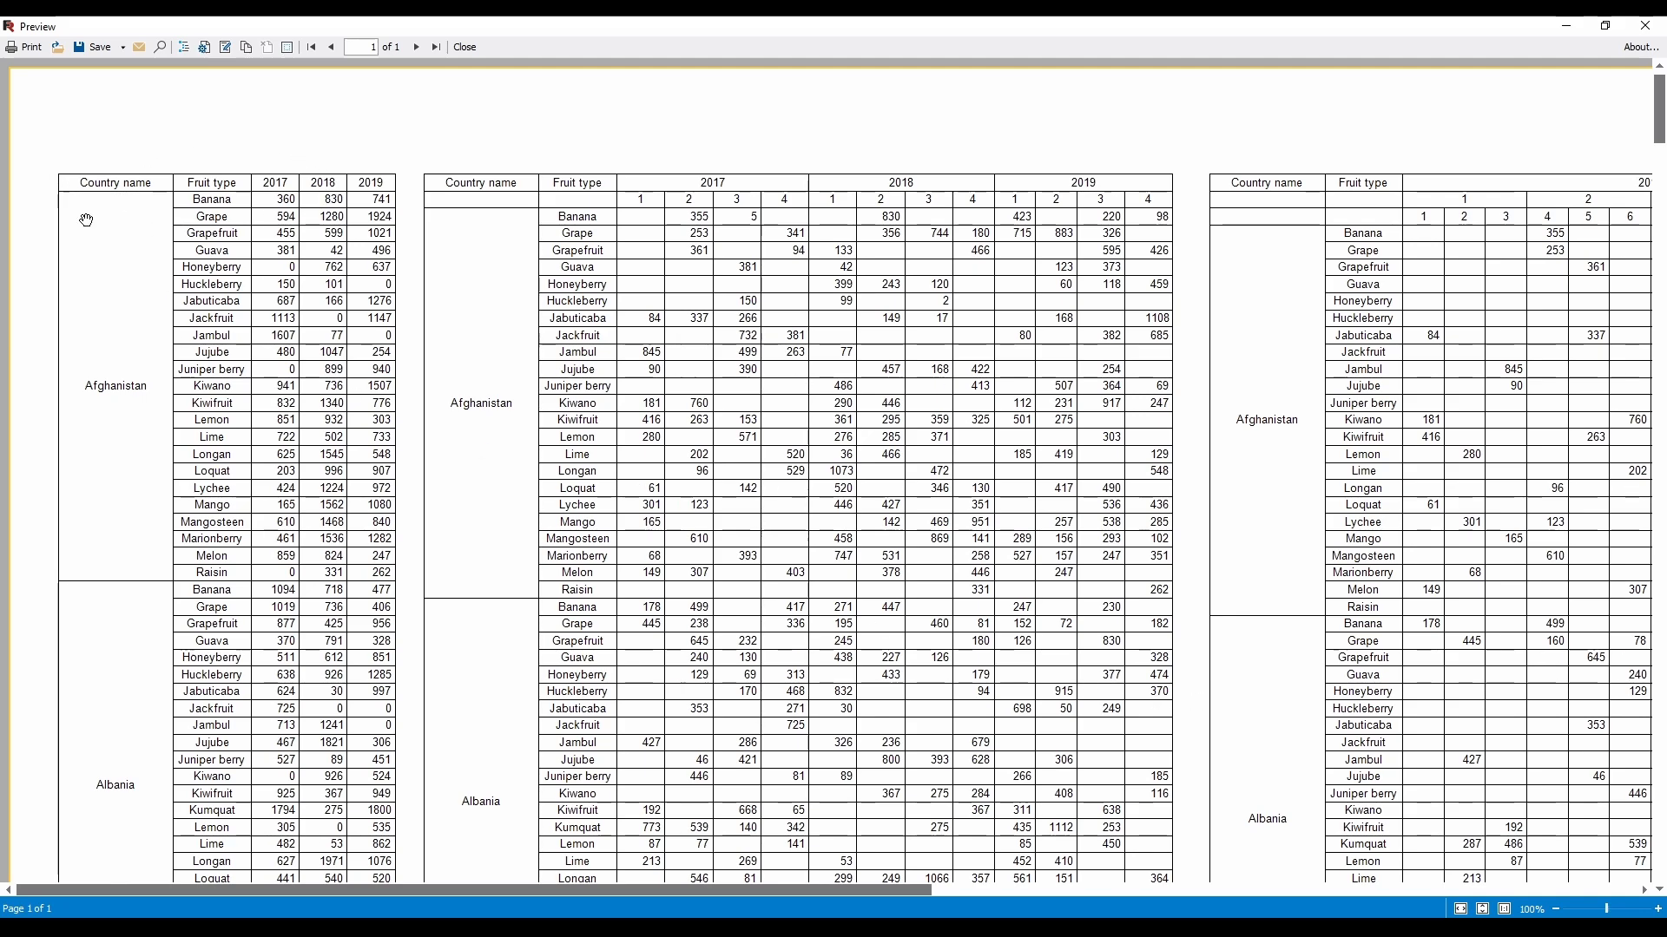
mouse_move(1356, 198)
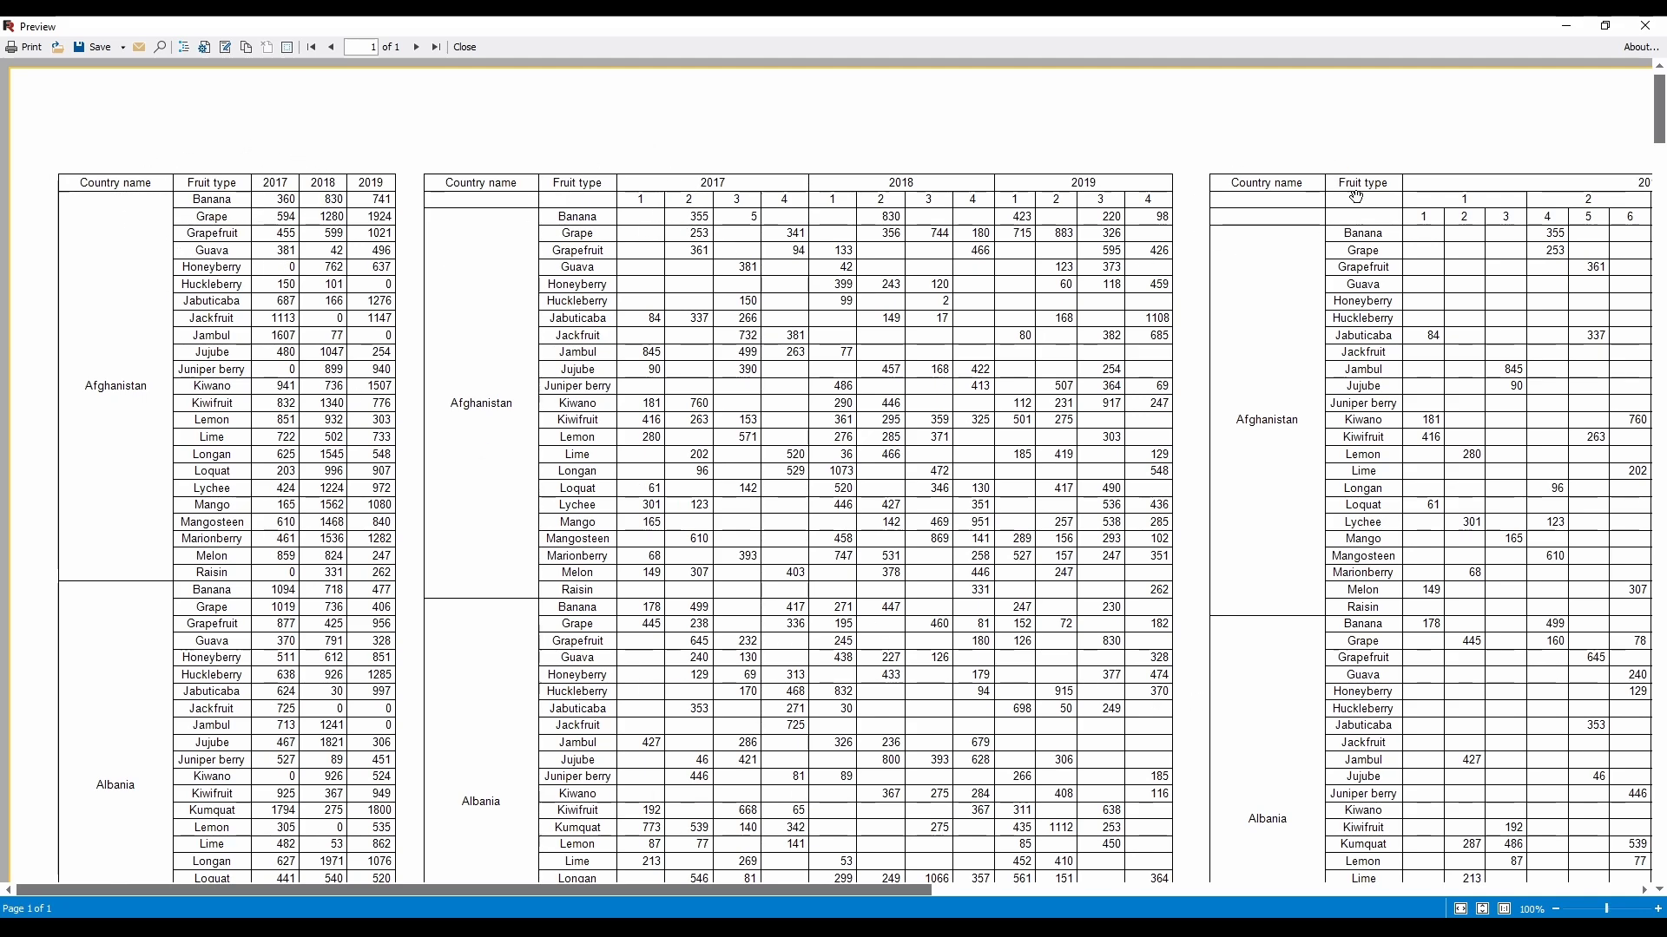
Close the preview and adjust header and Total row heights of the second and third matrices.
click(463, 47)
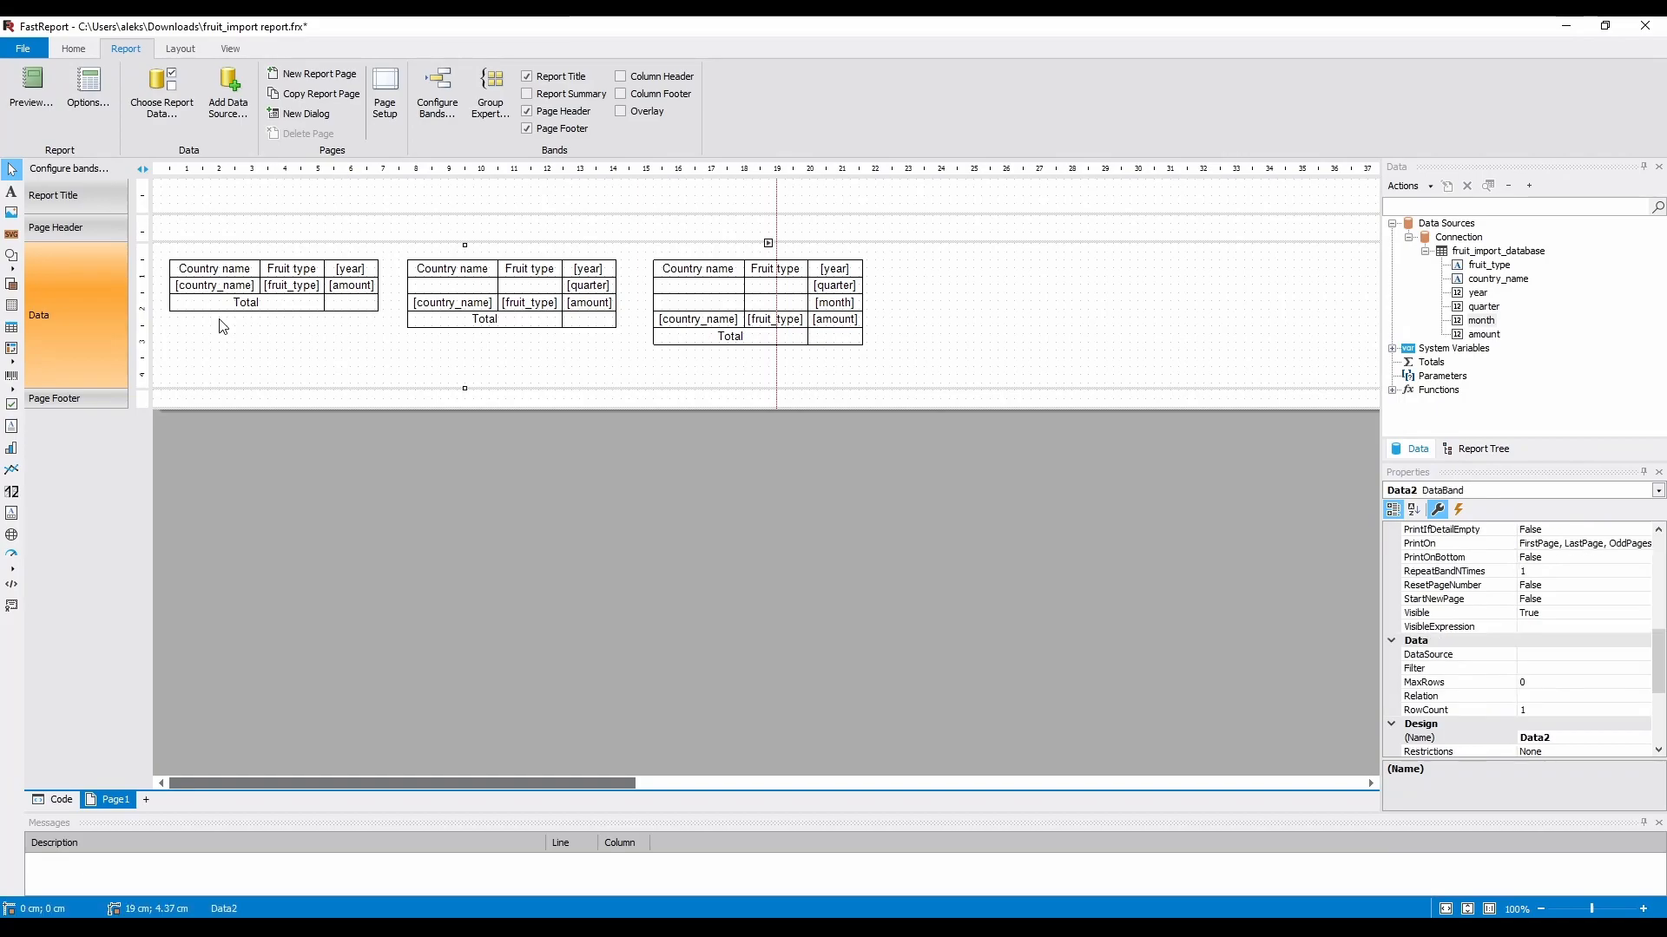
right_click(417, 266)
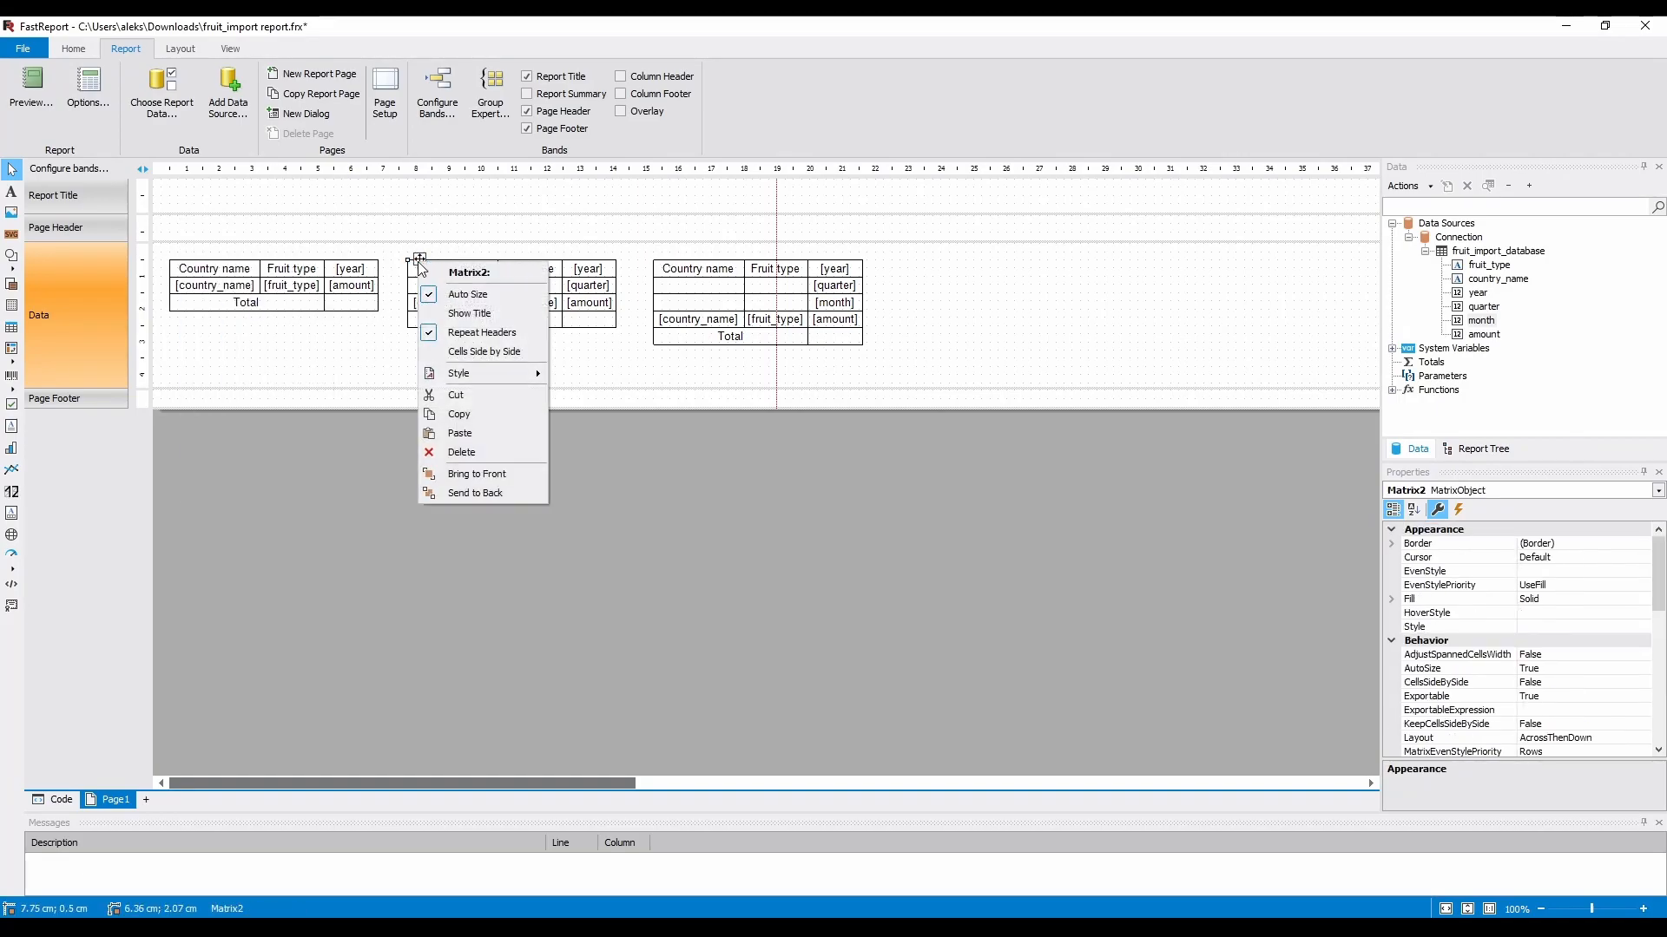
click(529, 276)
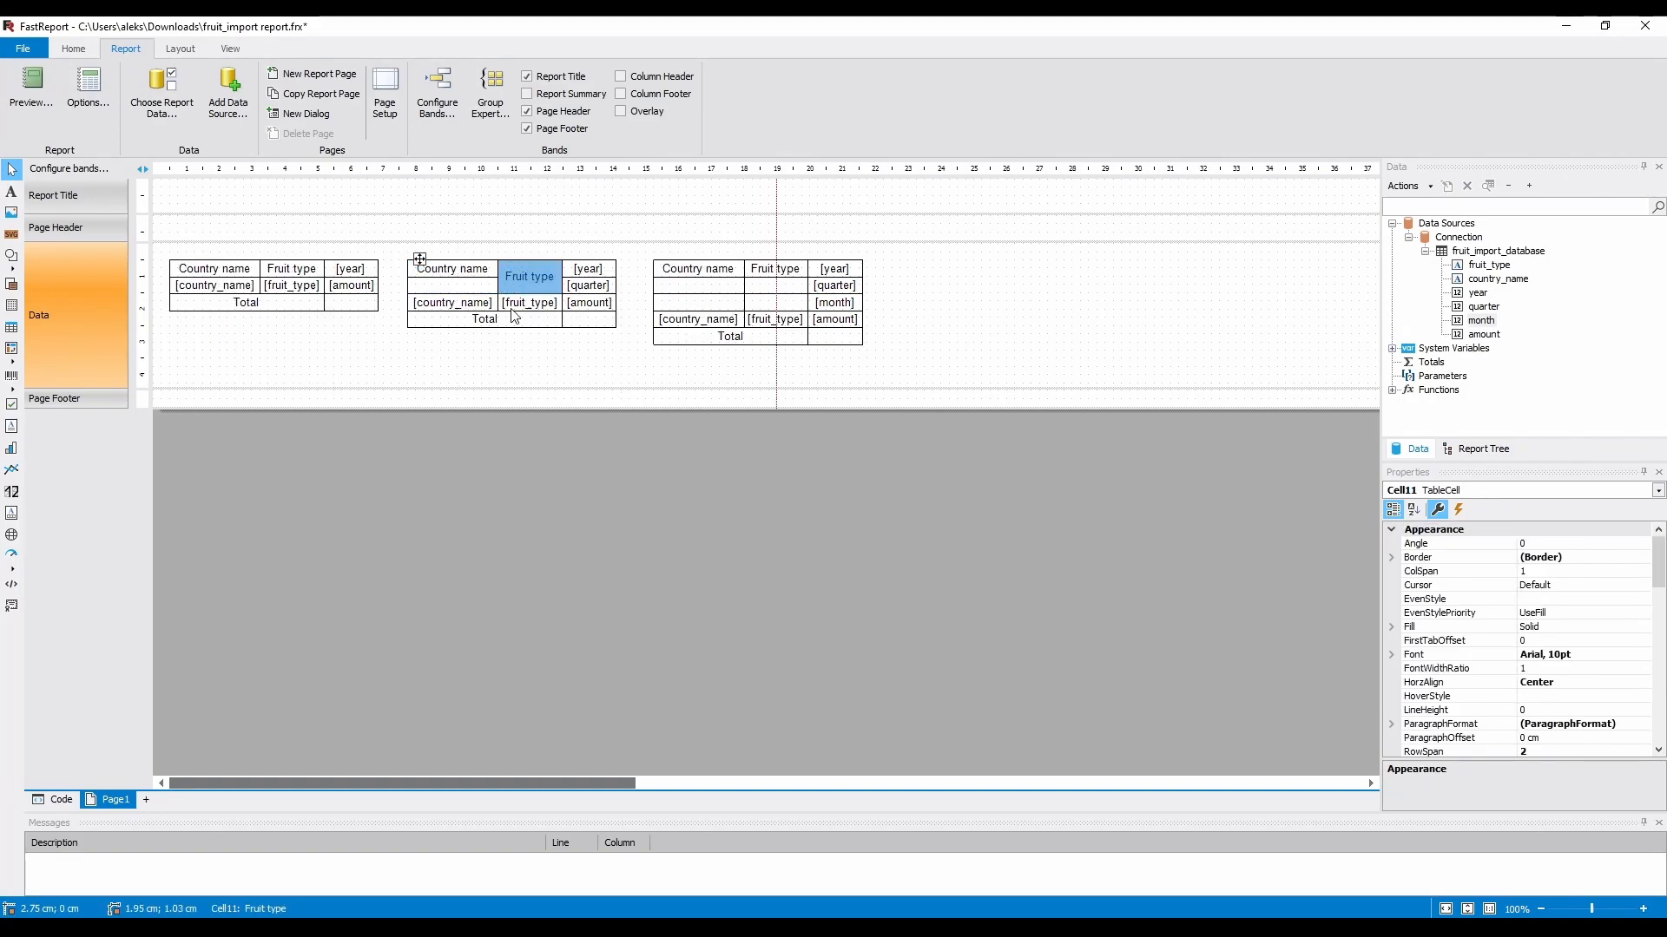
click(729, 335)
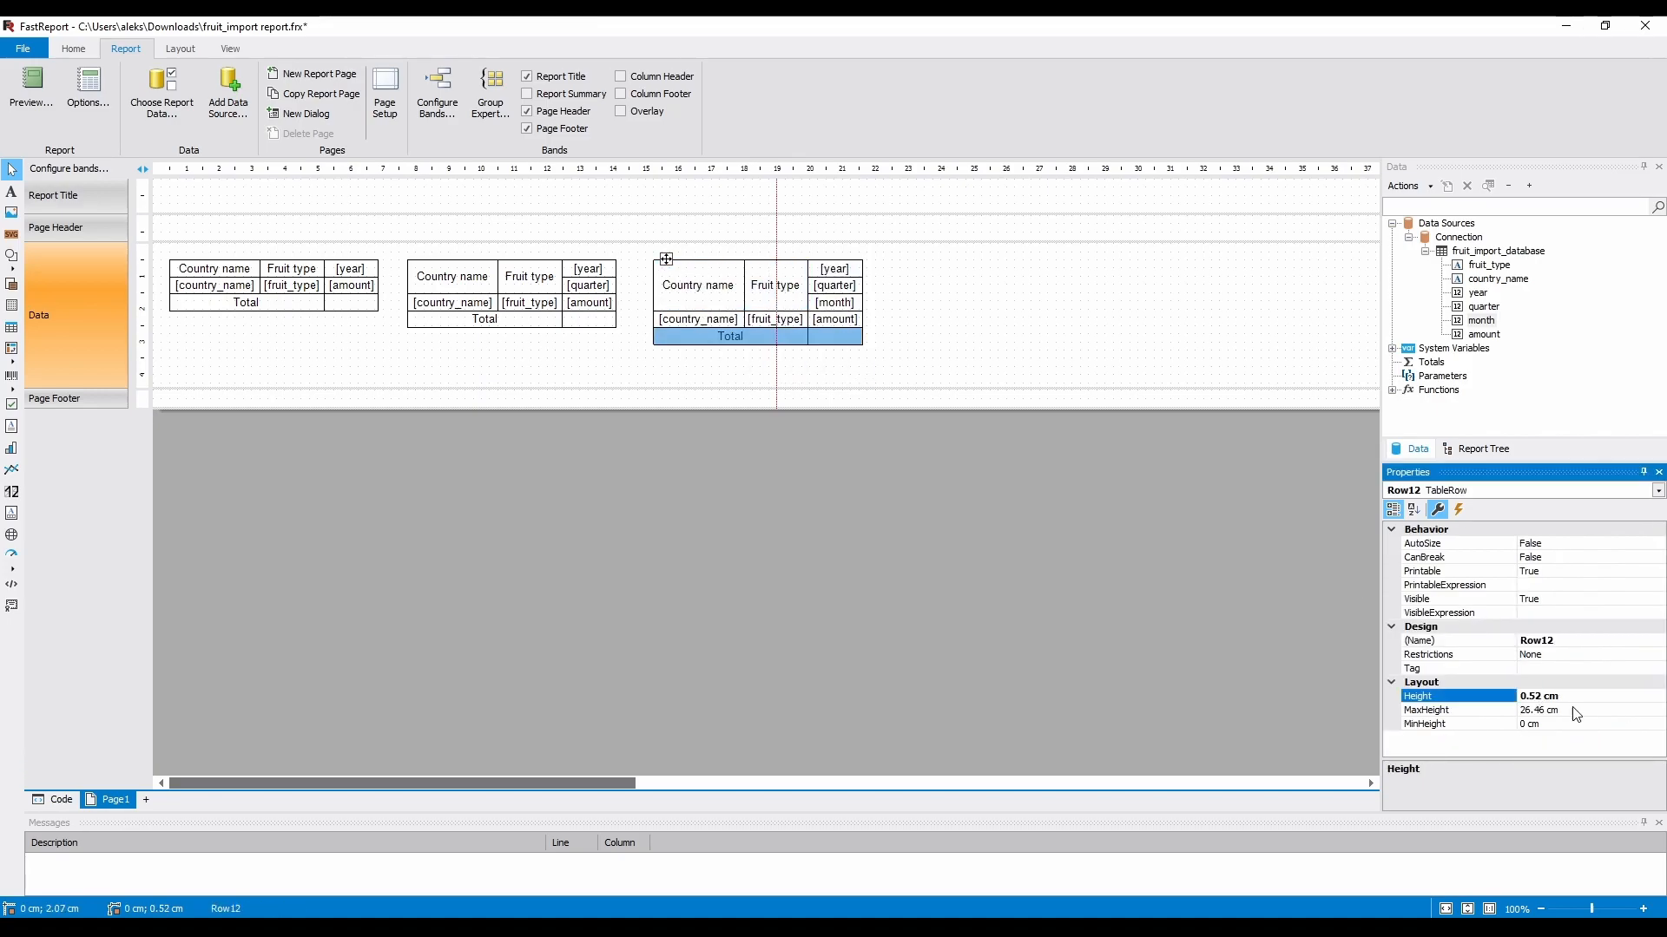
click(835, 267)
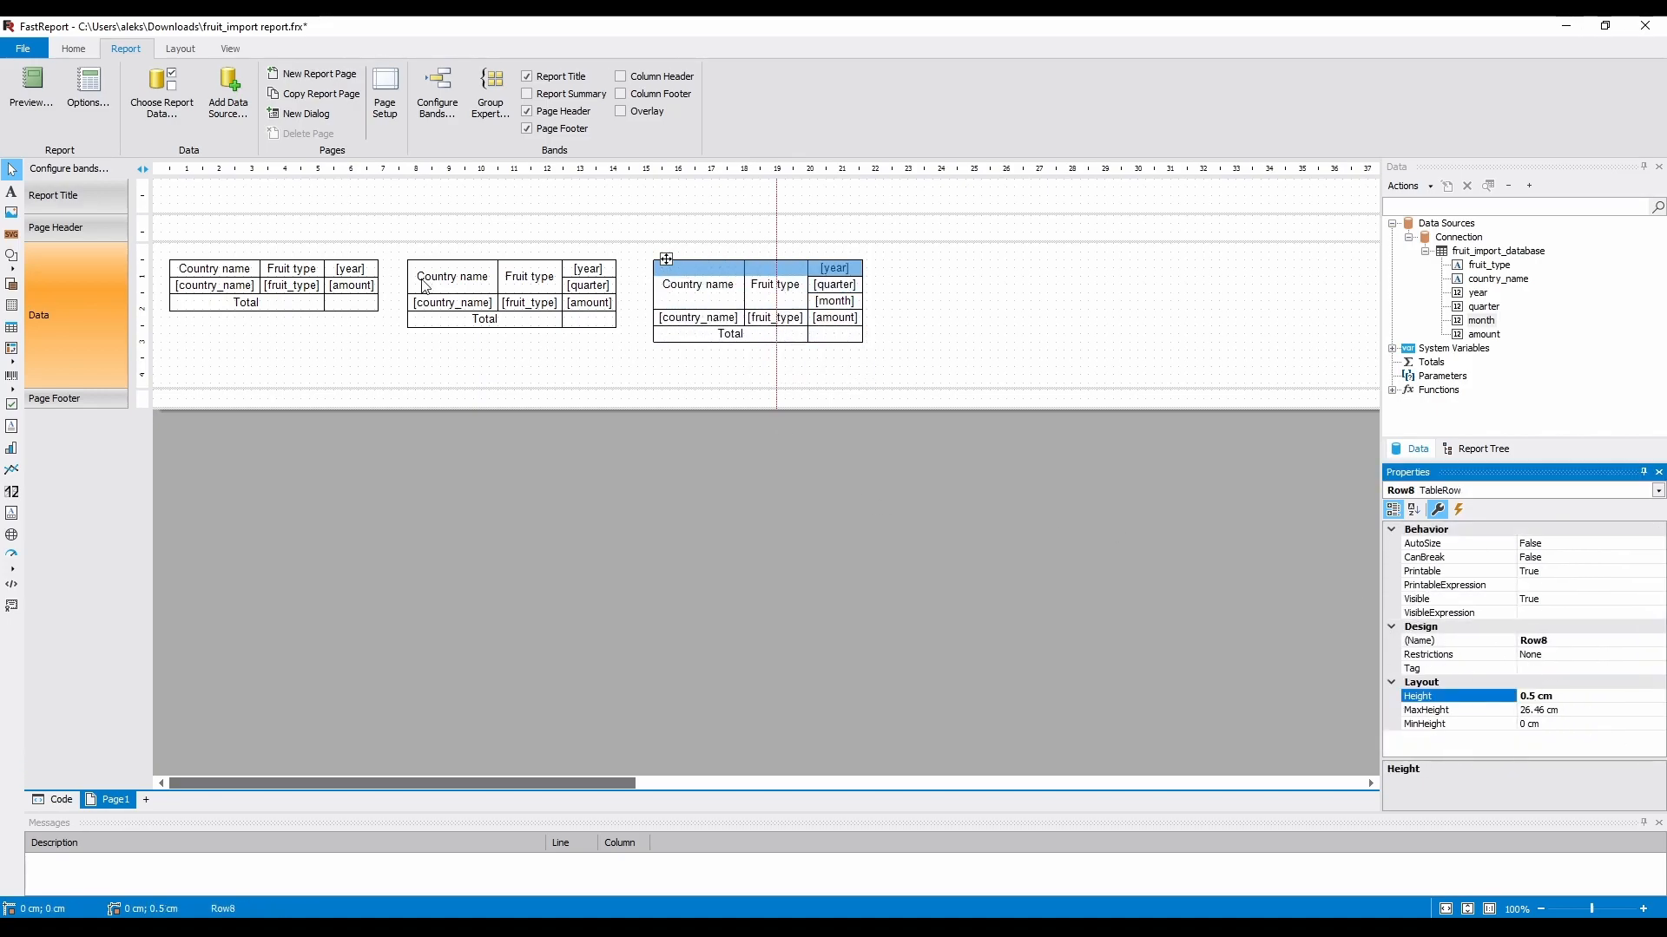
Match the first matrix's Total and header row heights, then review the aligned headers.
click(245, 302)
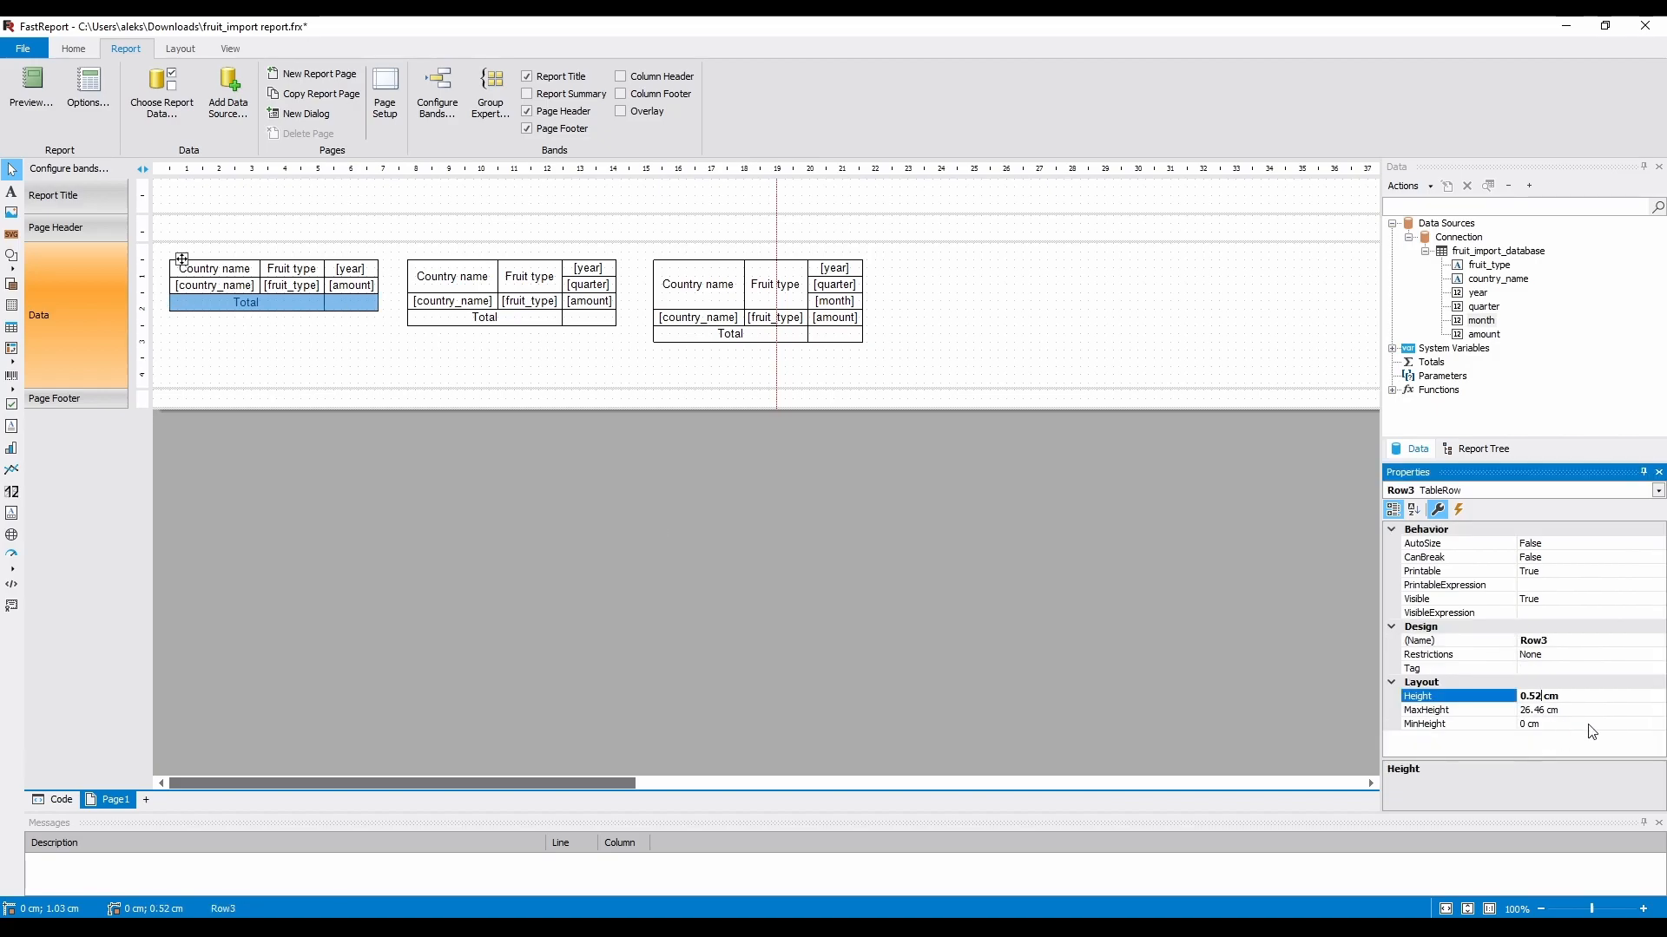
click(212, 268)
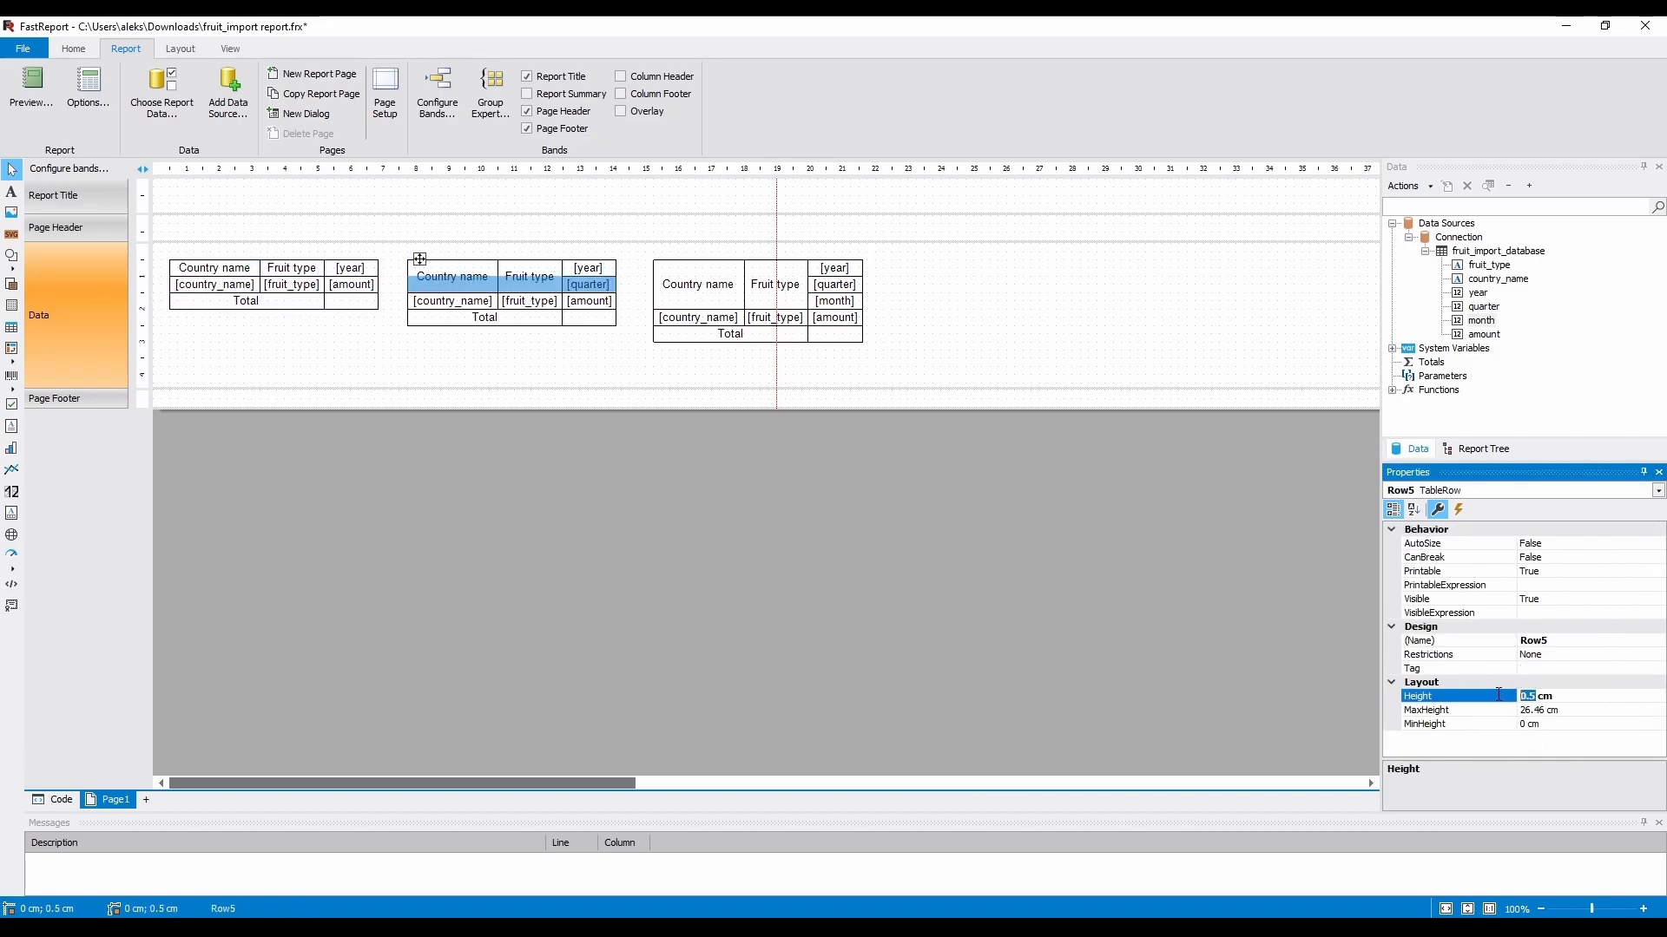
click(212, 267)
text(1.5)
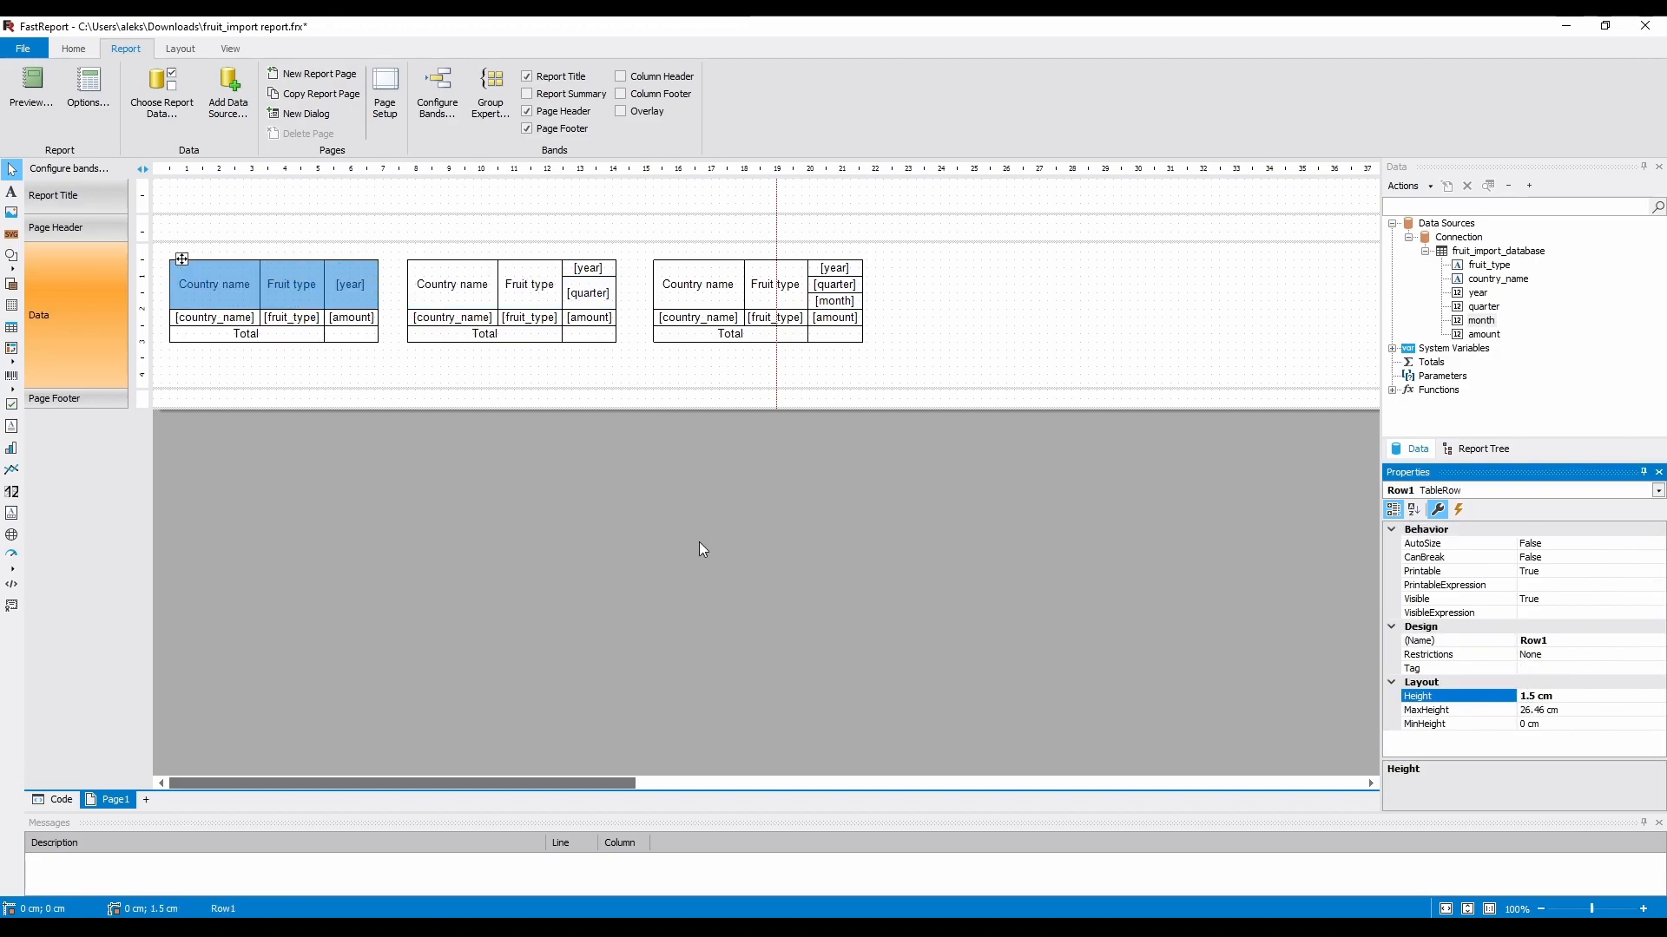
click(464, 377)
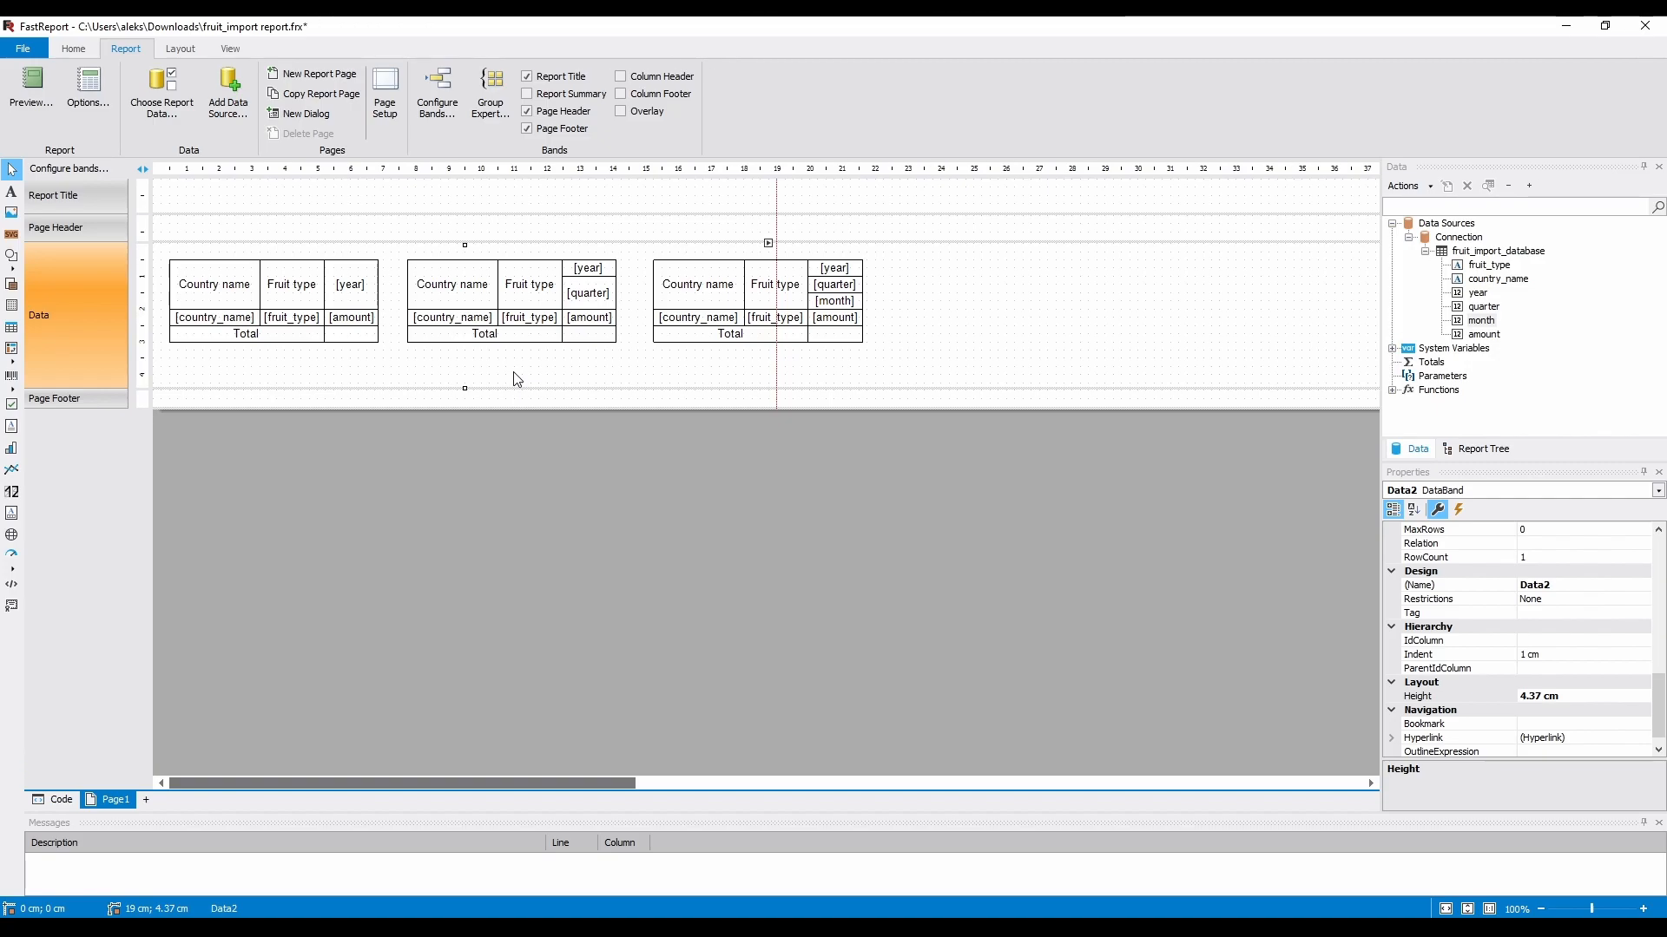
Set the duplicate Country name and Fruit type columns of the middle matrix to 0 cm width.
click(451, 283)
text(0)
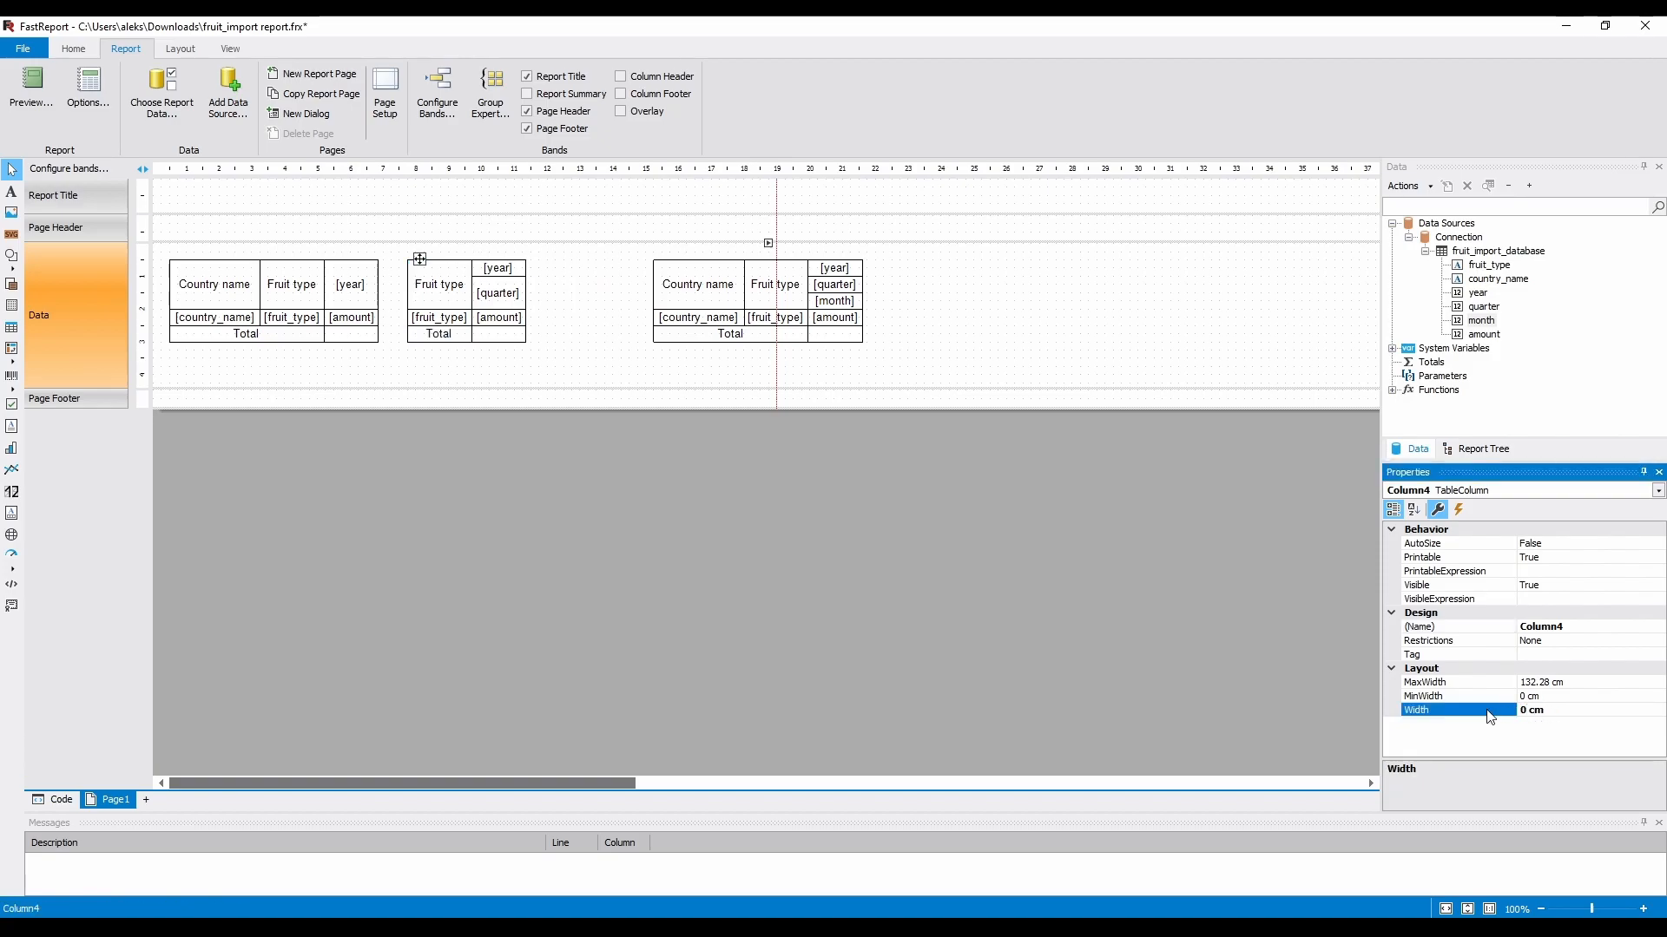
click(437, 293)
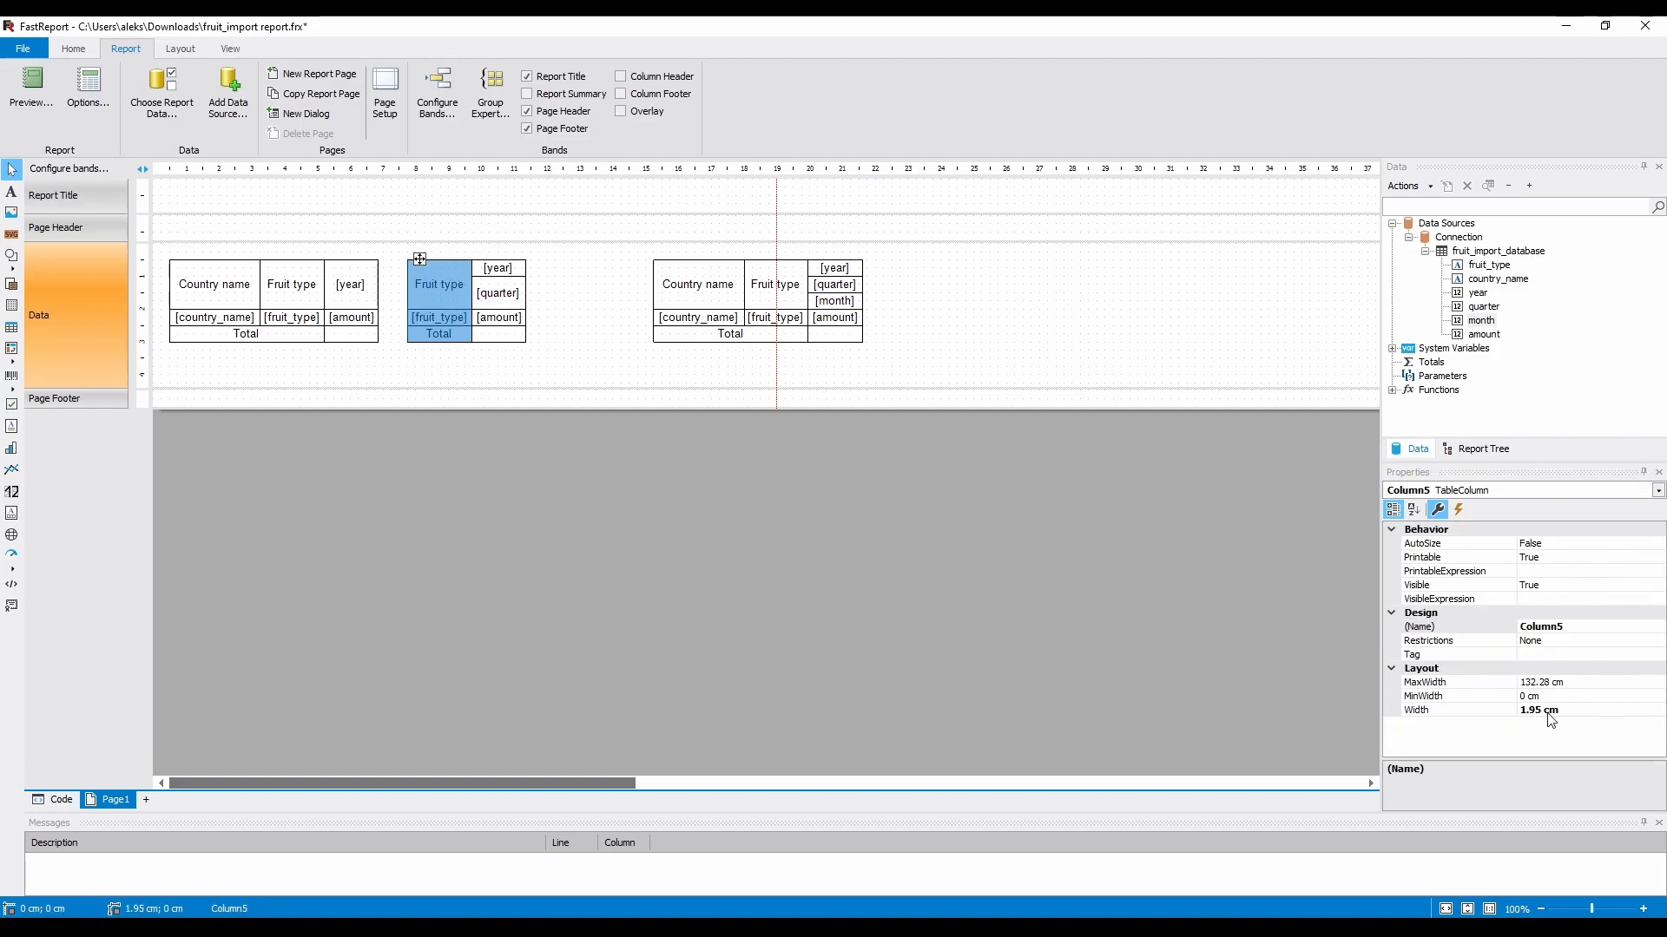
click(1481, 448)
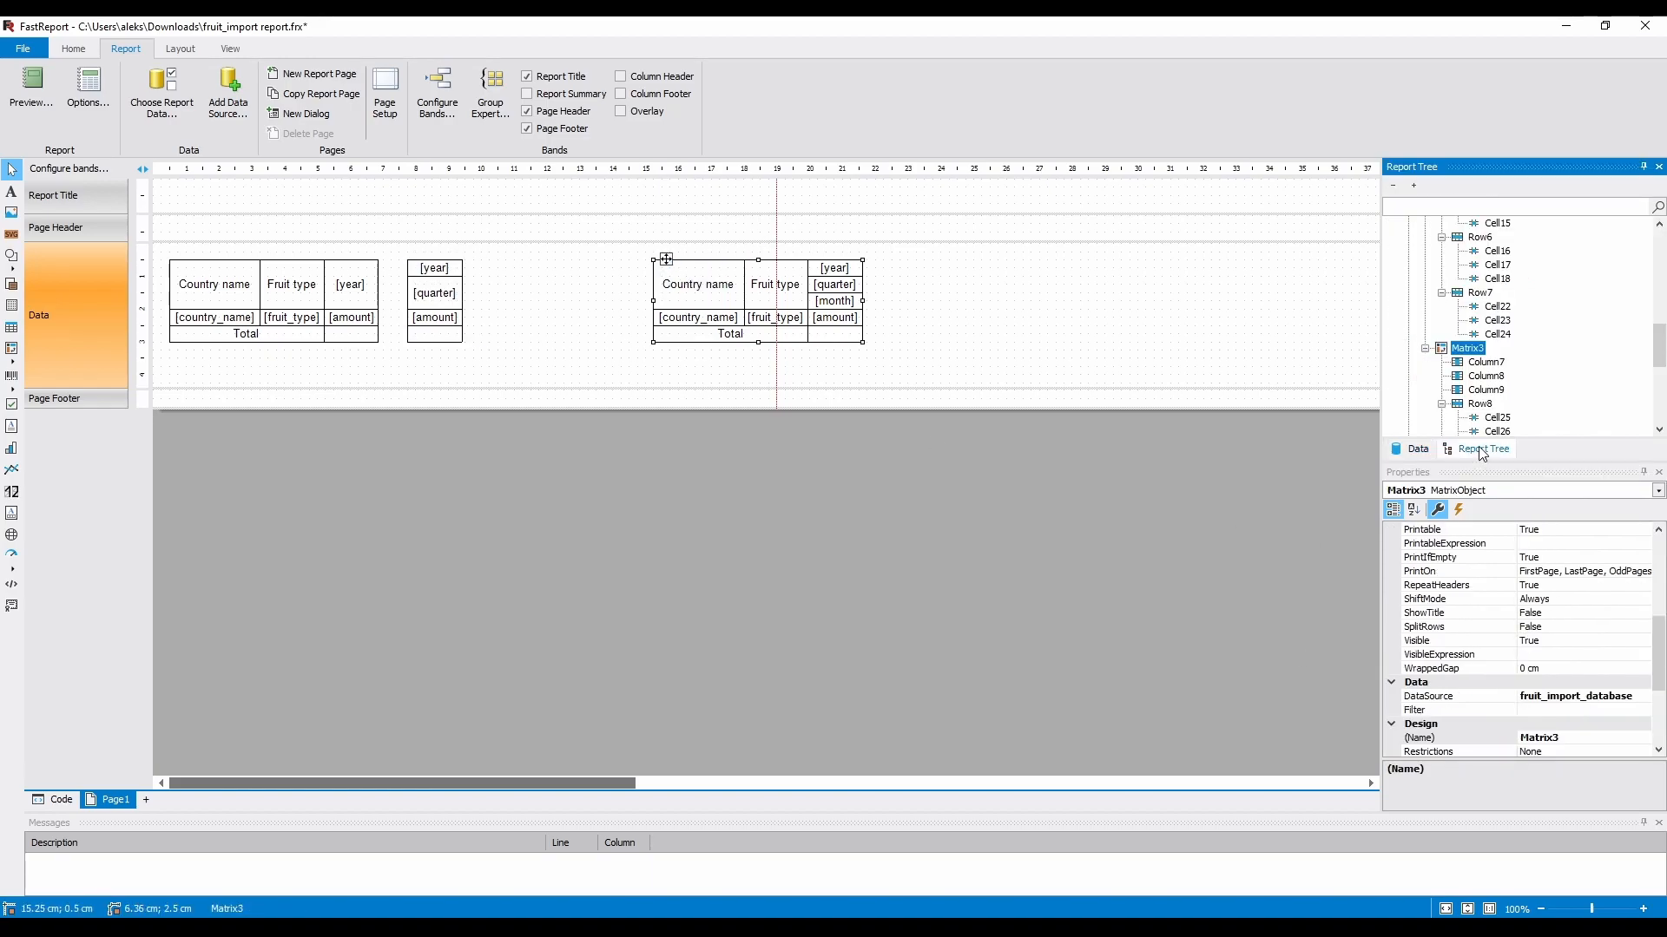
scroll(down, 3)
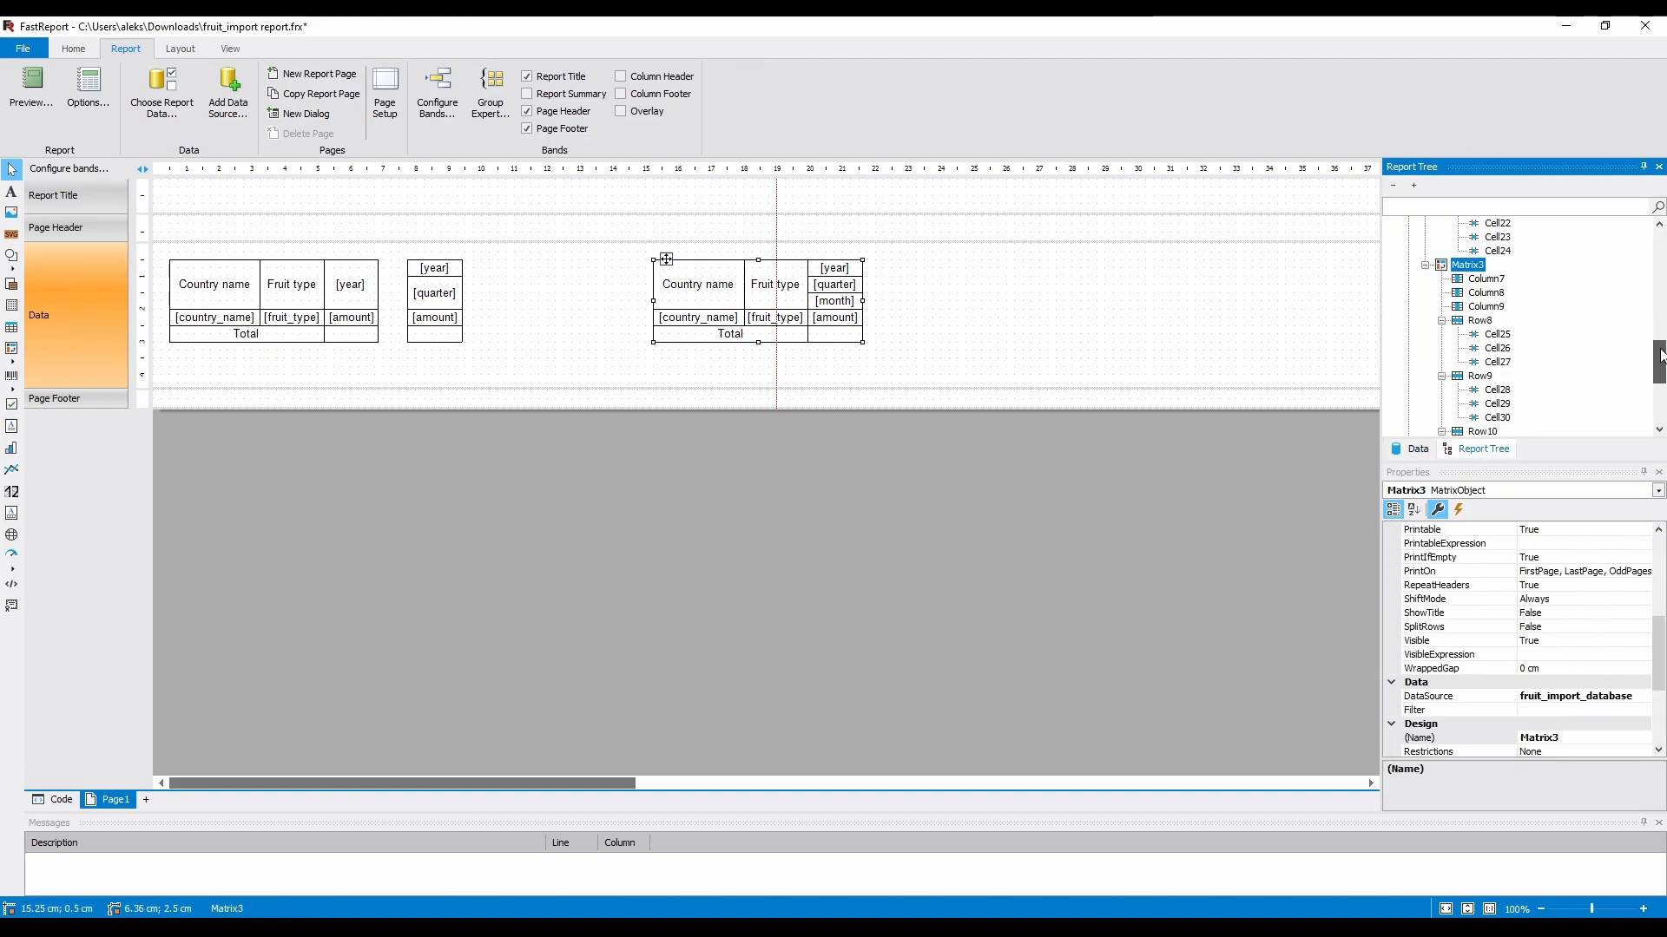
click(1484, 278)
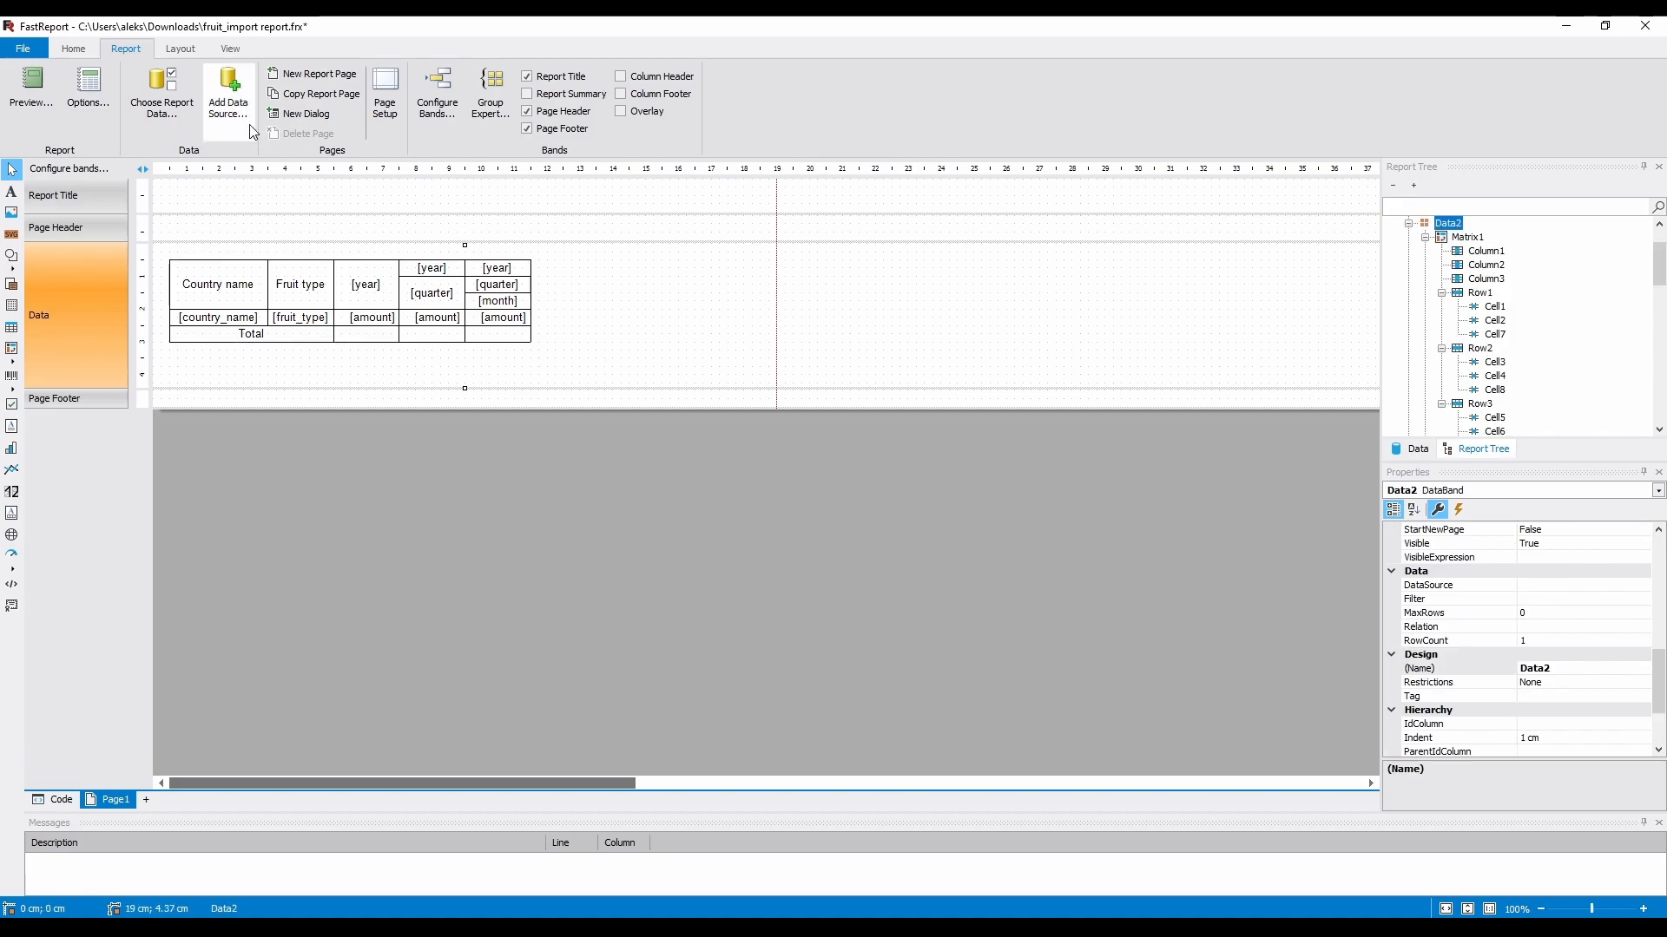
click(31, 87)
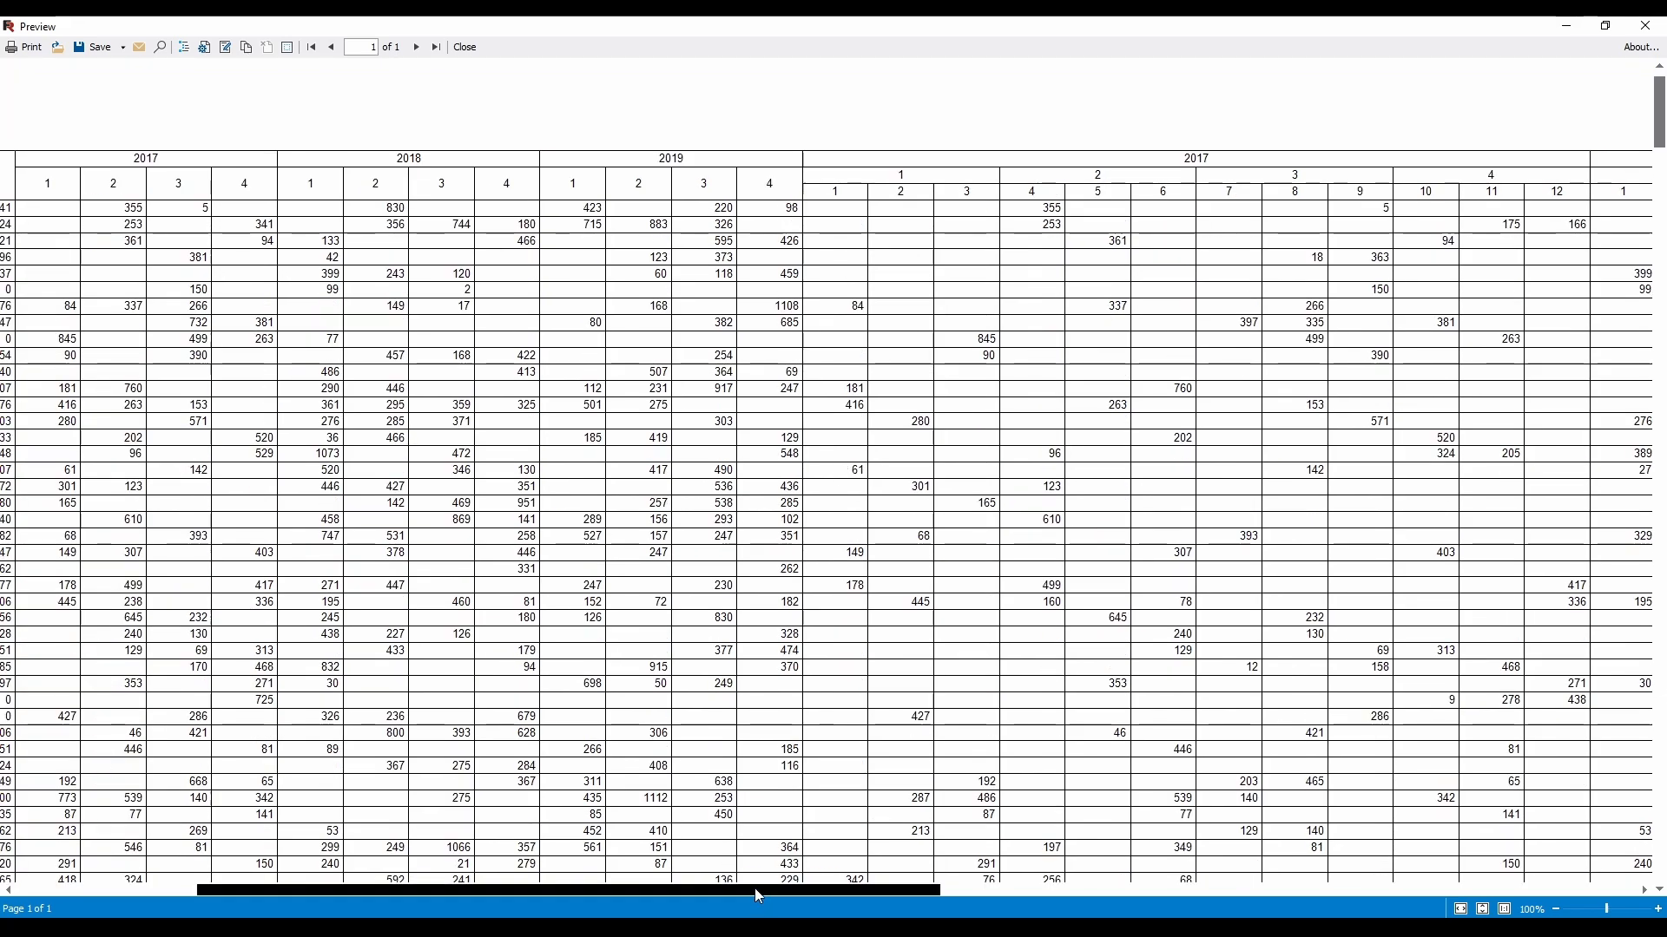
scroll(left, 3)
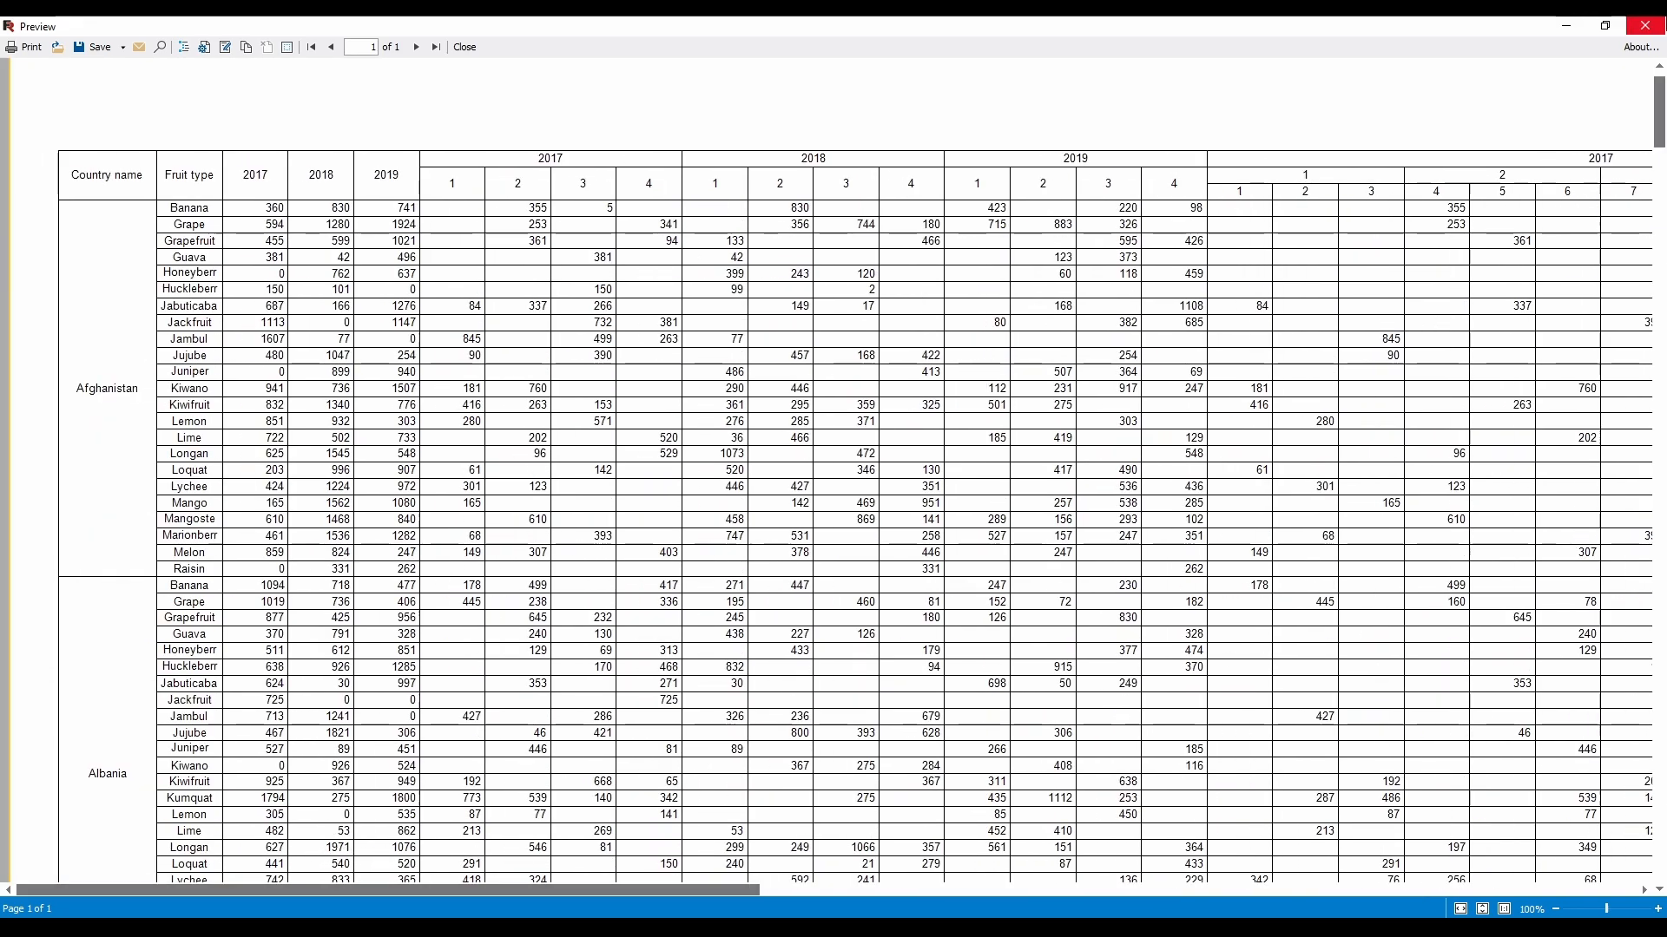
click(463, 45)
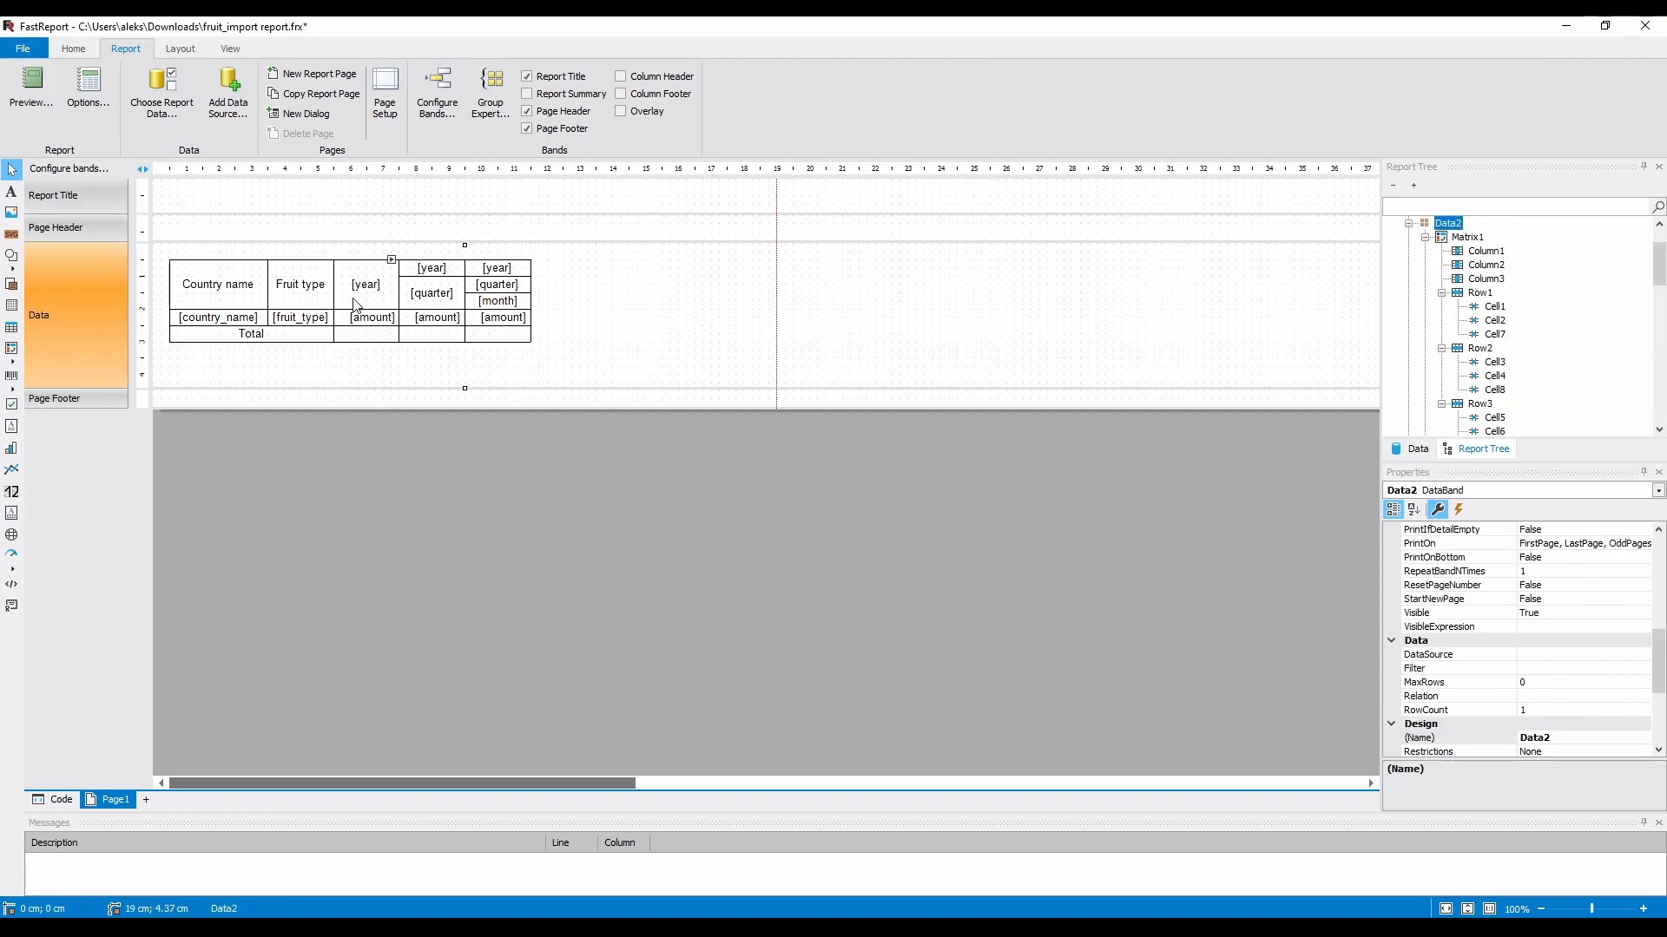
Prefix the first matrix's year header expression with "Year " + and check the preview.
double_click(365, 283)
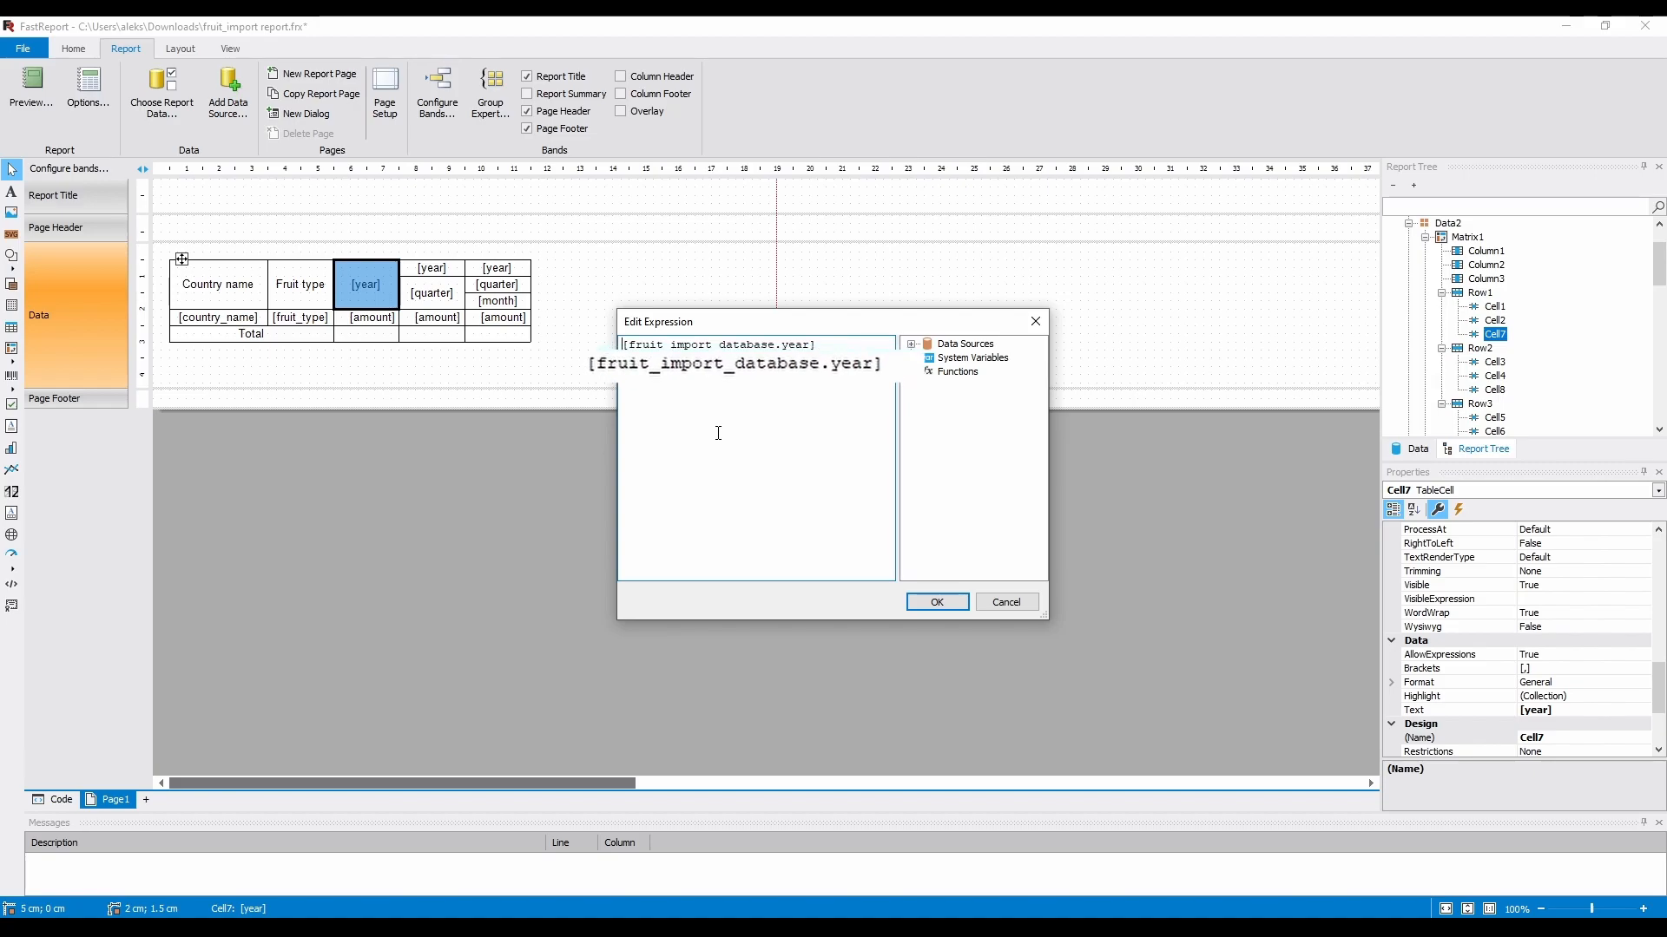
text("Year ")
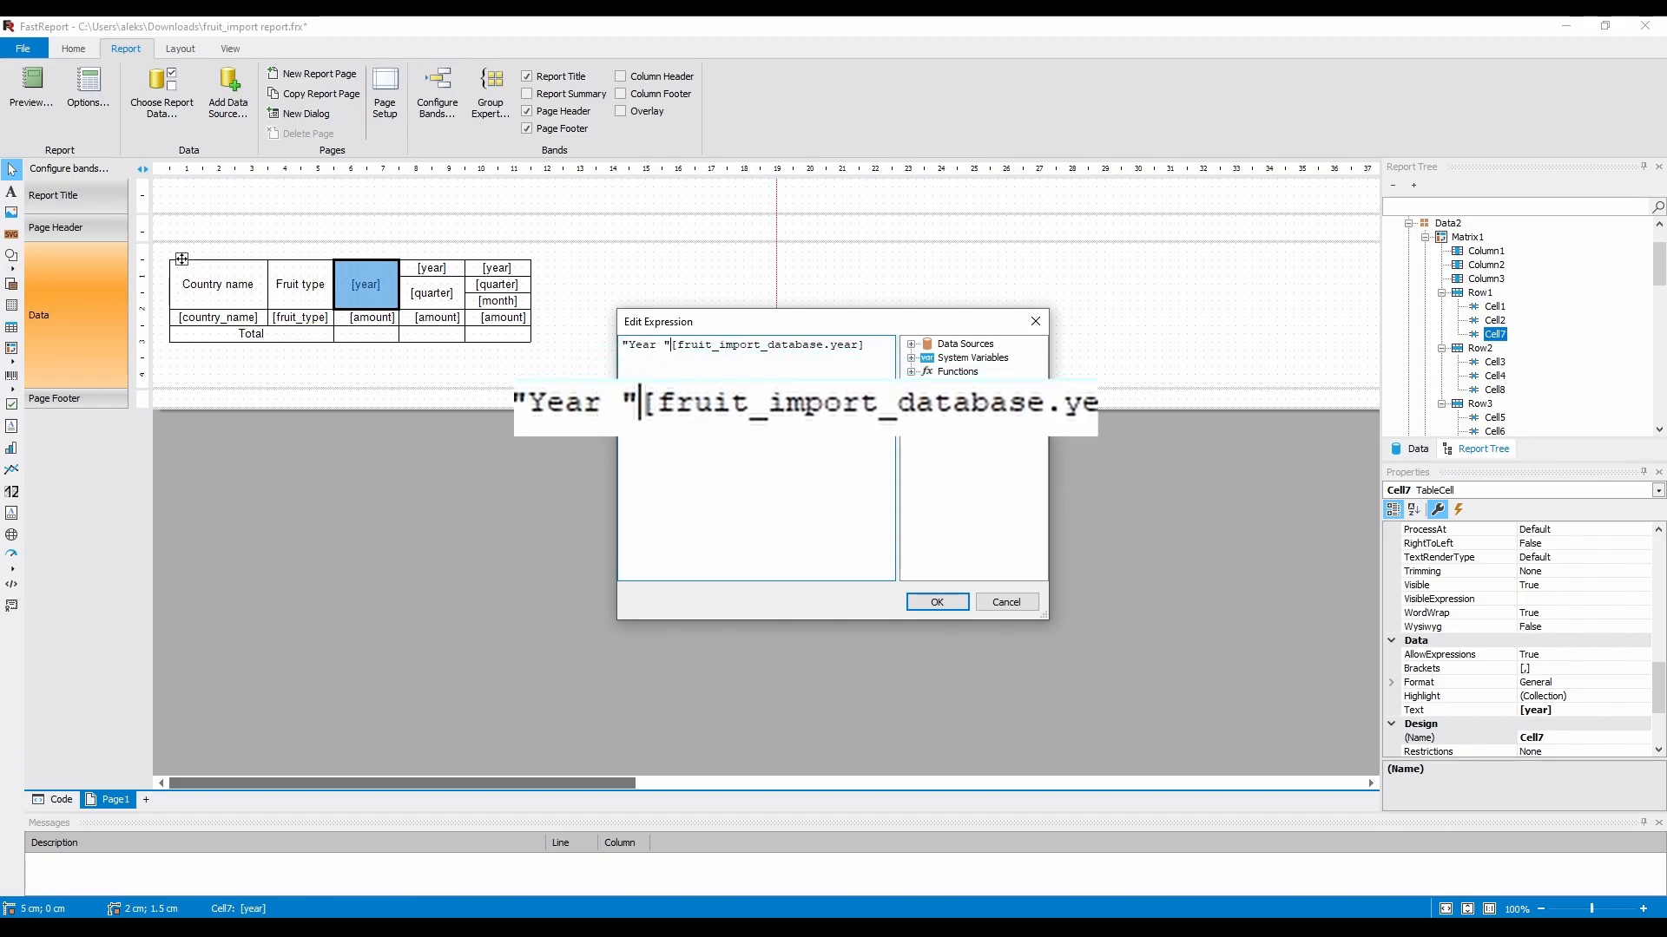
text(+)
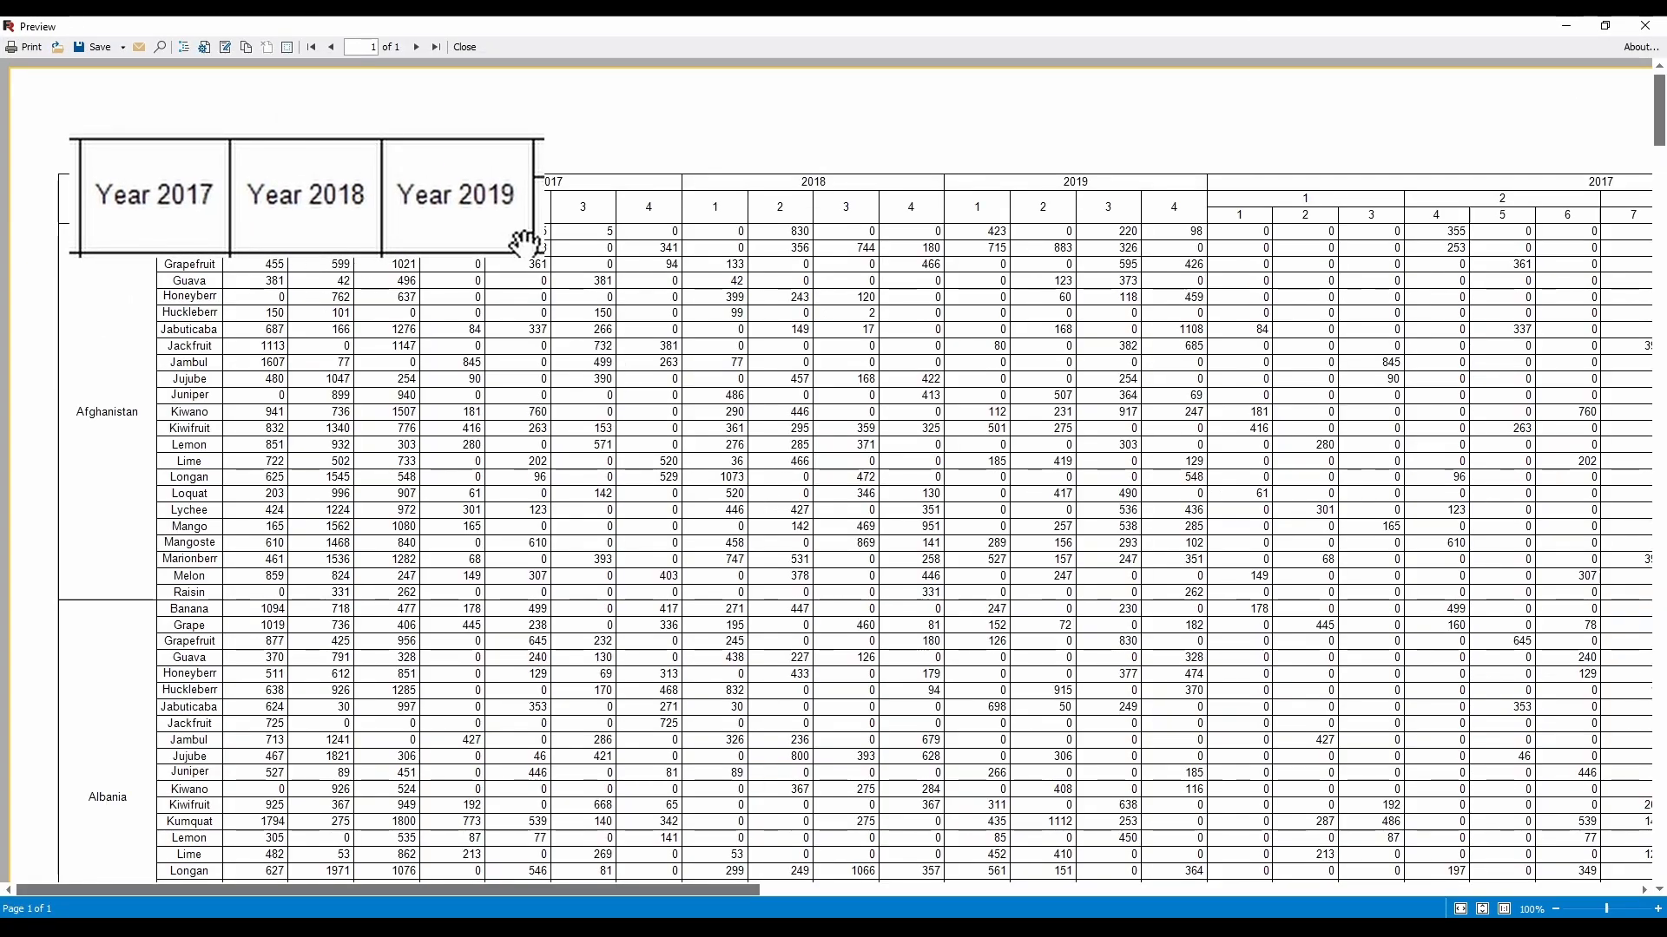
click(463, 45)
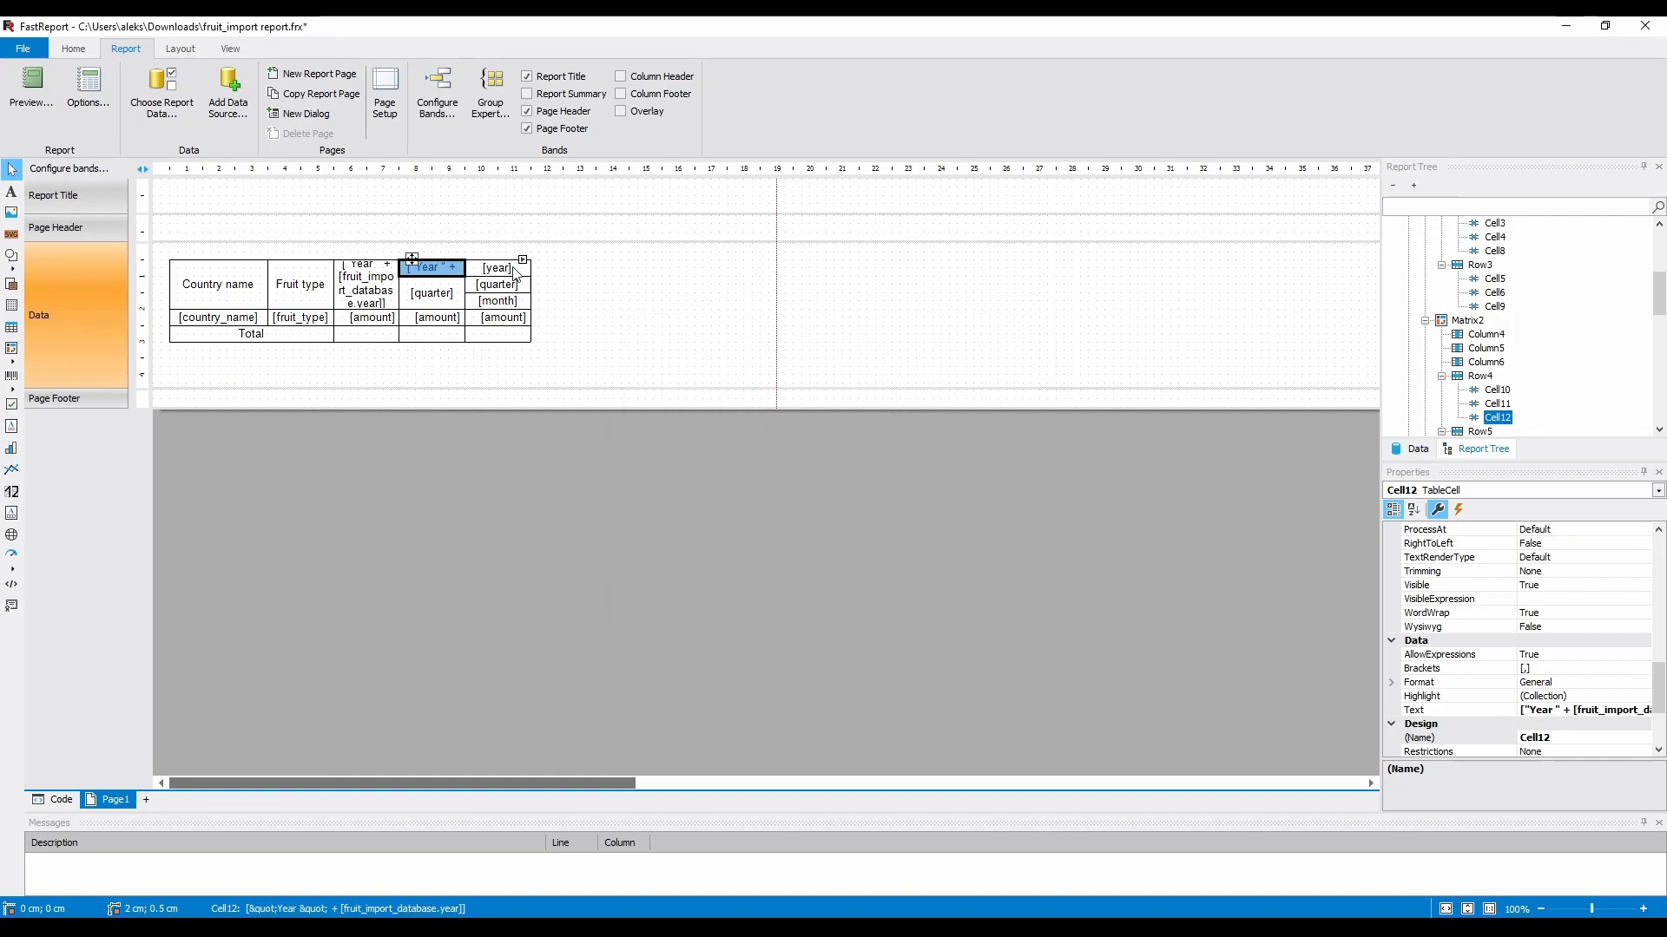
Apply the same Year label to the last matrix's year header and preview it.
double_click(432, 291)
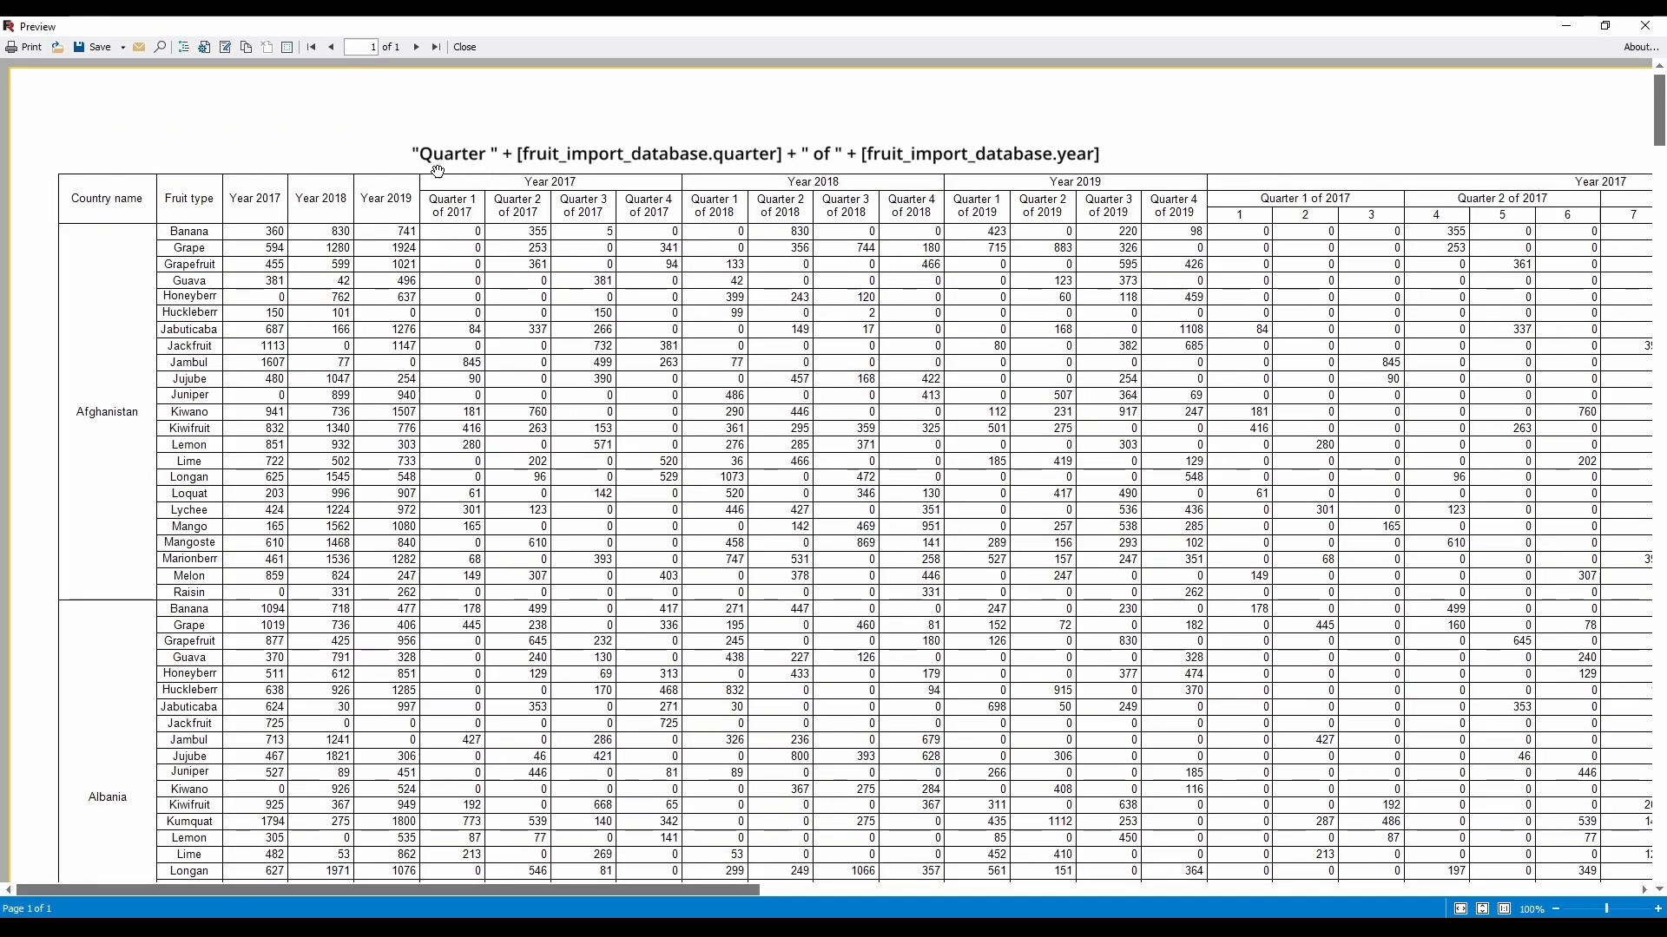
click(465, 46)
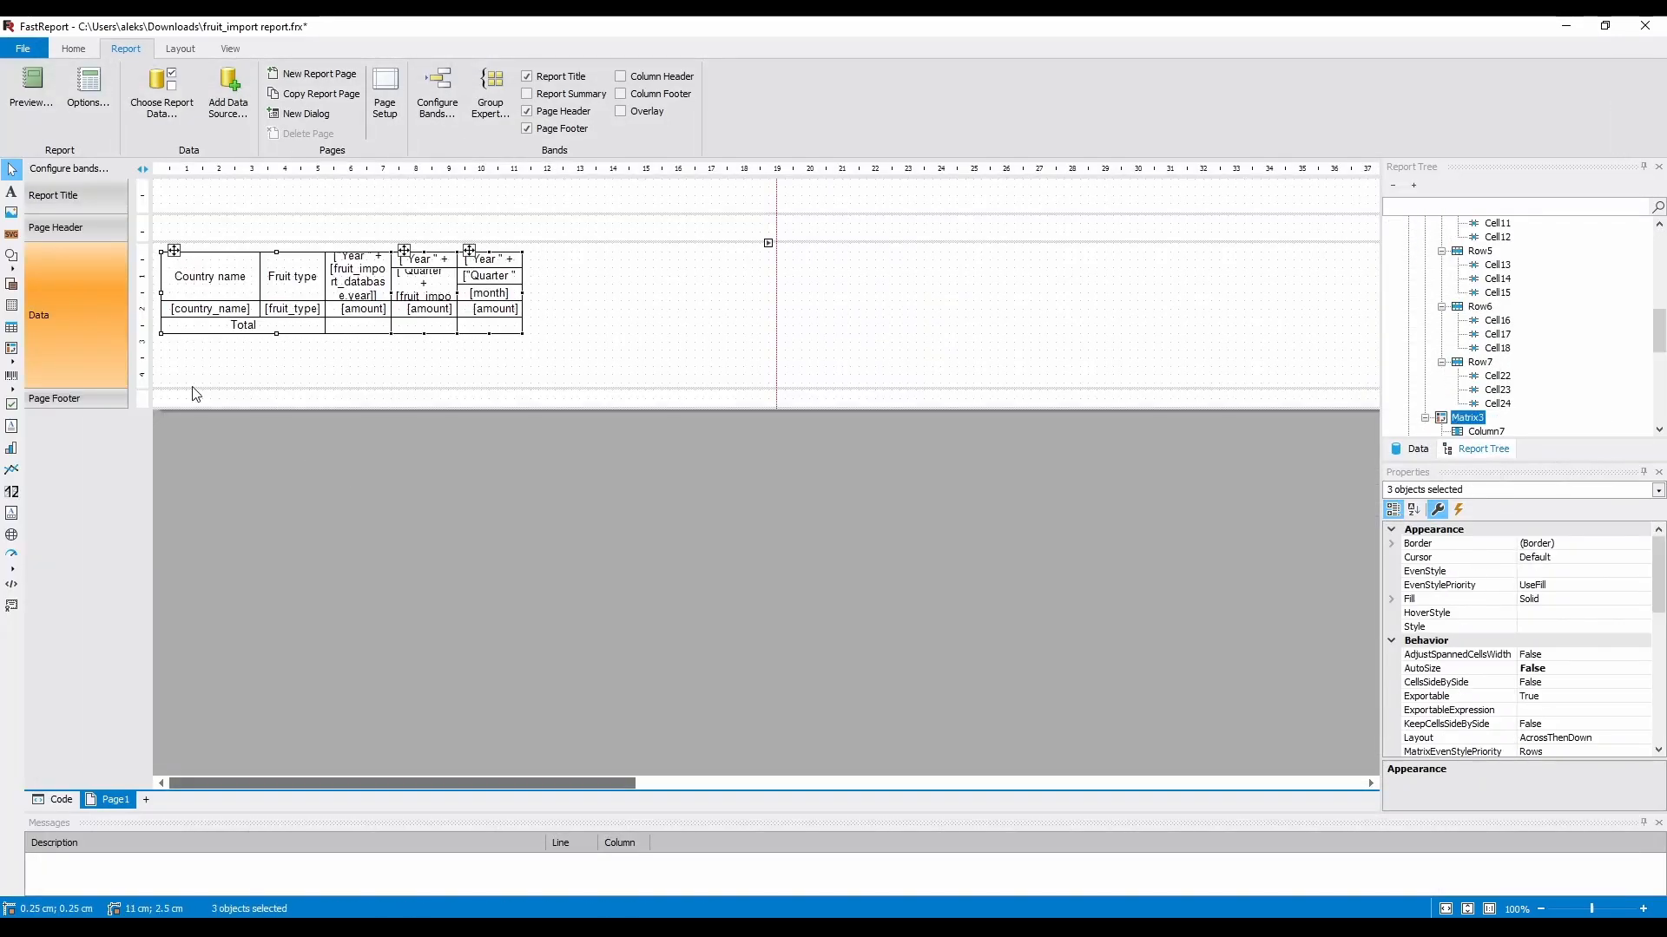
Insert an Advanced Matrix on a new Data band with country_name and fruit_type rows summing amount.
click(1448, 223)
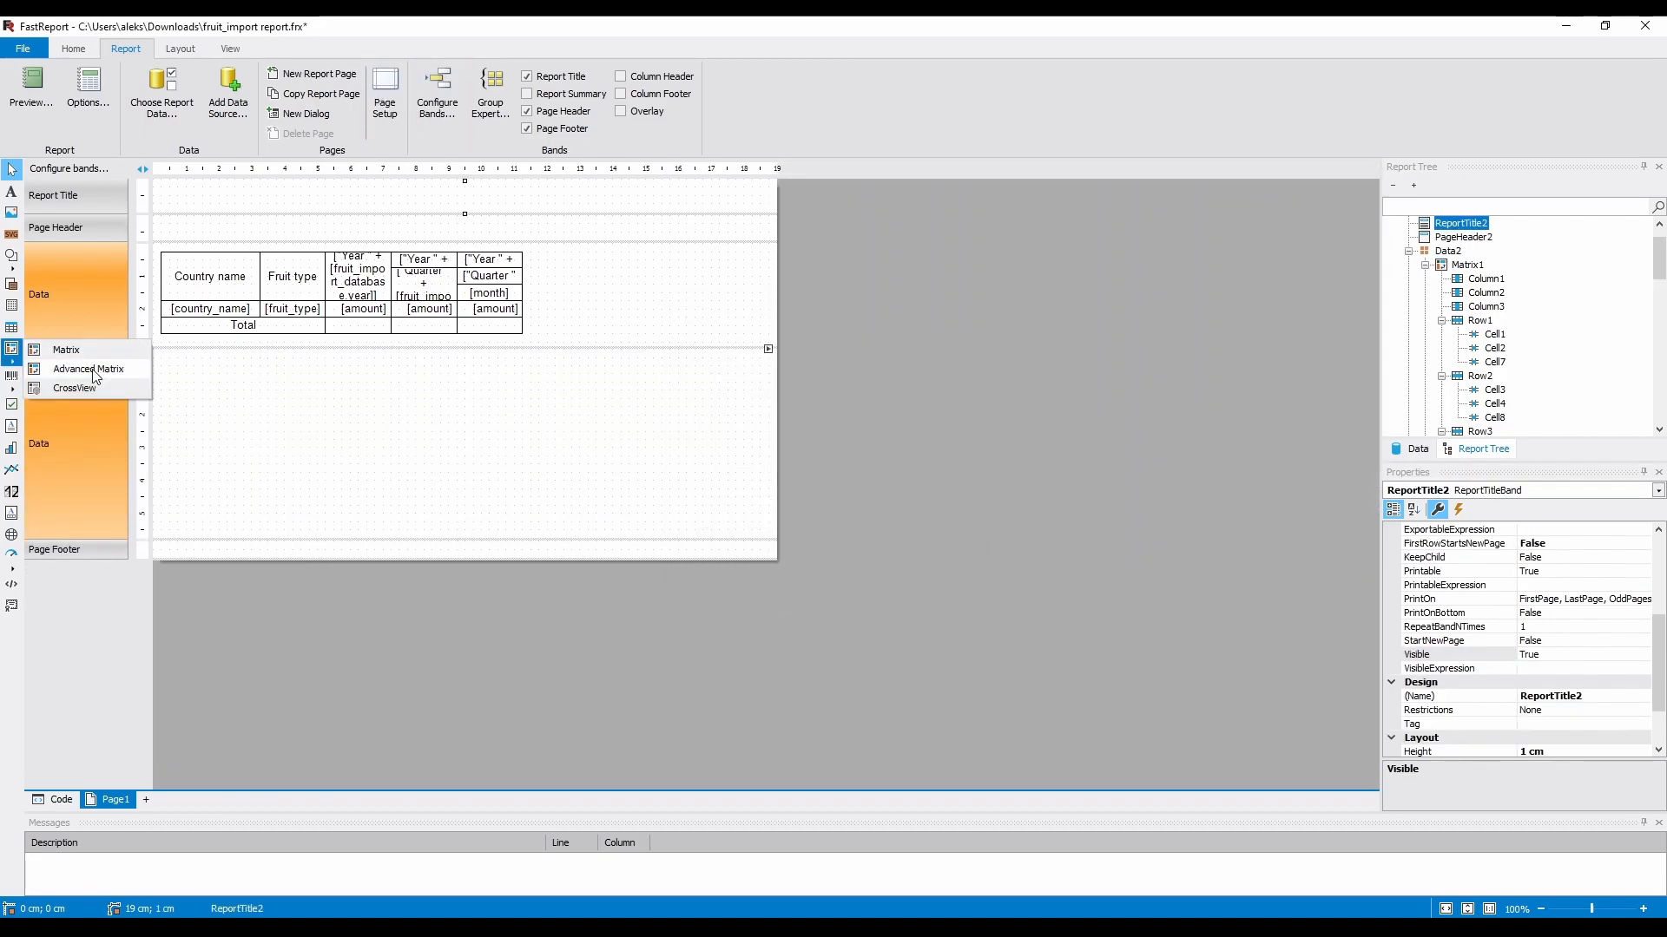
click(89, 368)
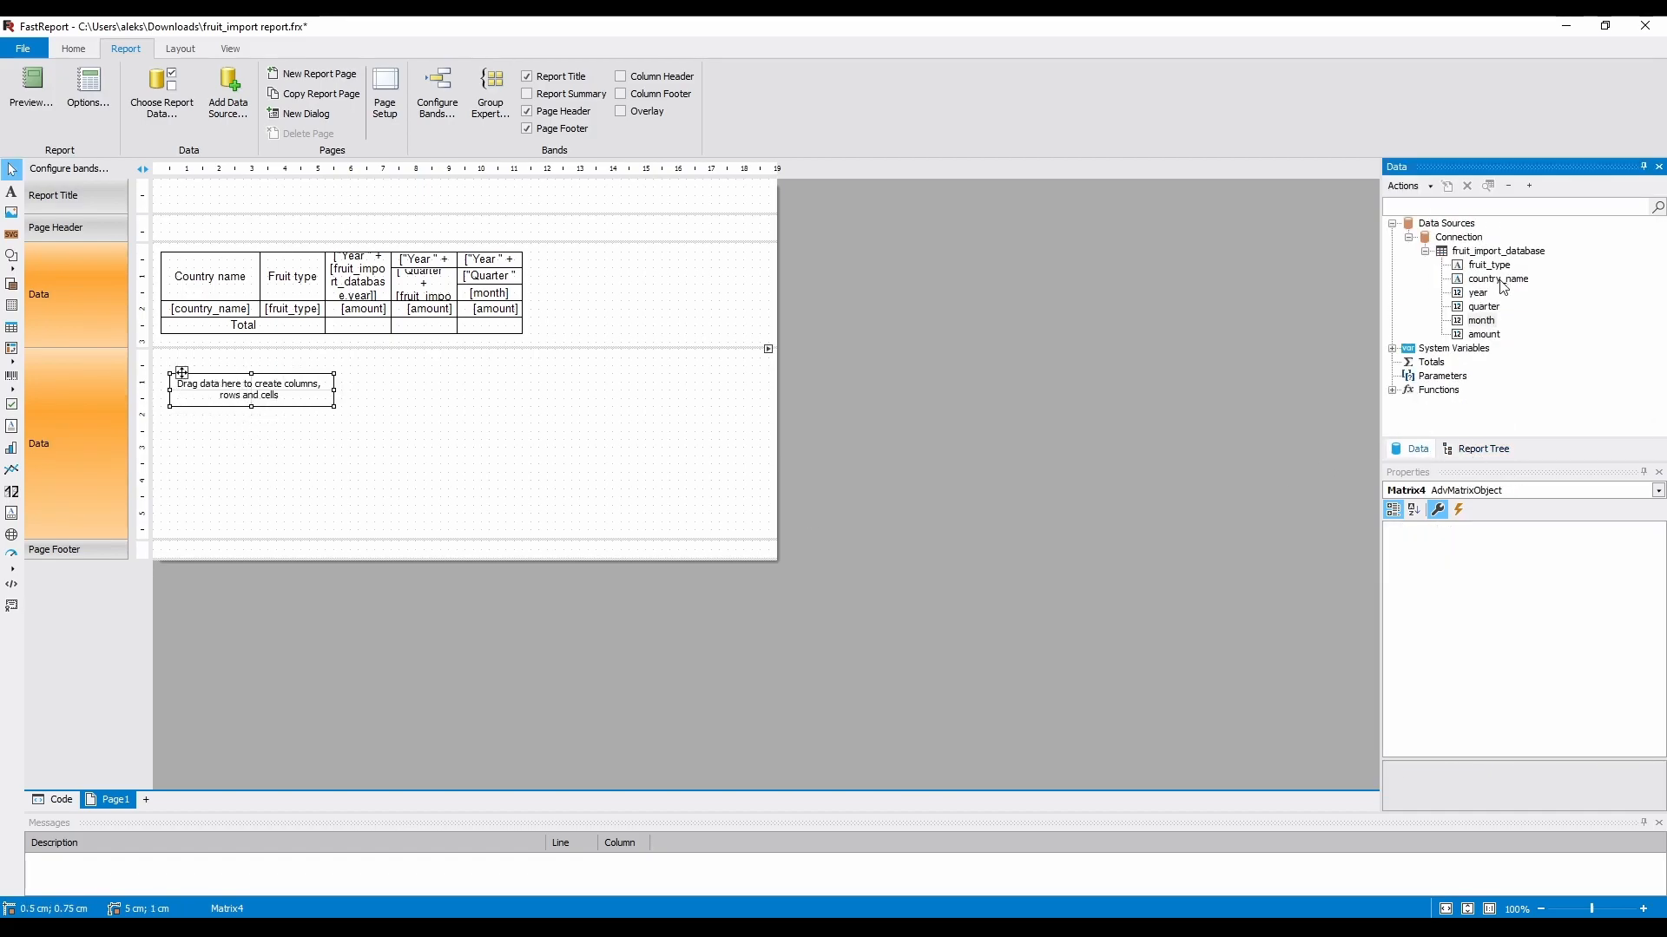
click(1498, 250)
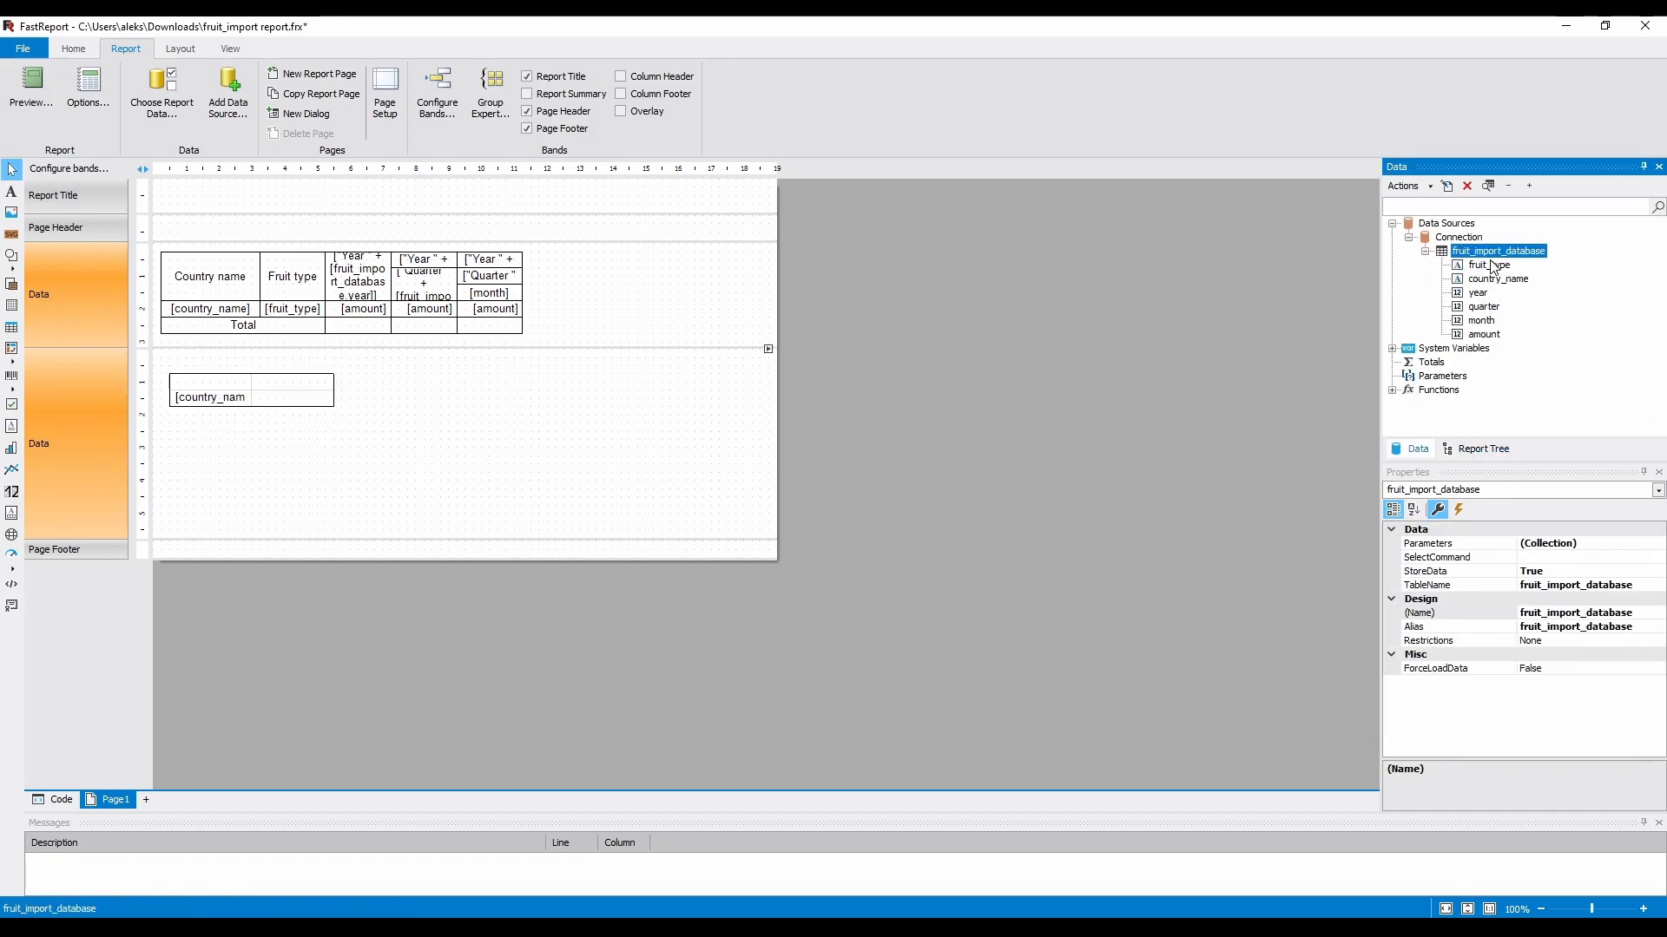
click(292, 390)
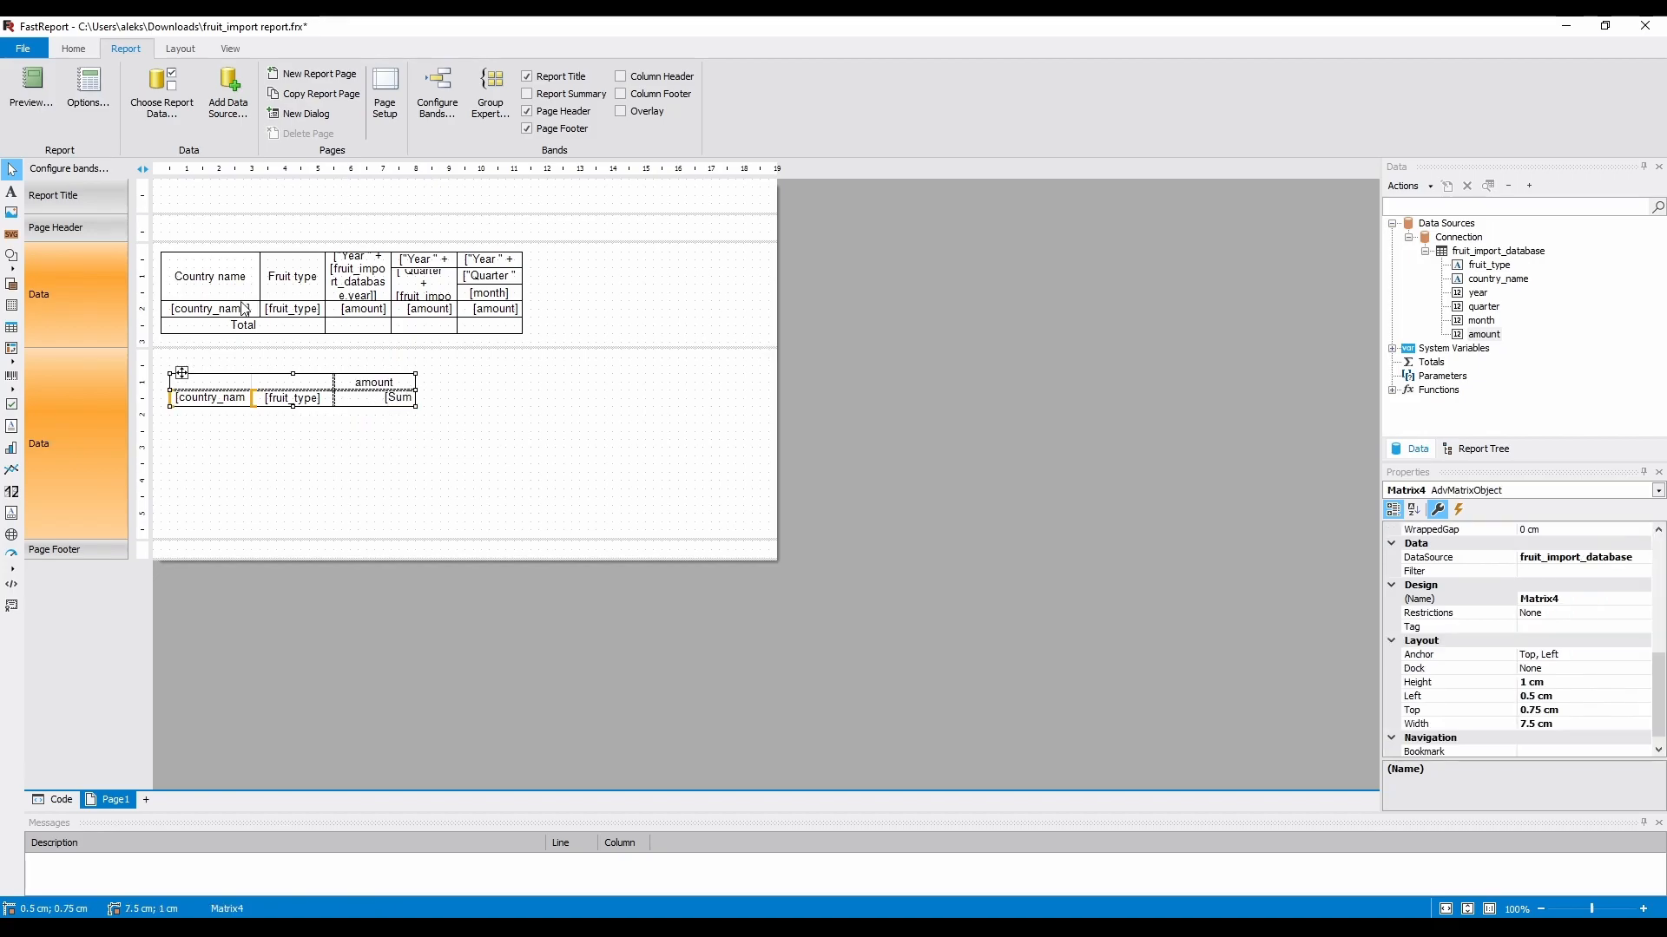
click(385, 637)
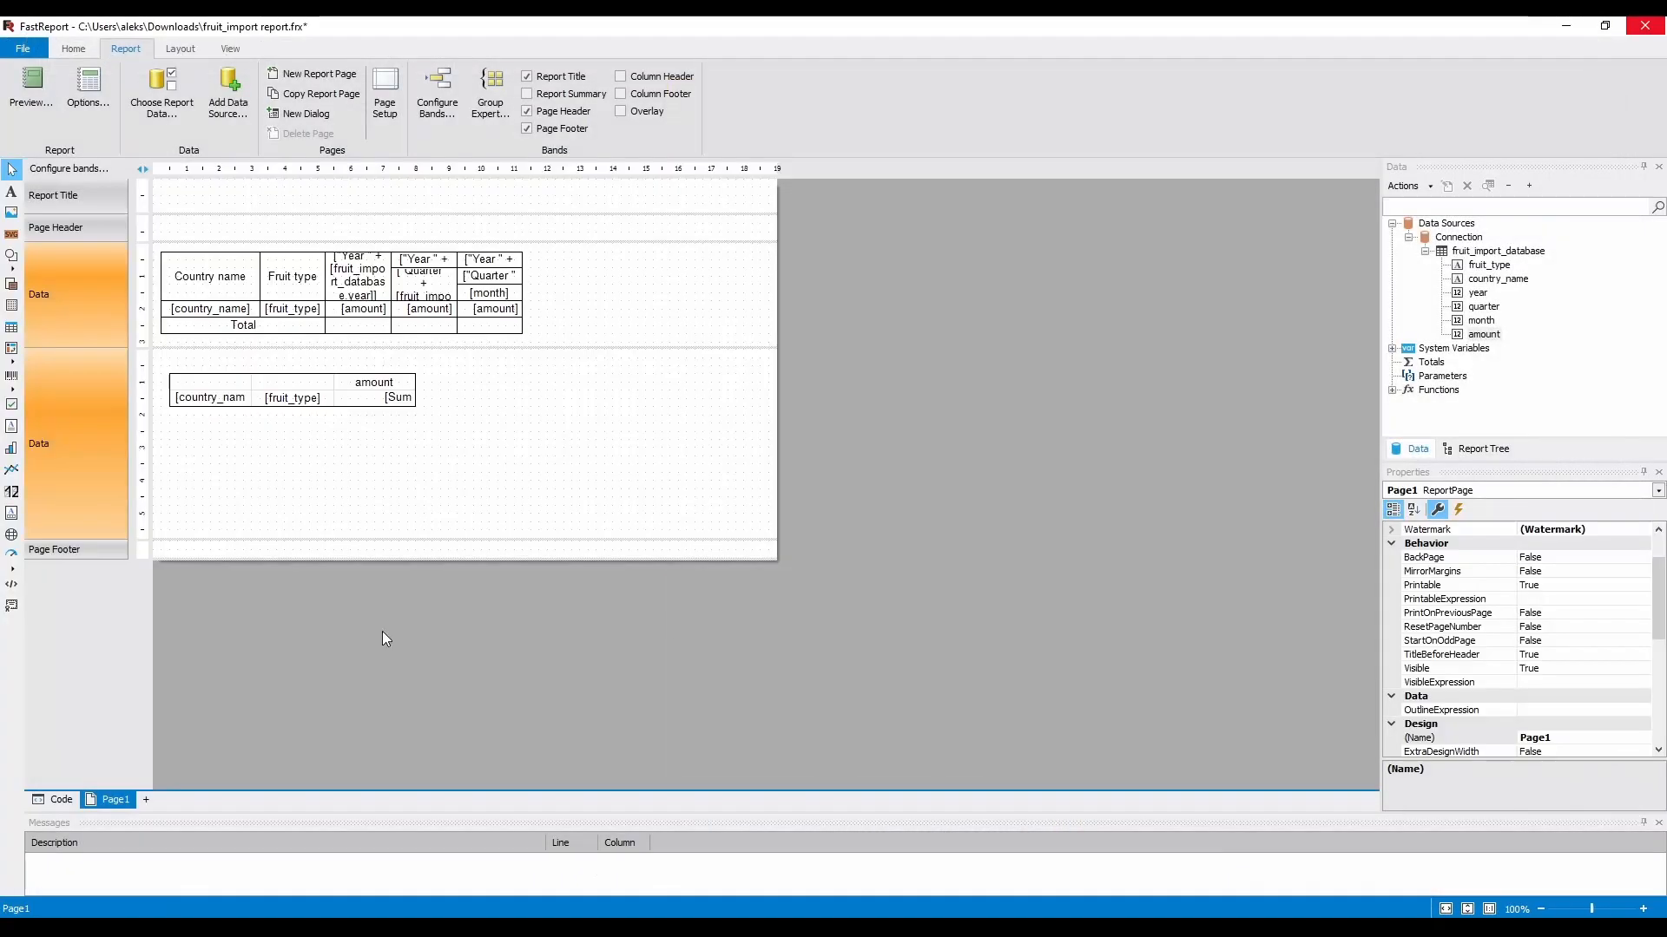
Add year as the column header and preview the matrix showing 2017–2019 columns.
double_click(396, 397)
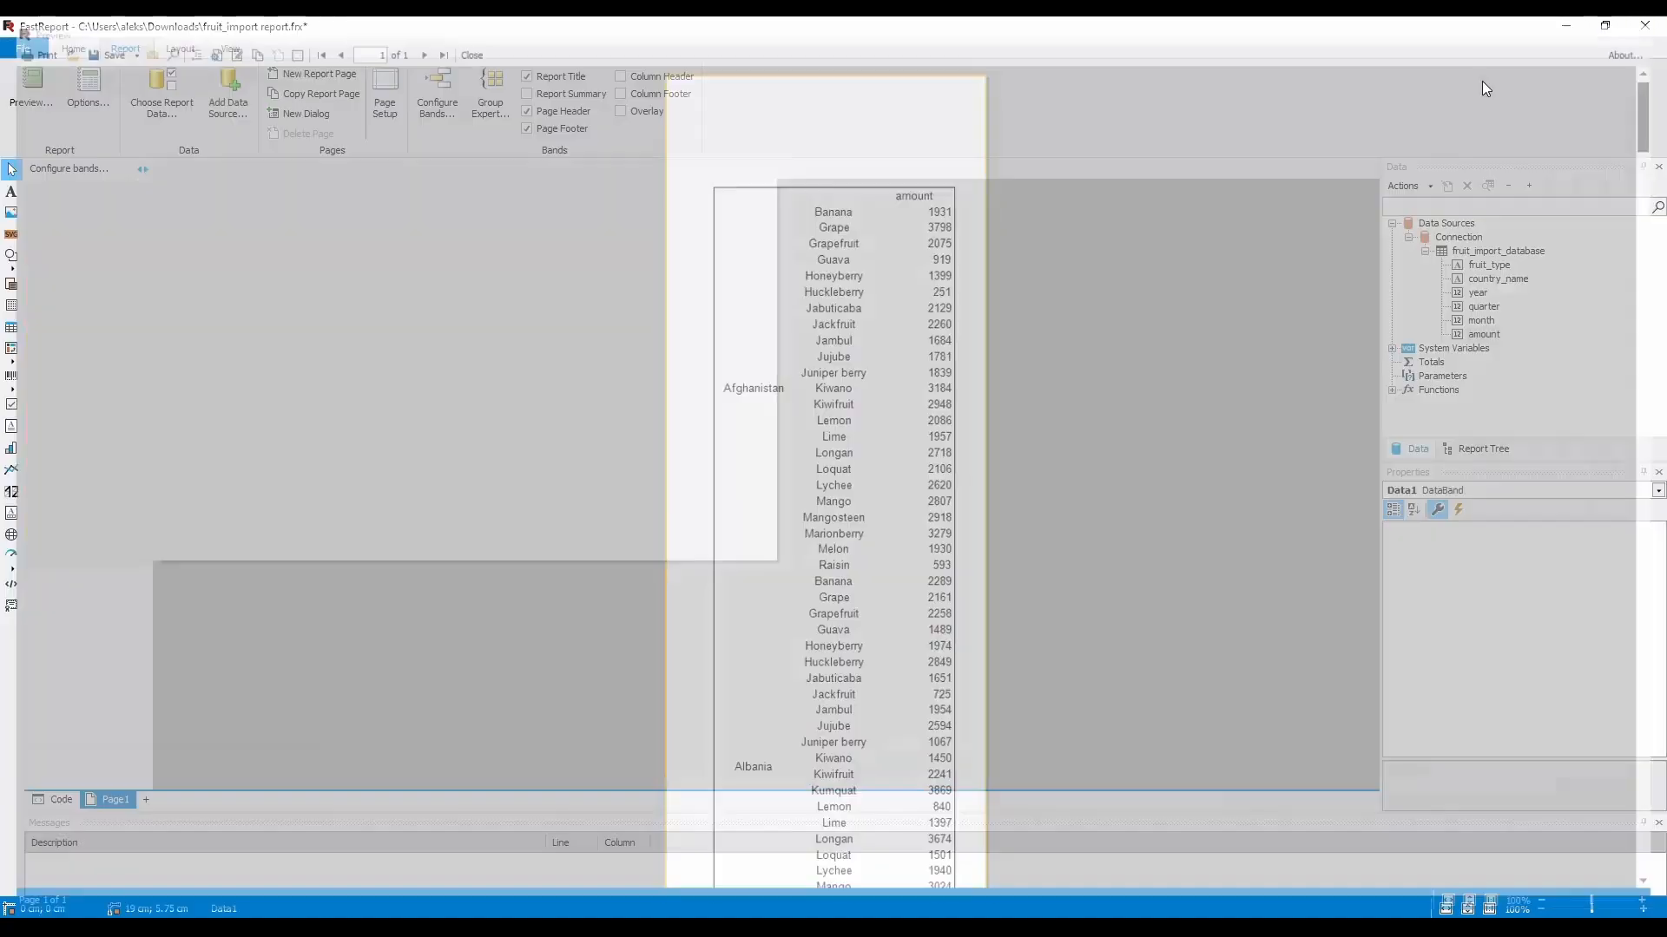
click(31, 95)
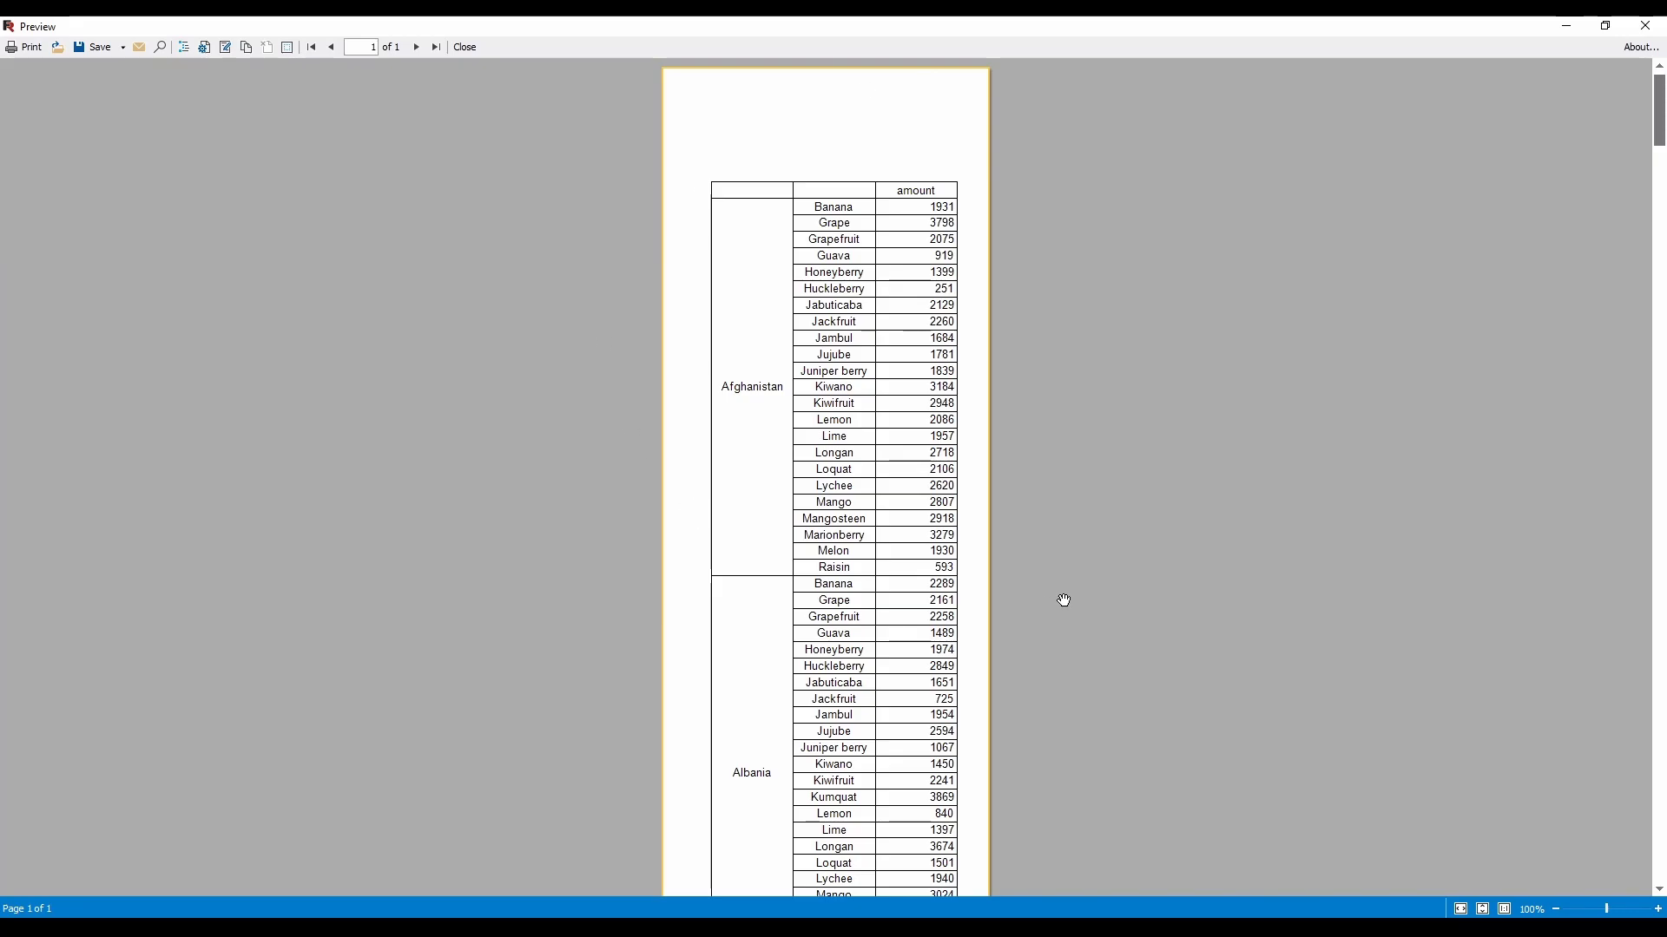
click(464, 46)
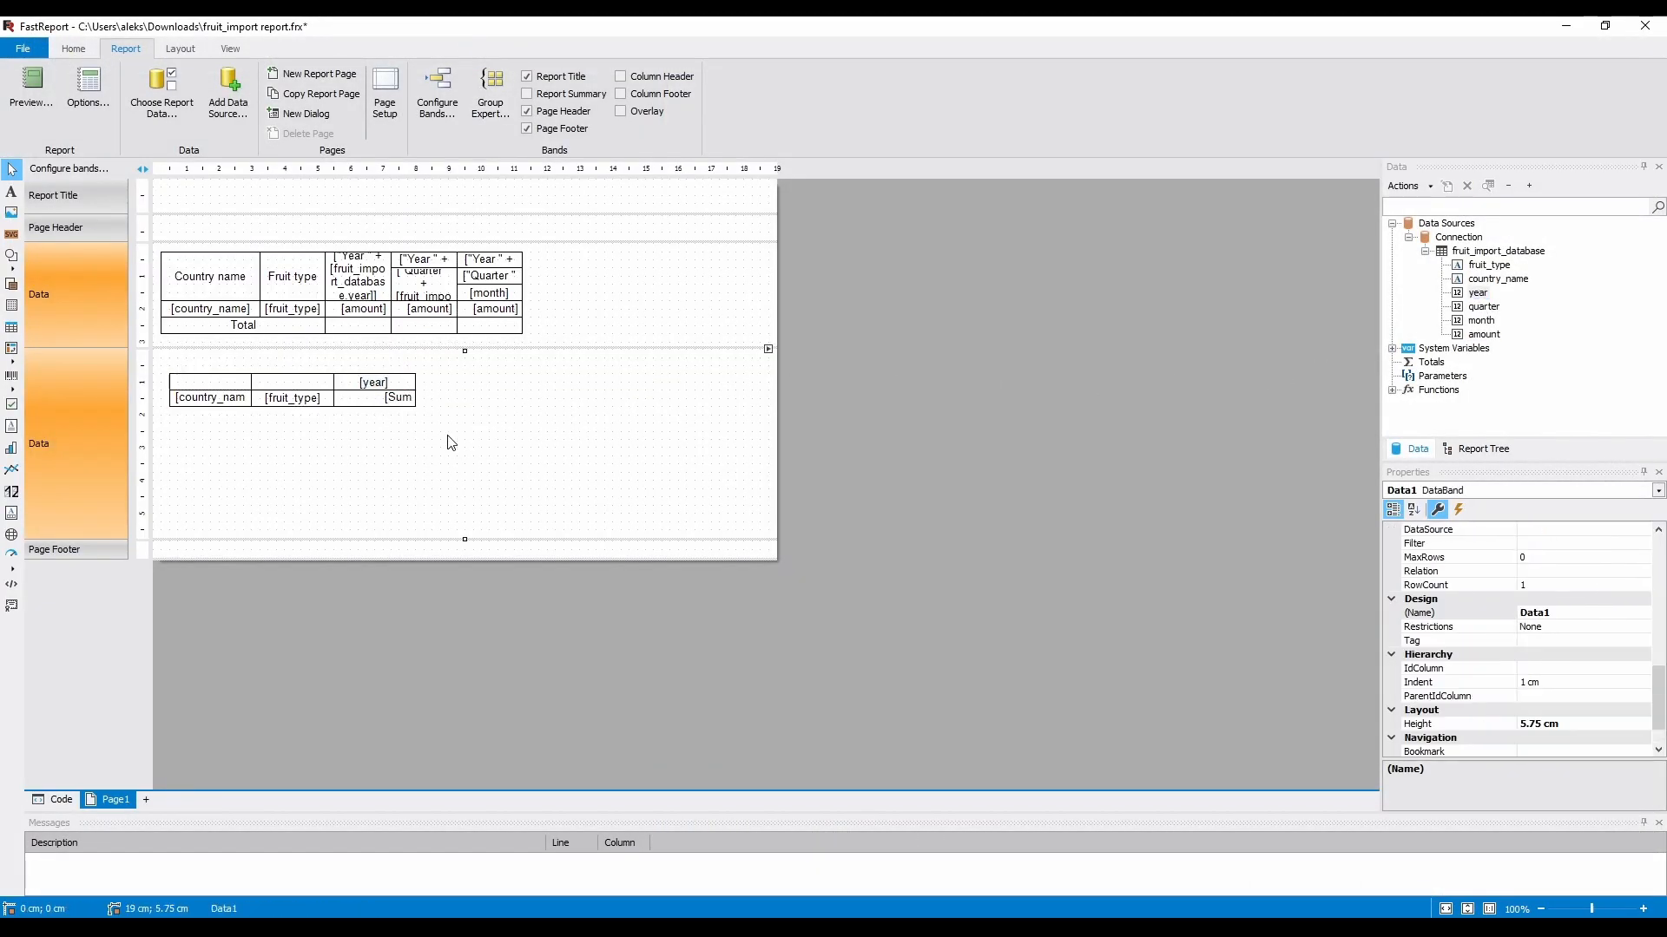
click(29, 90)
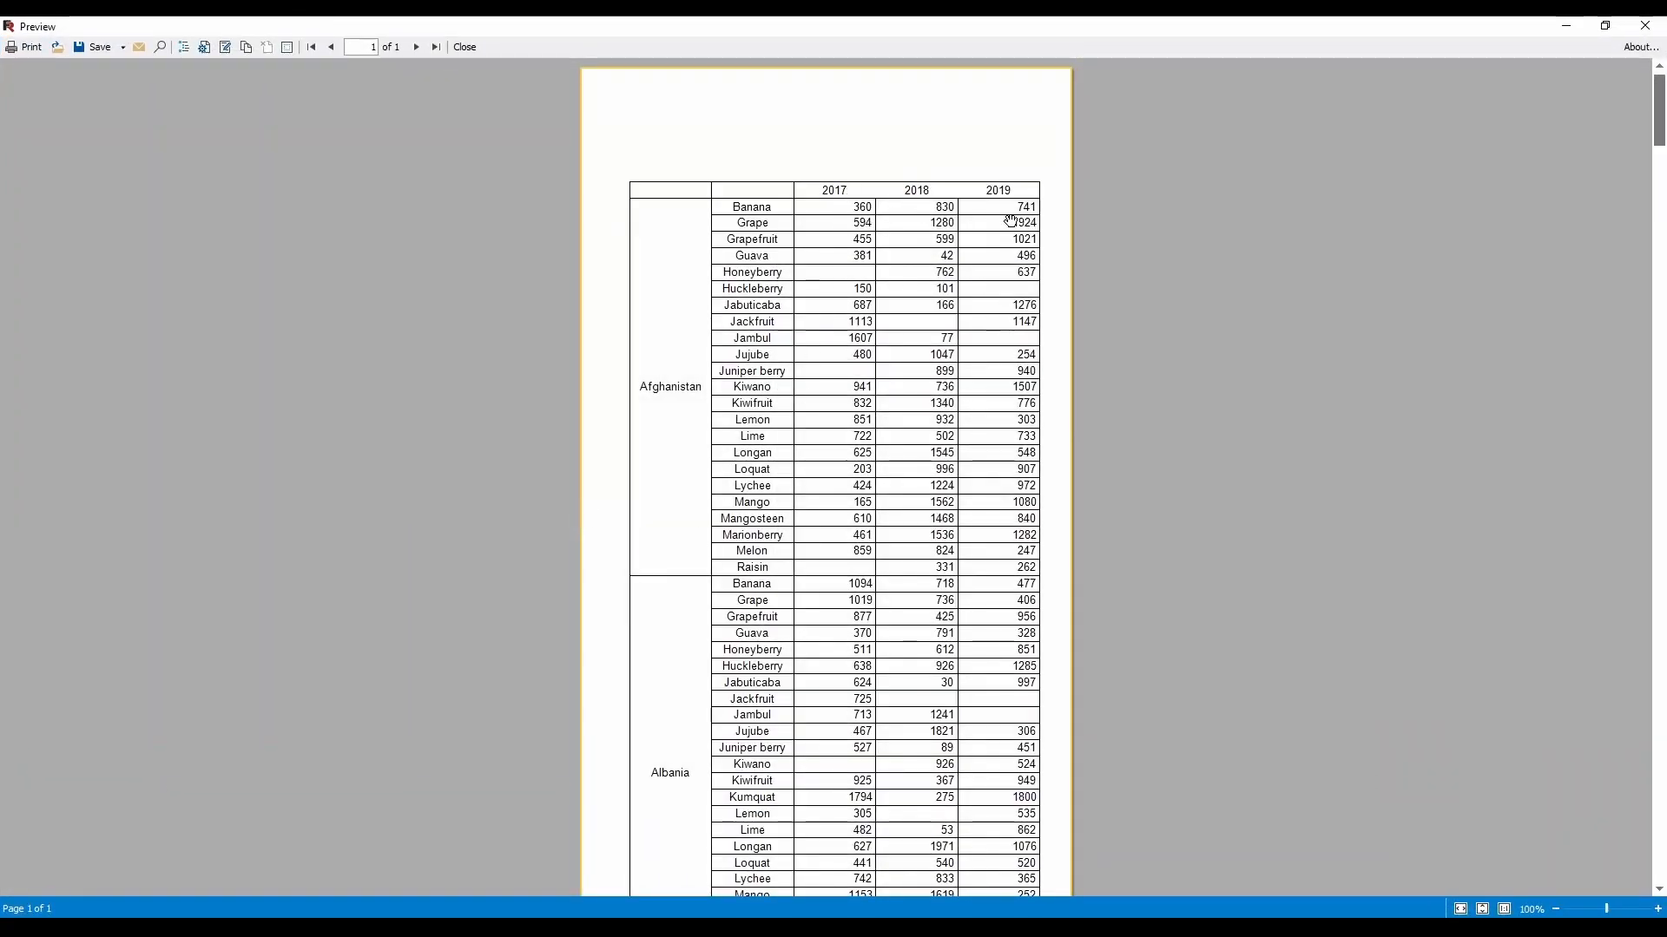
click(464, 45)
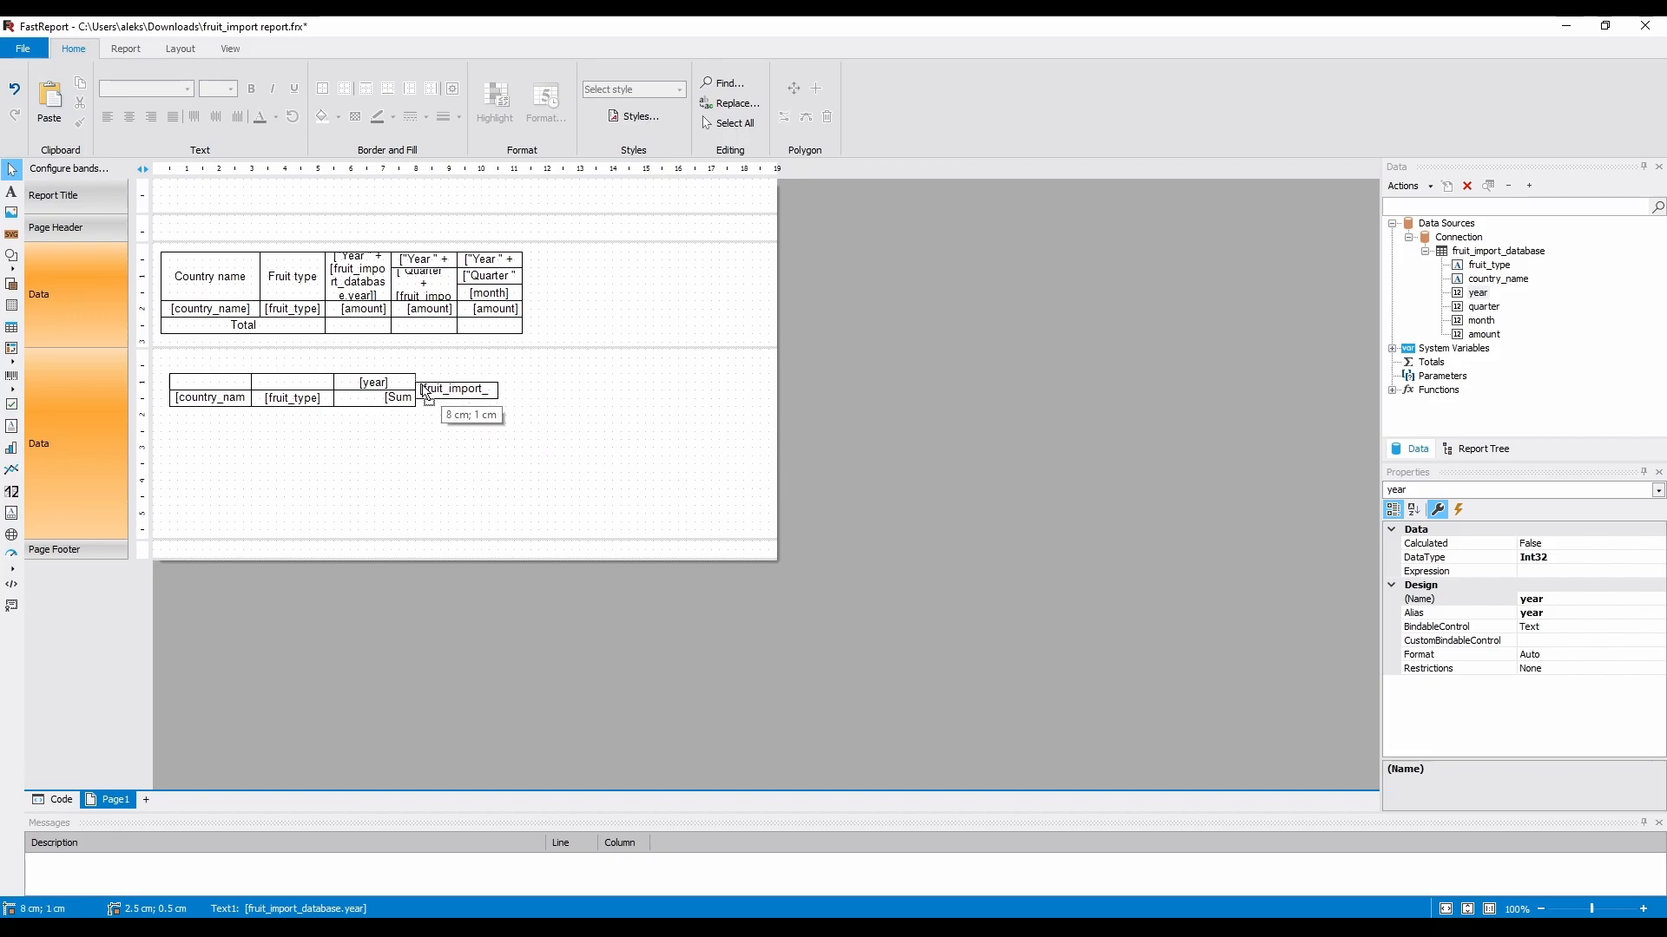
Add nested year, quarter and month column headers and preview them by scrolling right.
click(455, 382)
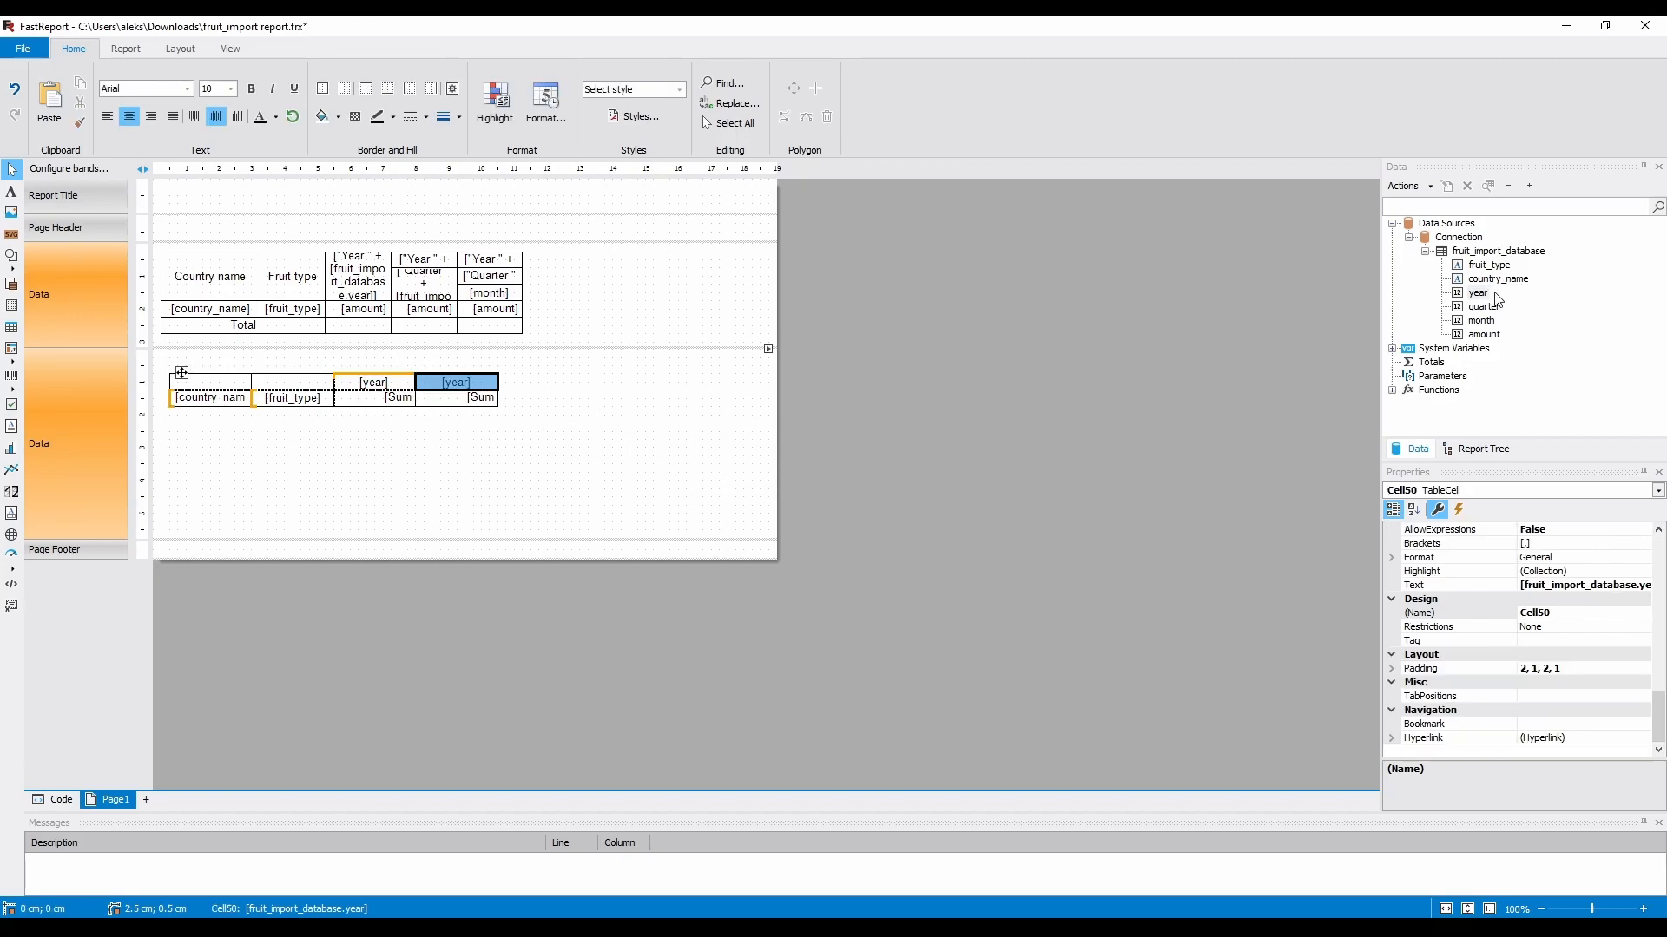
click(1485, 305)
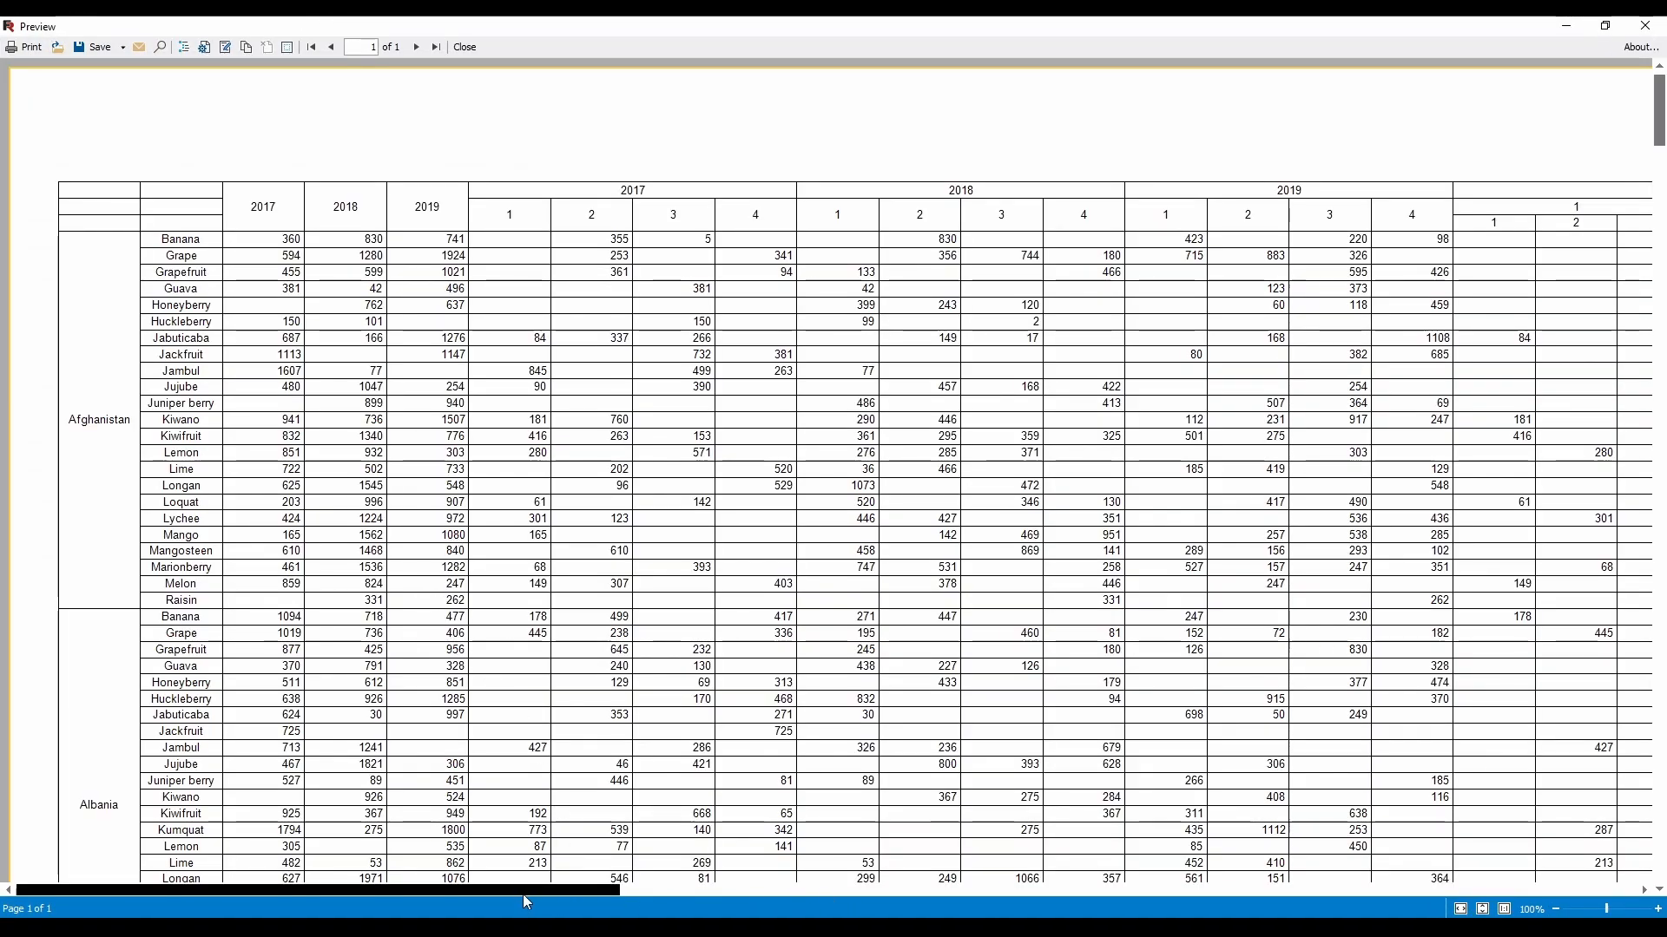
scroll(right, 3)
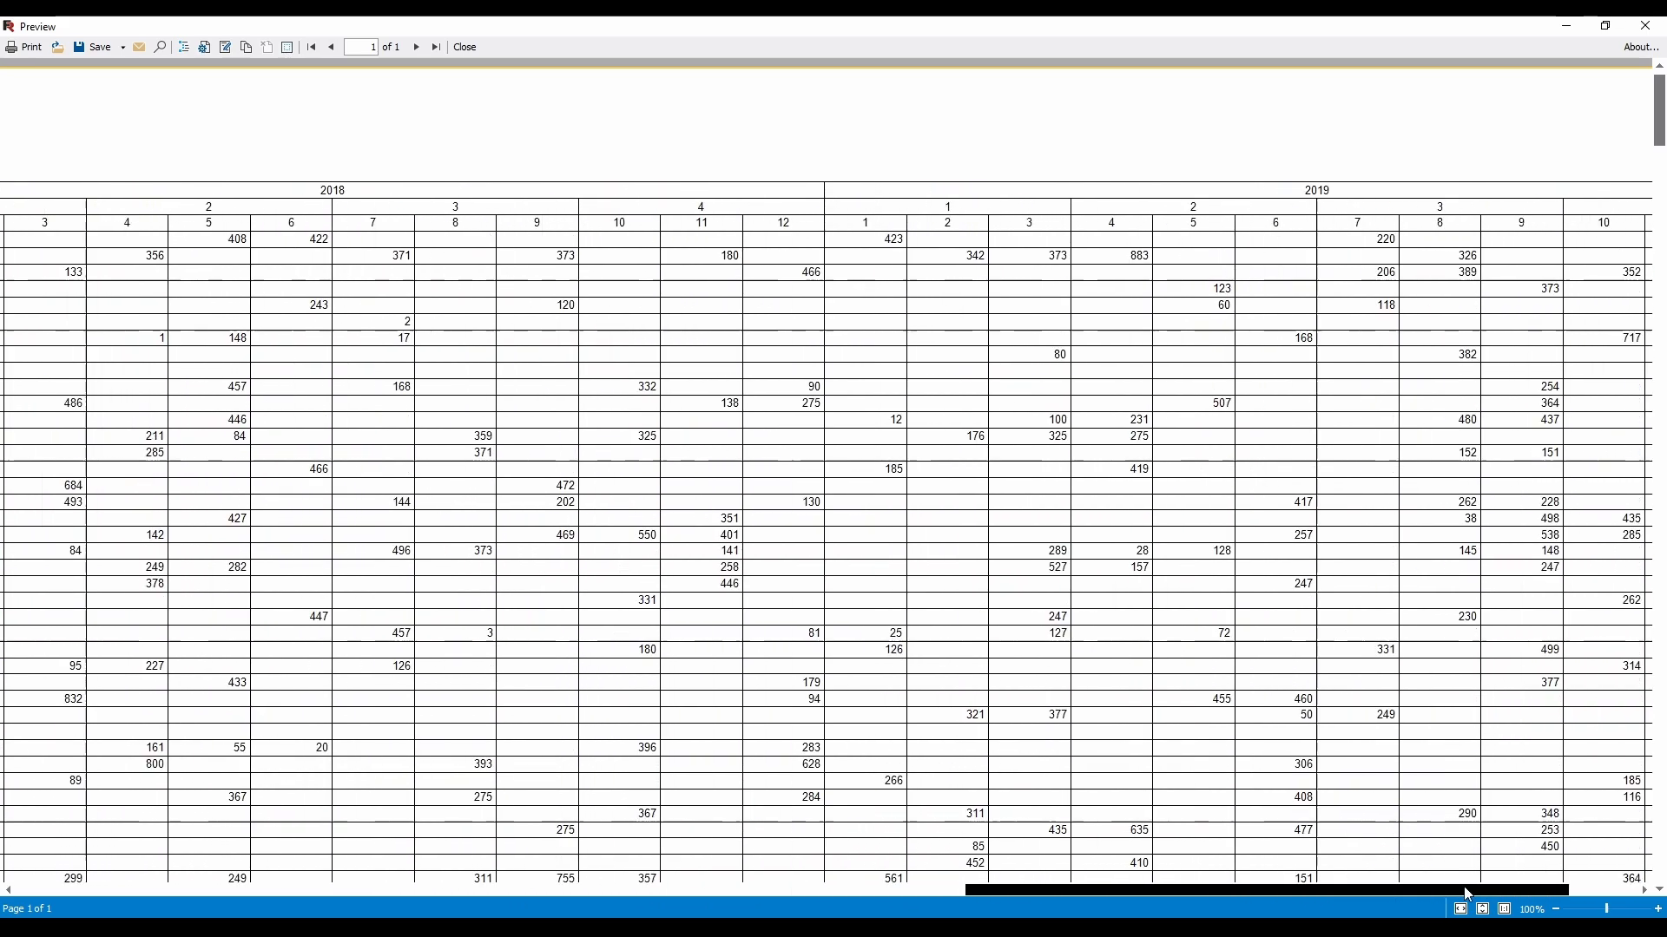
click(462, 45)
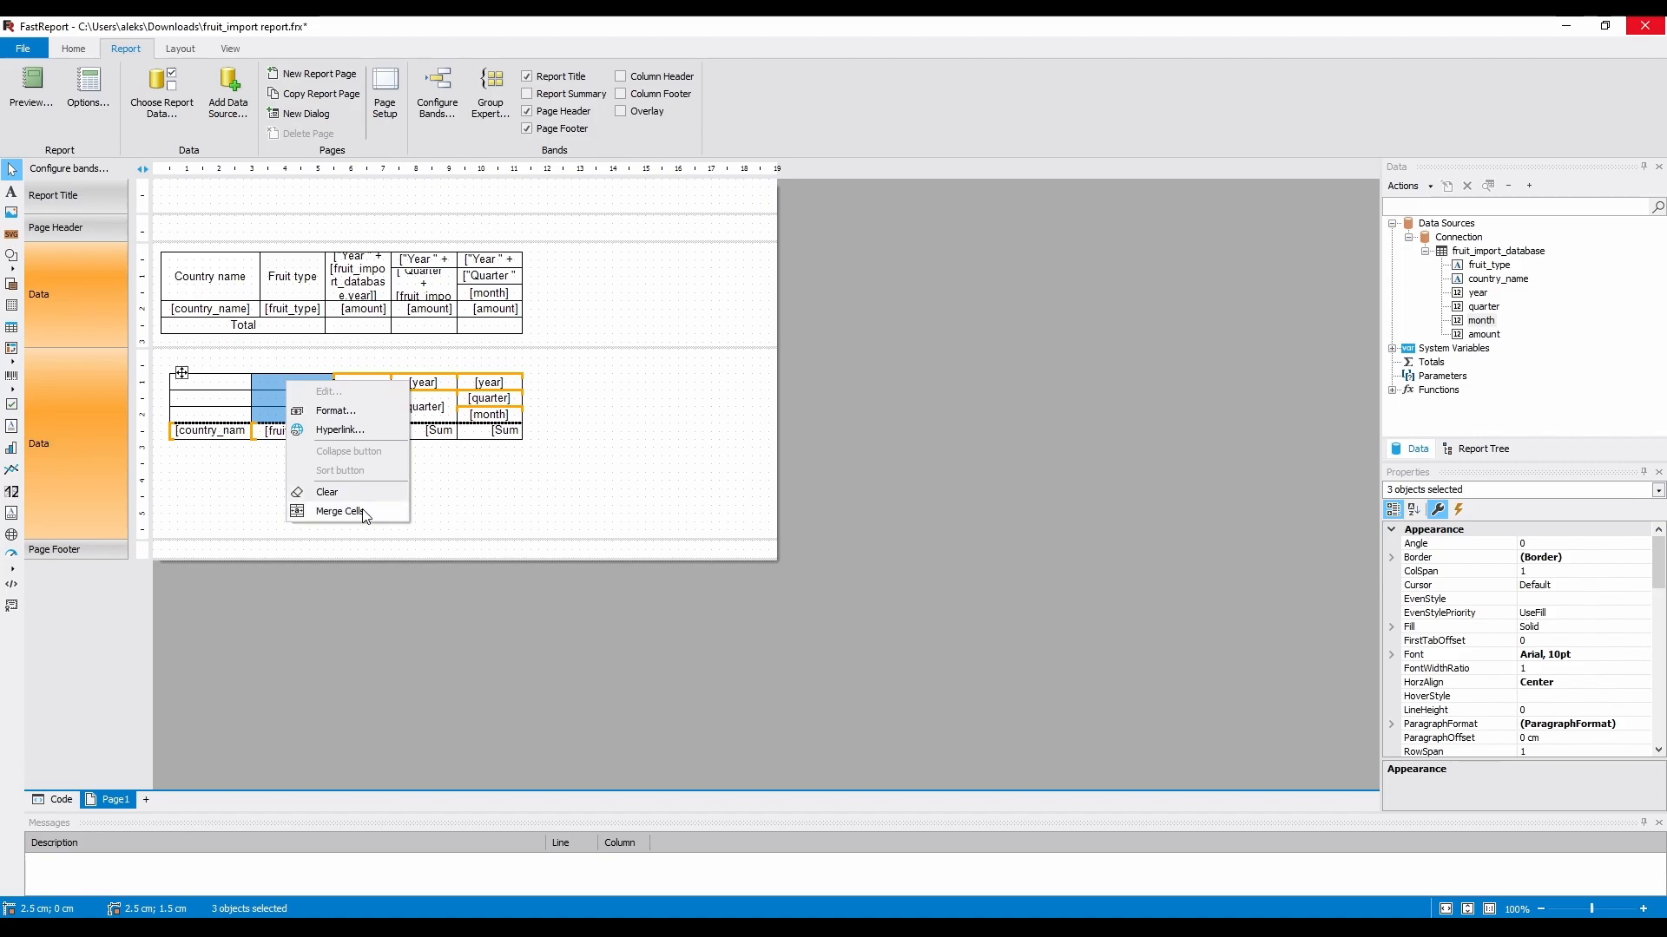
Merge the Country name and Fruit type header cells to span all header rows.
click(342, 510)
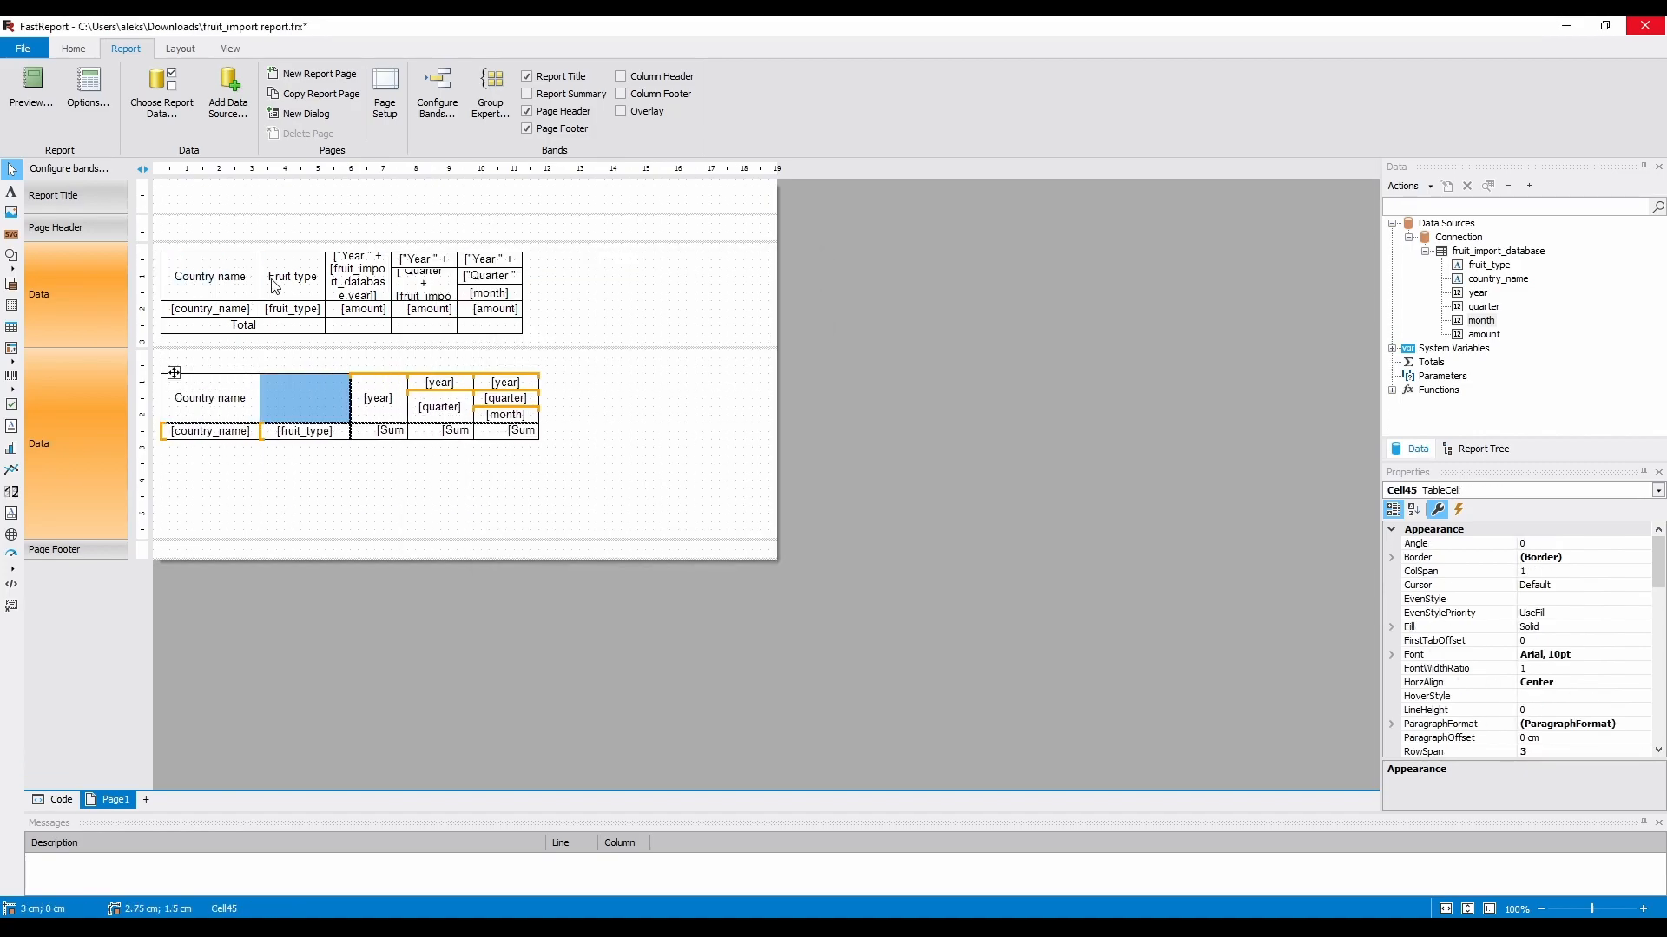
click(651, 438)
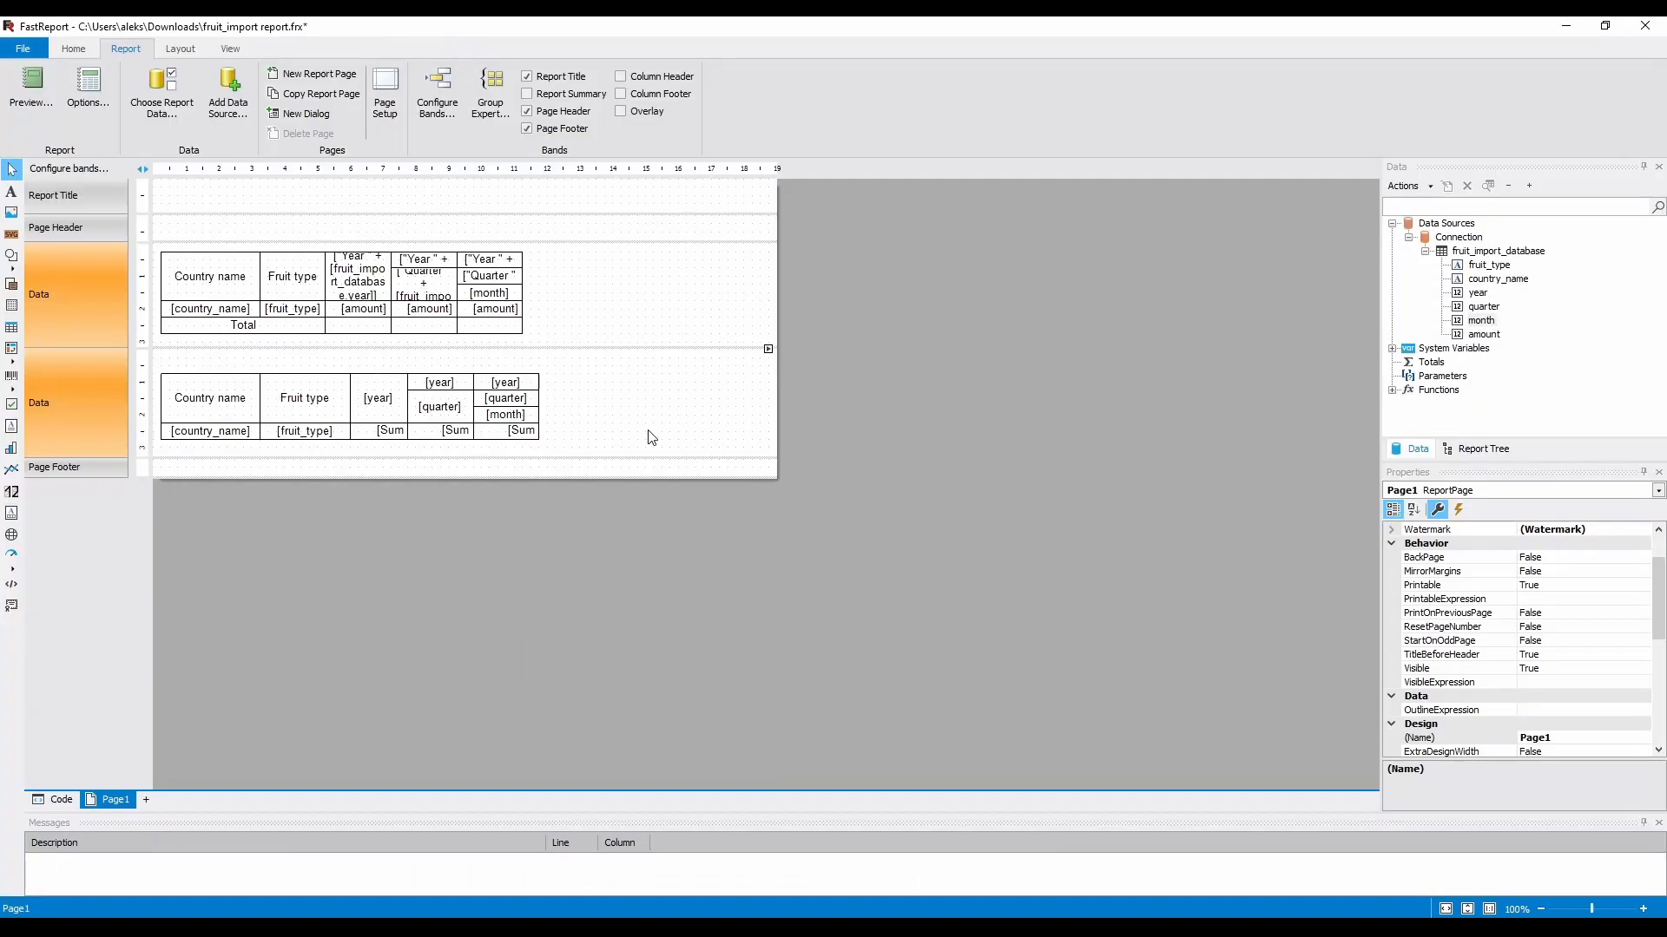
double_click(437, 406)
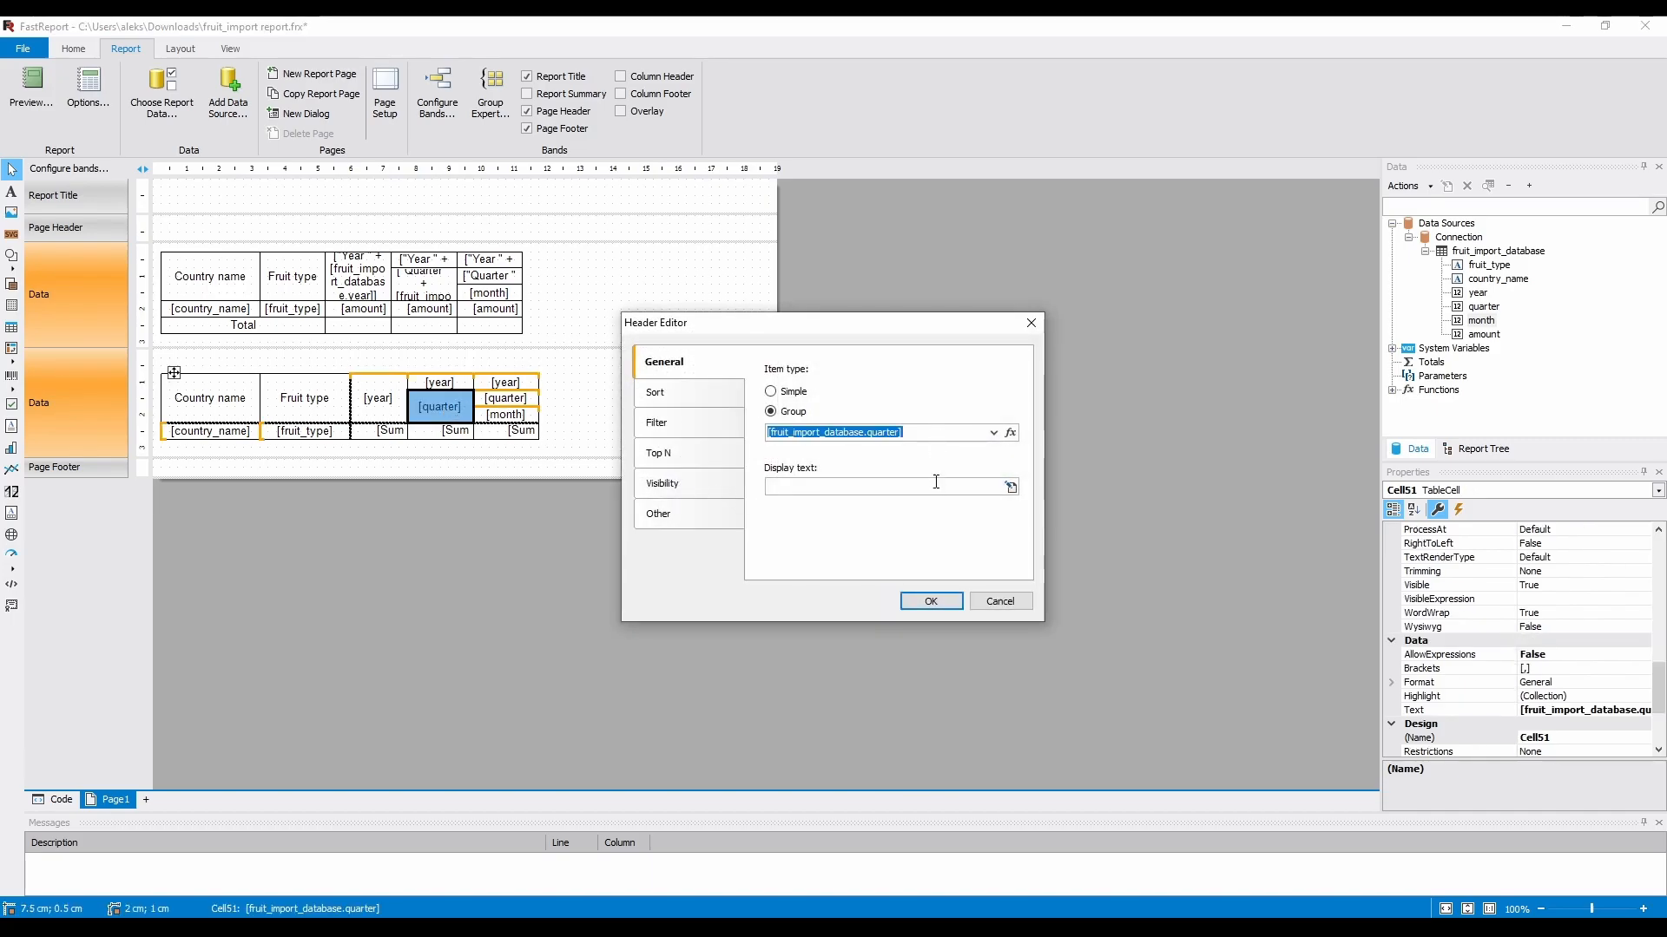
Set the quarter header display text to 'Quarter [quarter] of [year]' and preview it.
click(1007, 486)
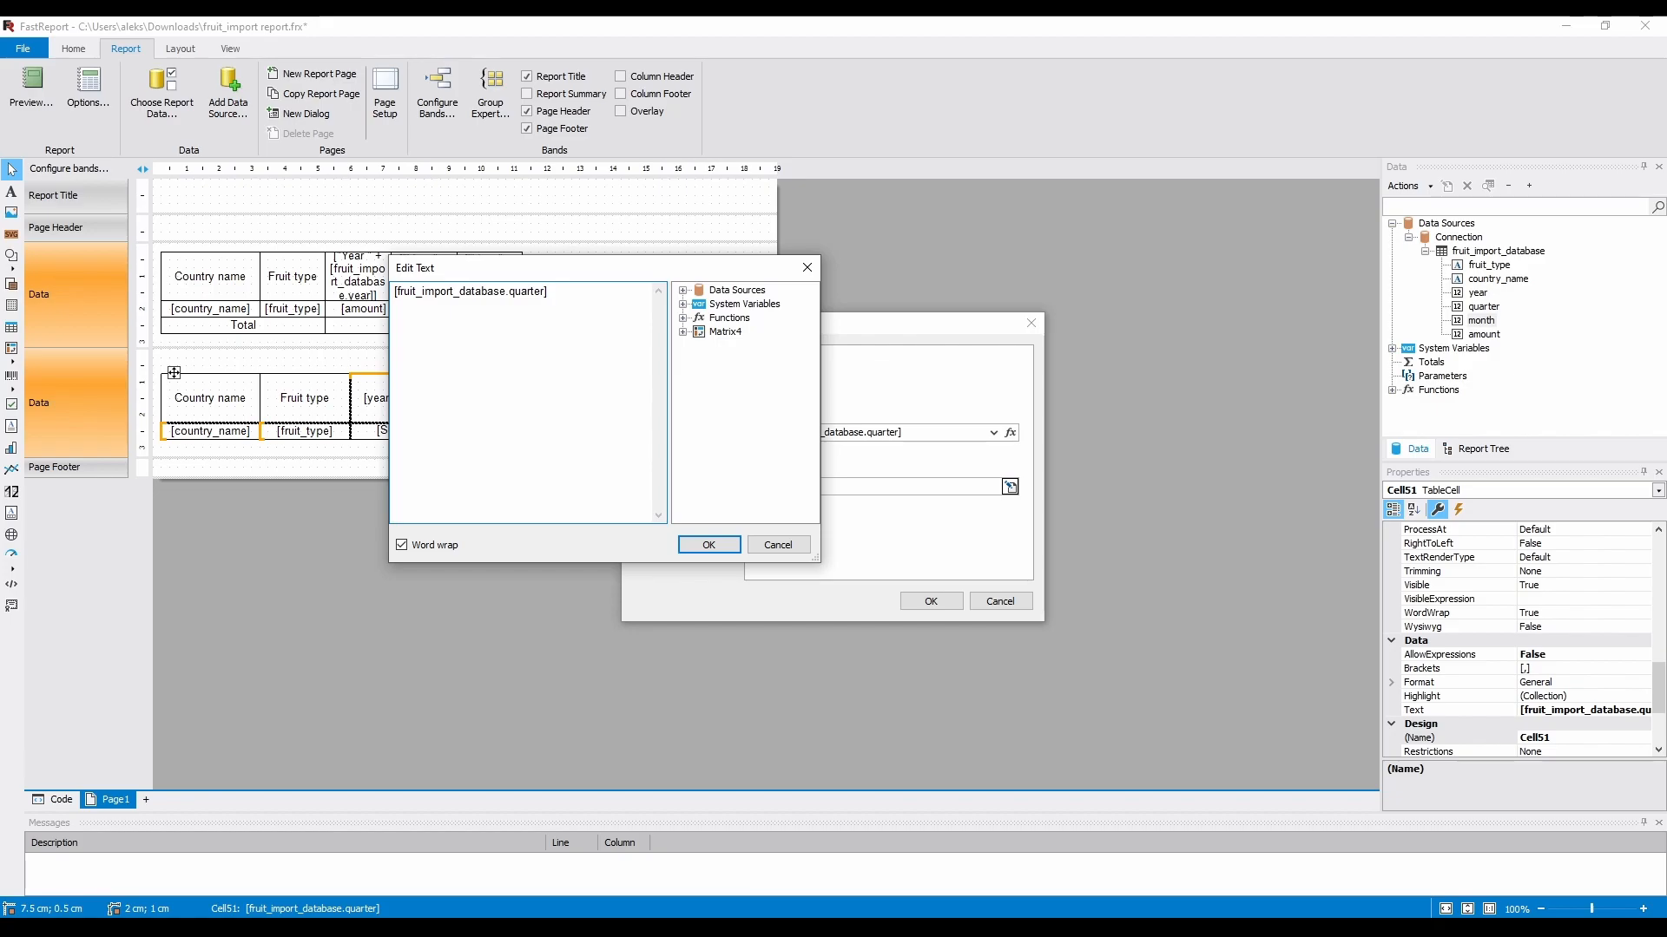
text(of)
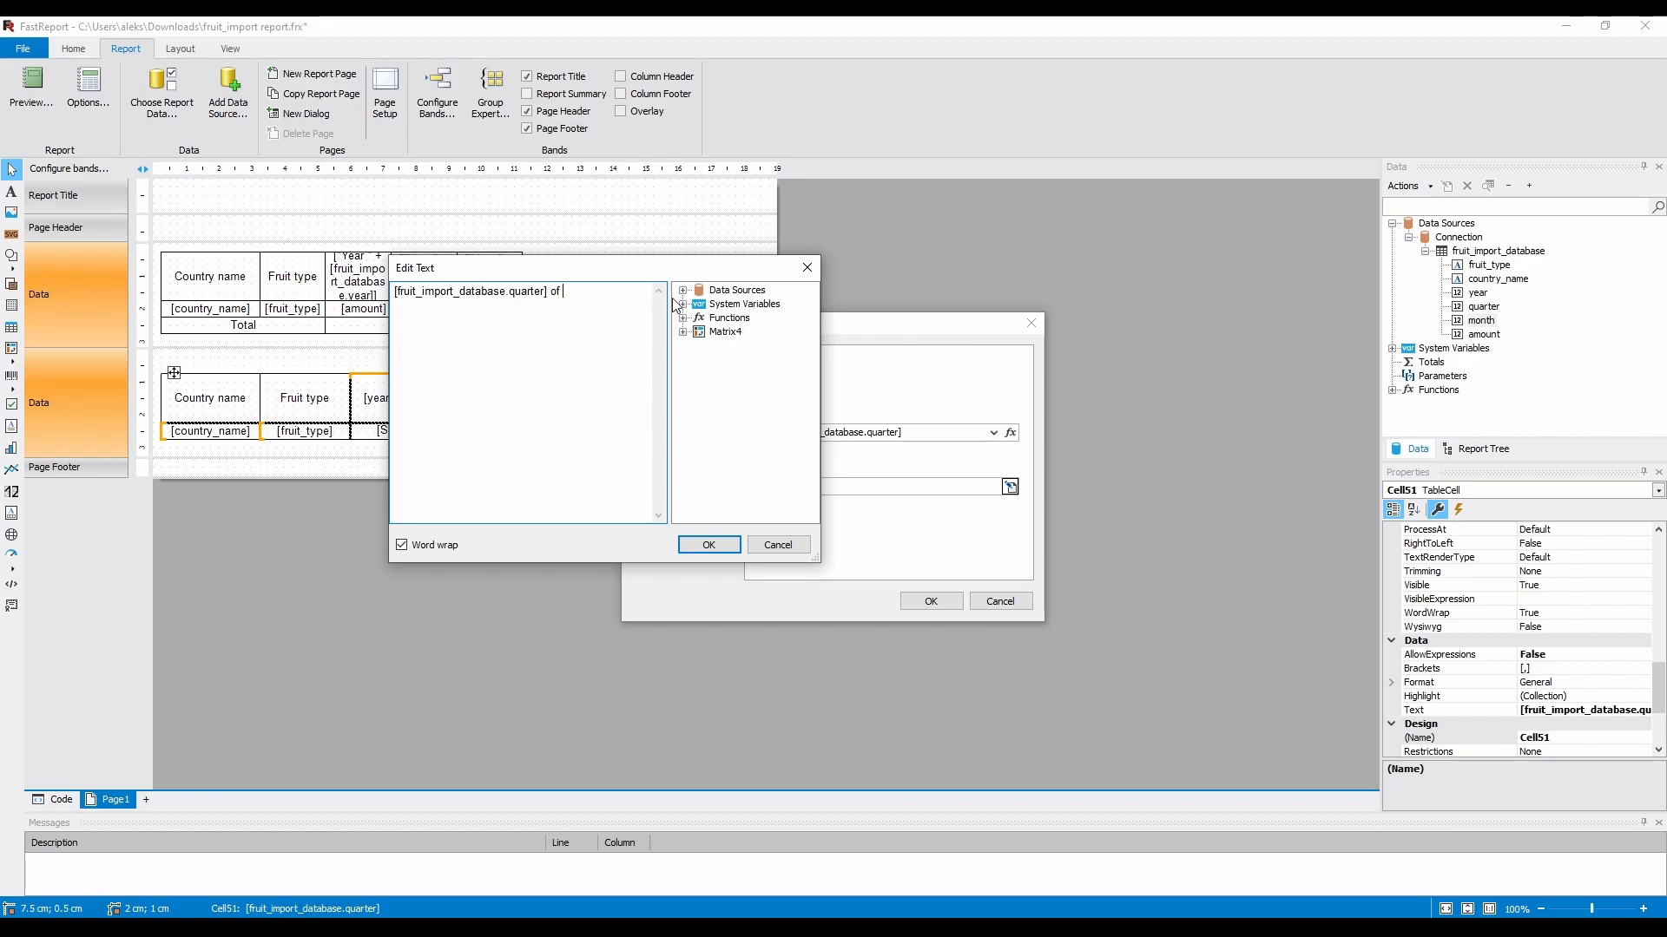
click(708, 316)
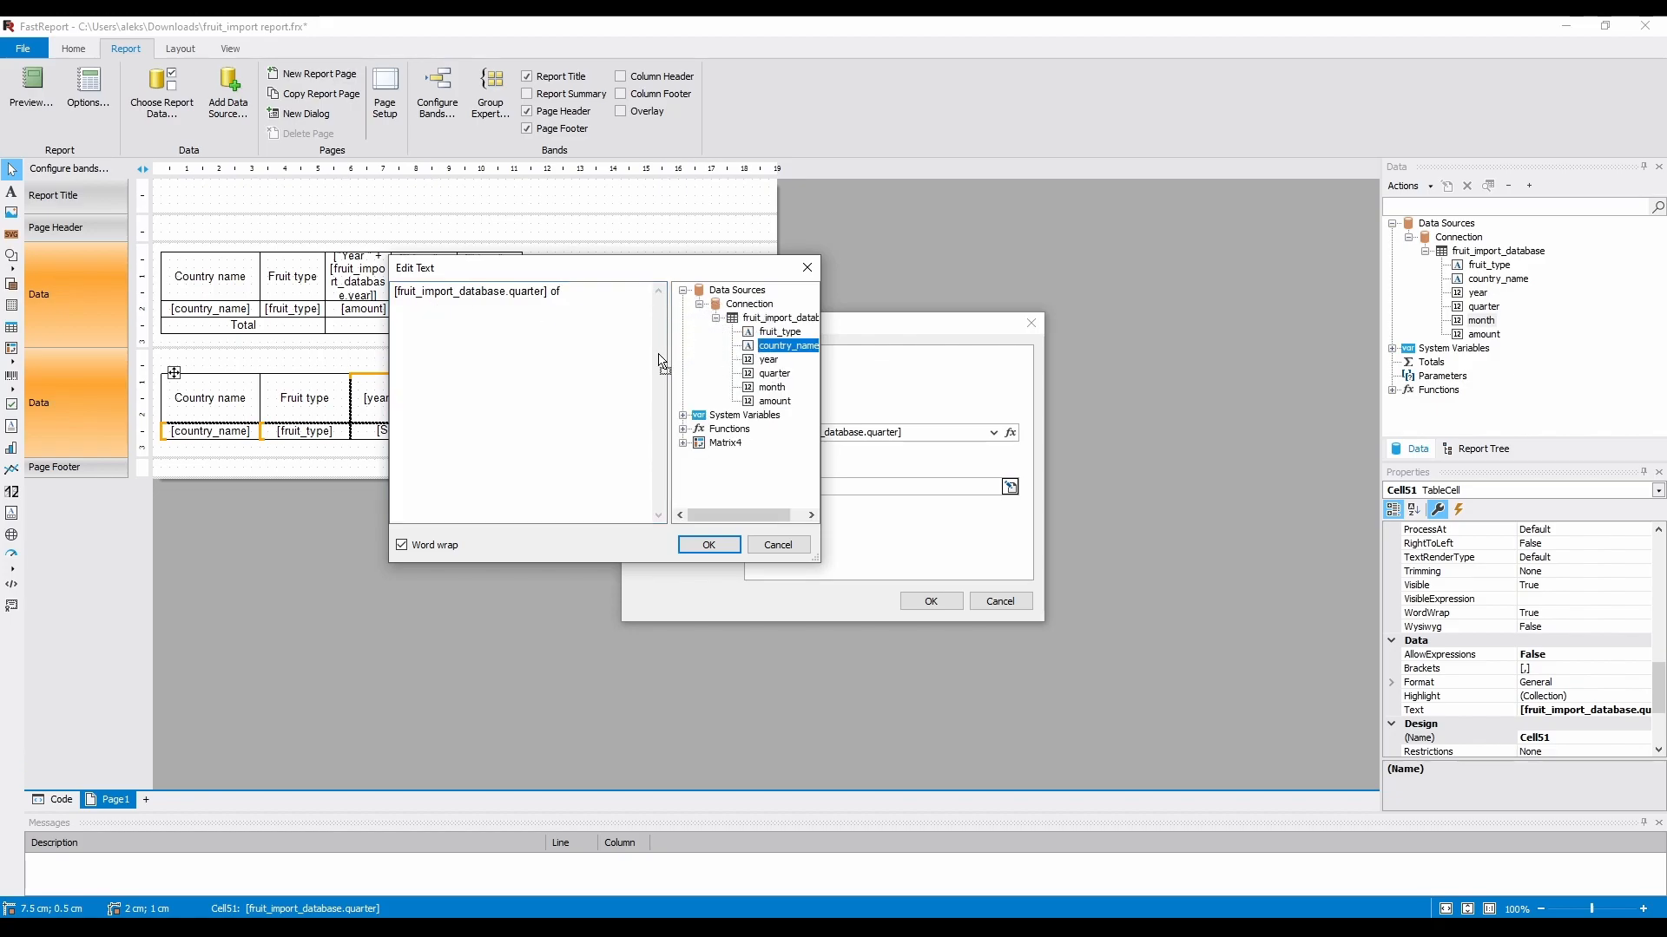
double_click(770, 359)
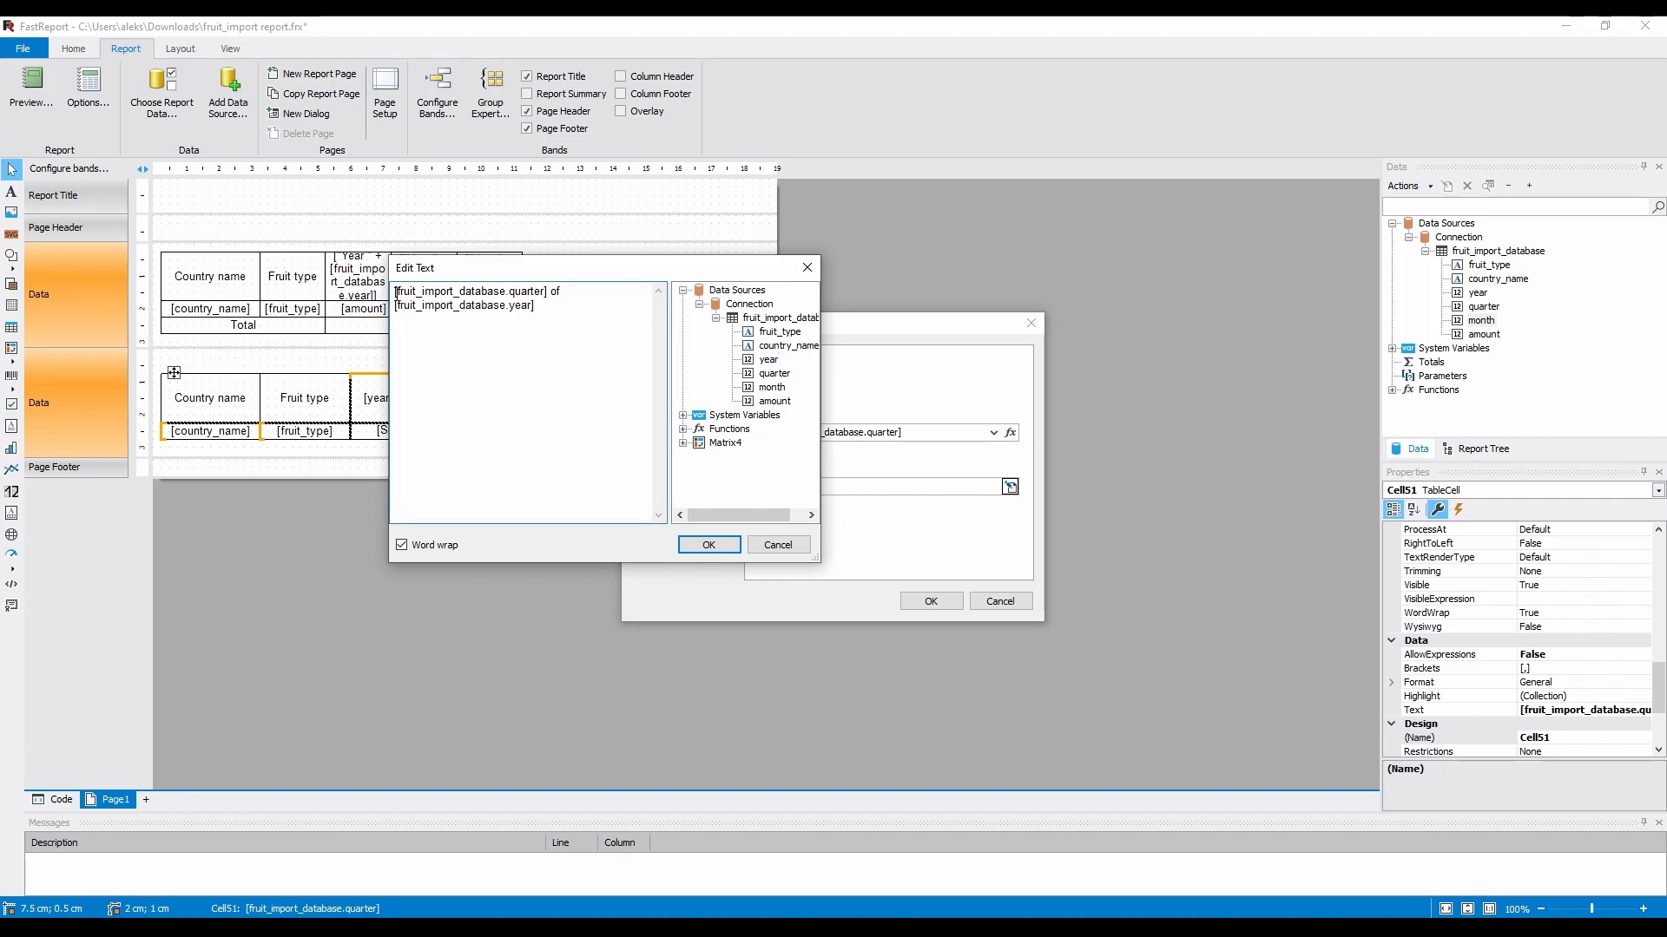
text(Quarter)
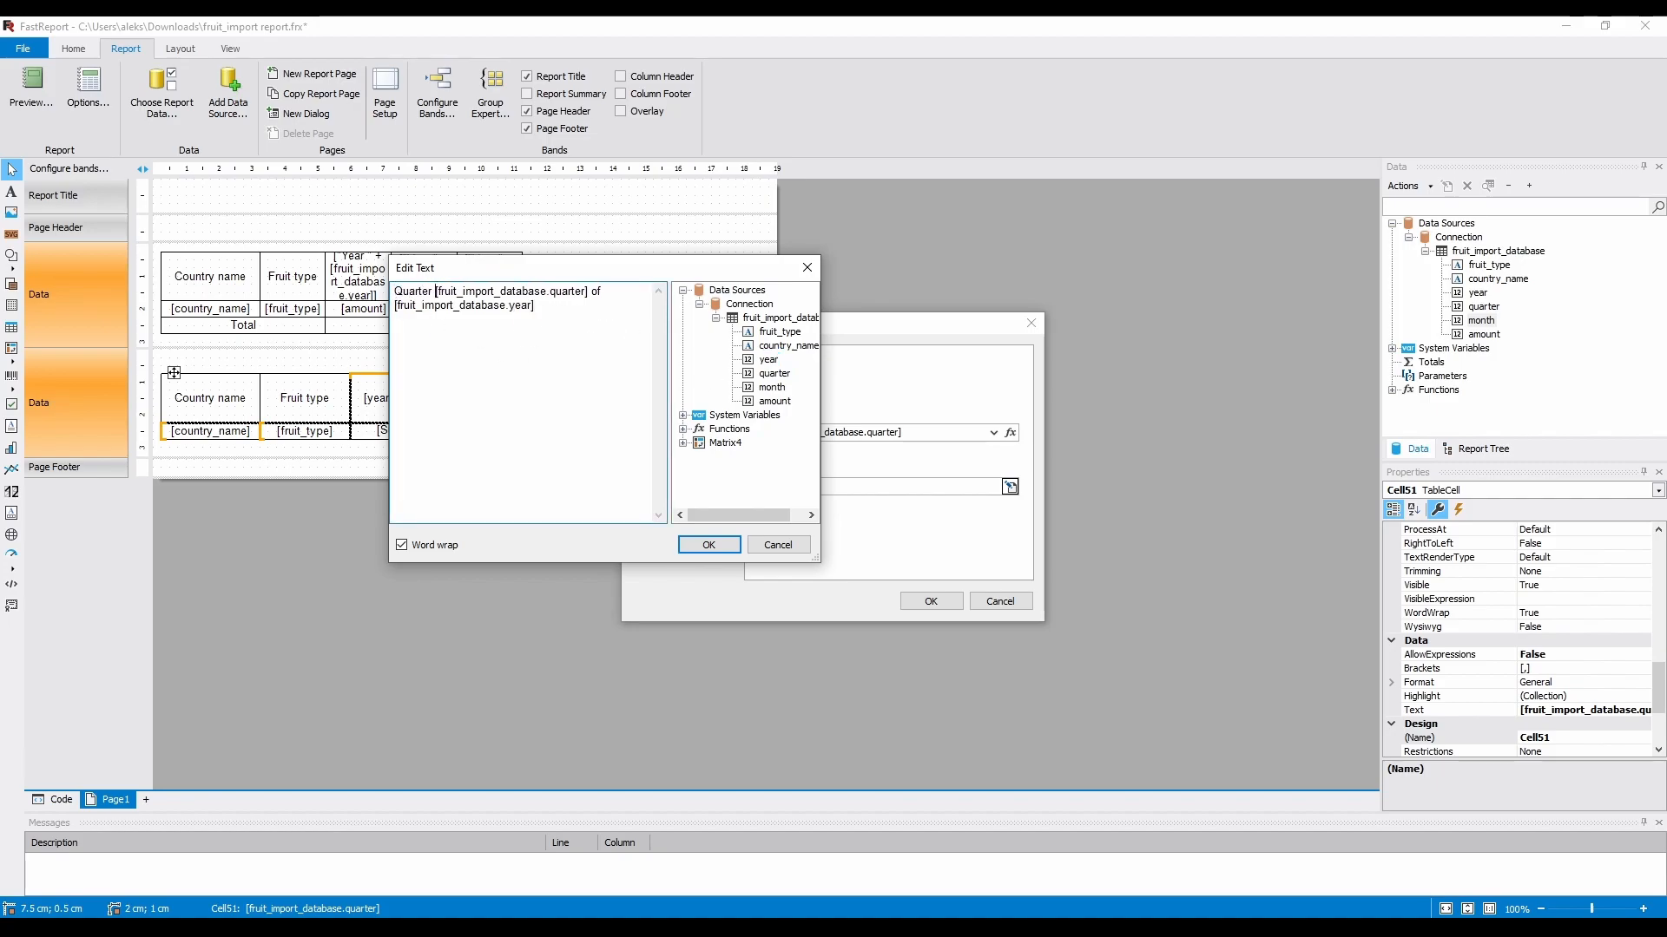
click(706, 543)
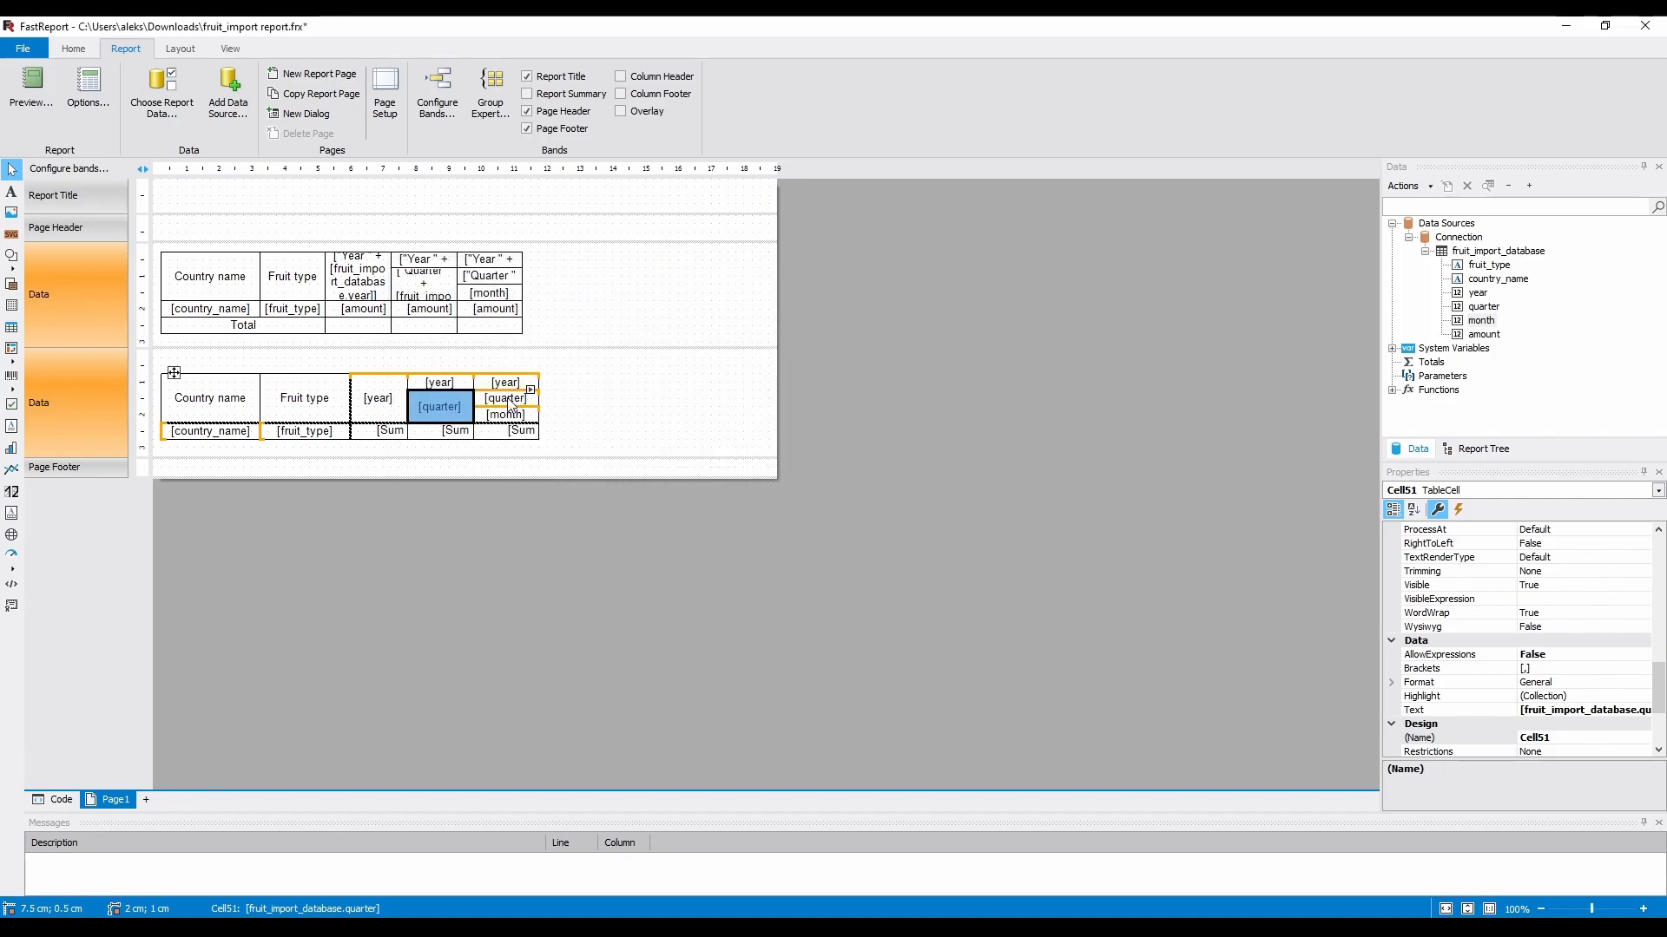
click(30, 91)
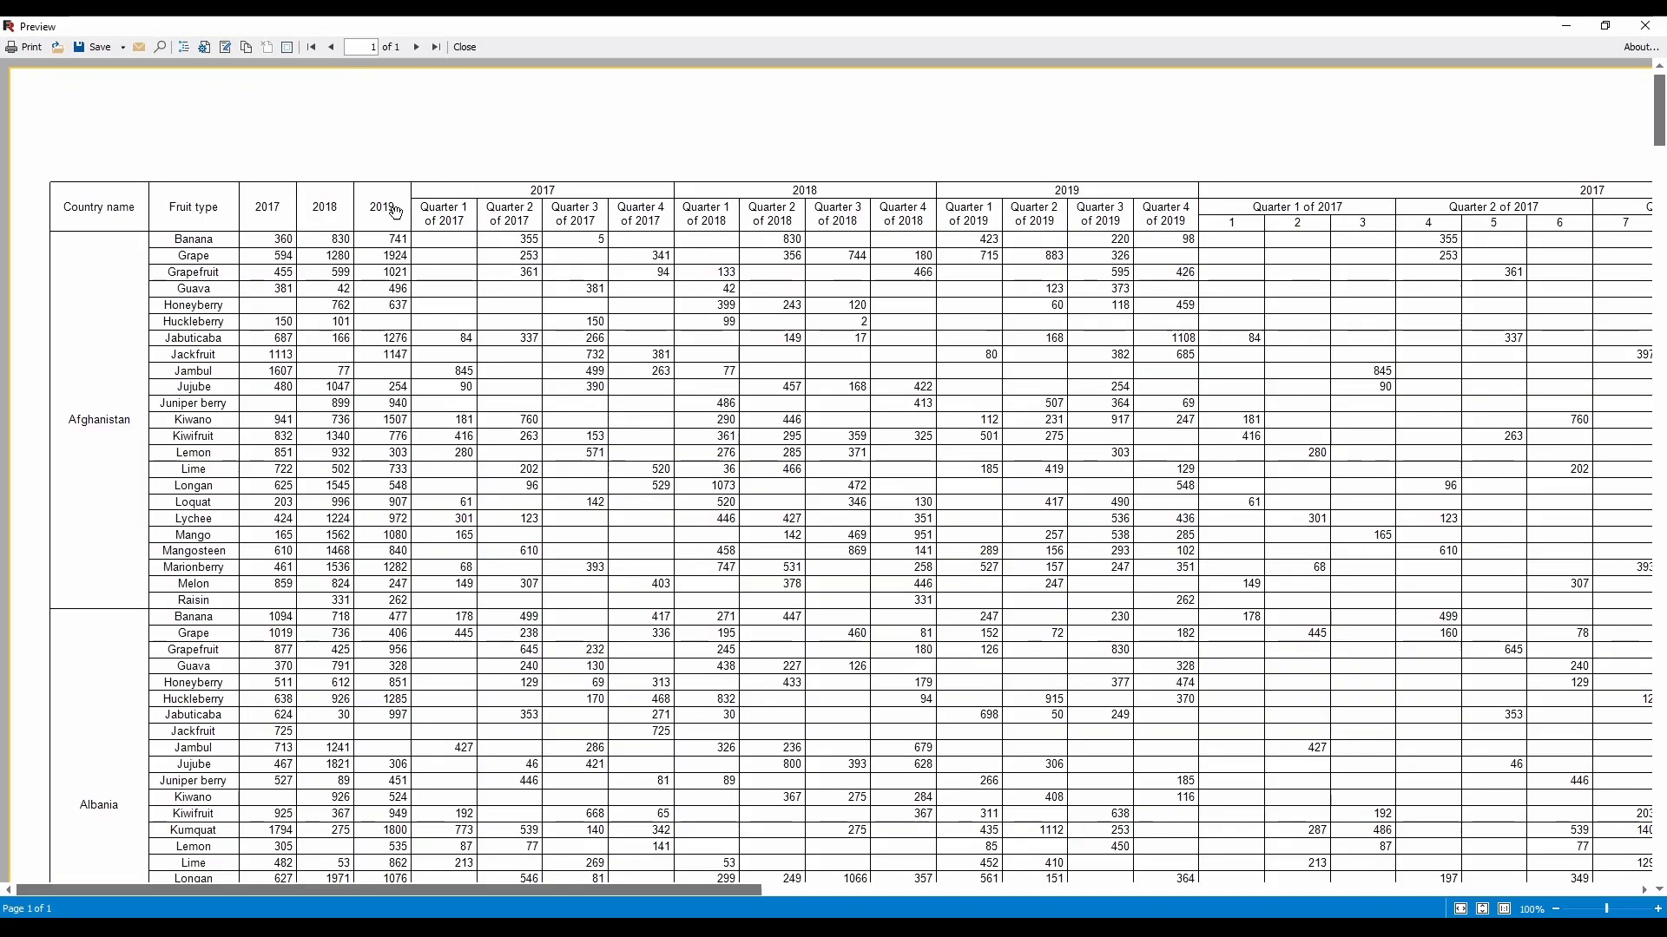
Set the month header display text to [MonthName([fruit_import_database.month])] and preview month names.
click(464, 46)
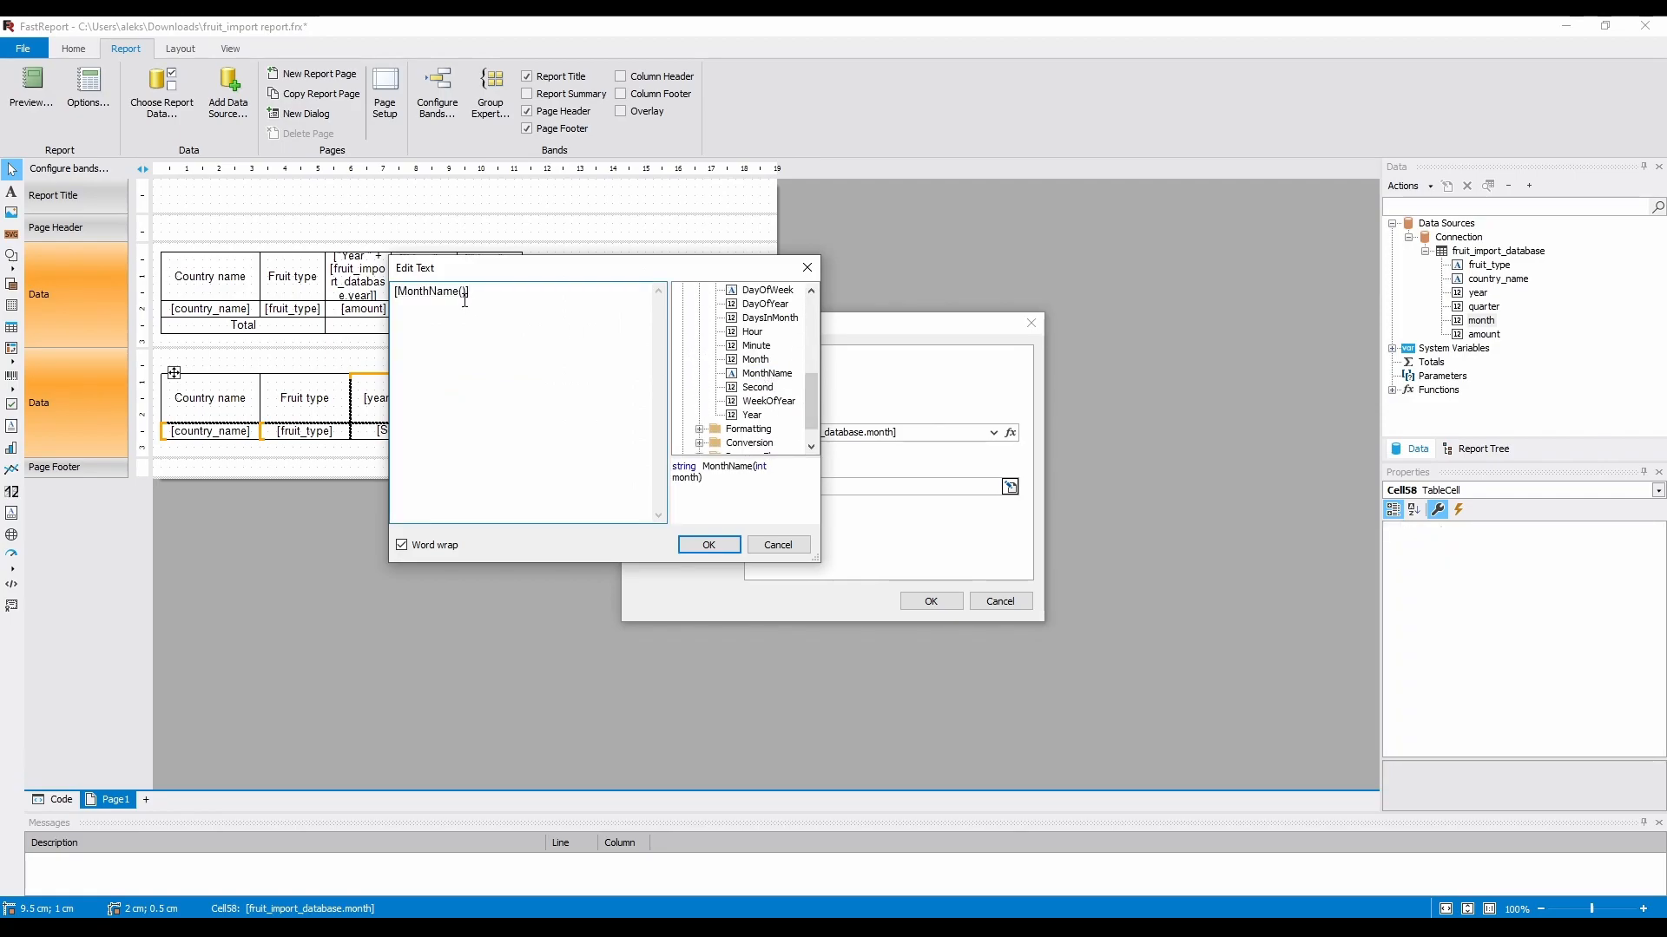
click(709, 543)
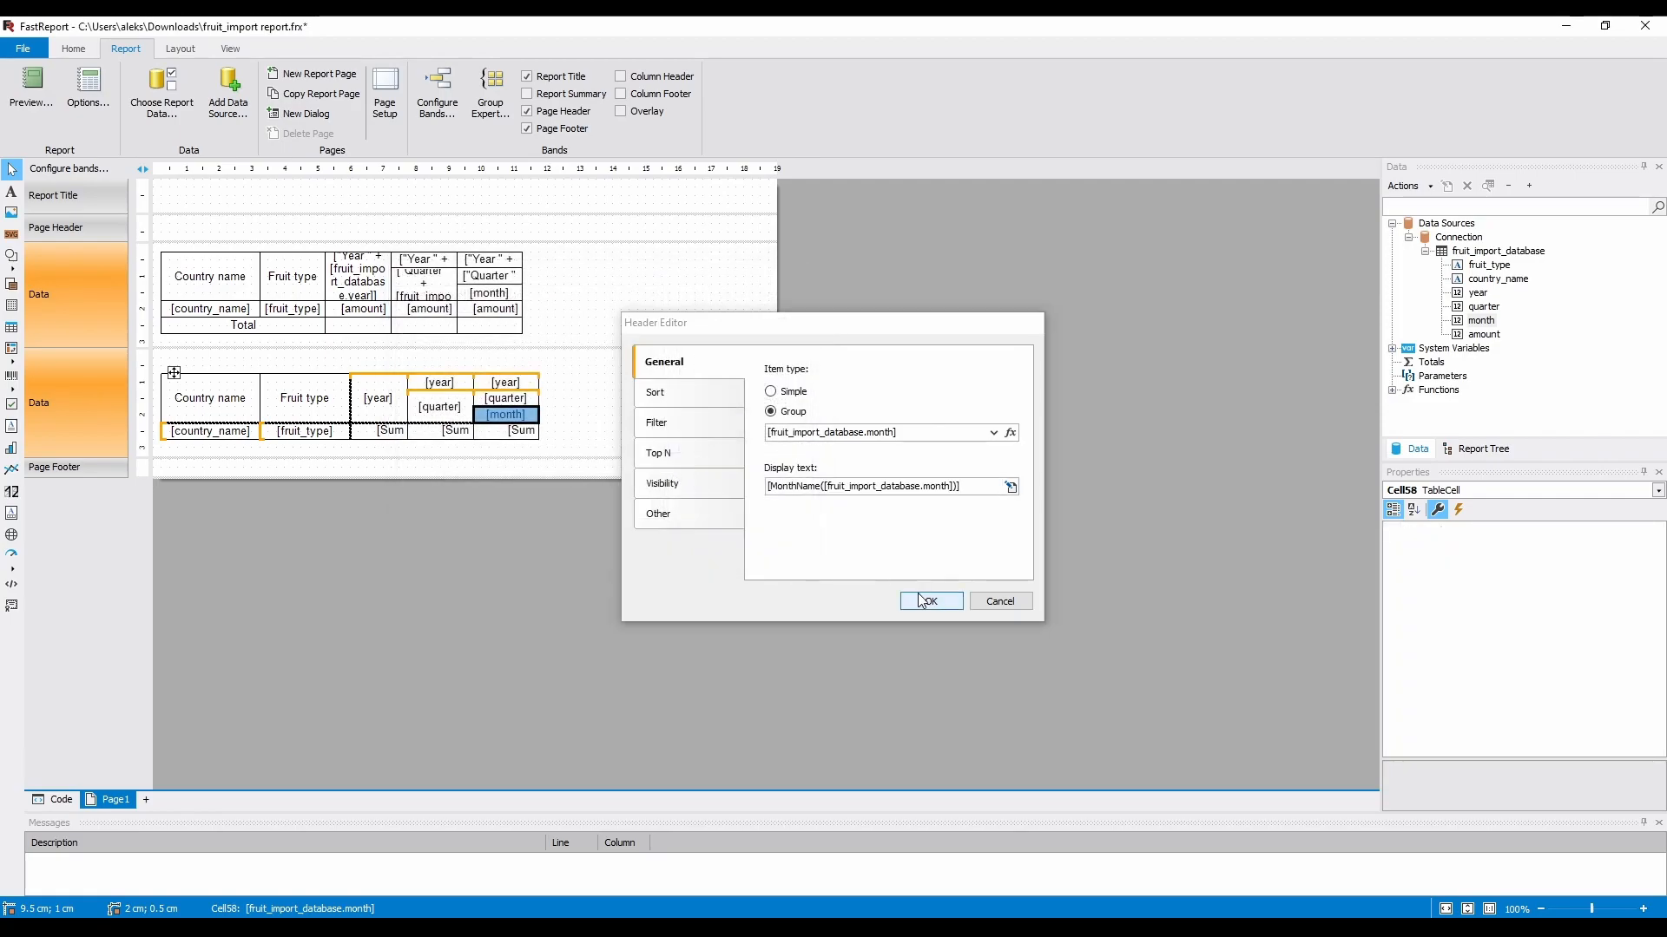
click(930, 600)
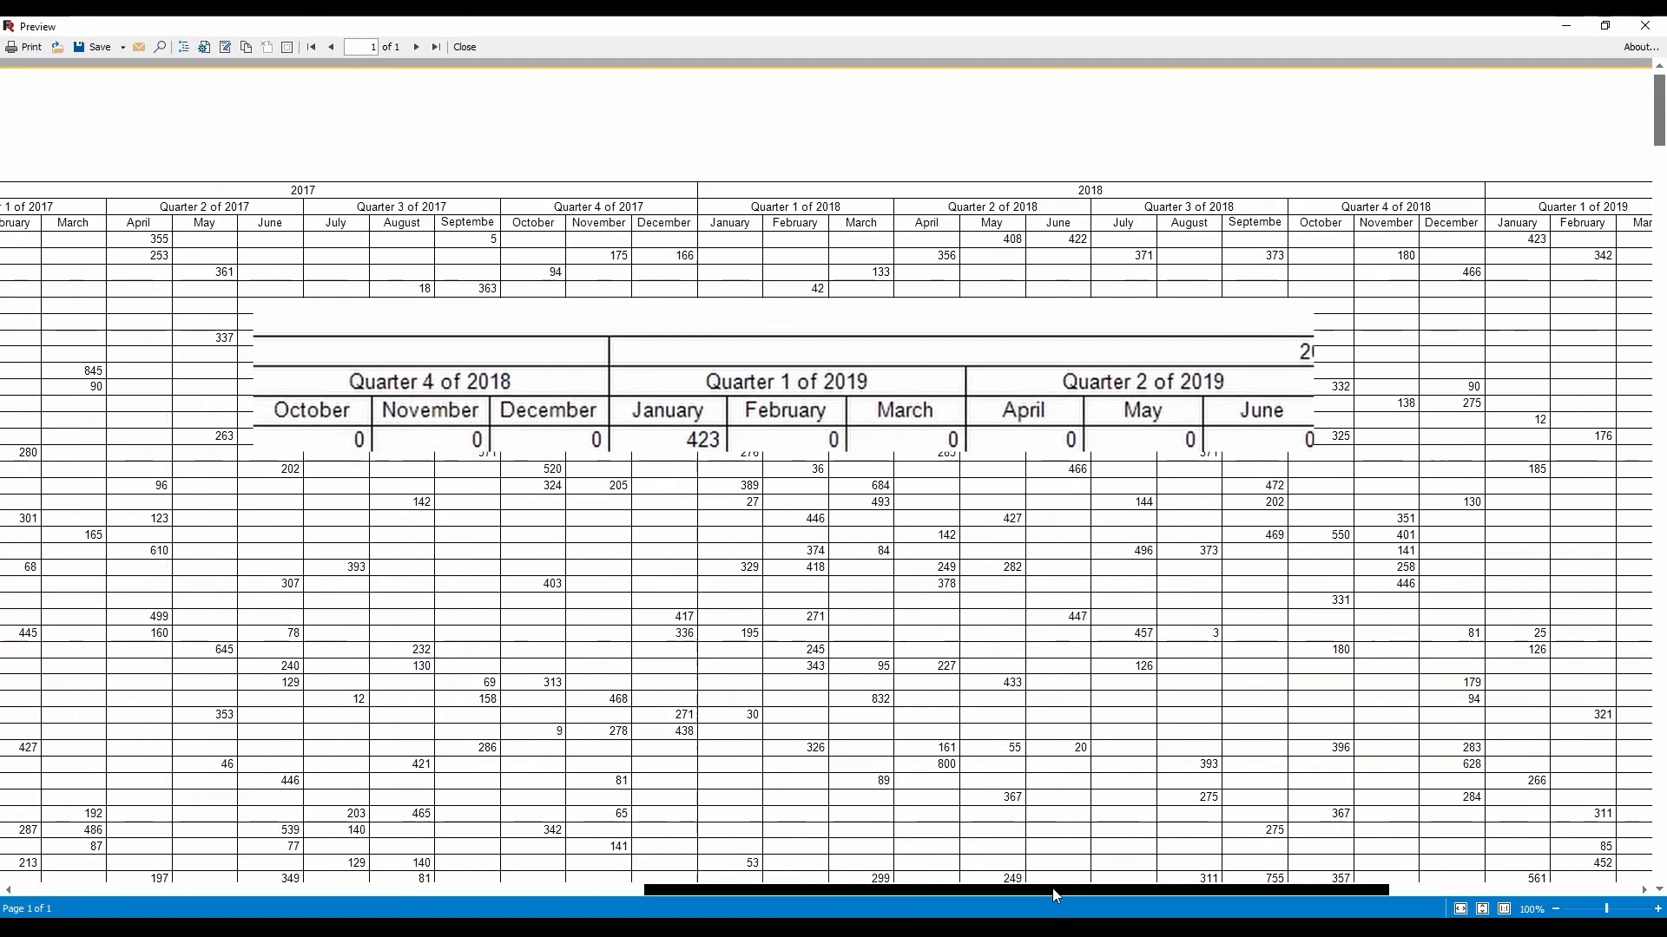
click(464, 45)
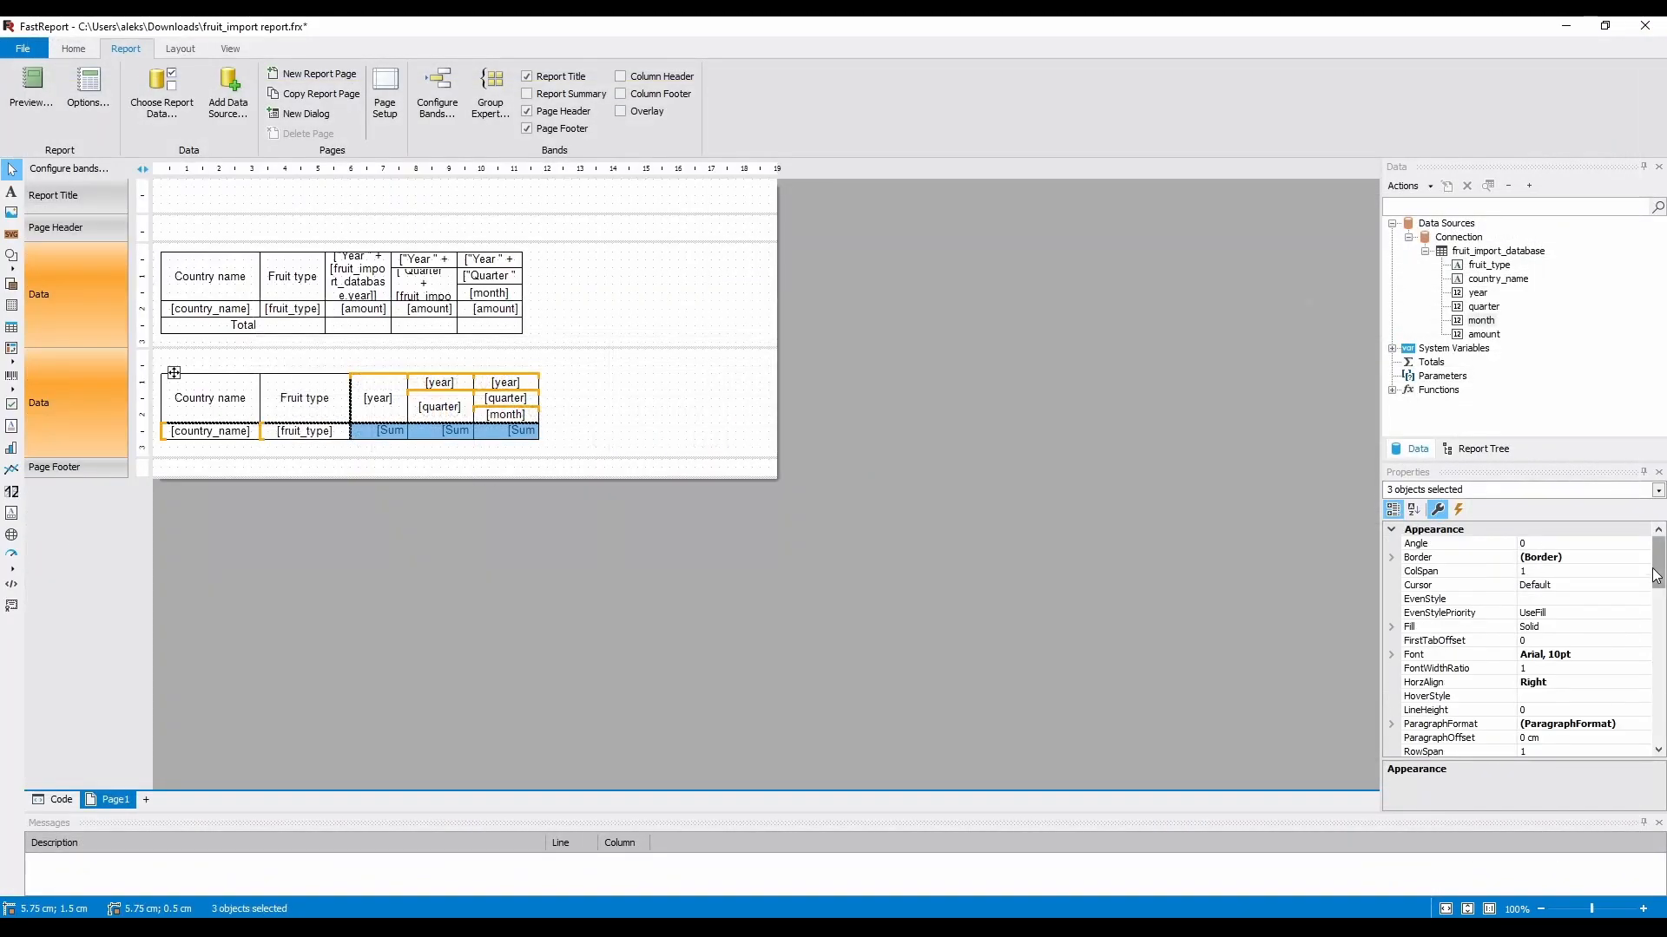
click(29, 90)
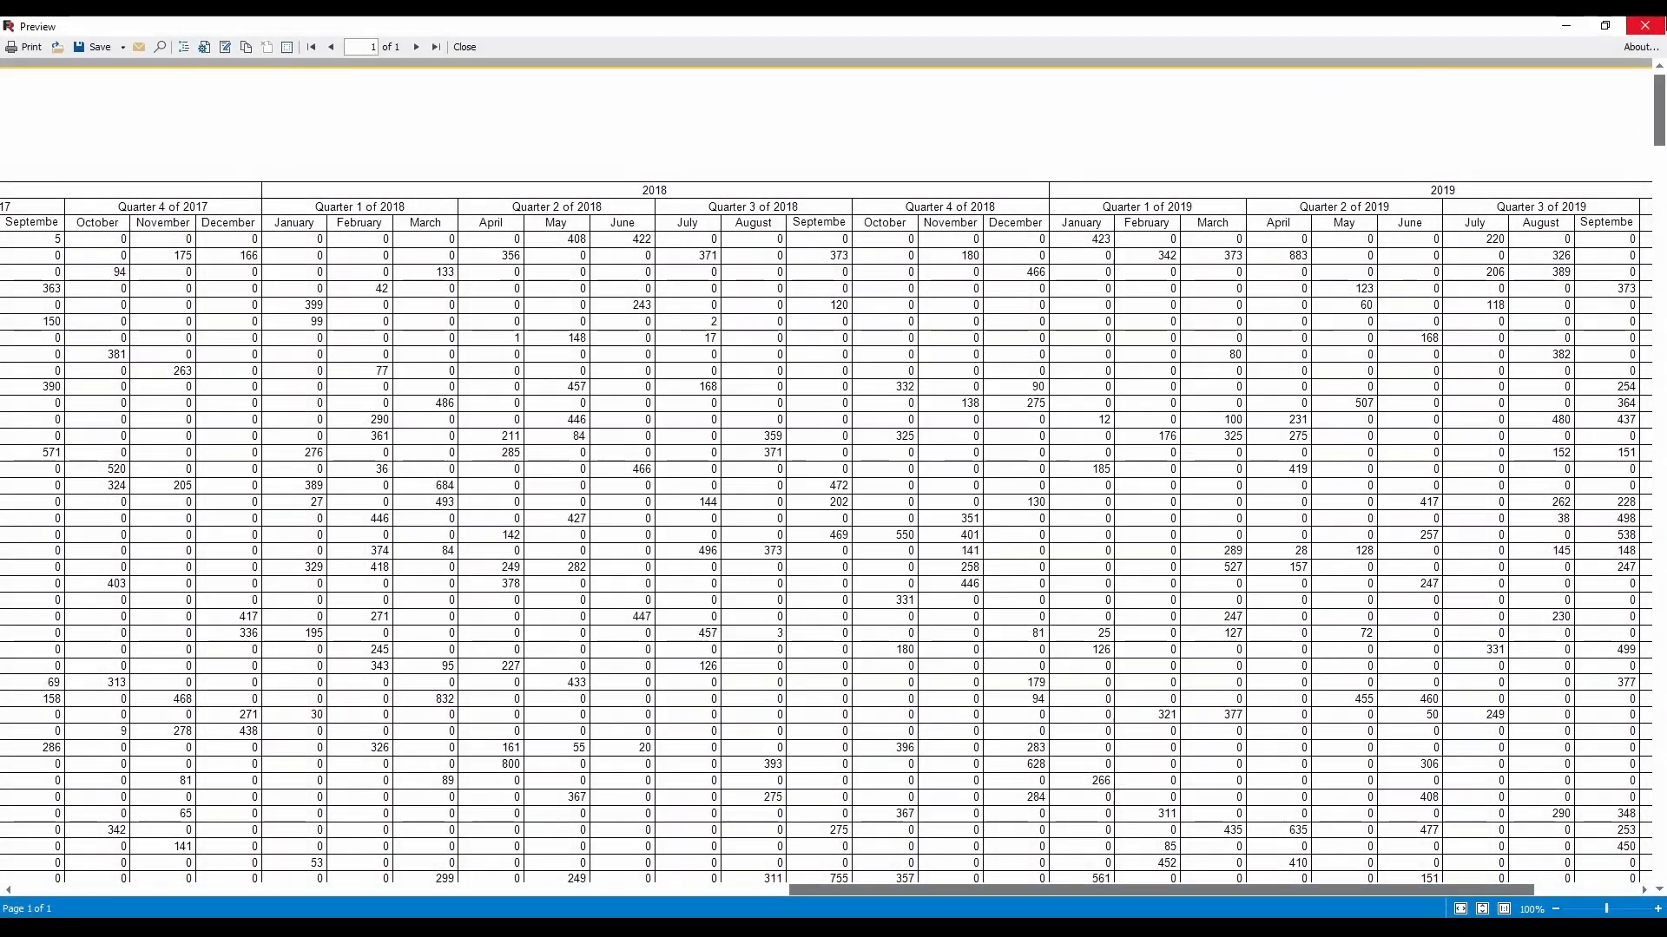
Make empty Sum amount cells show 0 and preview the quarterly and monthly columns.
click(463, 45)
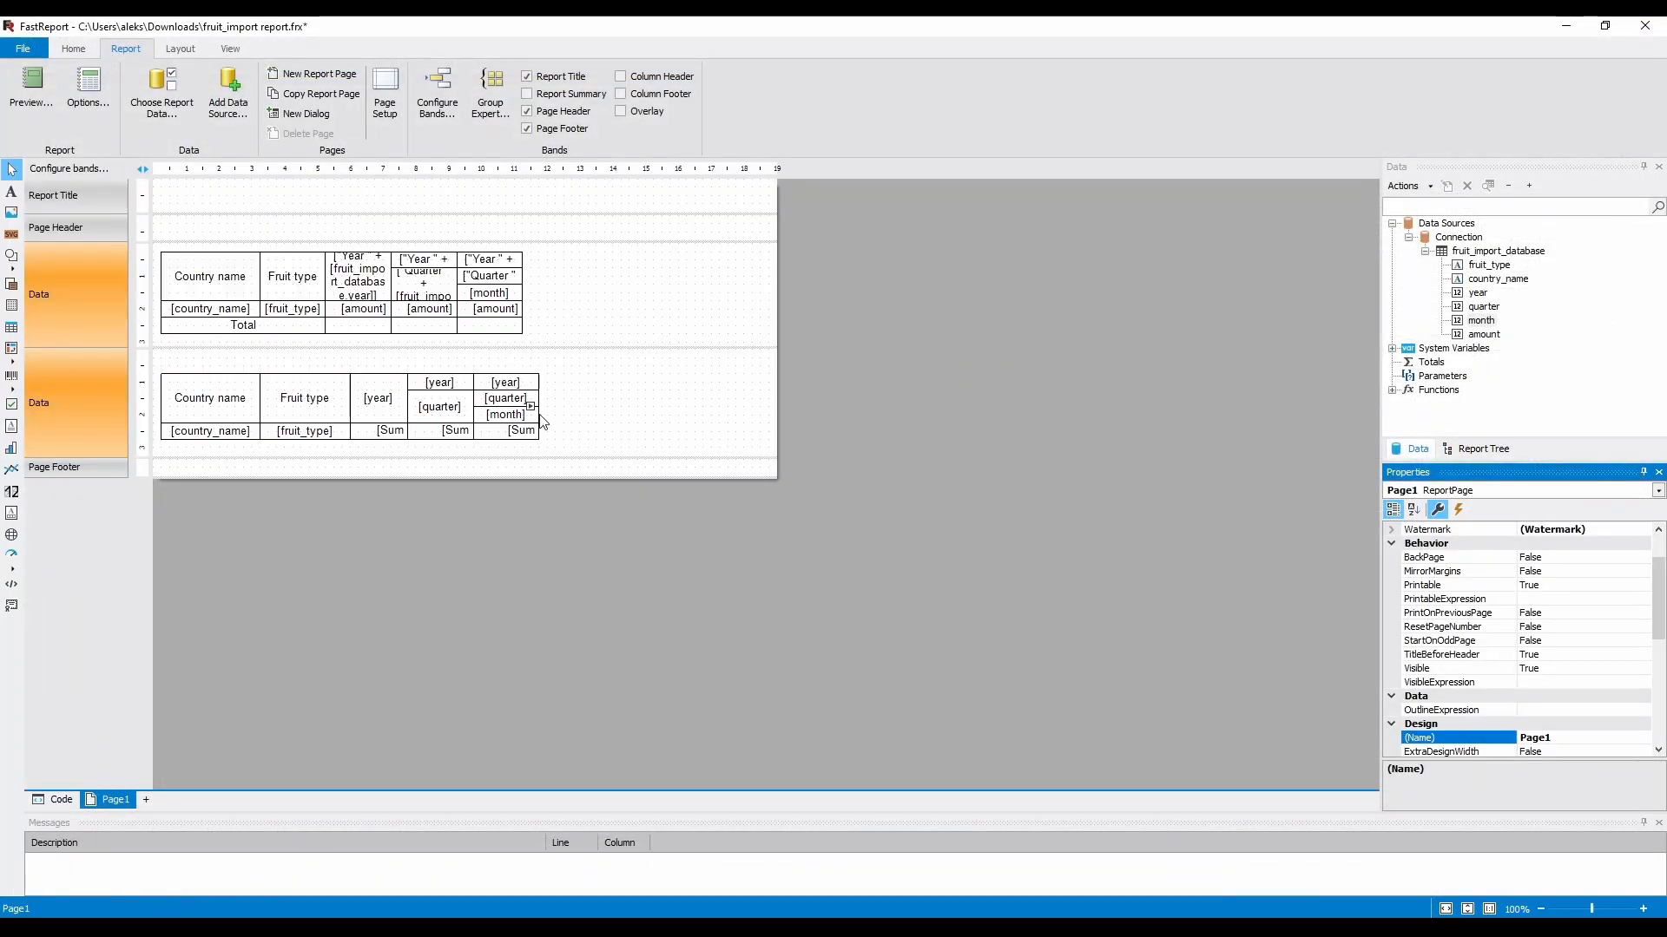
click(529, 430)
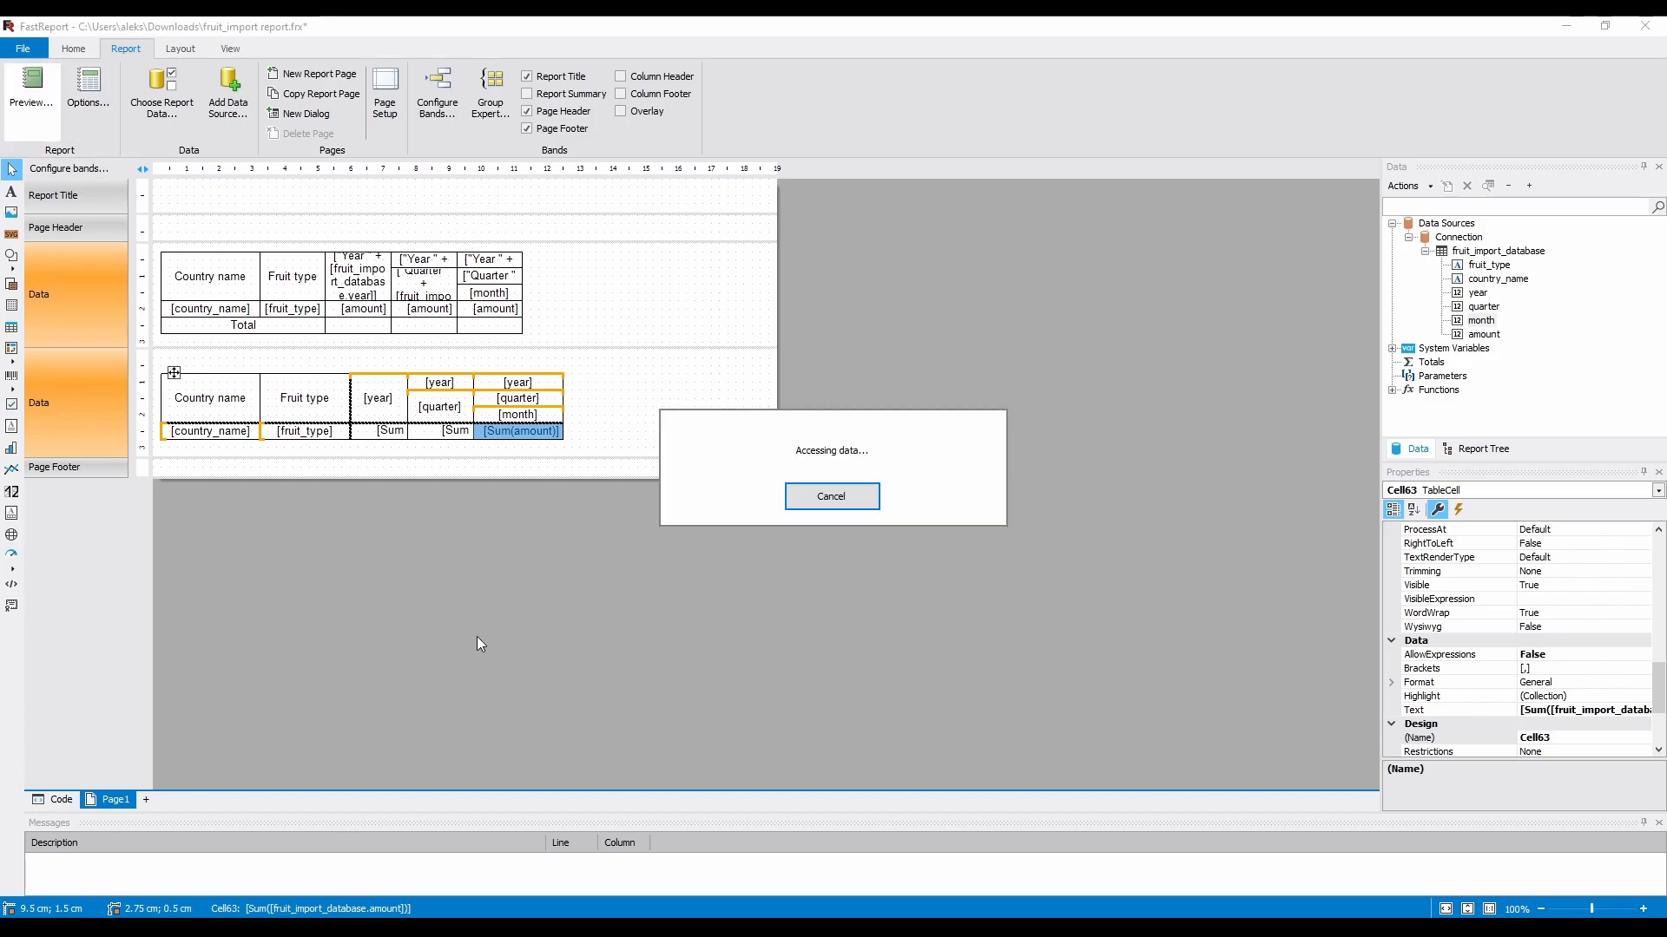
click(31, 94)
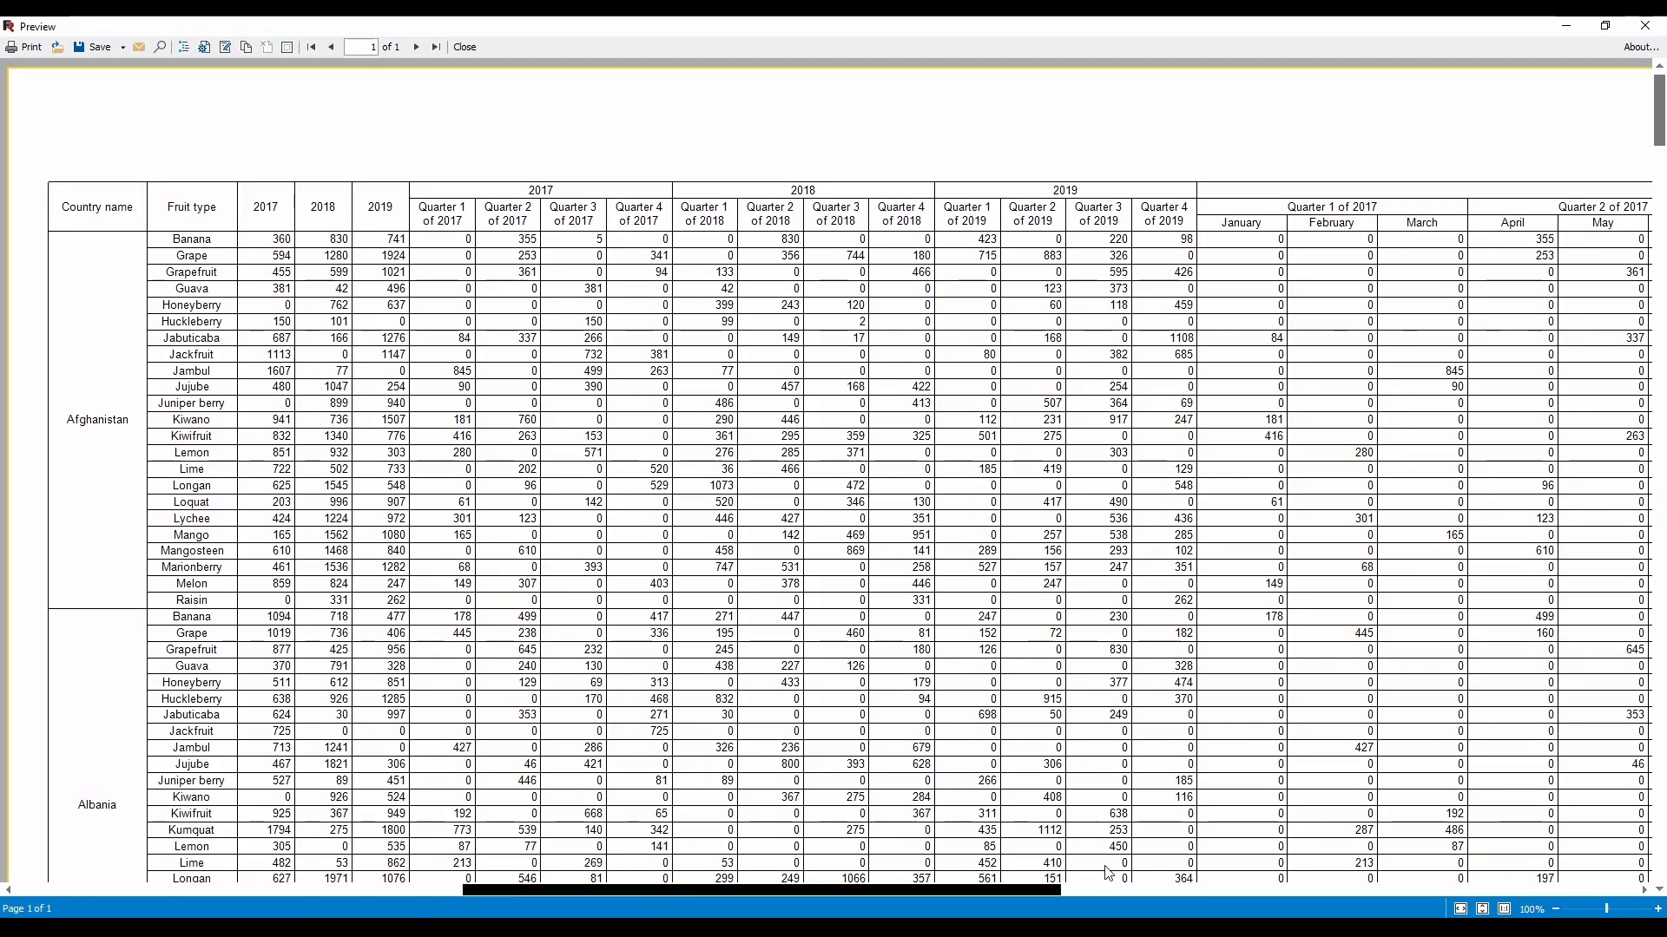
scroll(right, 3)
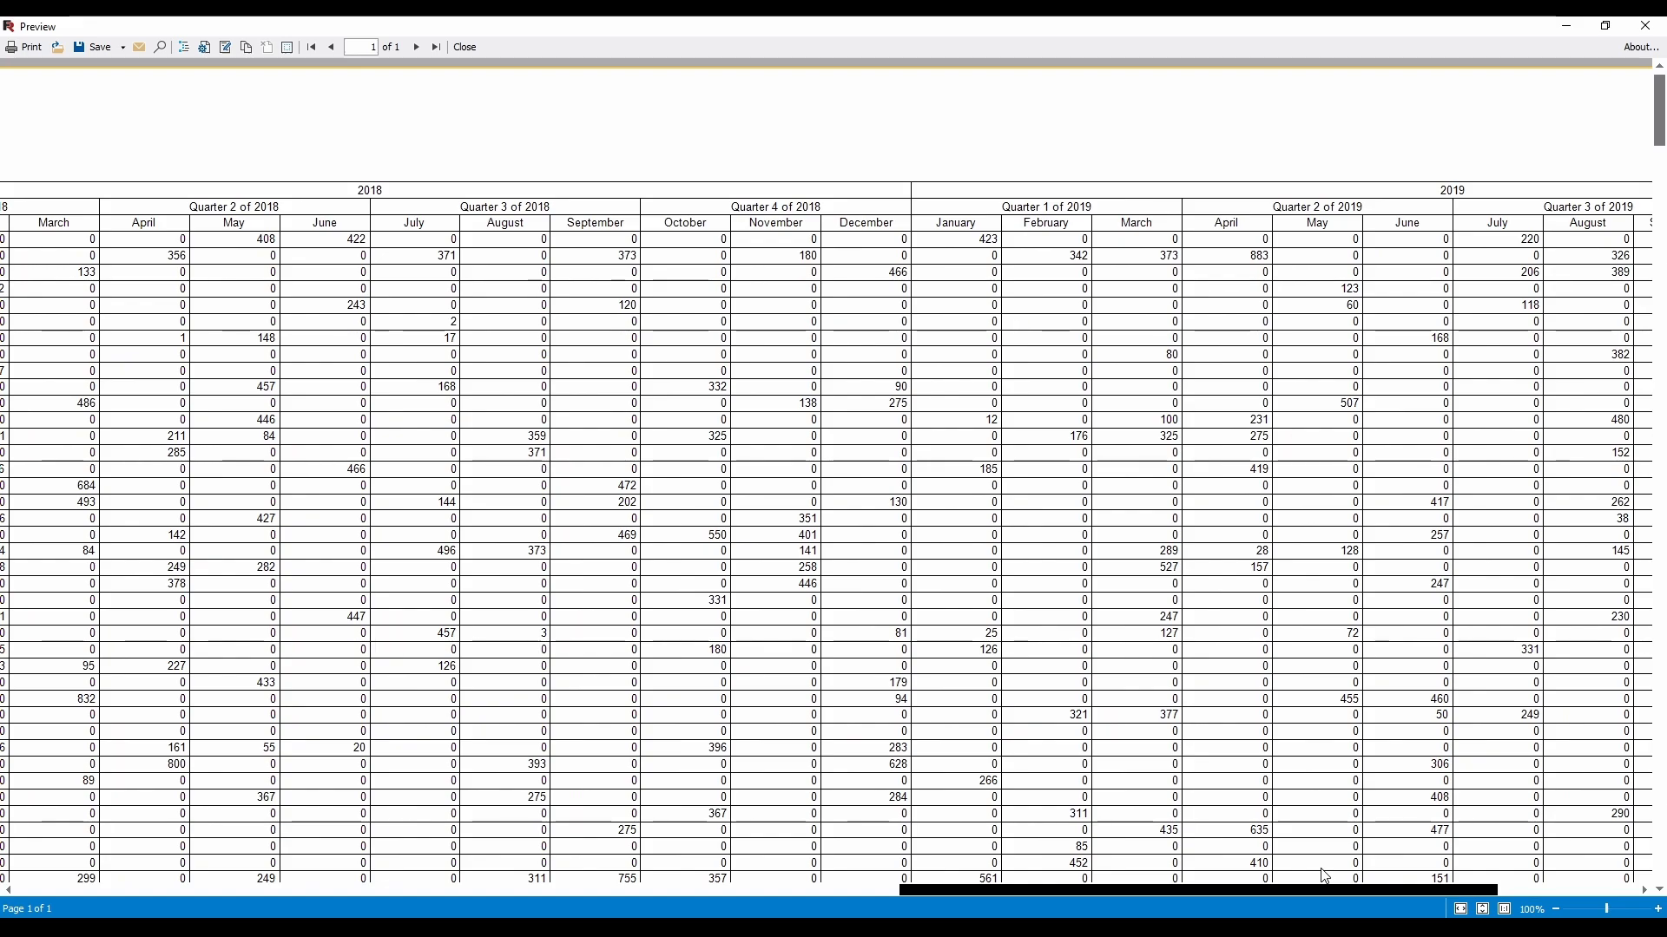
mouse_move(621, 247)
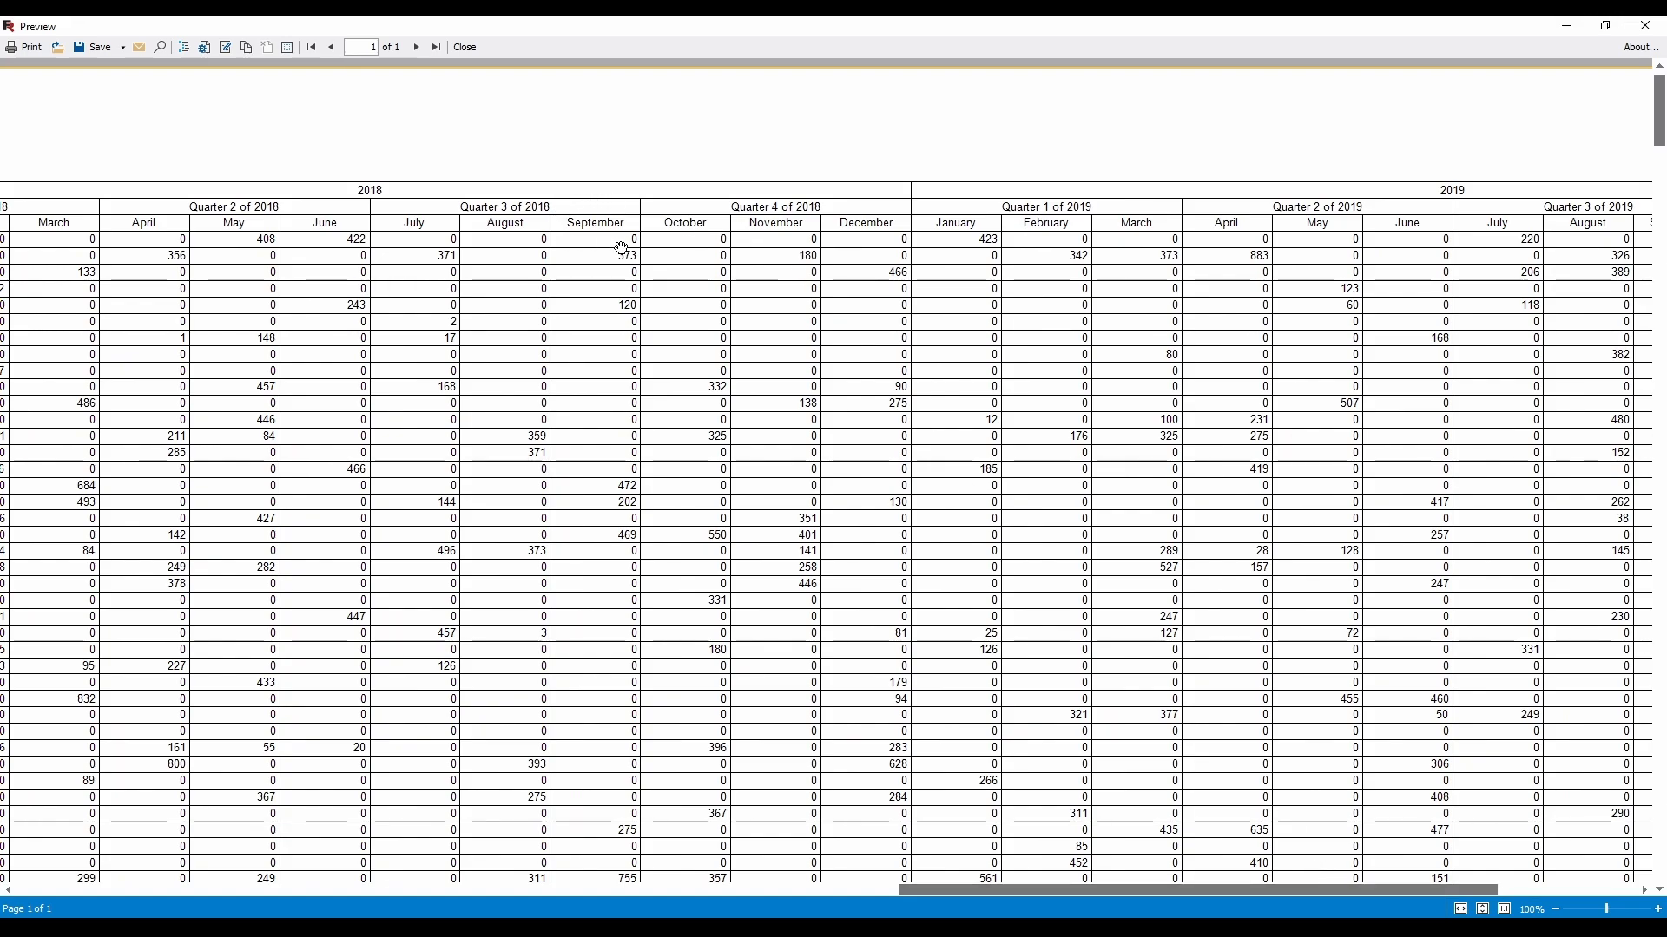
mouse_move(626, 244)
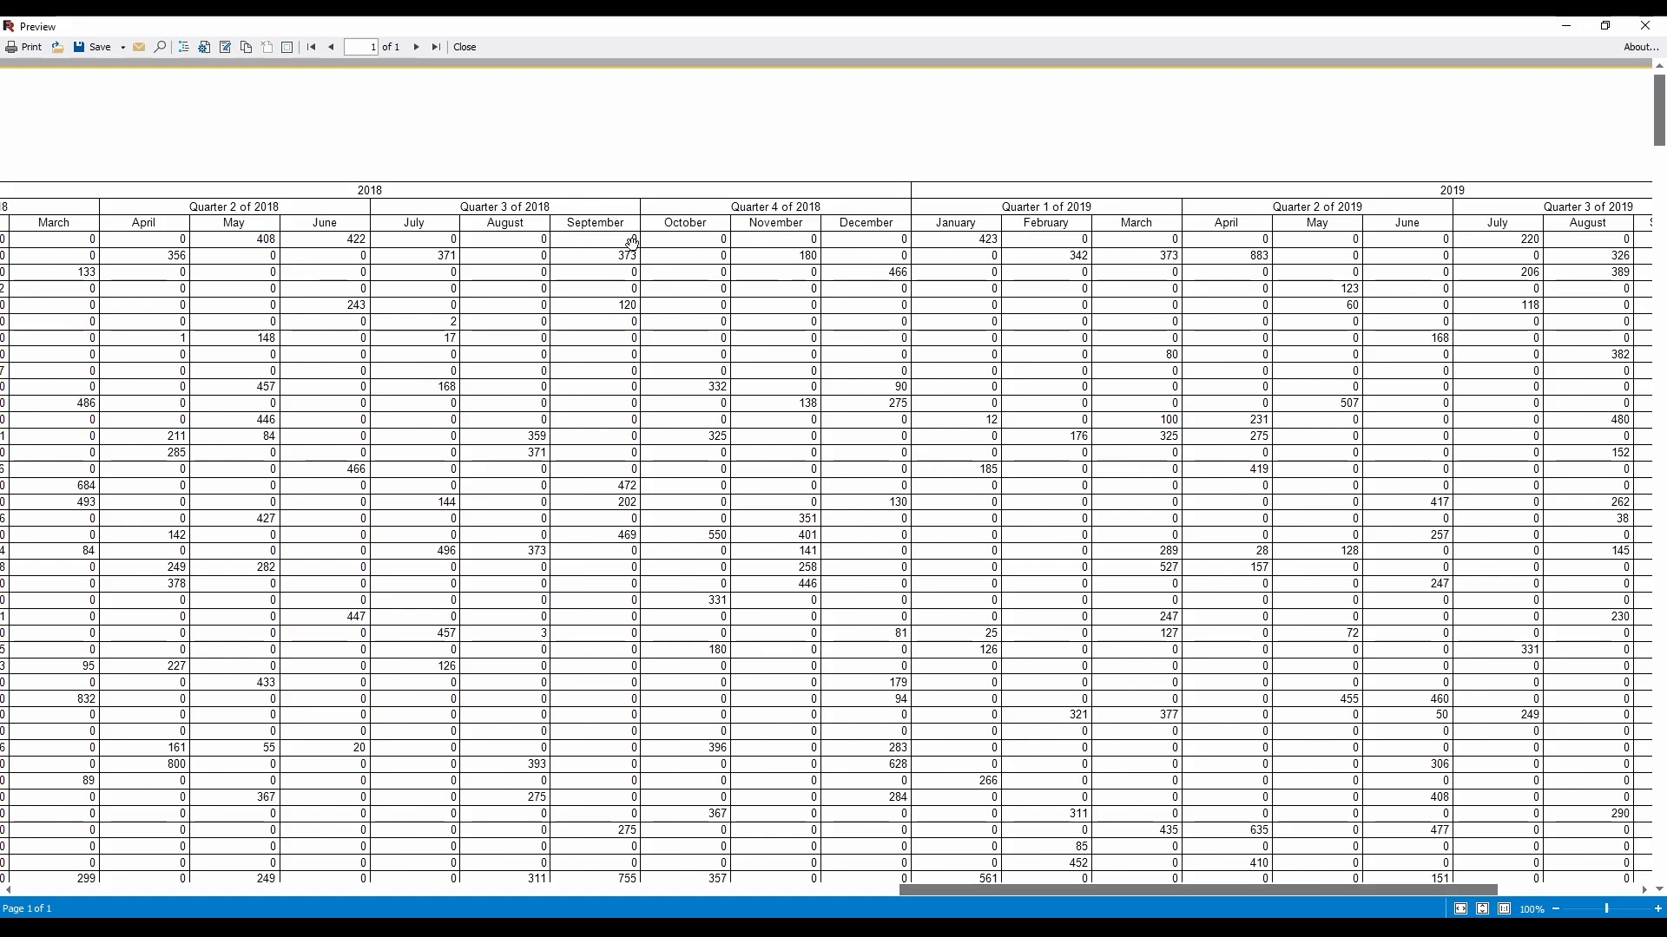